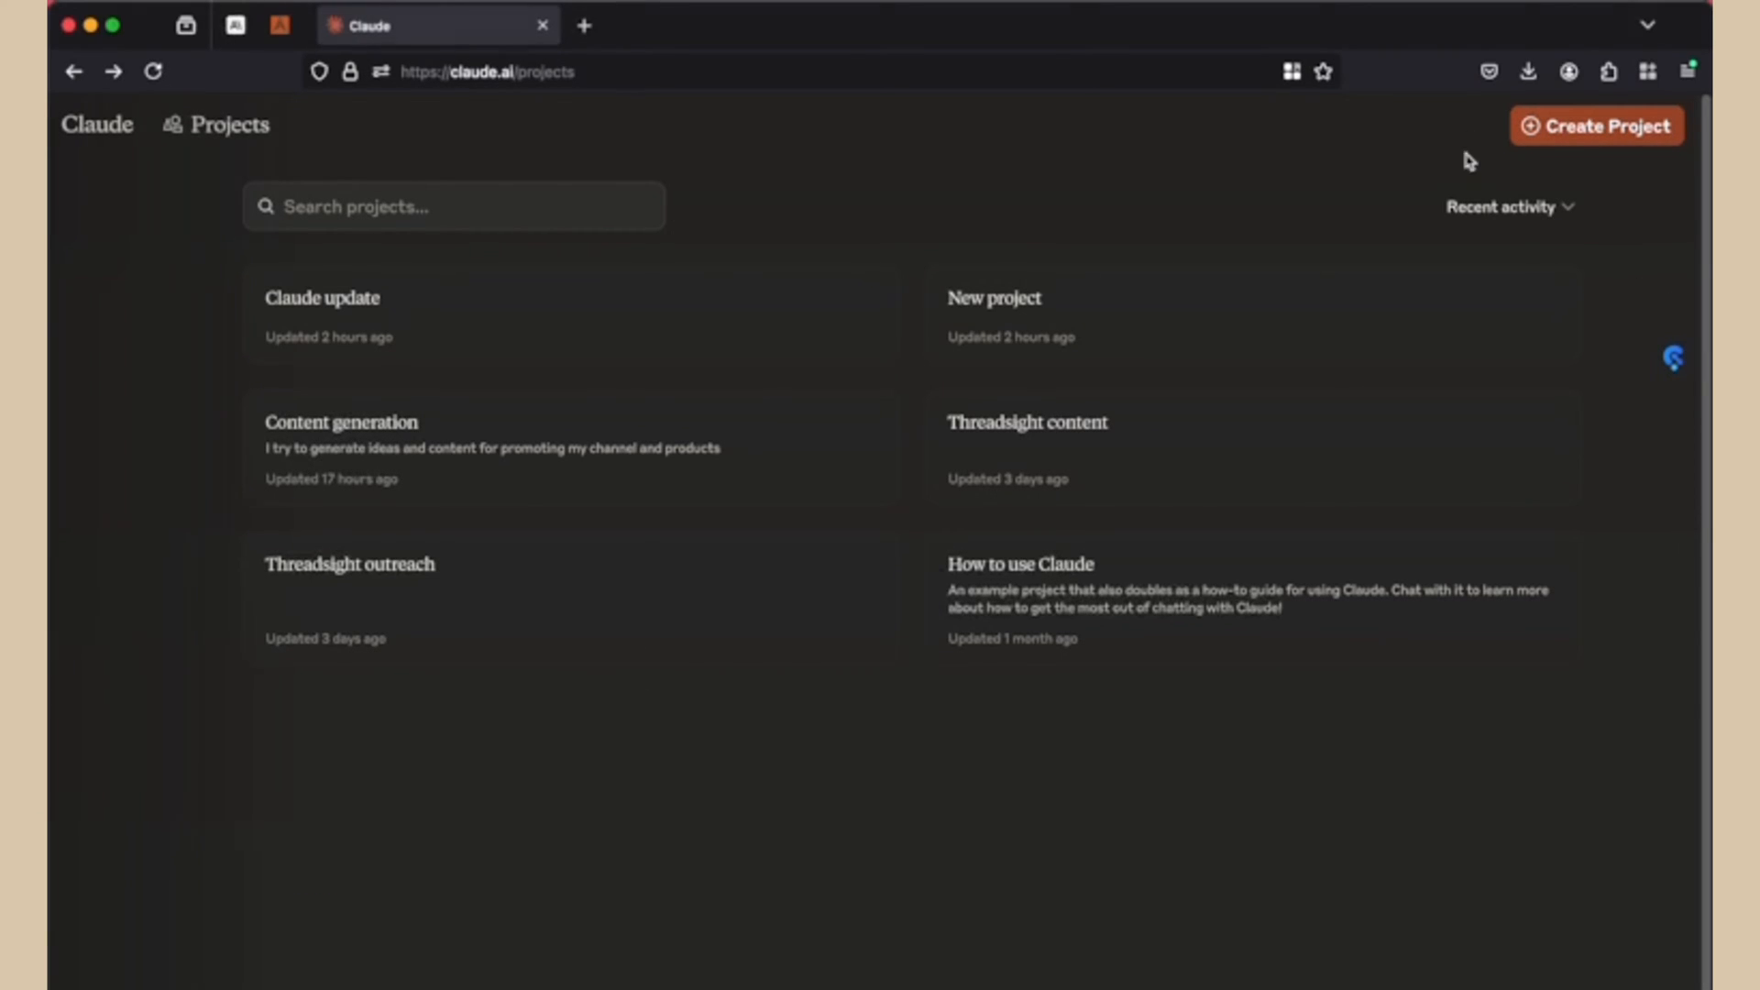
# Step: Create a new private project named 'Test'
pyautogui.click(1595, 125)
pyautogui.write('Test')
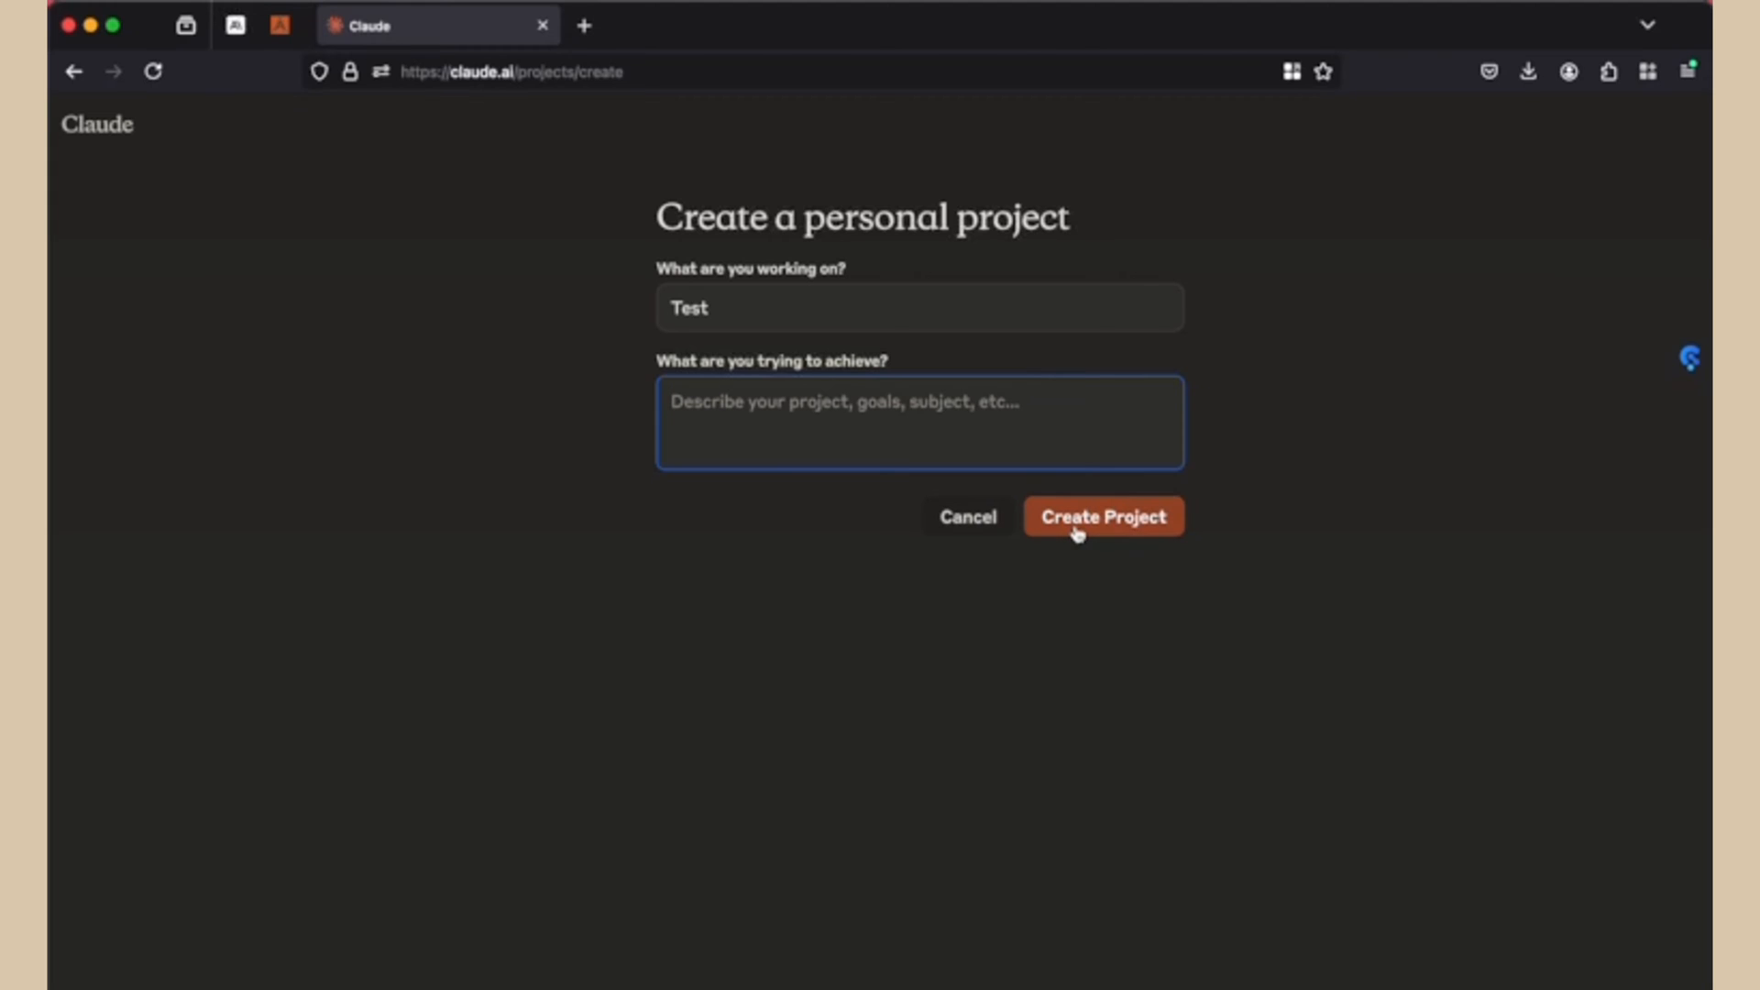
pyautogui.click(1100, 516)
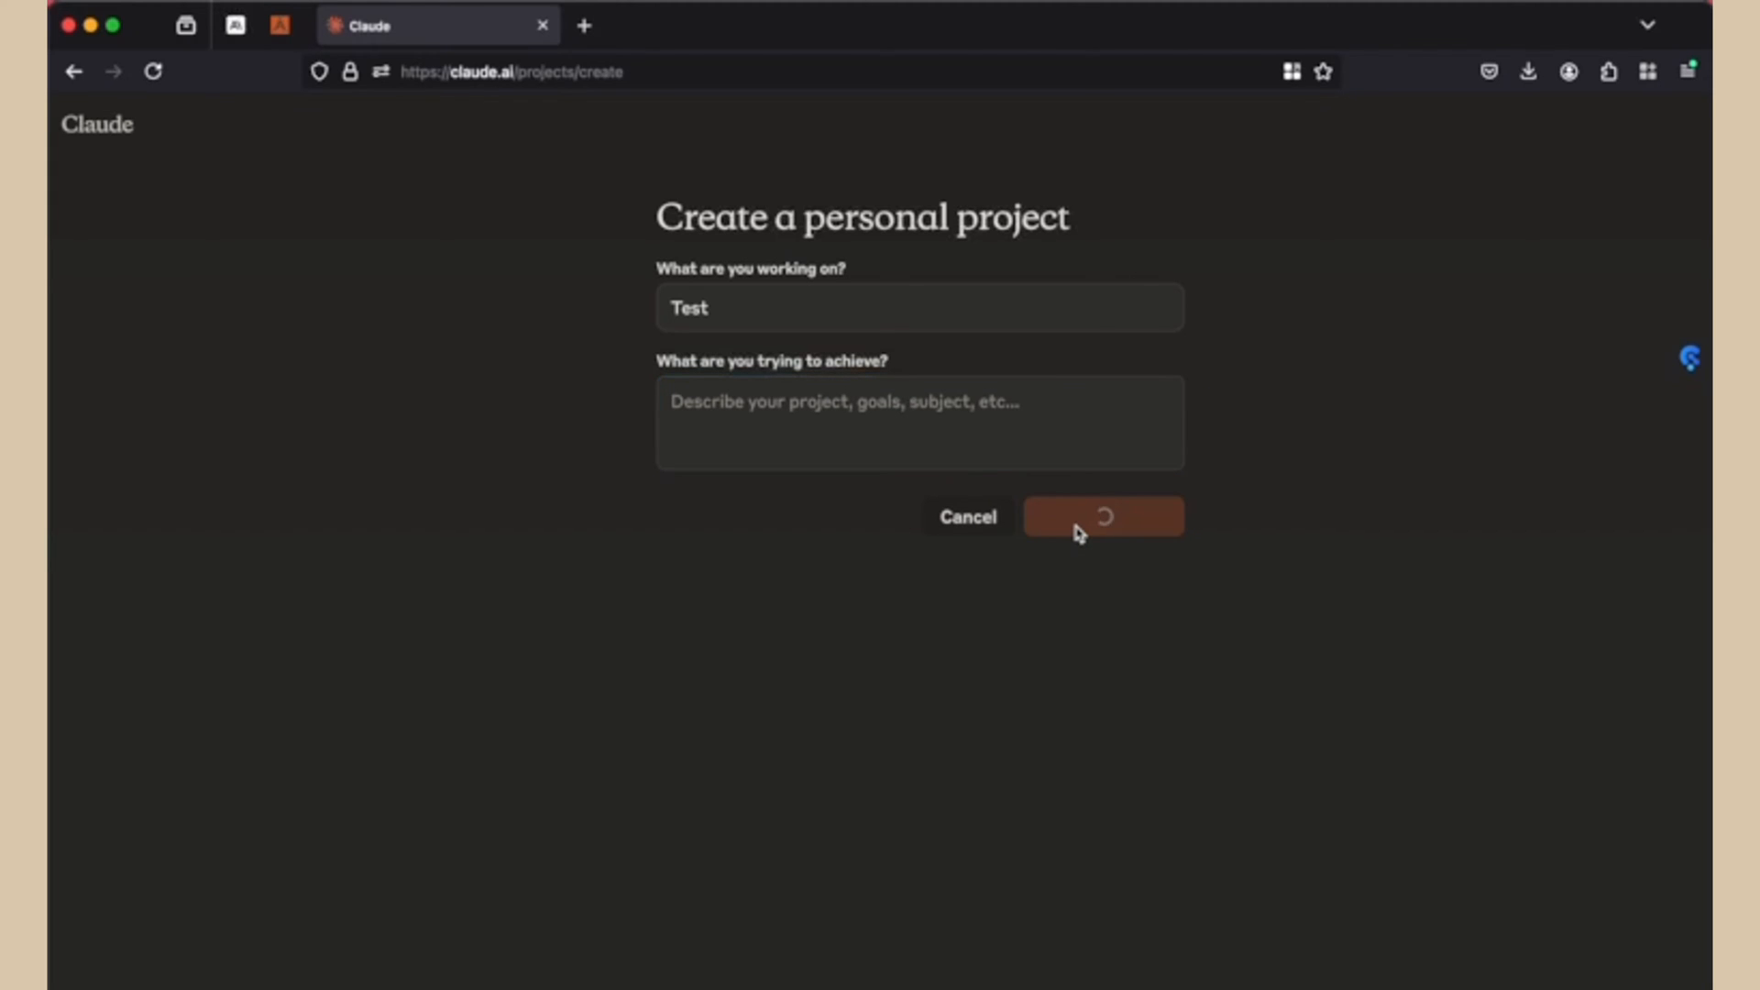
pyautogui.click(1101, 516)
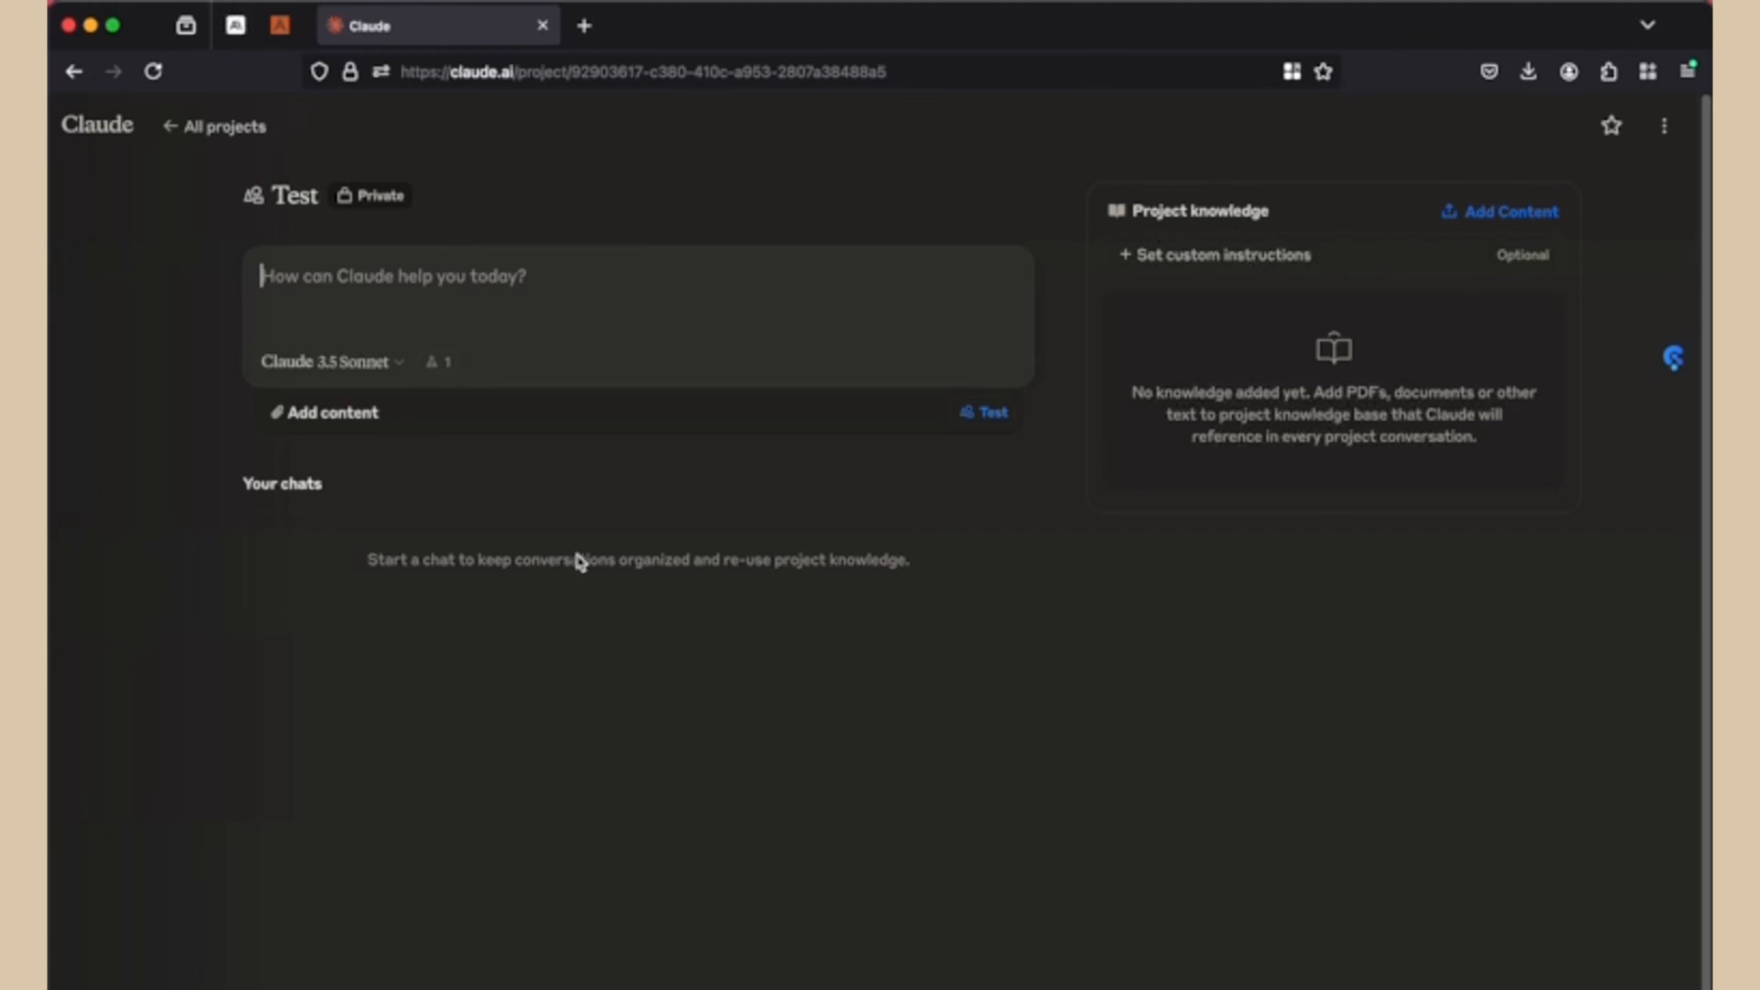
pyautogui.moveTo(505, 475)
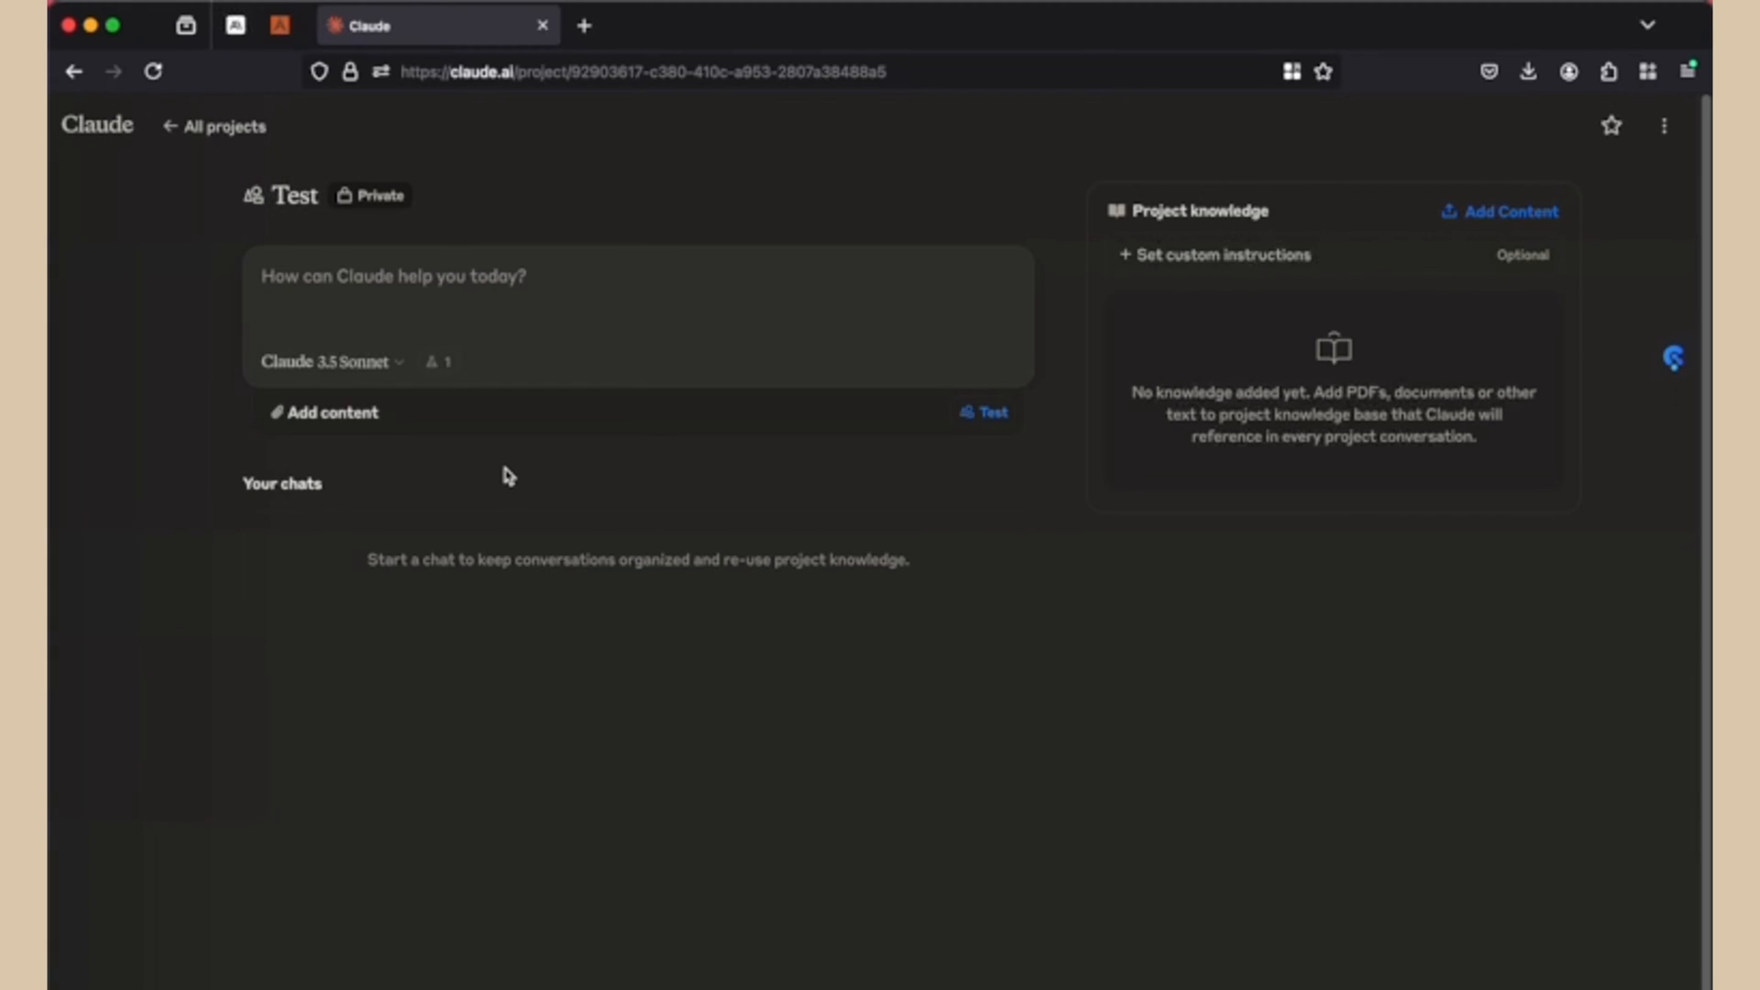
pyautogui.moveTo(855, 446)
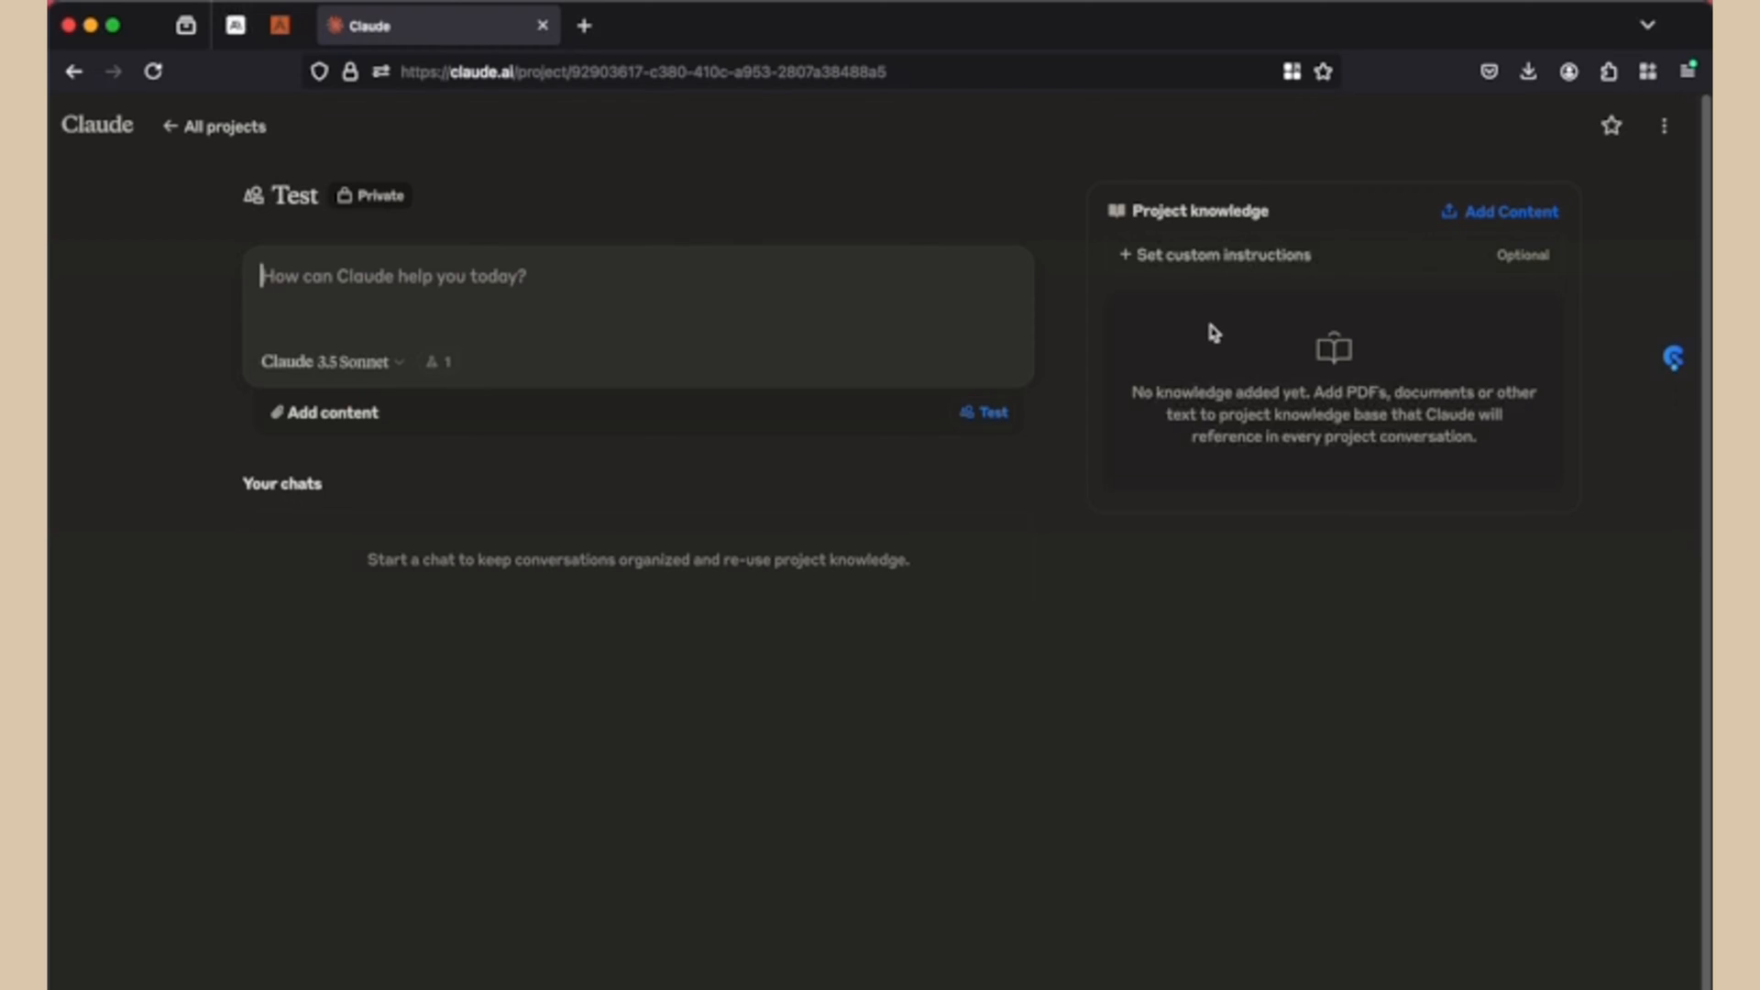
pyautogui.moveTo(1203, 334)
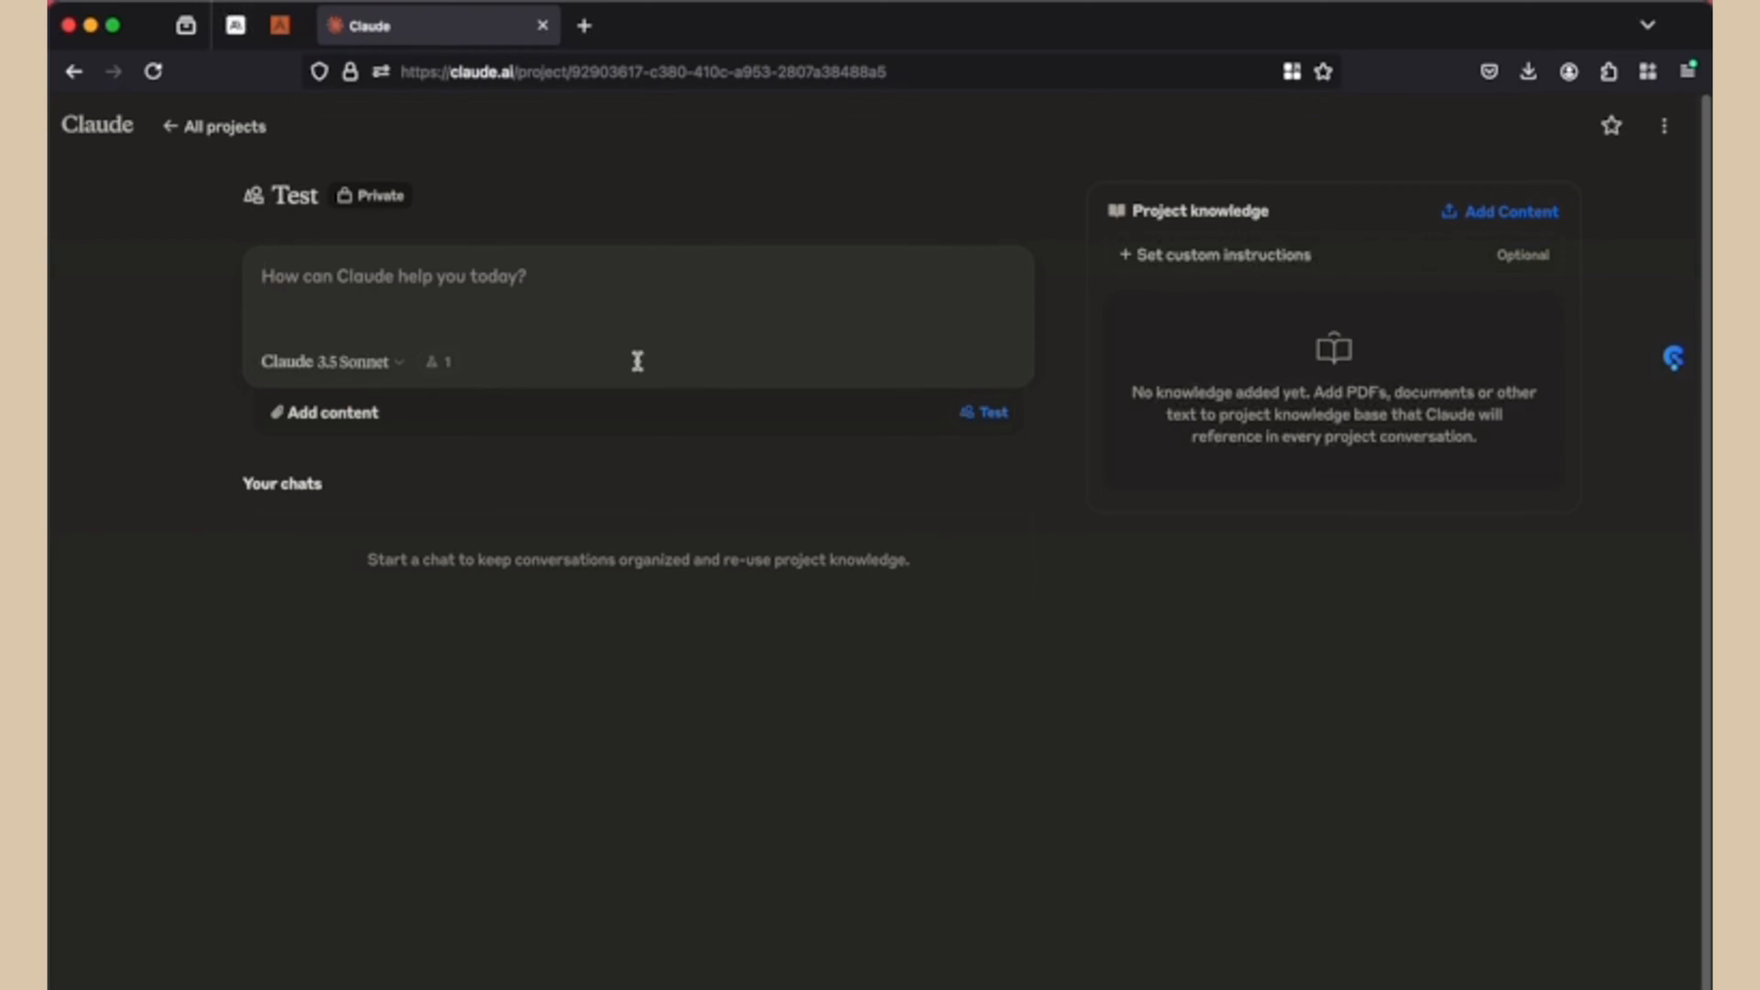
pyautogui.moveTo(626, 364)
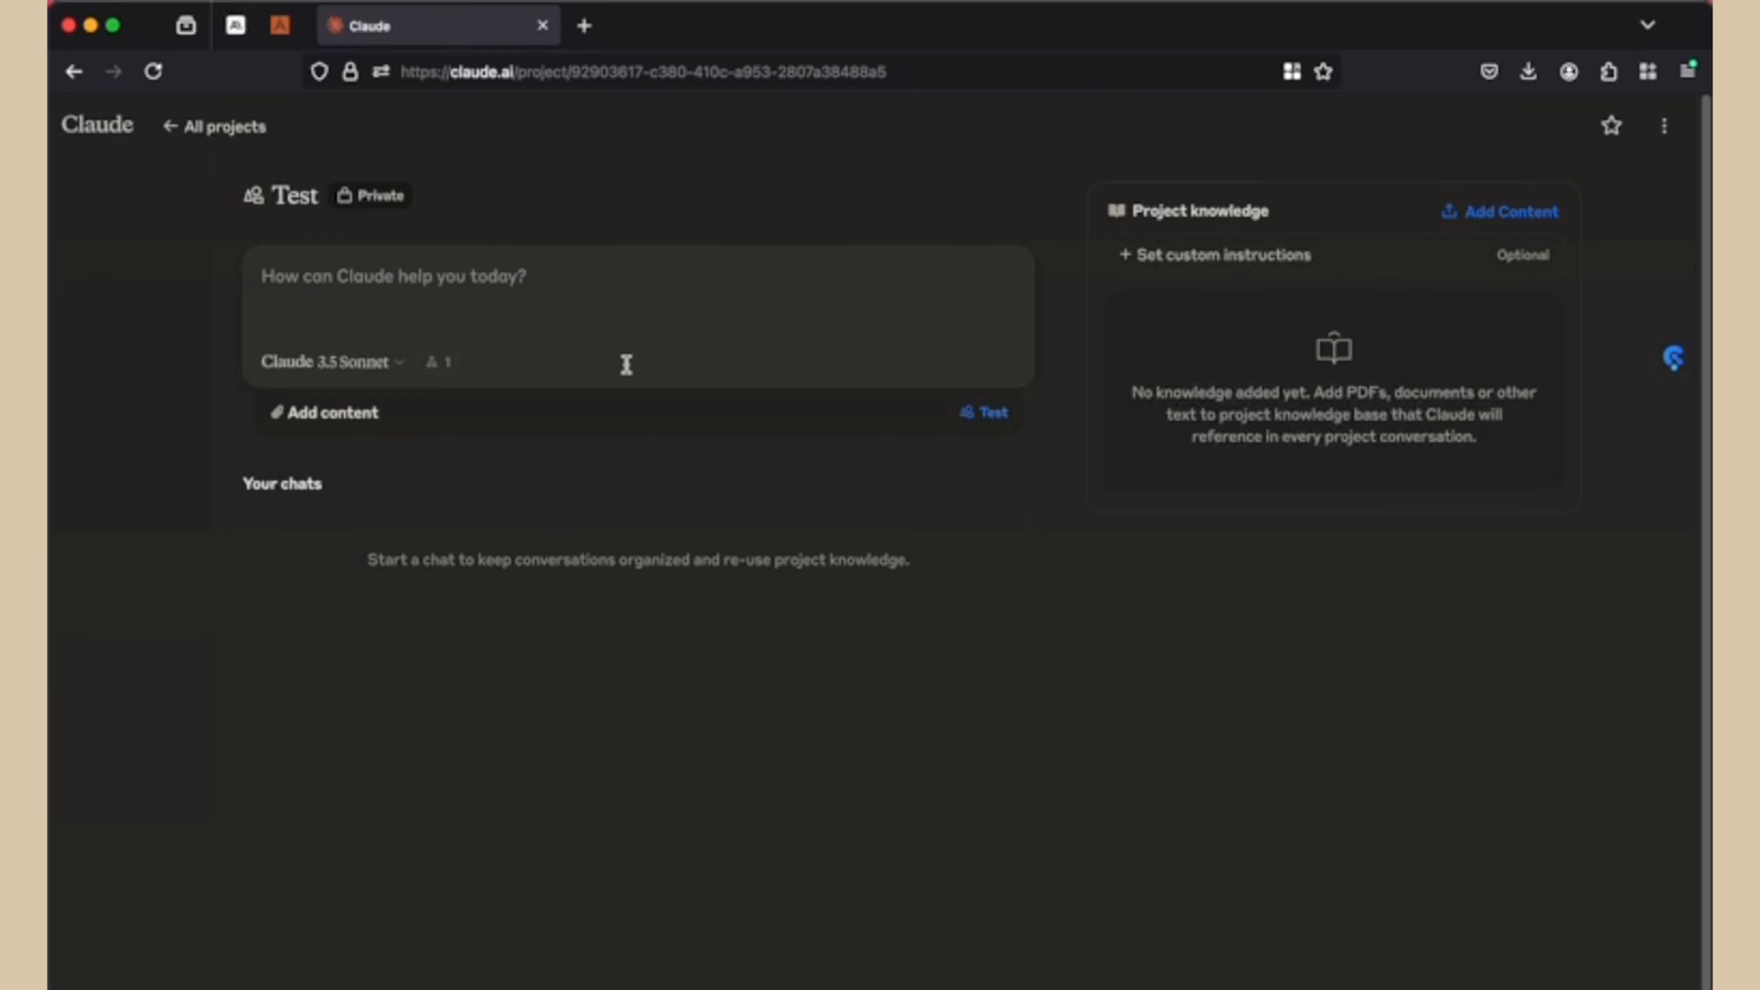
# Step: Save project instructions for the Next.js, TailwindCSS, Supabase and TypeScript stack and answer style
pyautogui.click(260, 276)
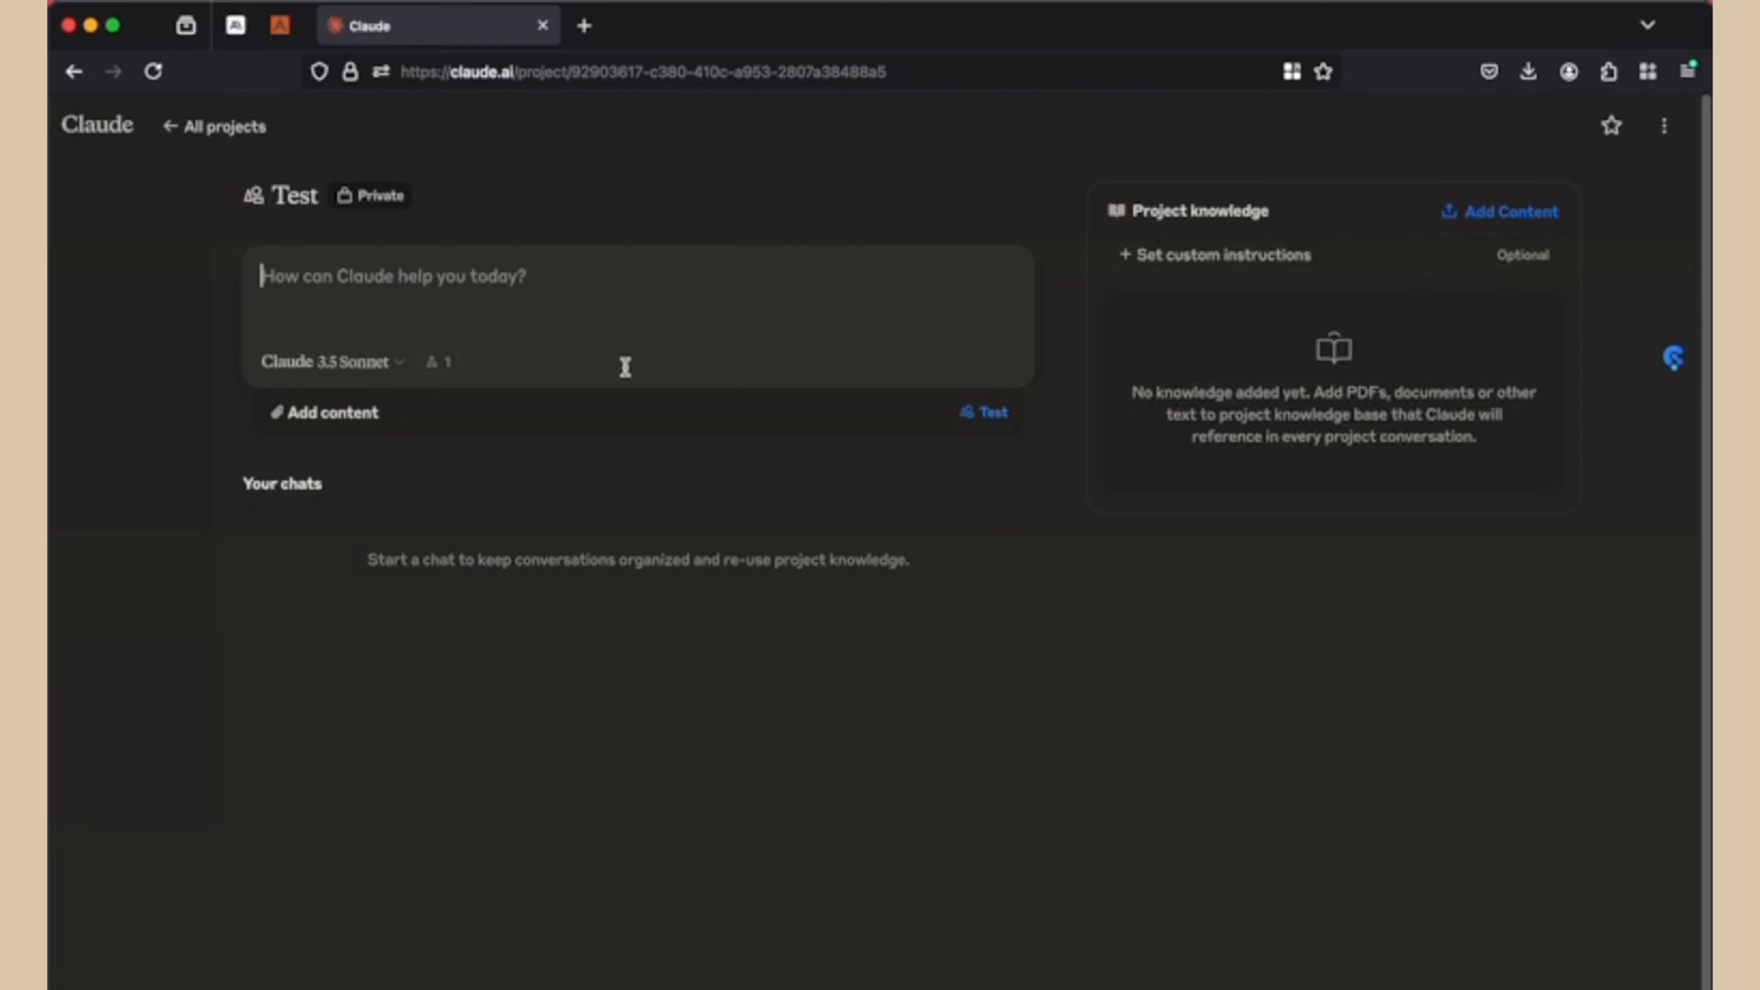
pyautogui.moveTo(1223, 255)
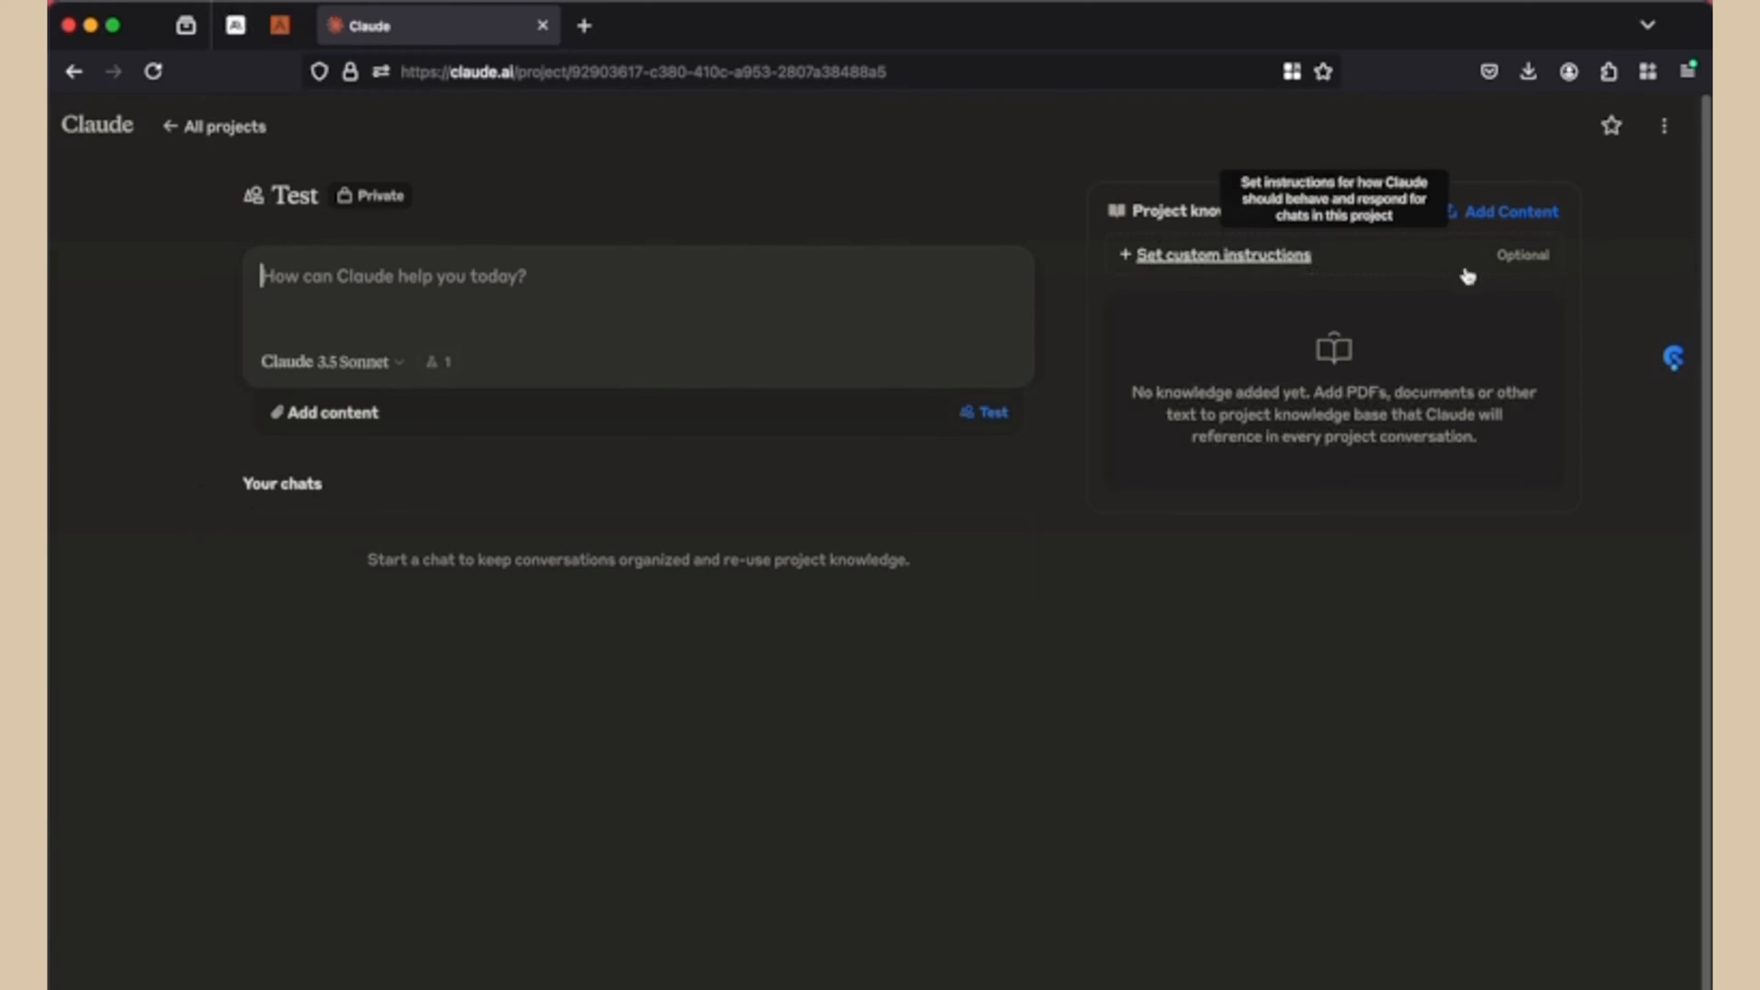
pyautogui.click(1223, 254)
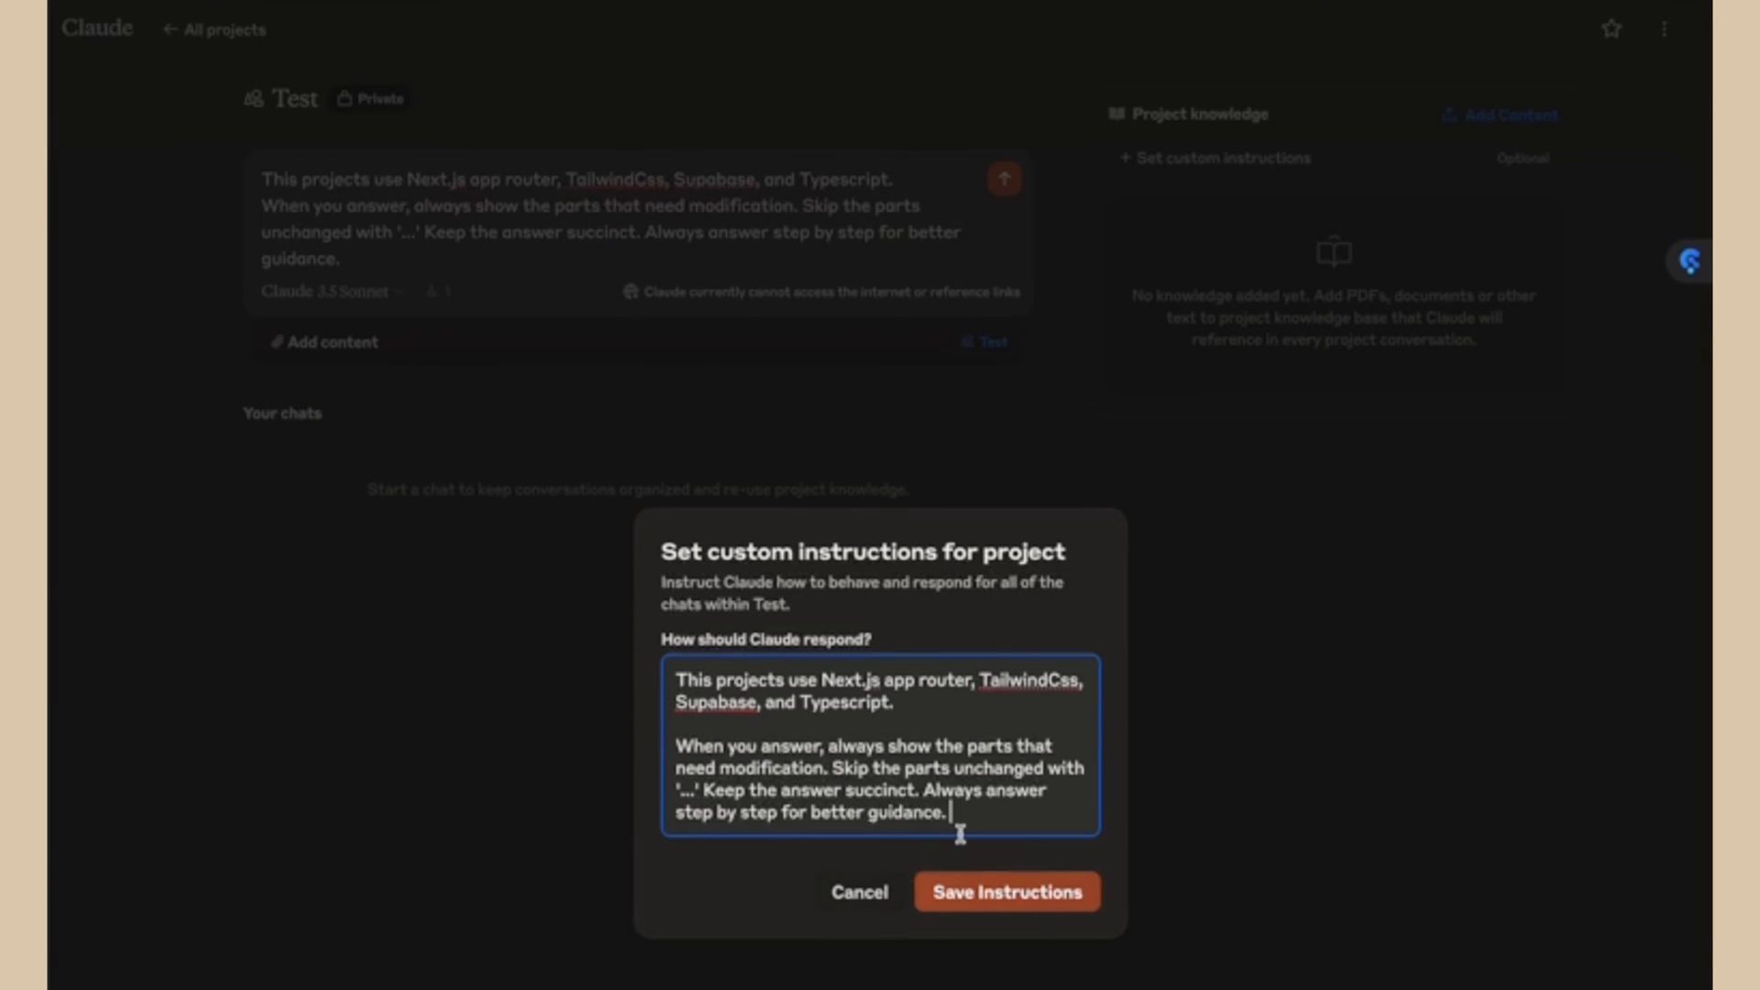
pyautogui.click(1004, 889)
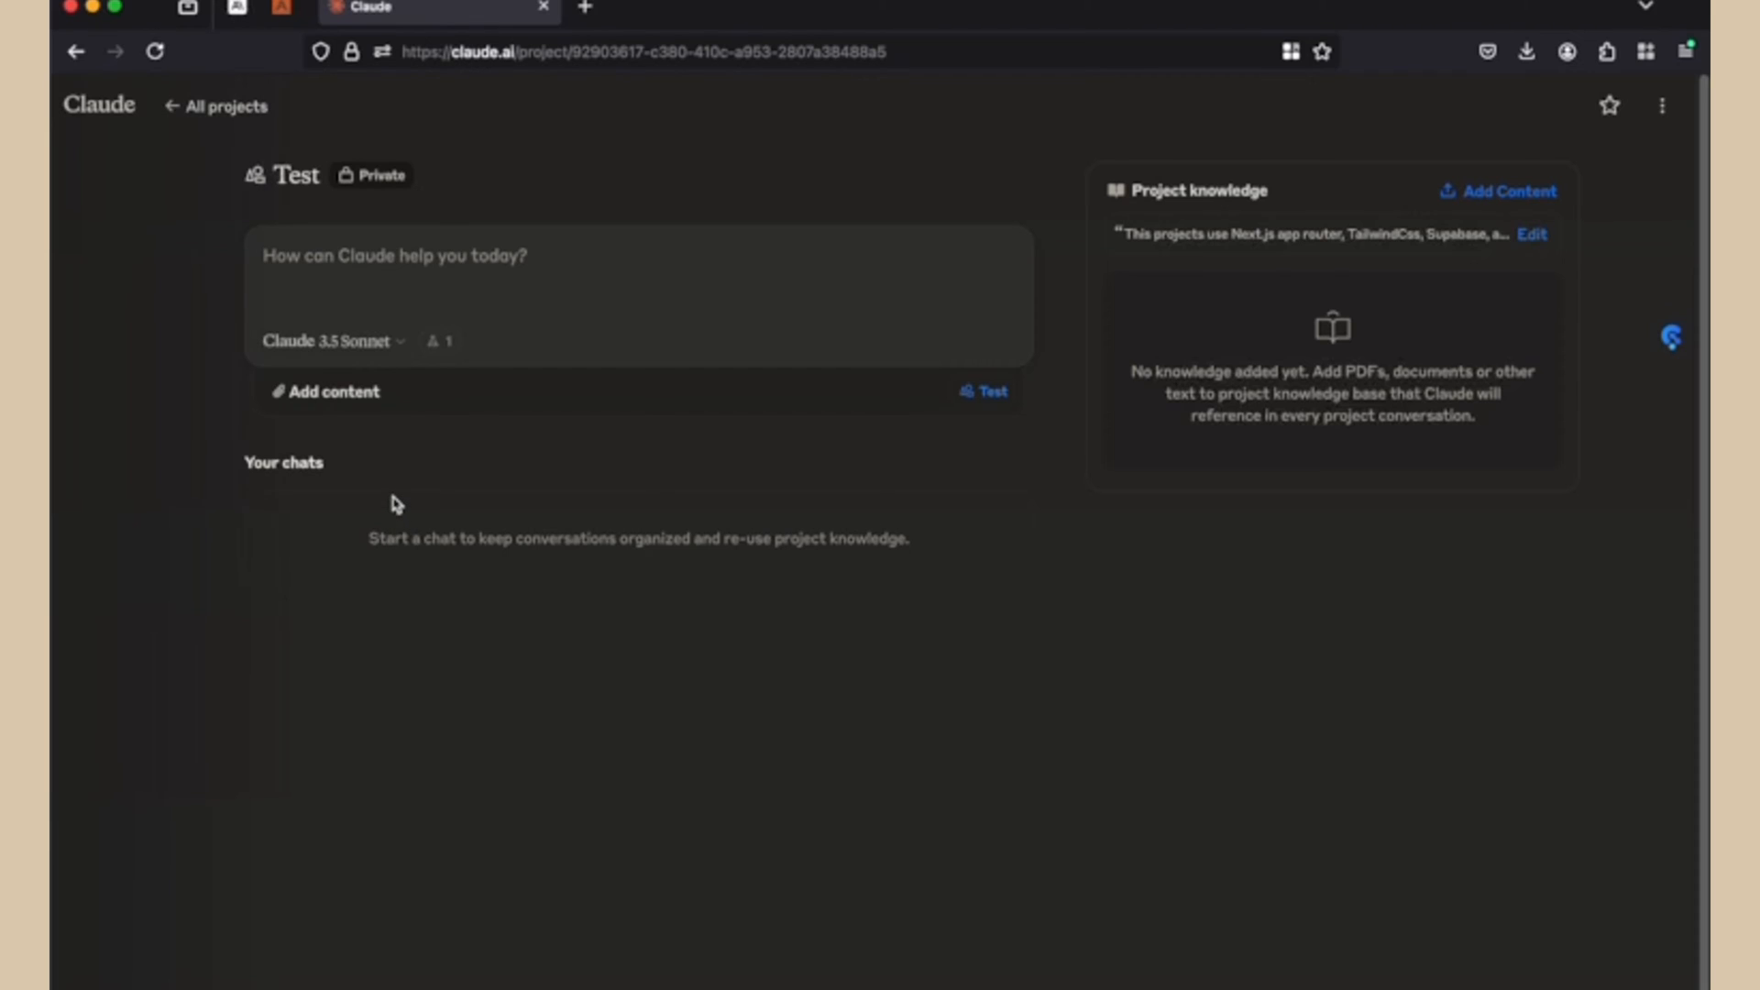
pyautogui.moveTo(310, 435)
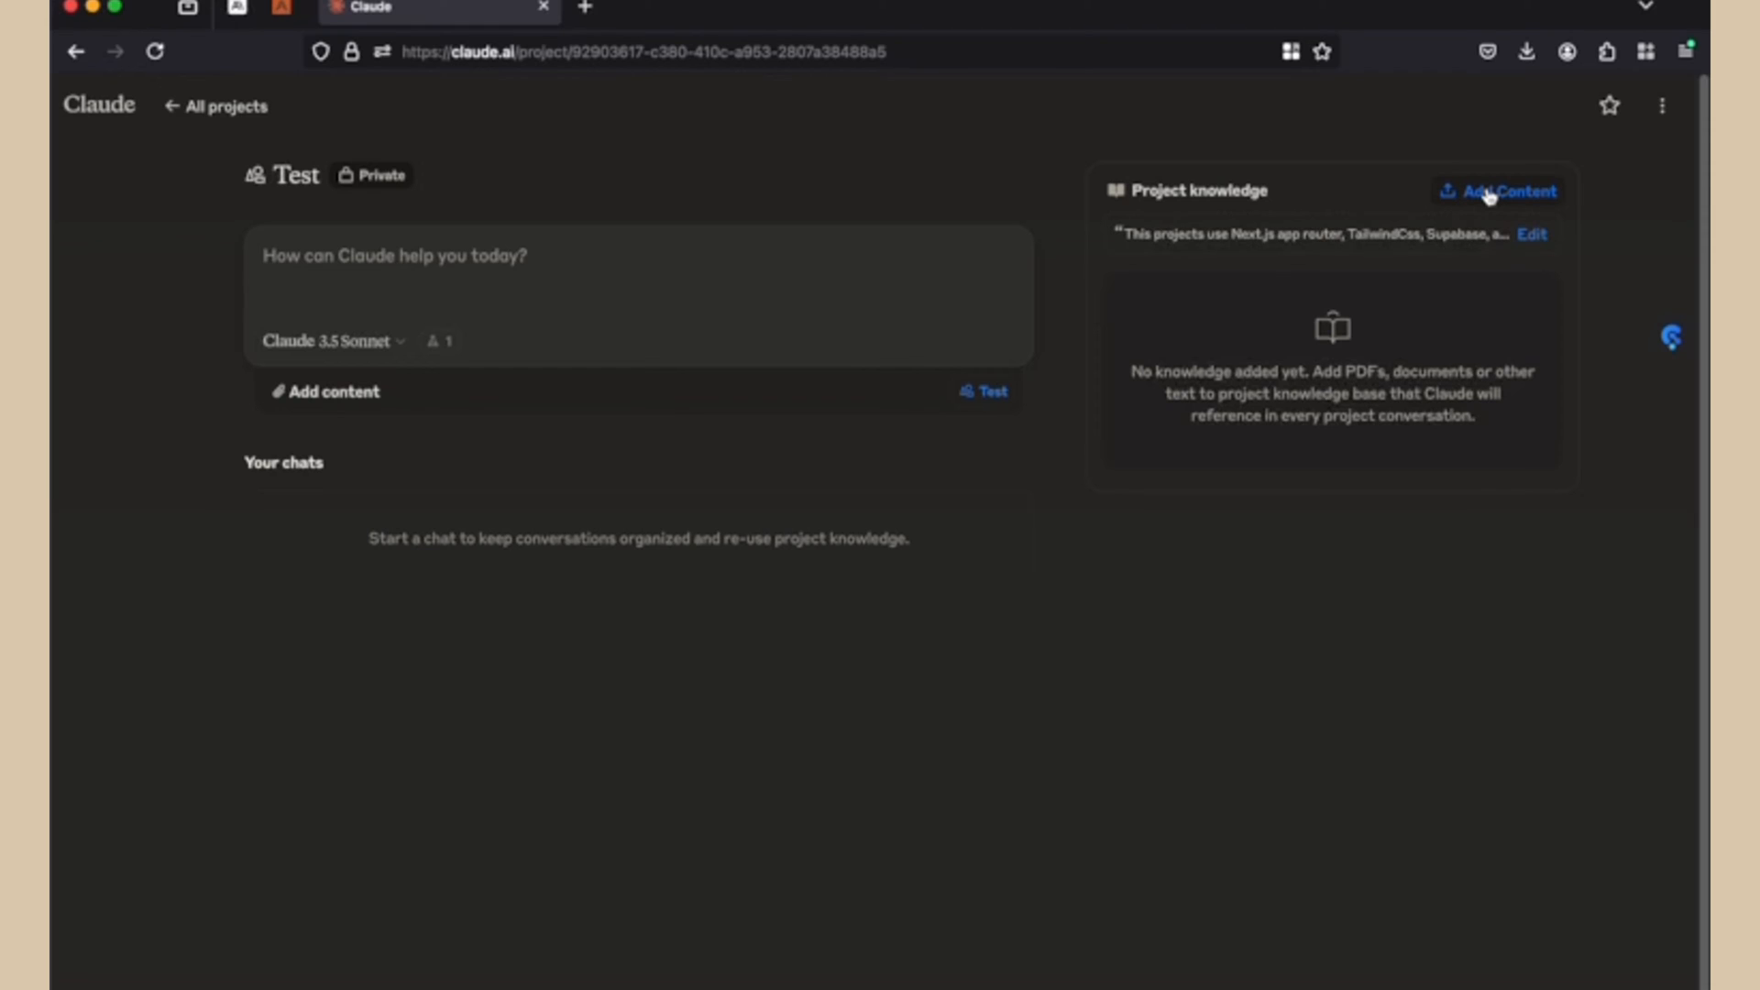
pyautogui.click(393, 255)
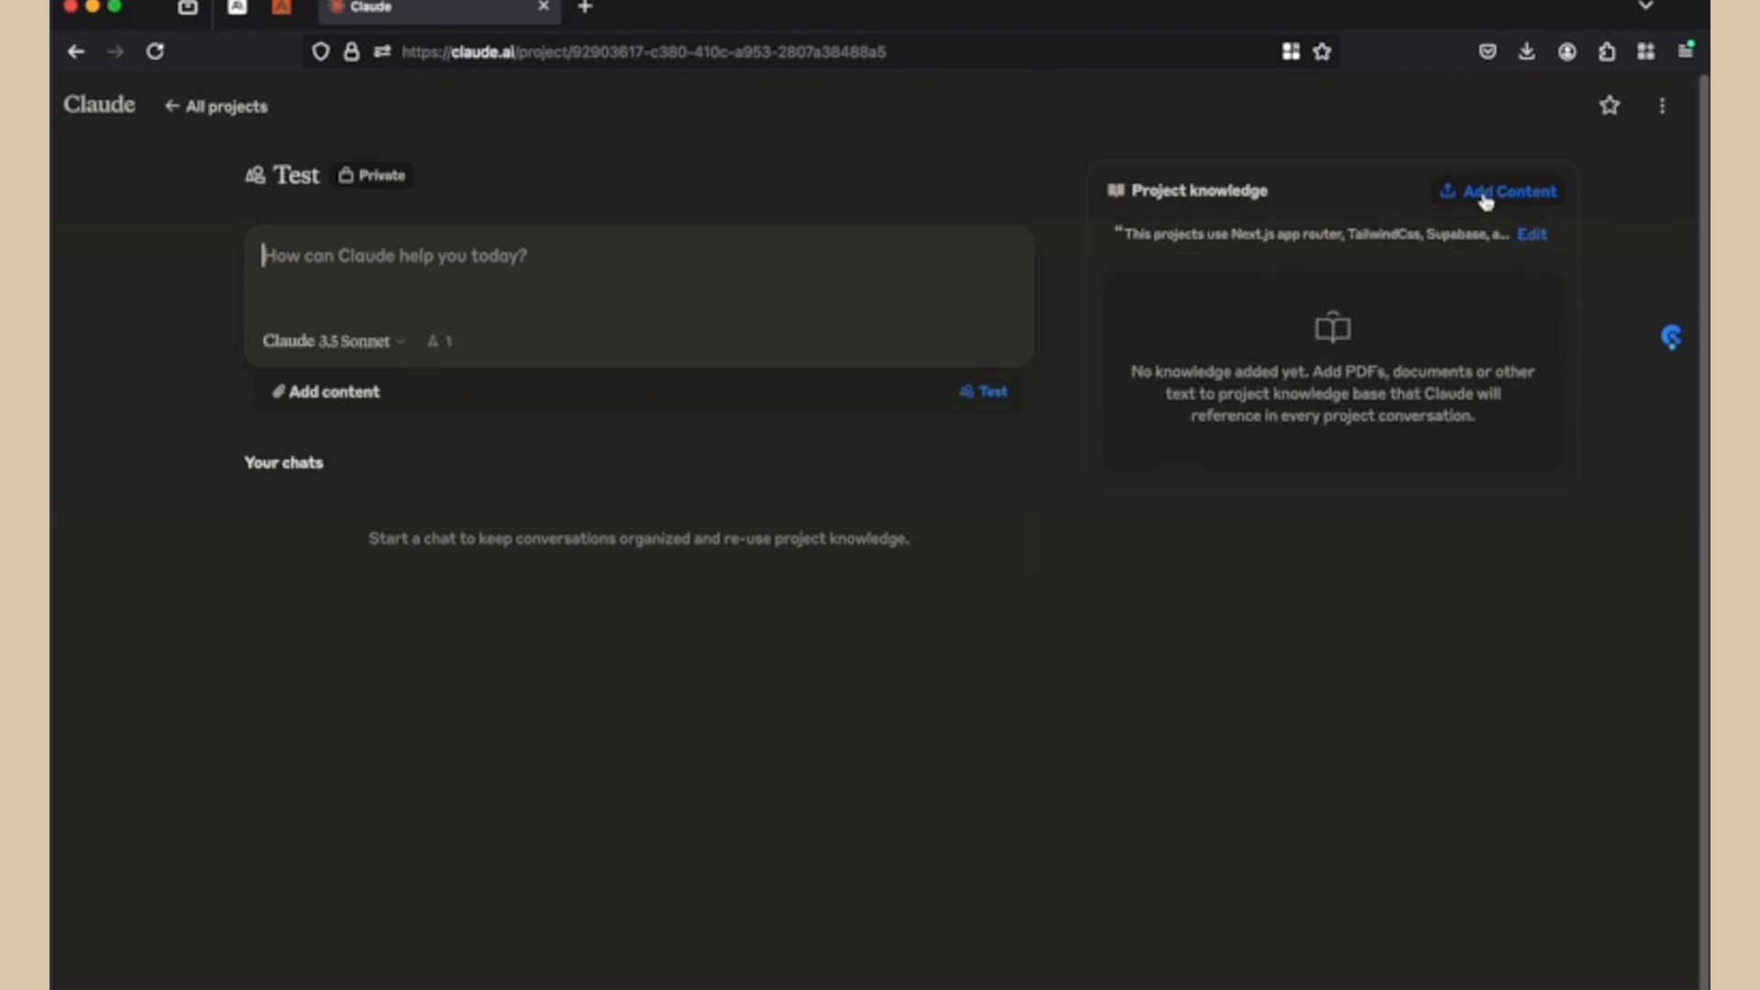
pyautogui.moveTo(1268, 277)
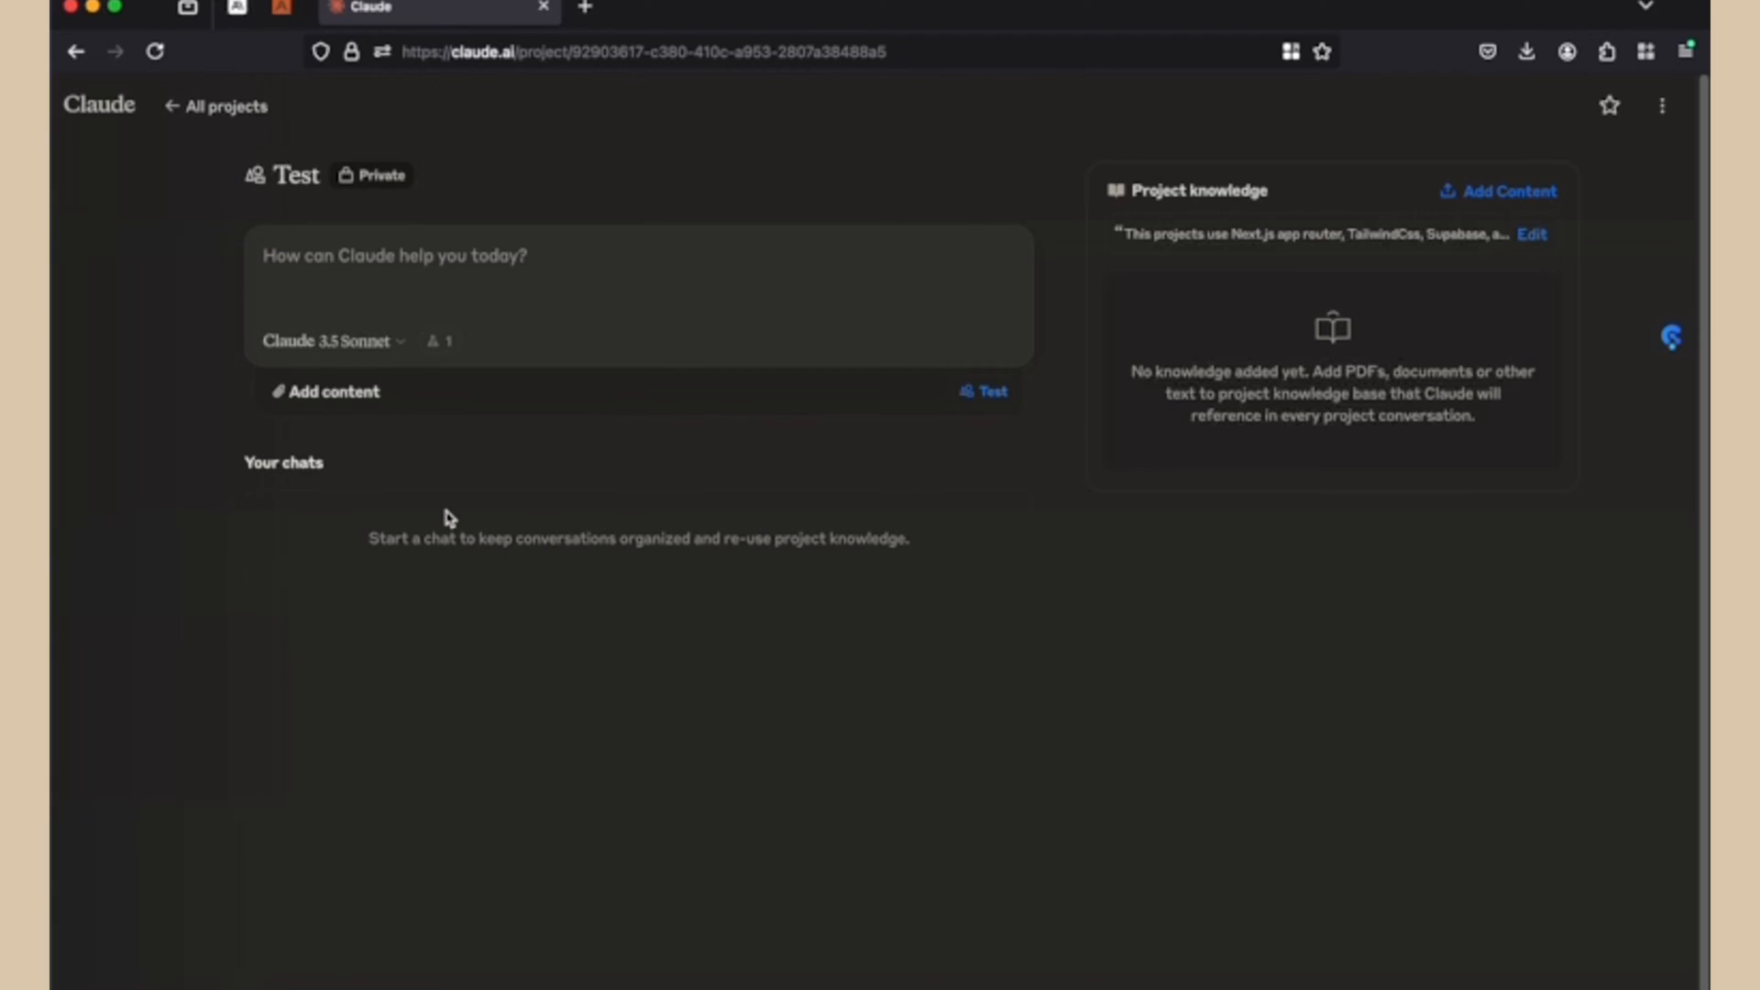
pyautogui.click(393, 255)
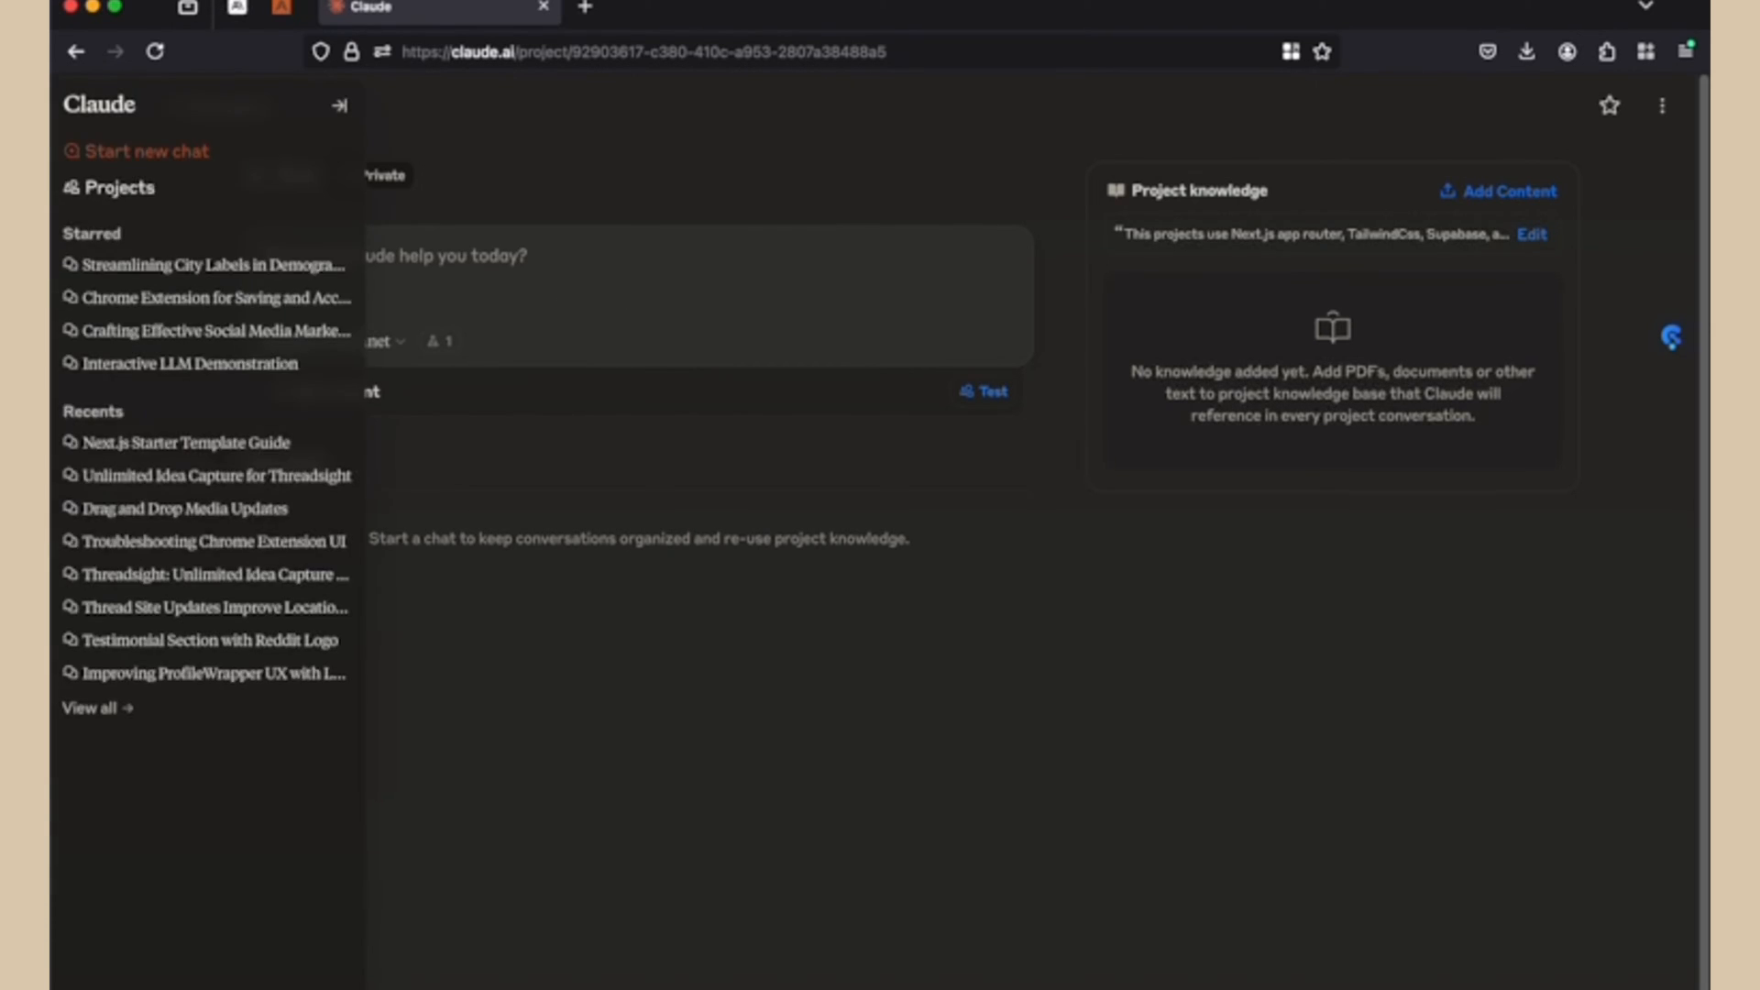
pyautogui.click(340, 104)
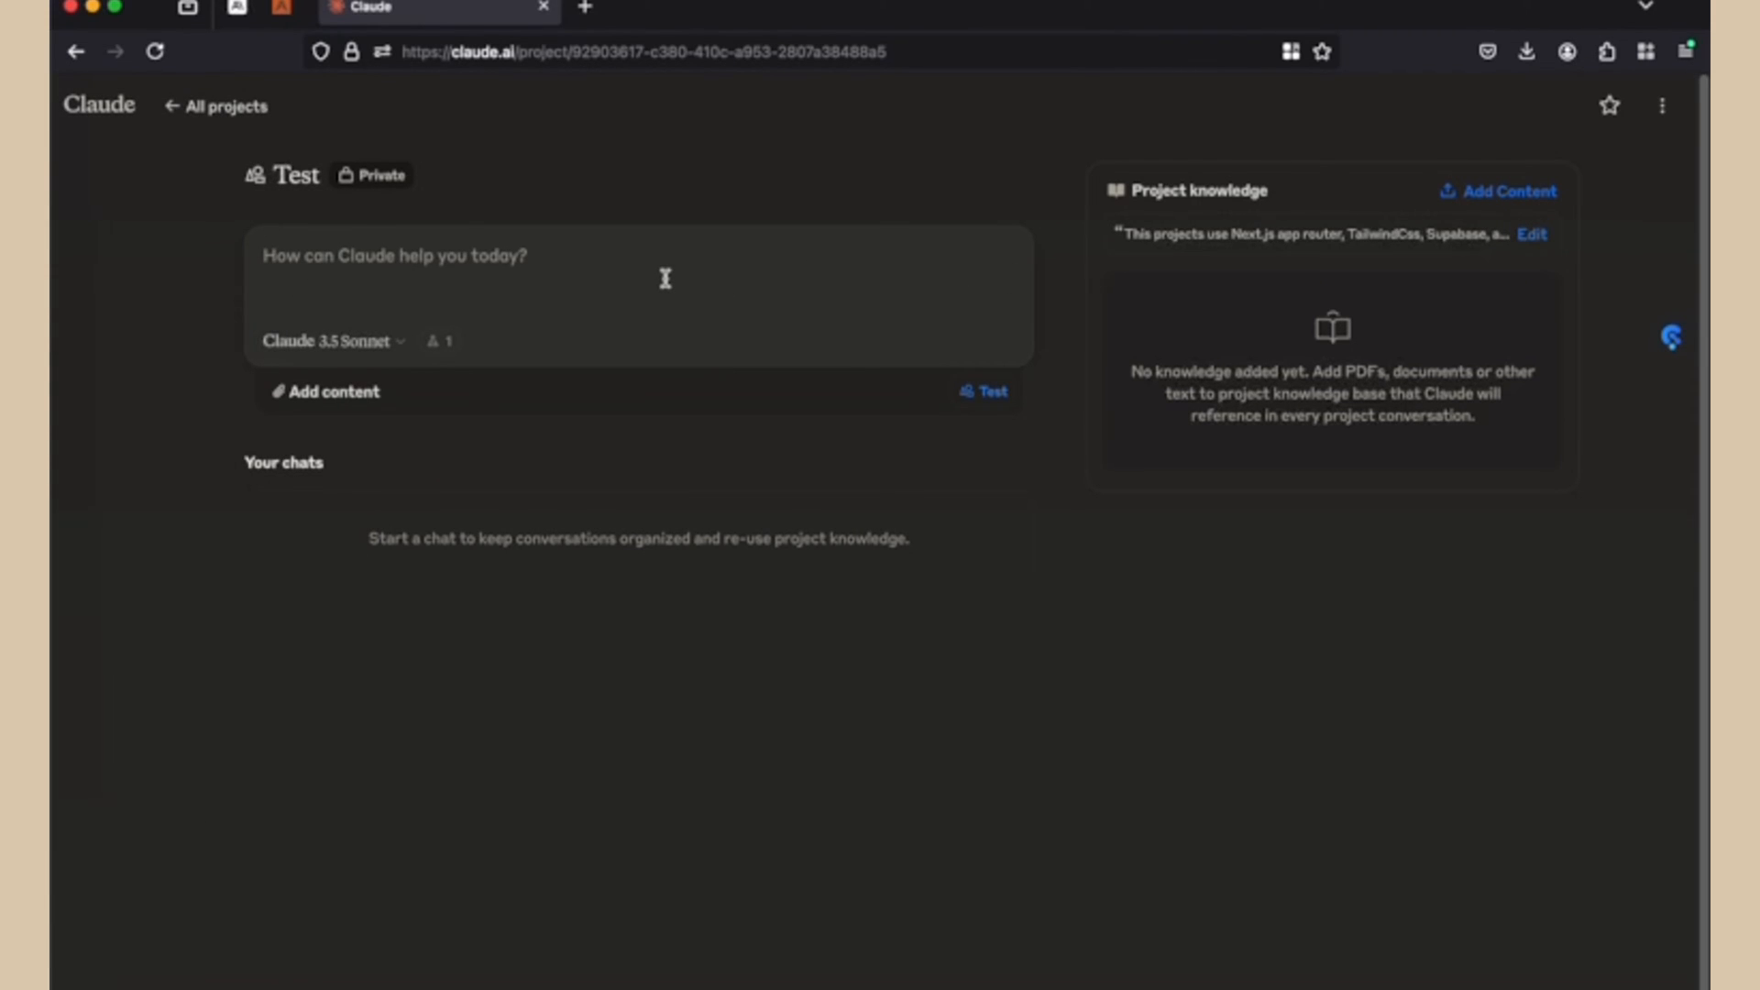
# Step: Ask 'Create a component for sidebar' and review the returned Sidebar.tsx component
pyautogui.write('c')
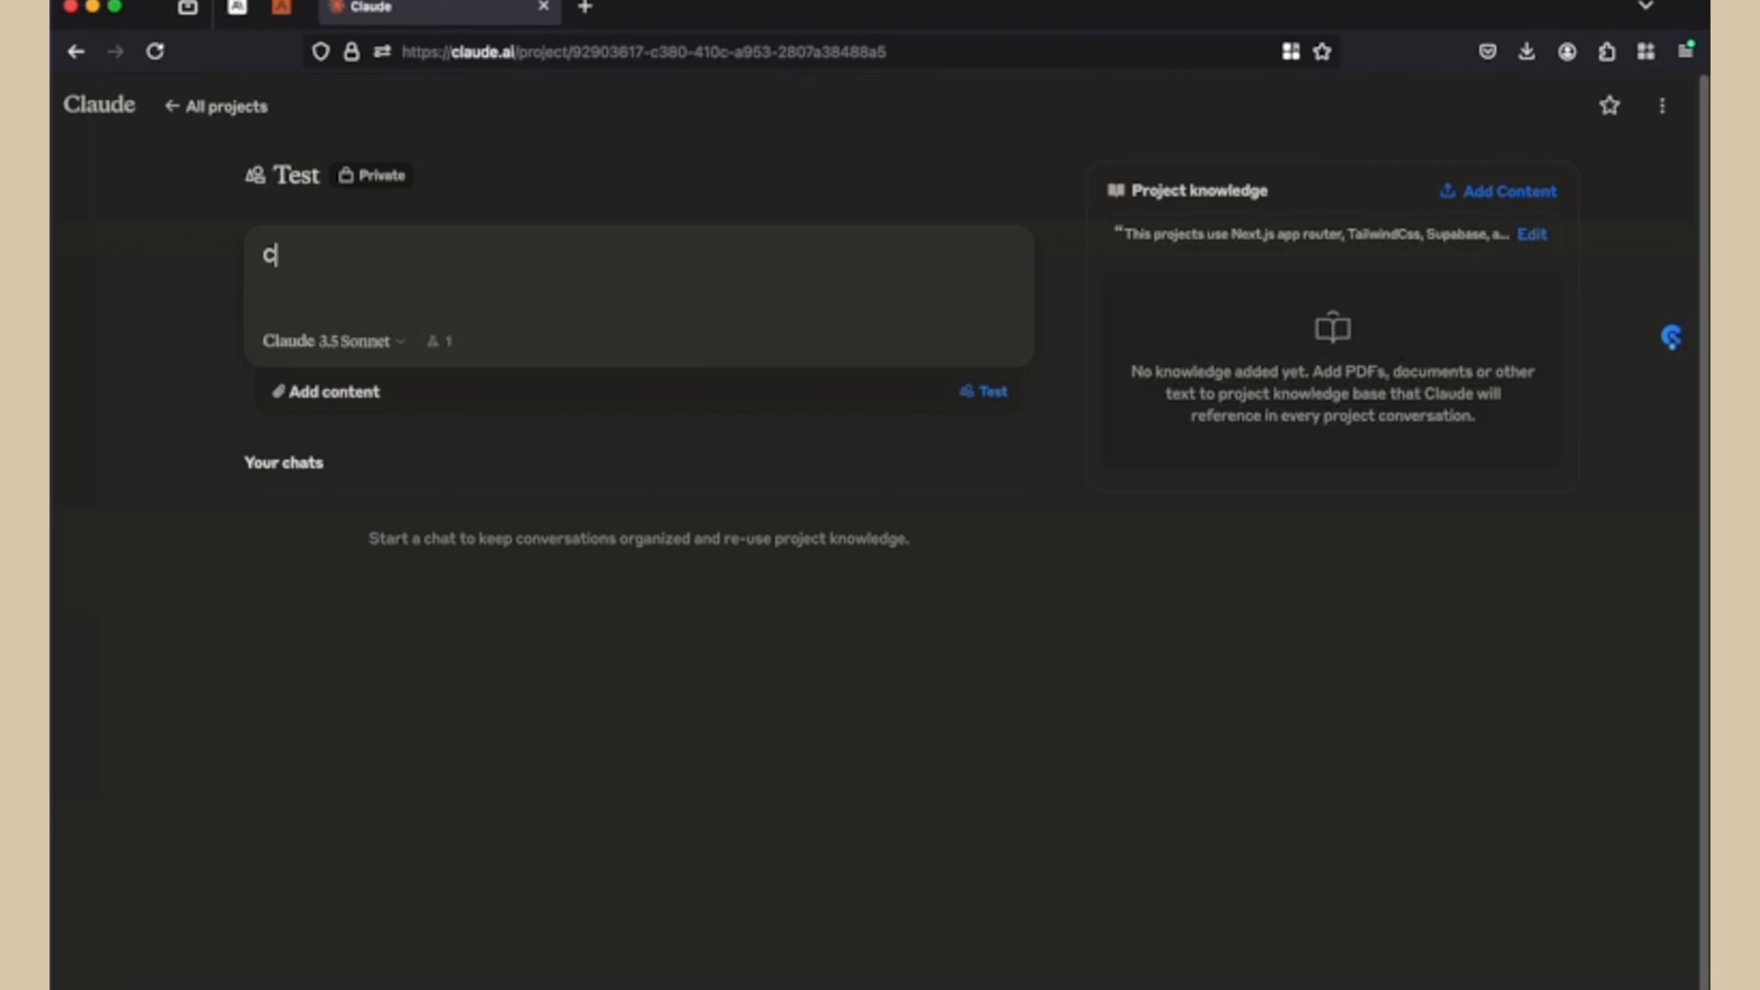
pyautogui.write('reate a component for sidebar')
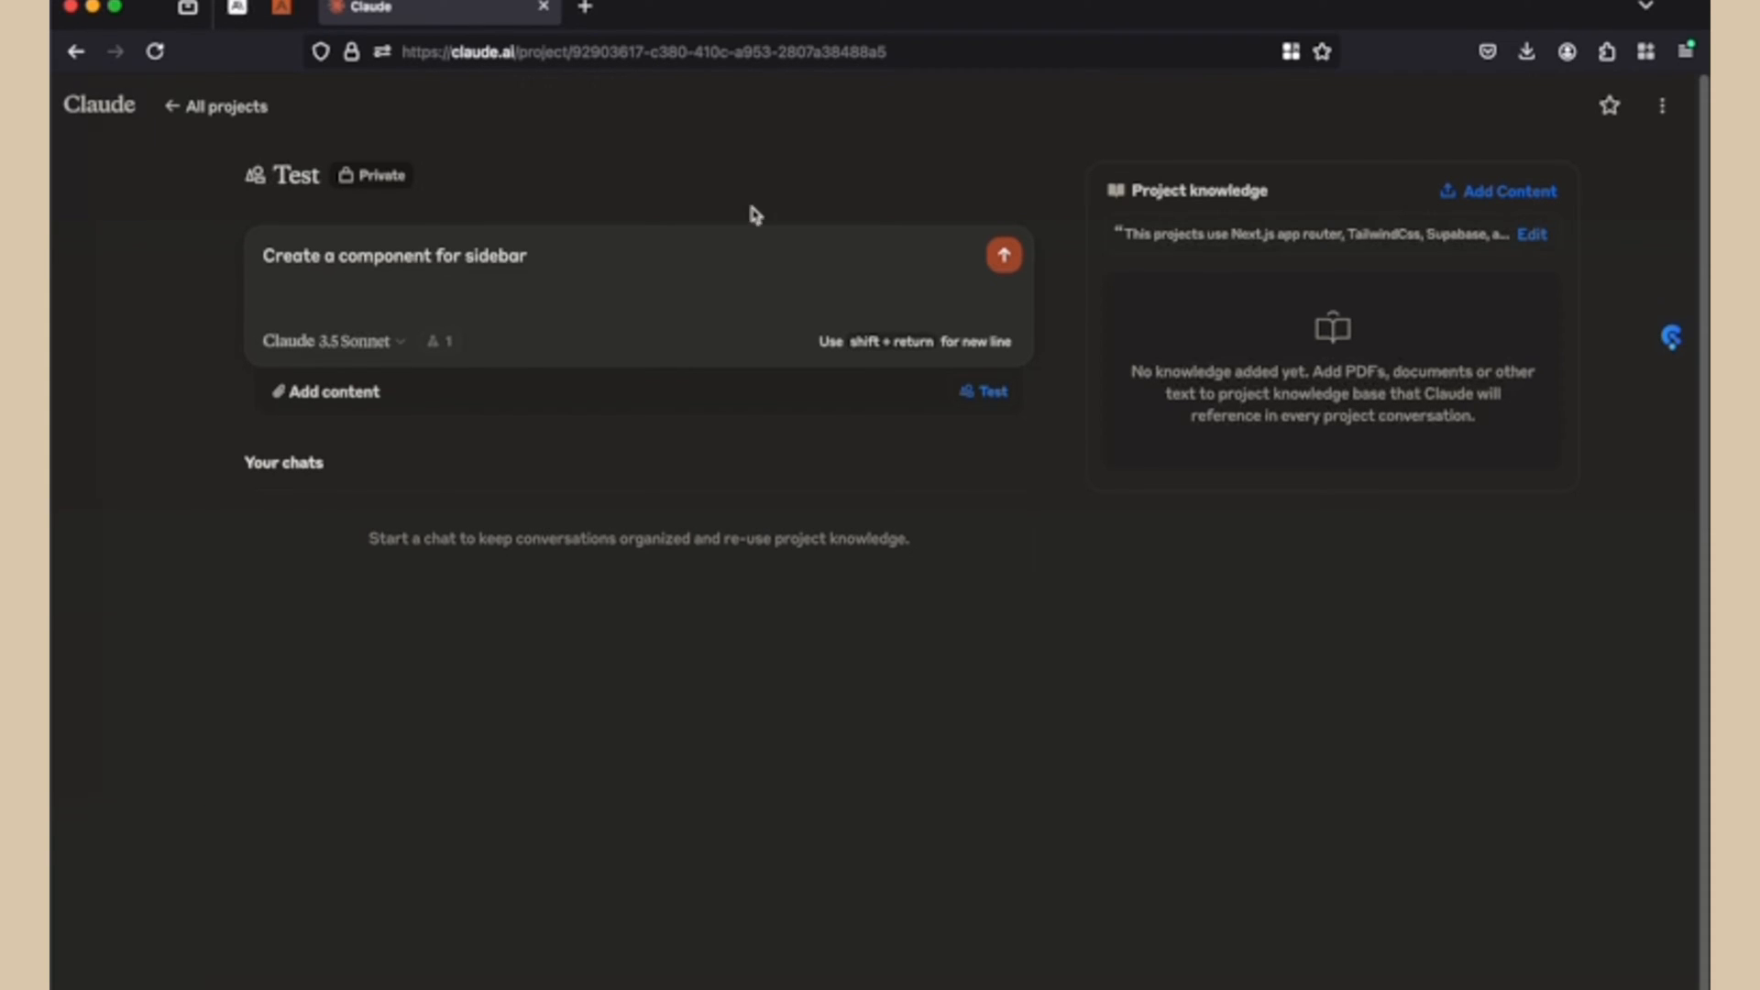
pyautogui.click(666, 280)
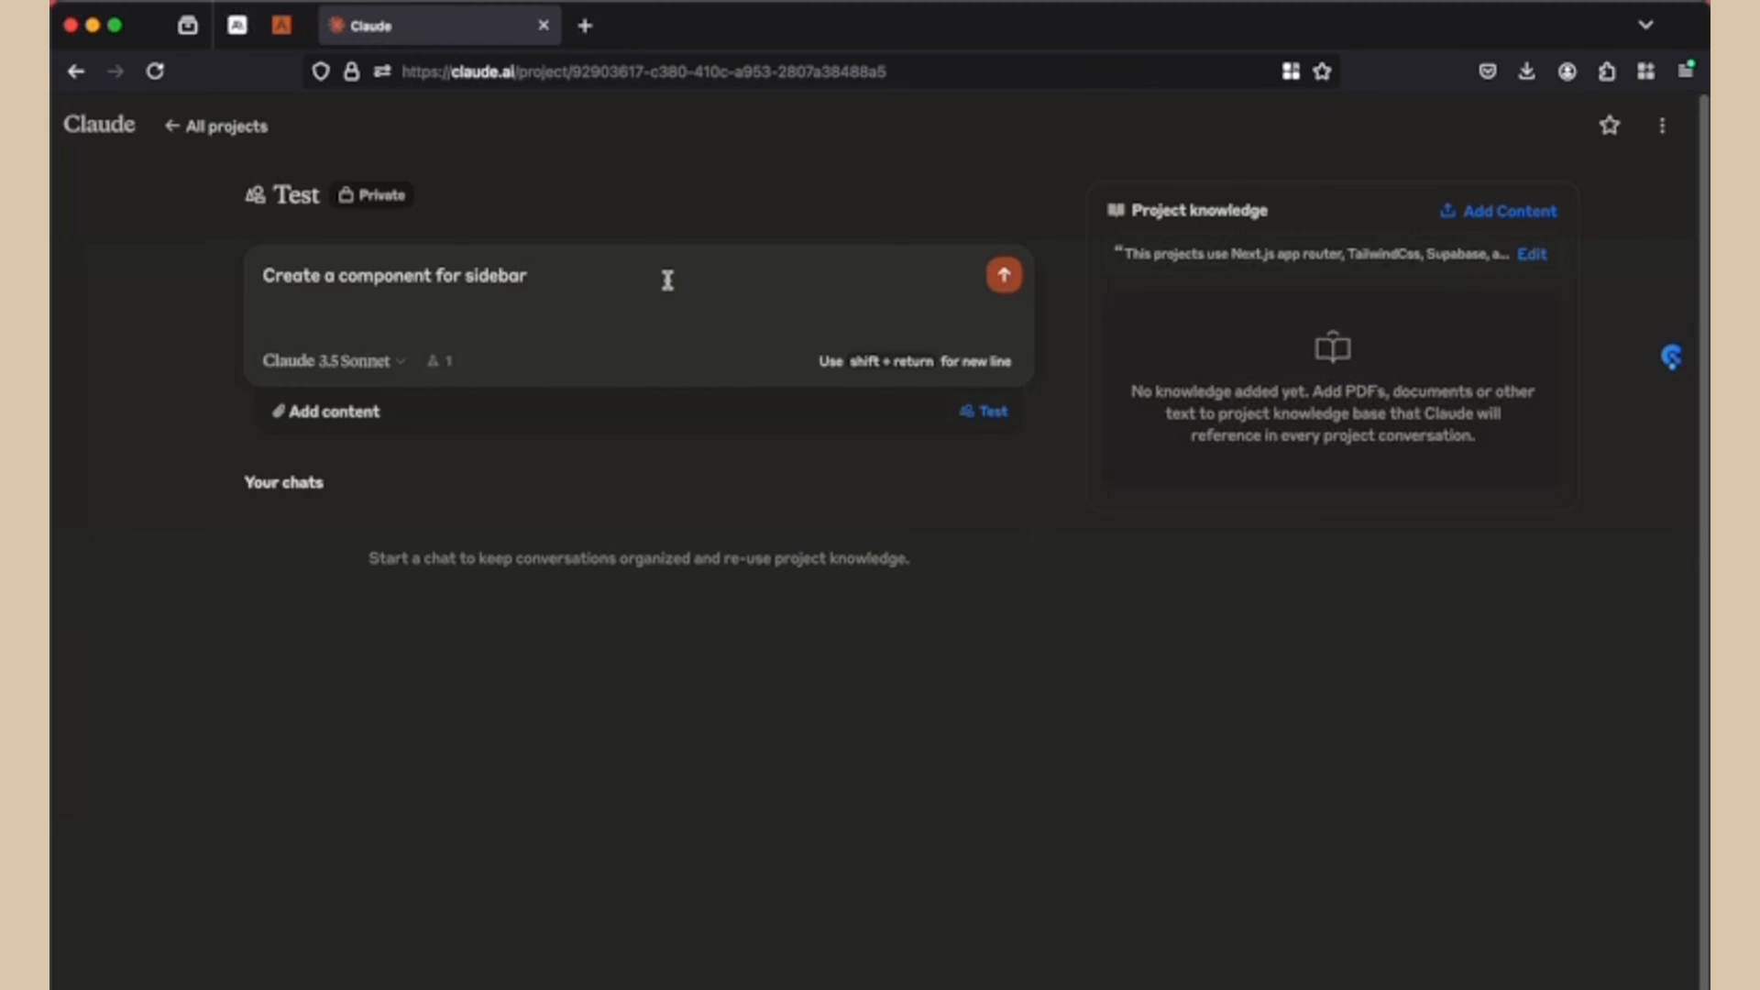
pyautogui.click(1001, 275)
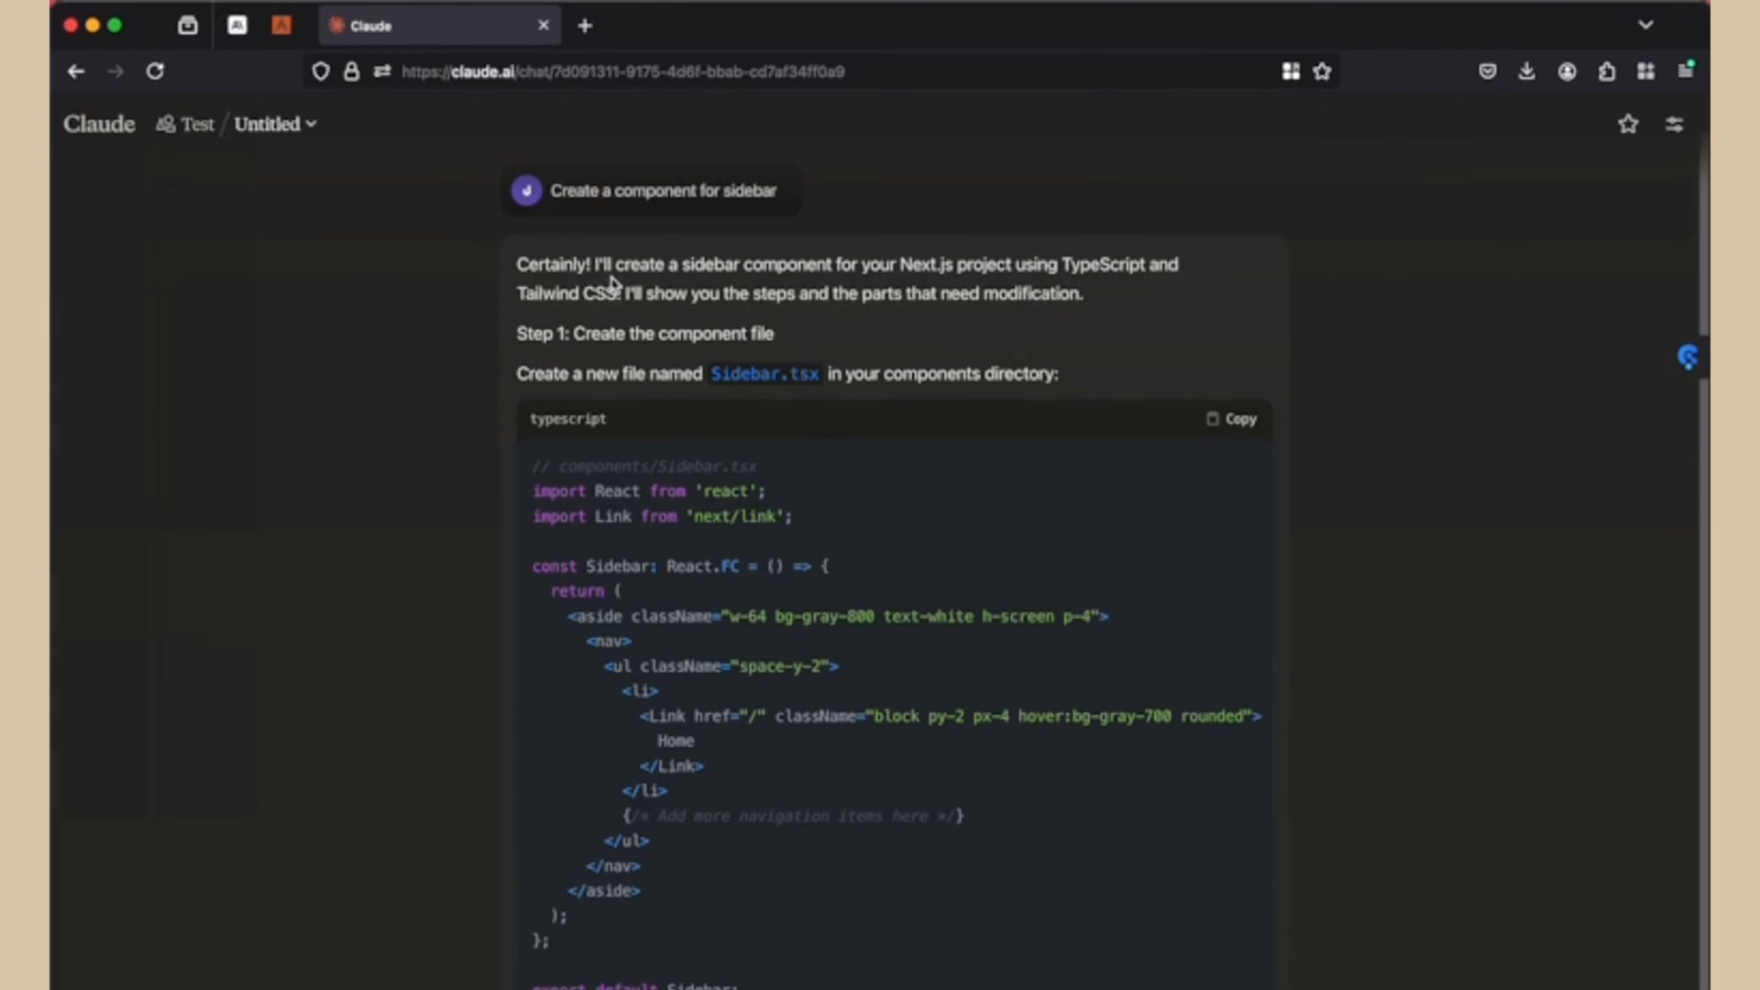
pyautogui.moveTo(615, 273)
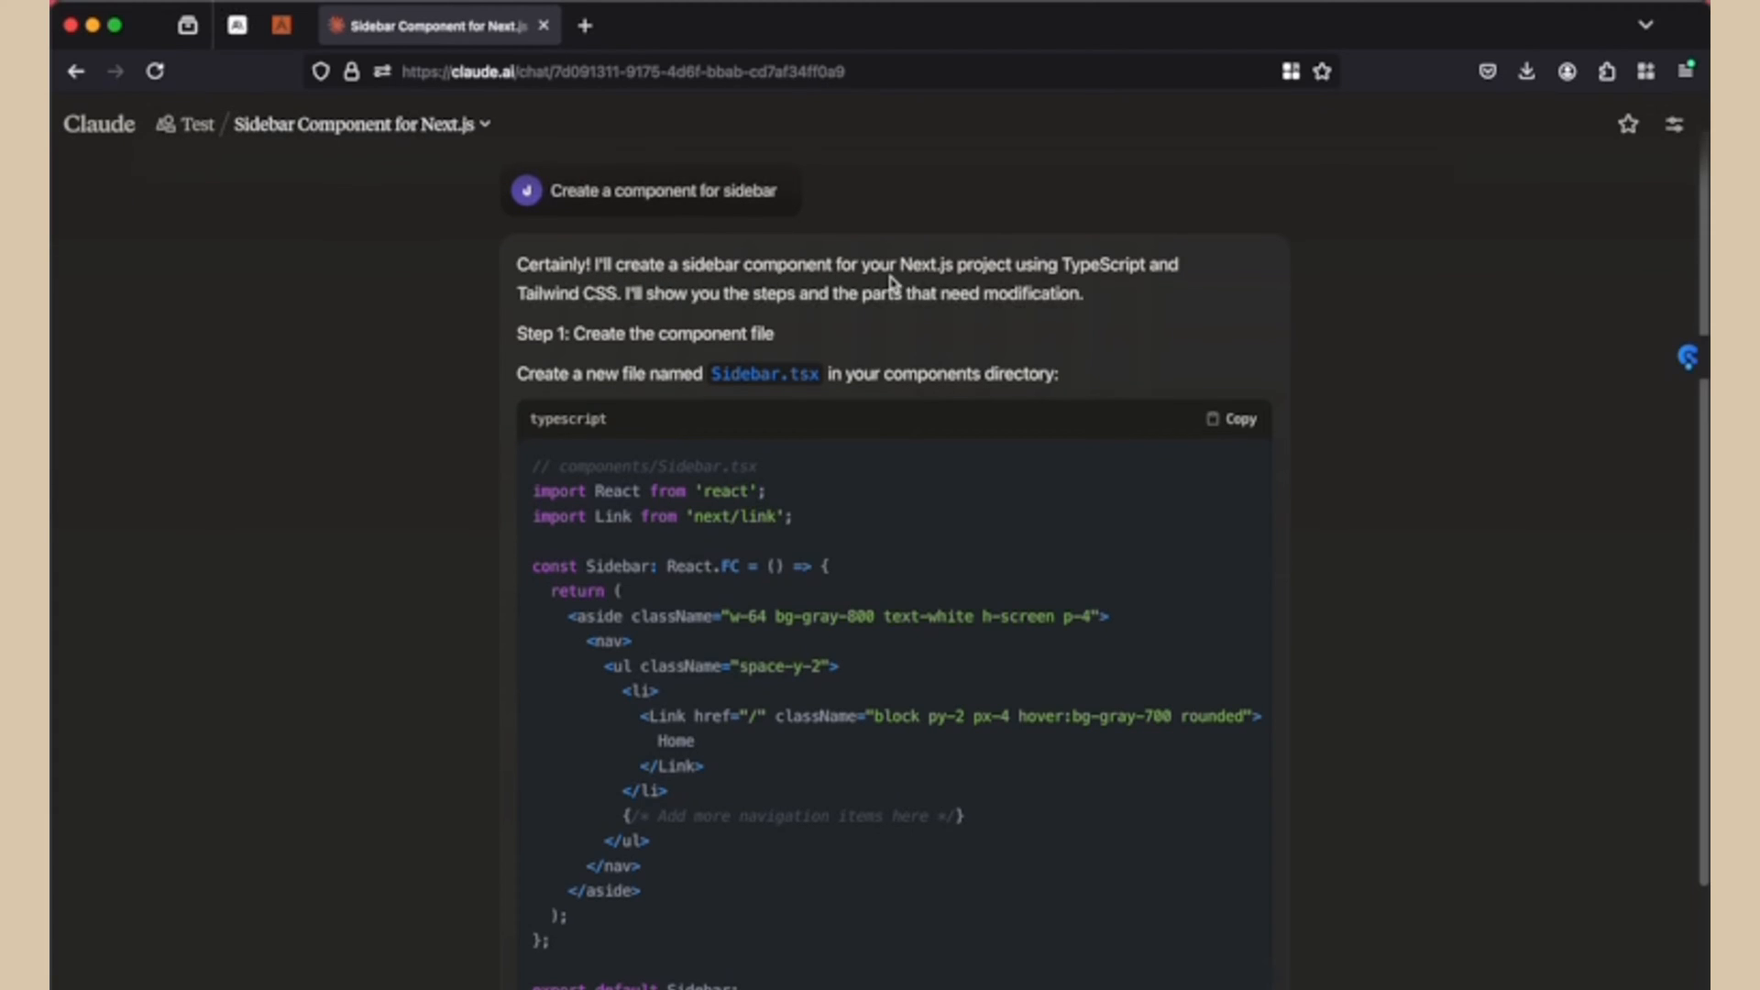
pyautogui.moveTo(1105, 280)
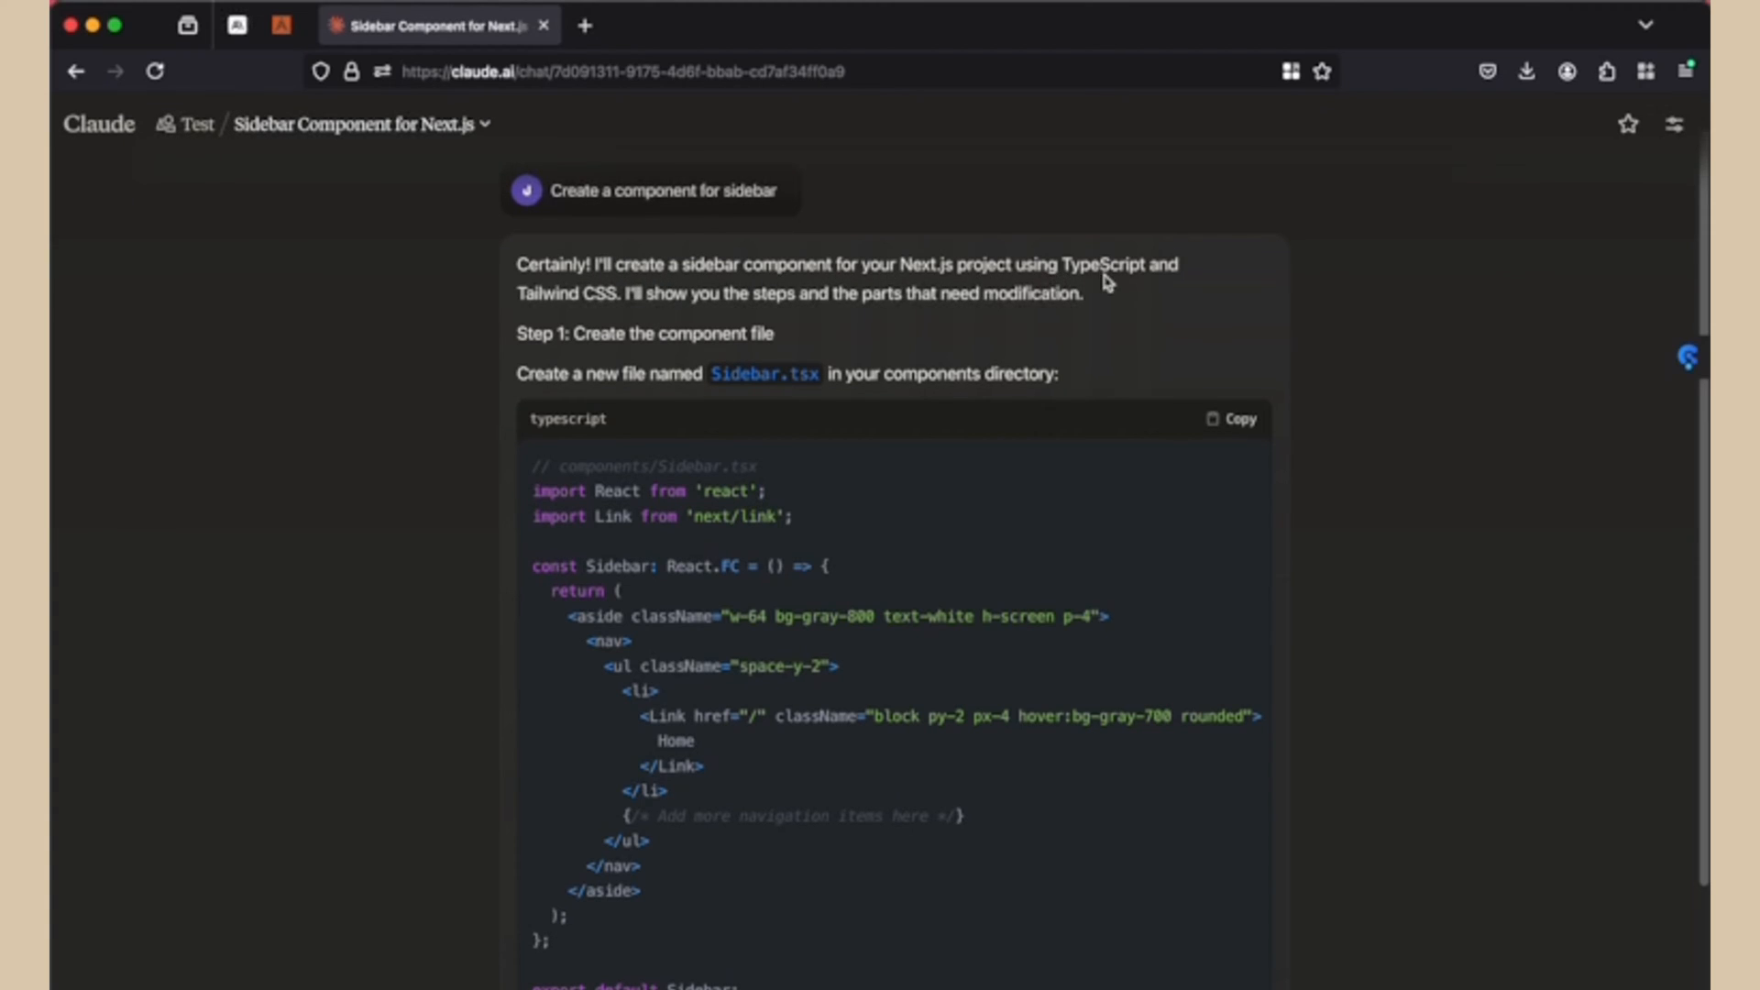
pyautogui.moveTo(517, 265); pyautogui.dragTo(616, 293)
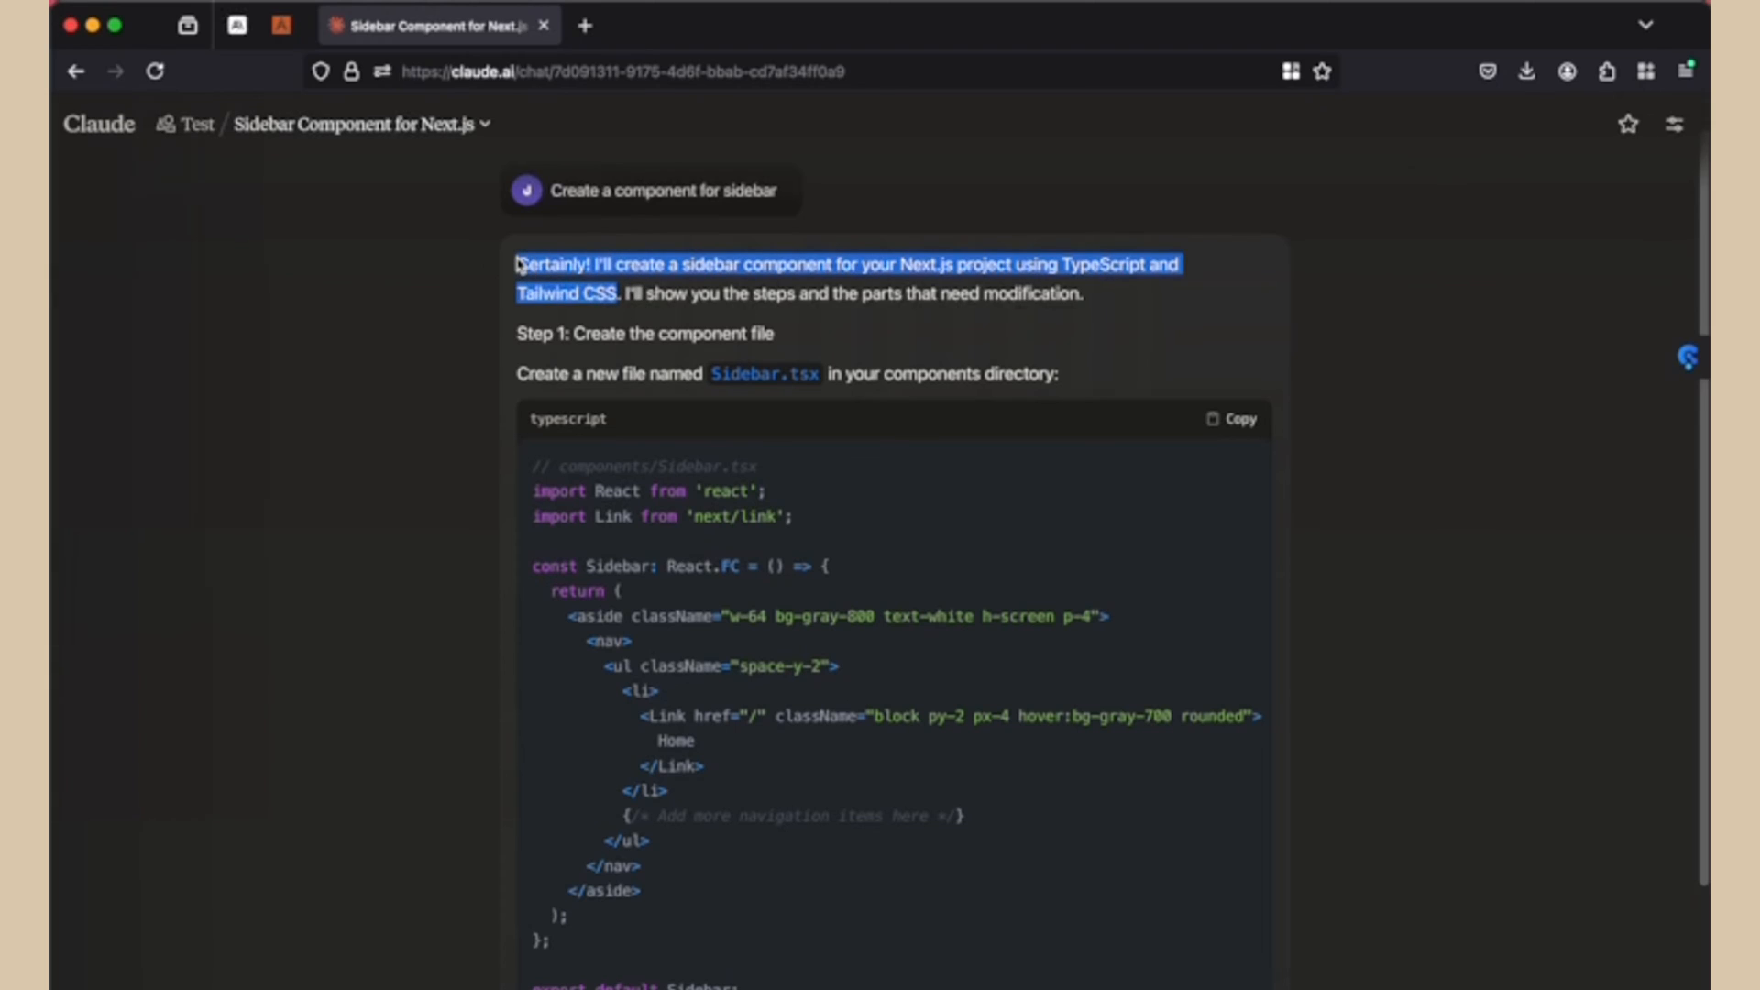
pyautogui.moveTo(550, 239)
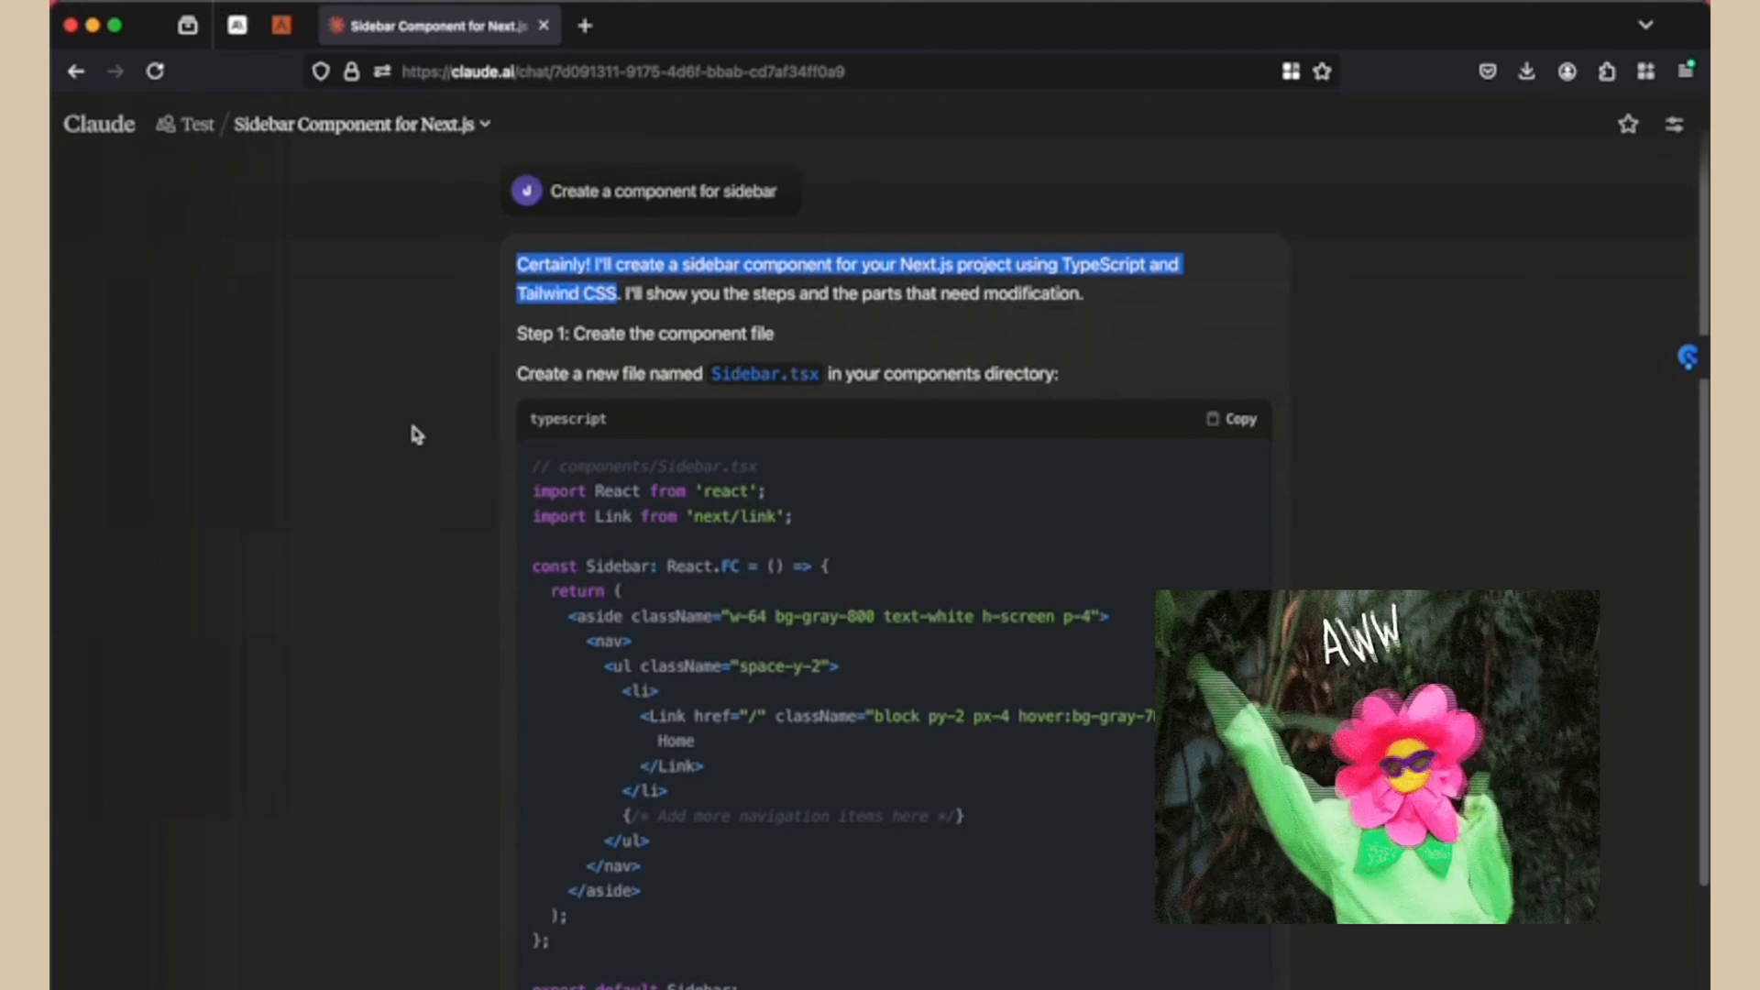
pyautogui.scroll(-3)
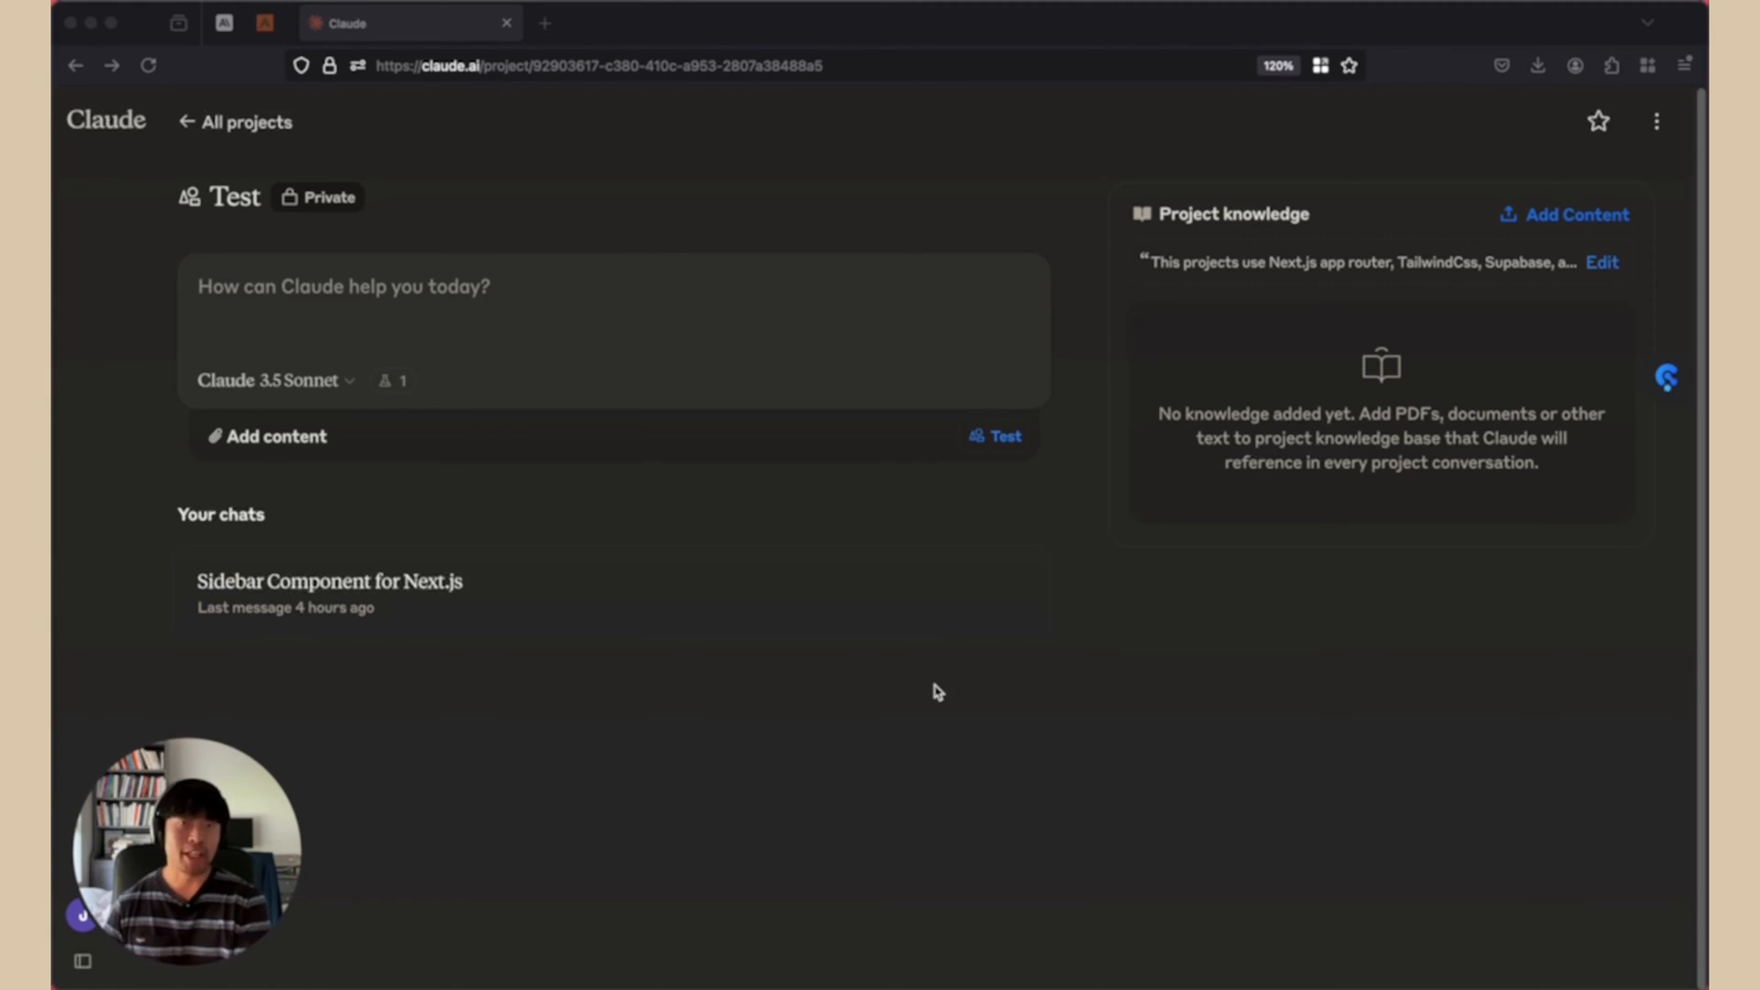
pyautogui.moveTo(971, 761)
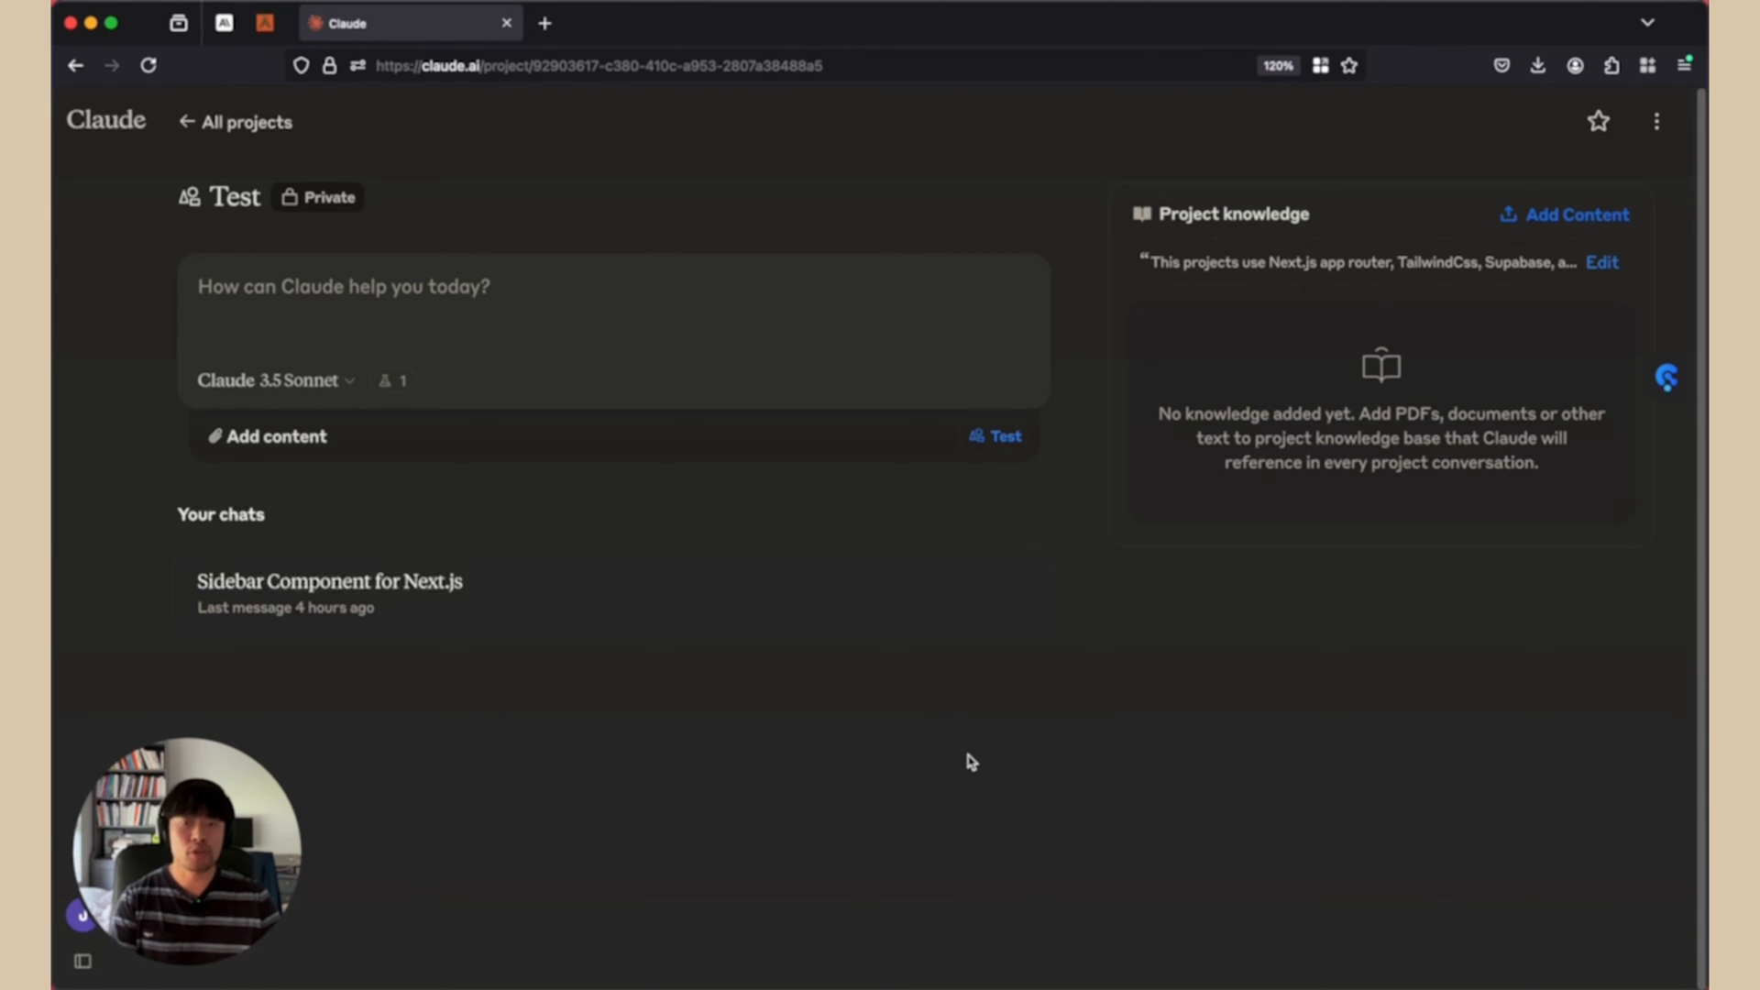
# Step: Add a 'Marketing content' text item about audience and mission to project knowledge
pyautogui.click(1571, 214)
pyautogui.write('M')
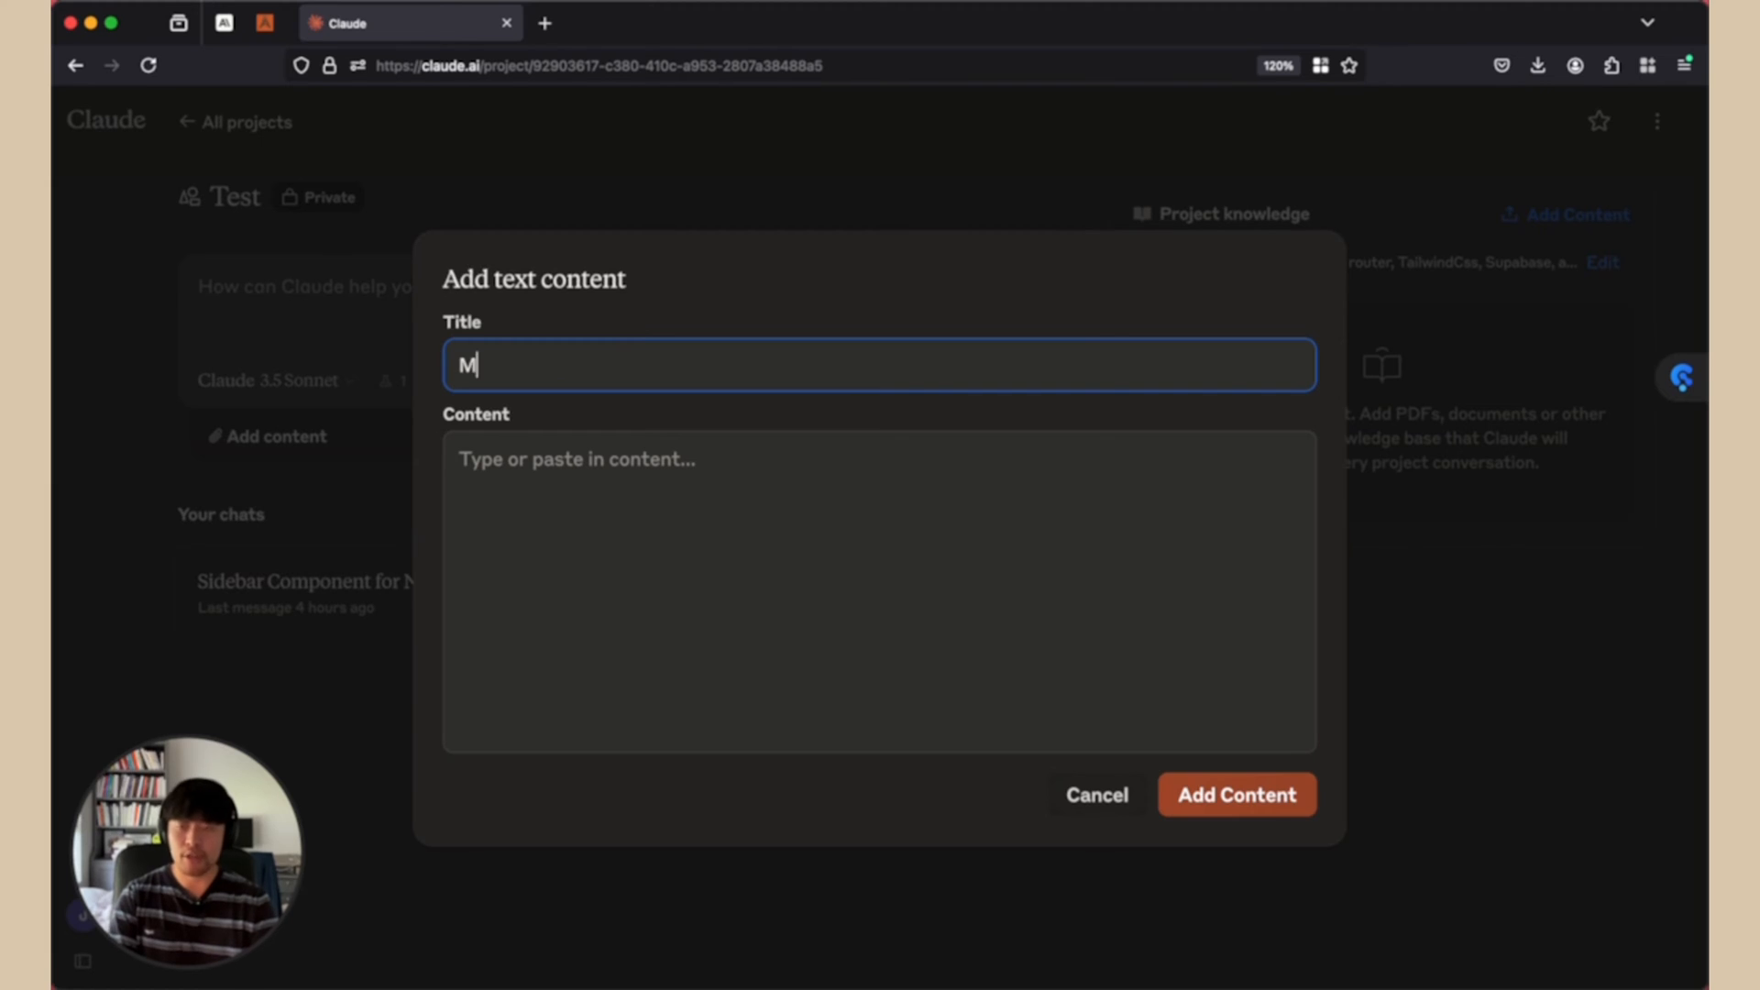
pyautogui.write('arketing content')
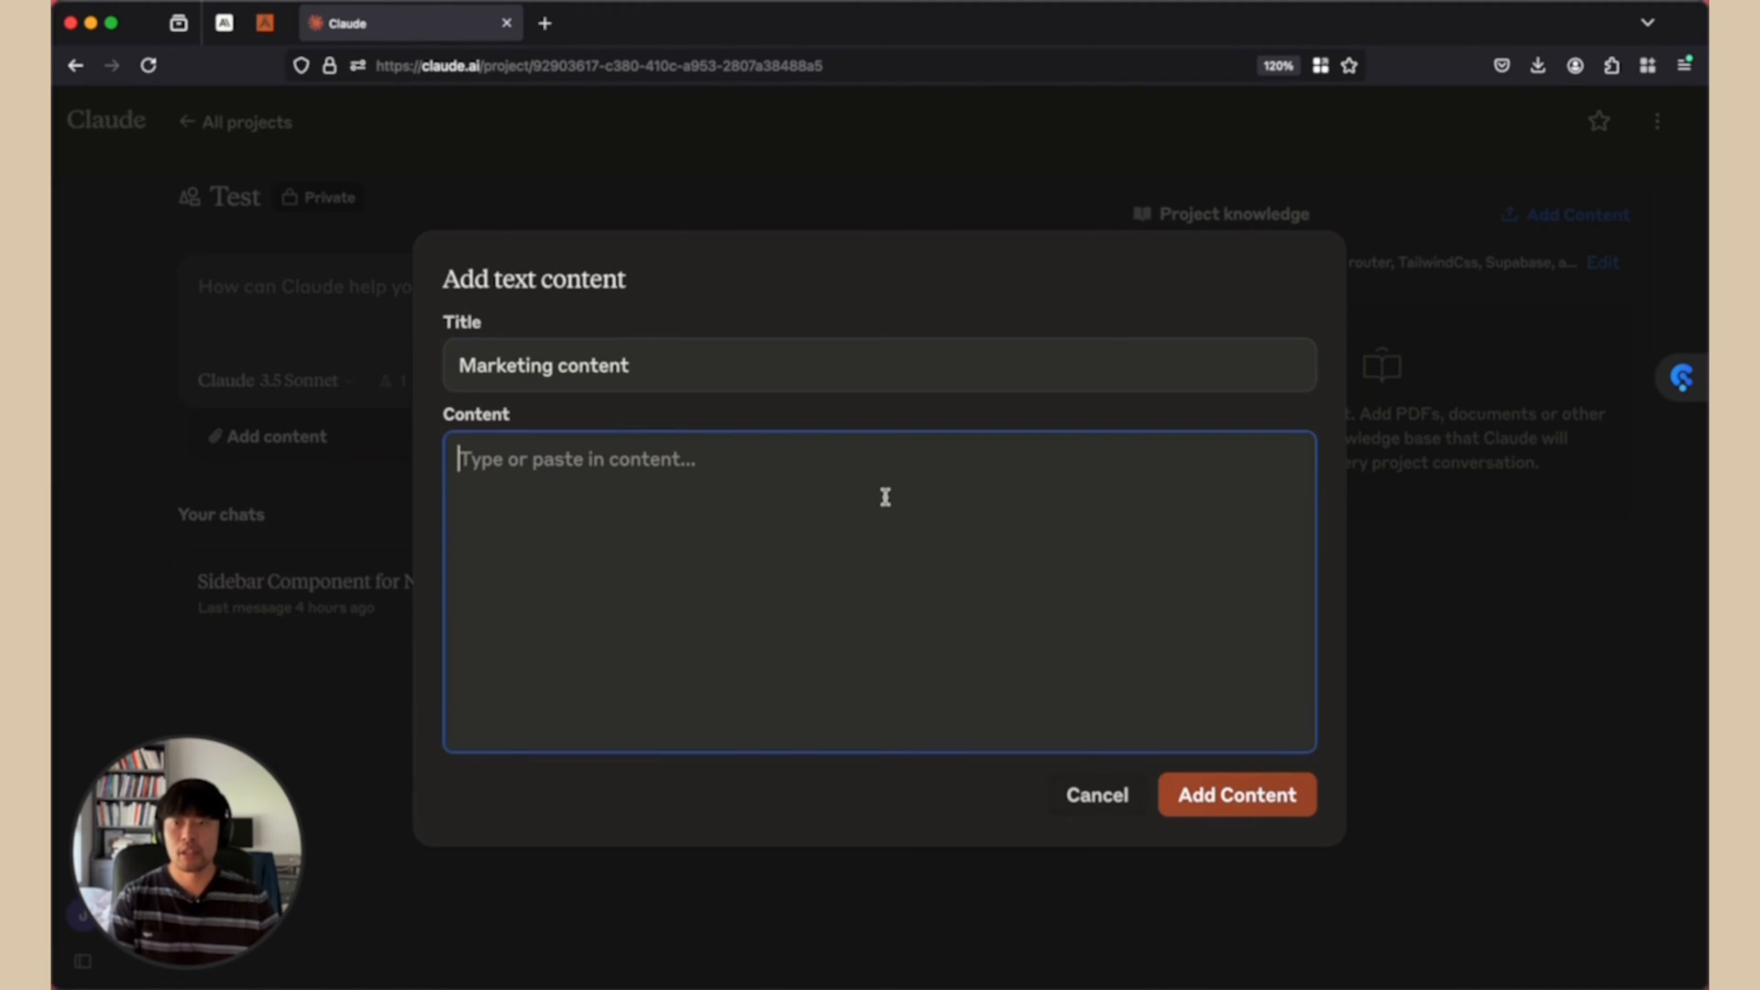
pyautogui.write("By having templates in set, you can focus on what matters for your business and your people. Our target audience is those who have family, kids so they don't have a lot of time and energy to execute and validate their ideas. Our mission is to save their time and enable them to purse their dreams even though they are short of human resources.")
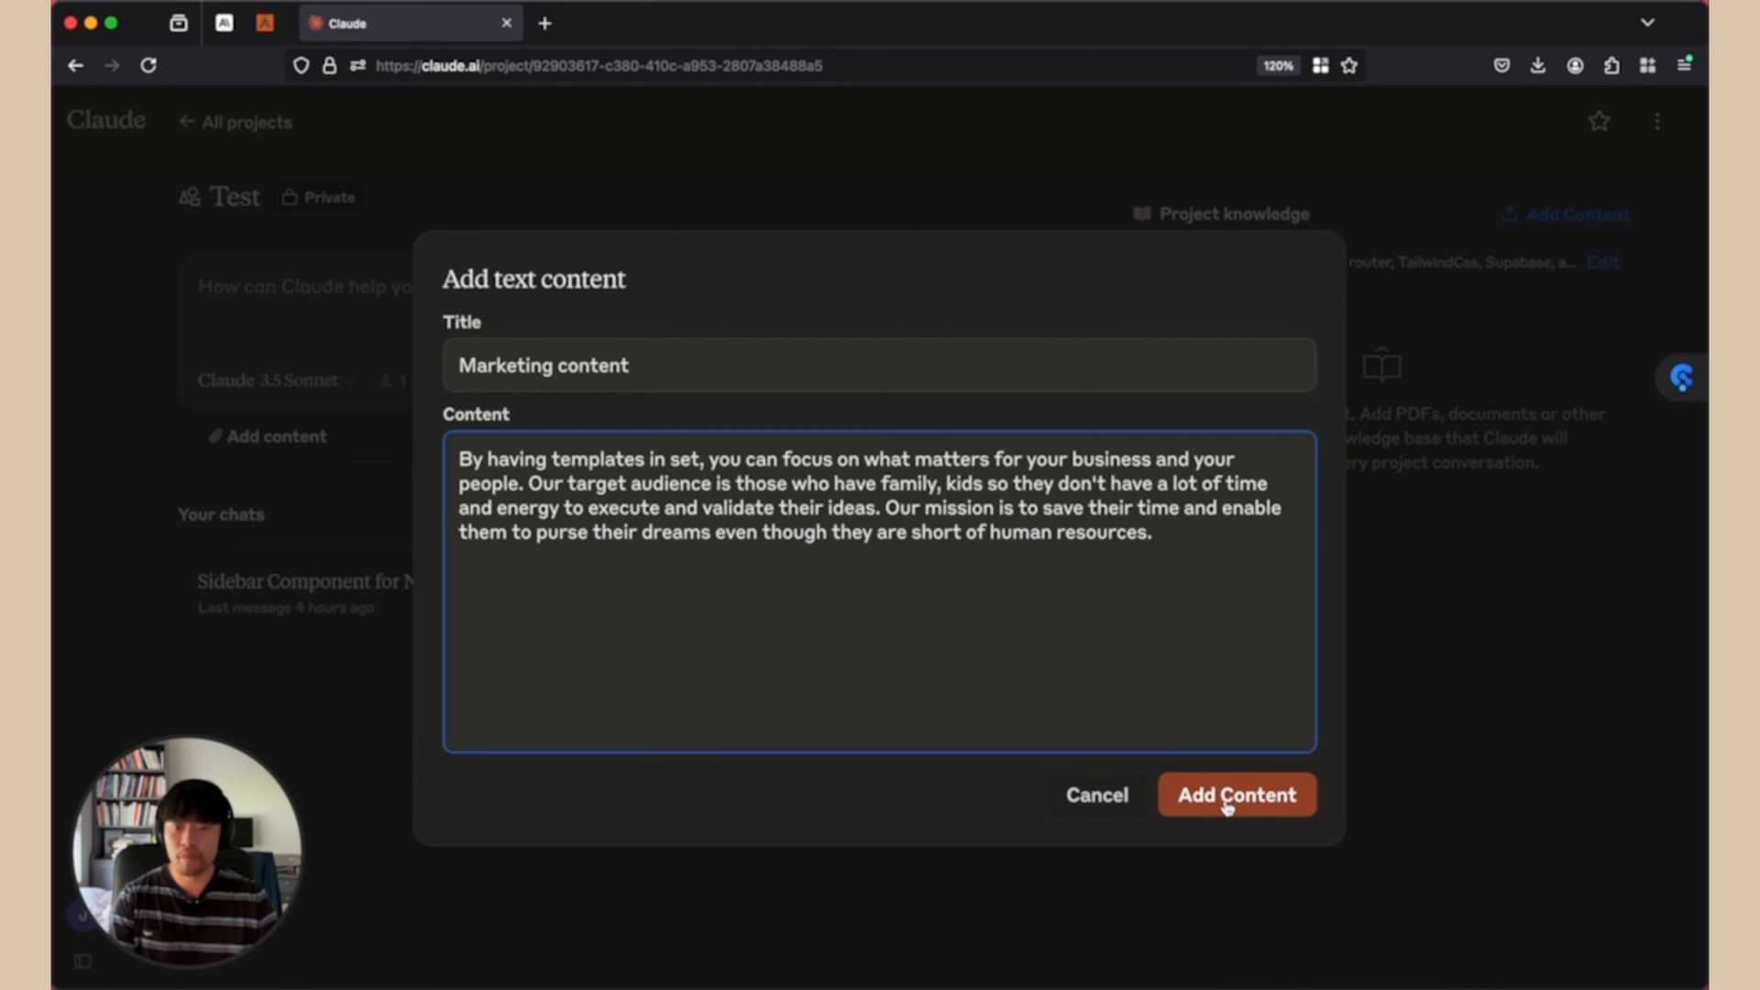
pyautogui.click(1235, 795)
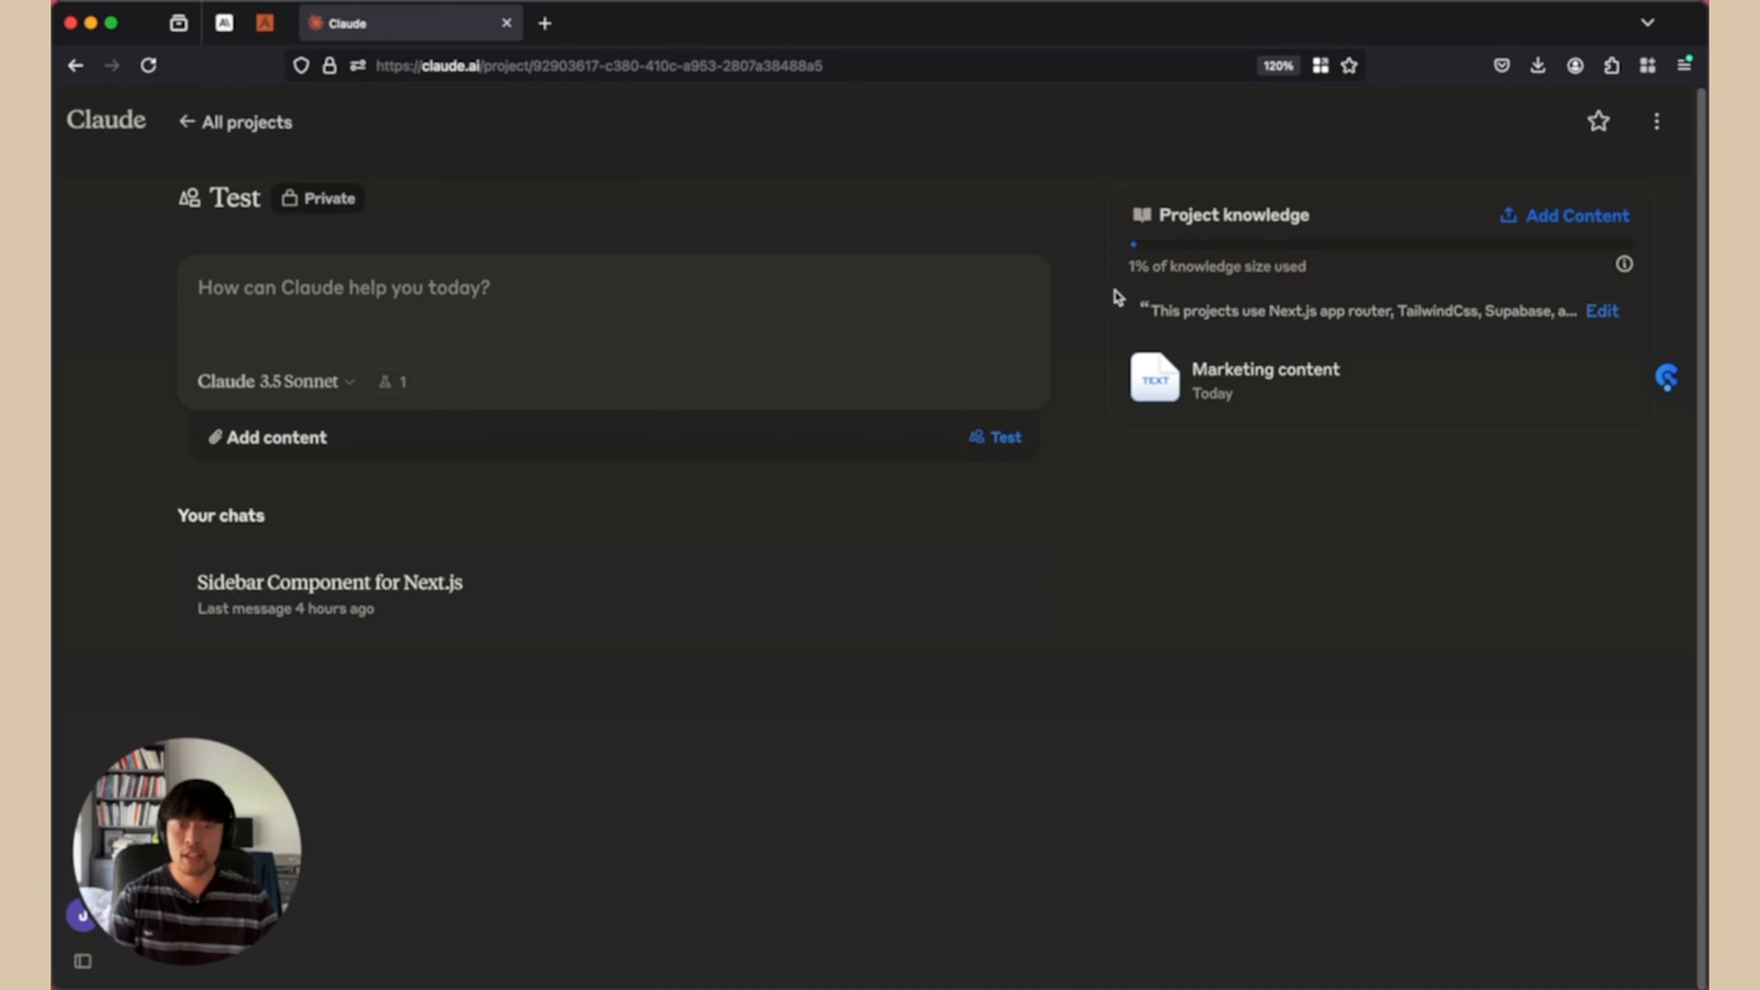
# Step: Type a question about appealing marketing content, tech-stack time savings and a visualization
pyautogui.doubleClick(1215, 266)
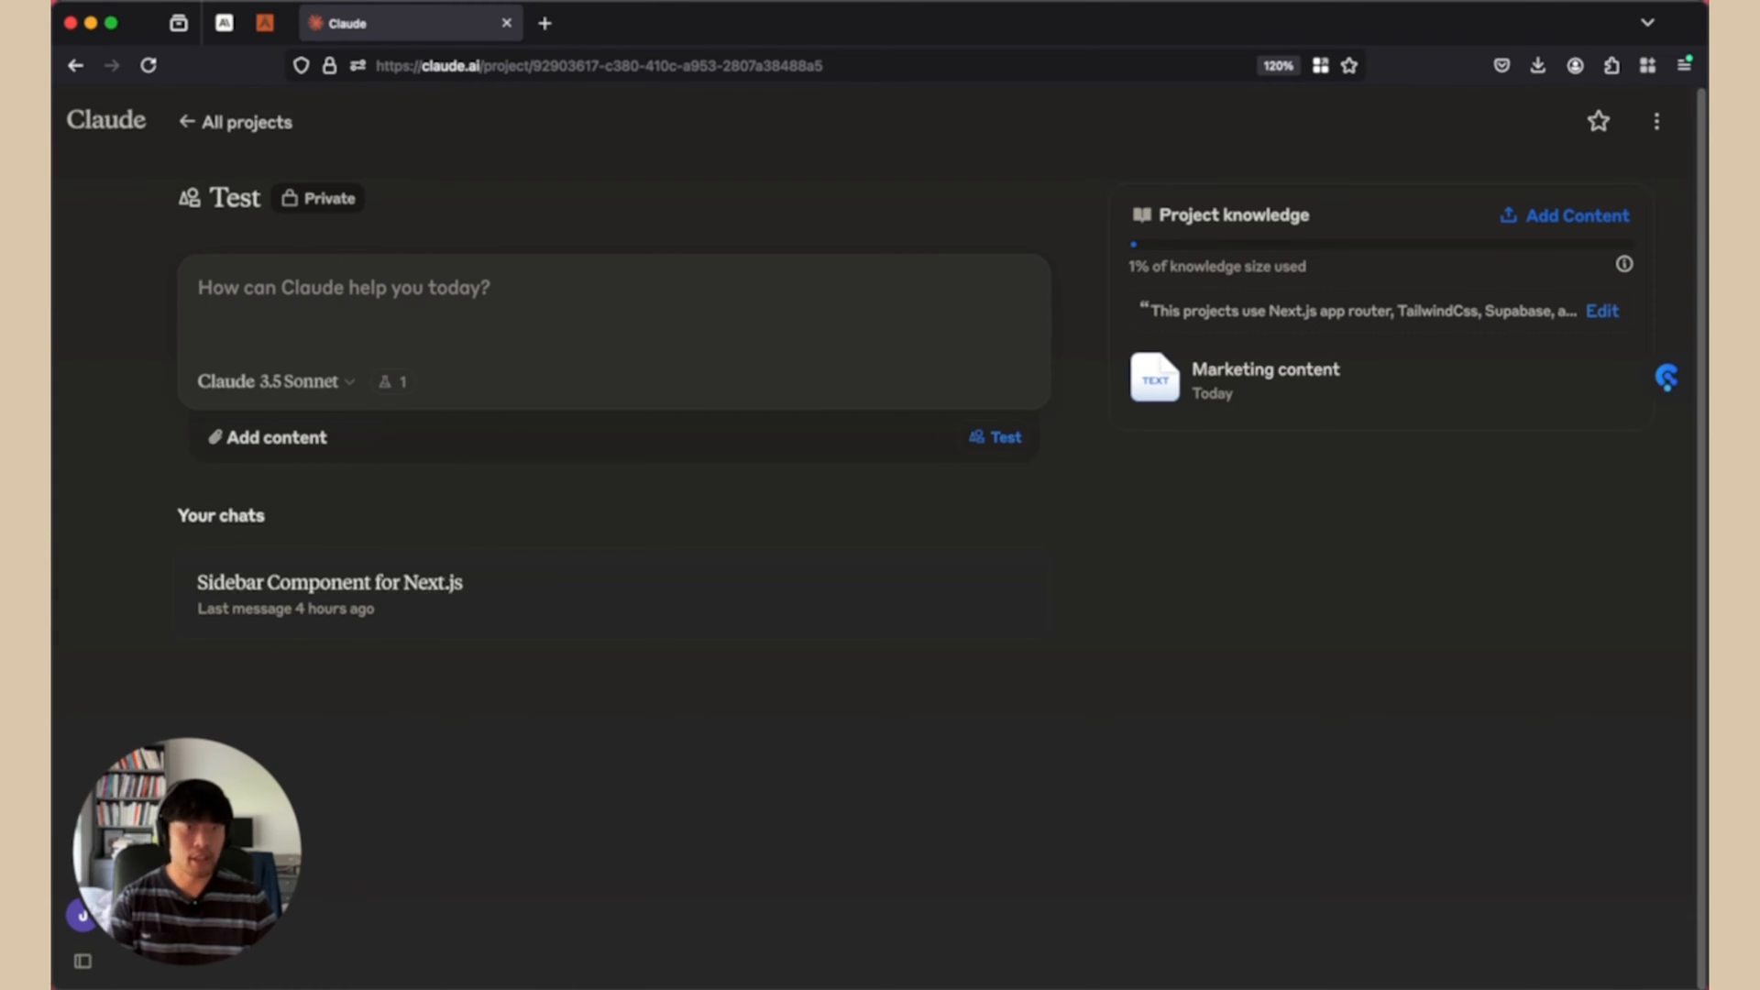
pyautogui.write('How do we make the best marketing content to appeal to potential customers for this project? Include the tech stack and how each can save time for customers? Give me some good visualization too')
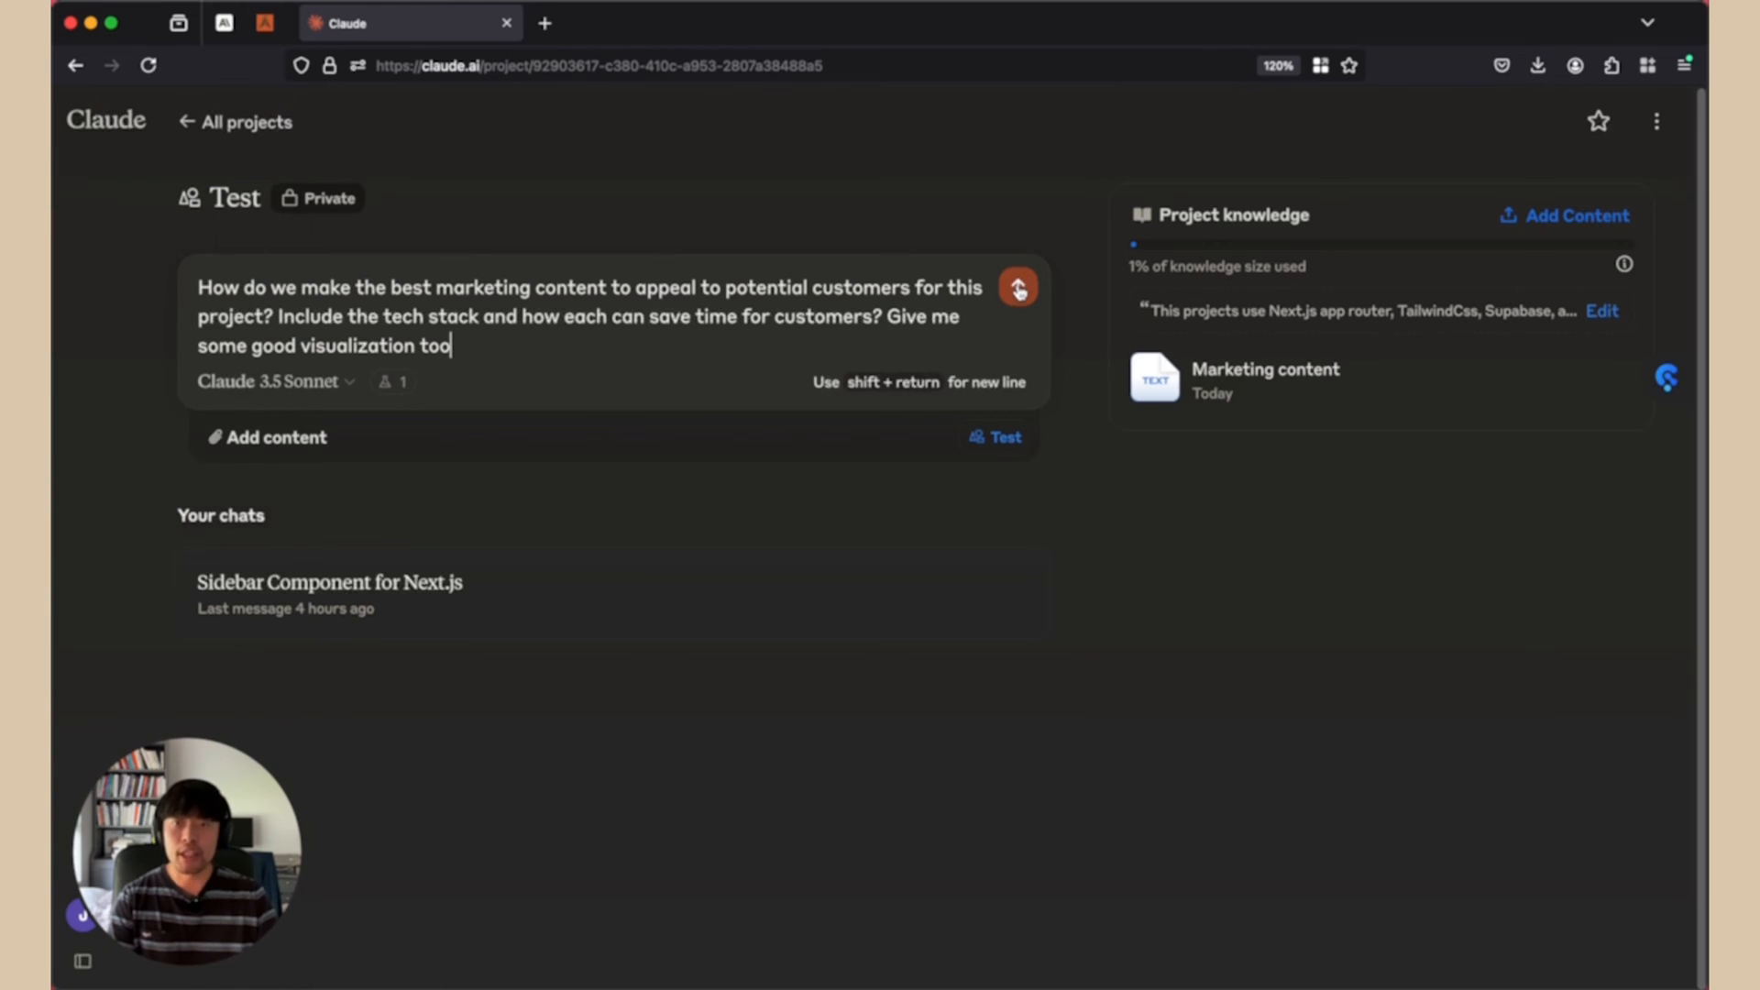
# Step: Send the marketing question and read the generated marketing document, highlighting its opening copy
pyautogui.click(1015, 287)
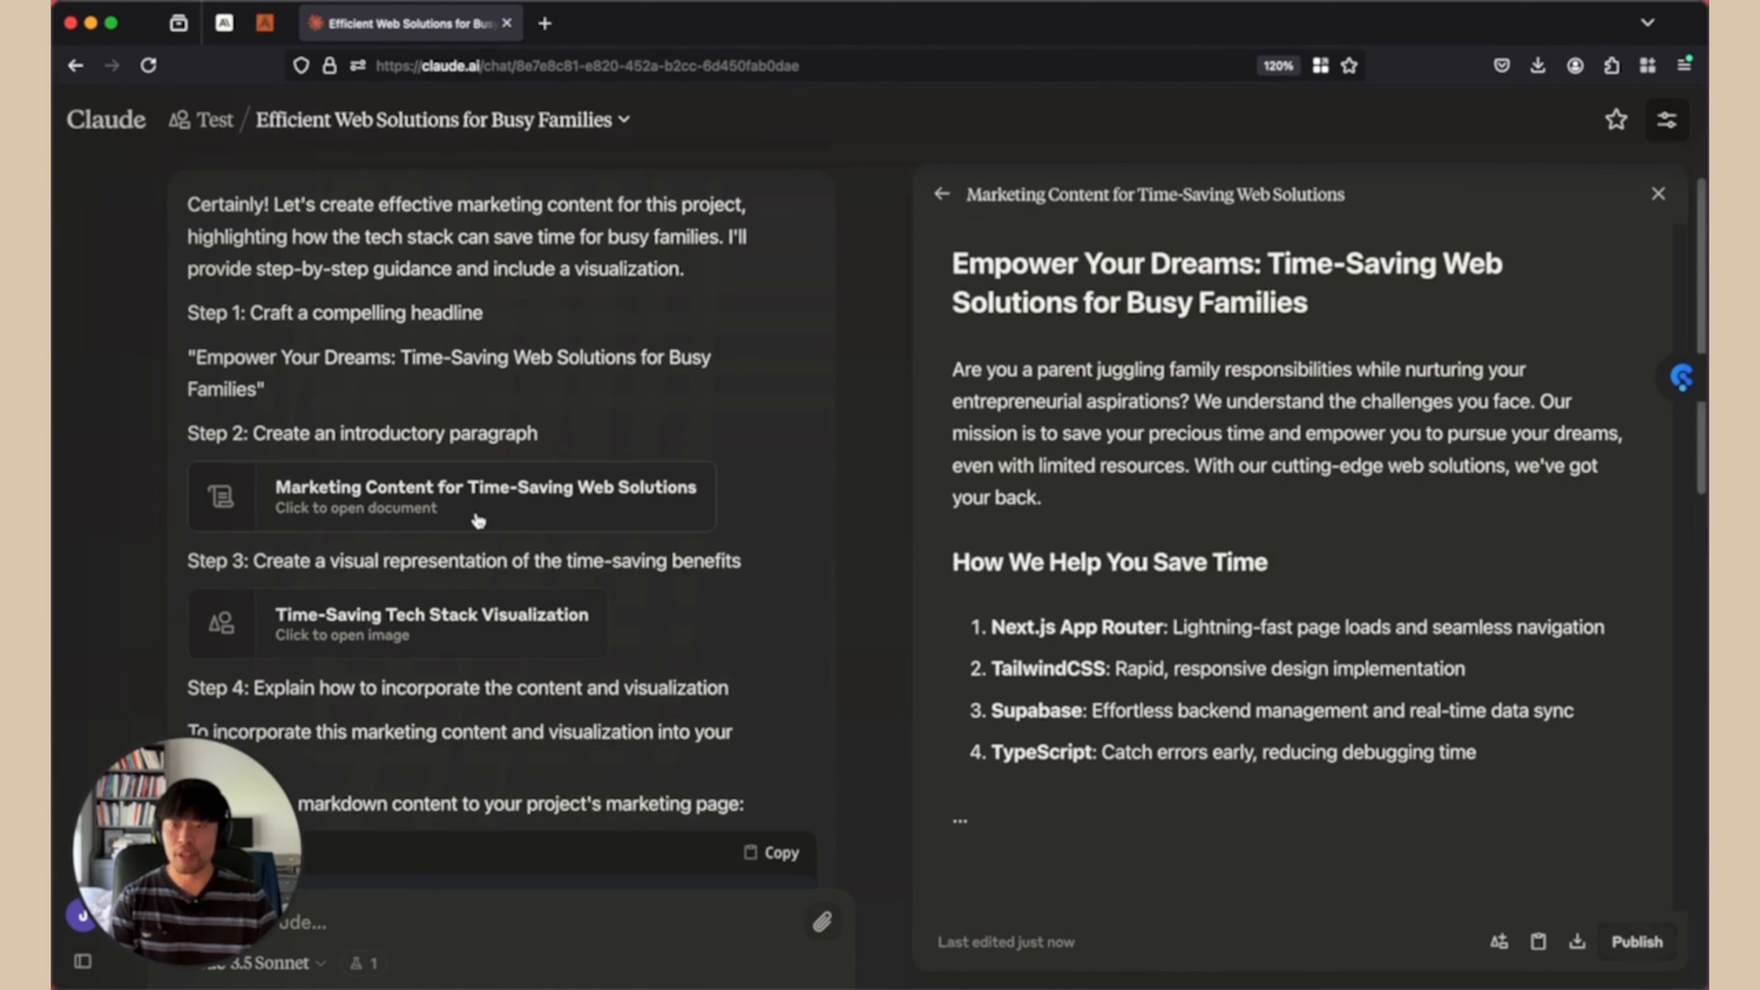
pyautogui.moveTo(1070, 530)
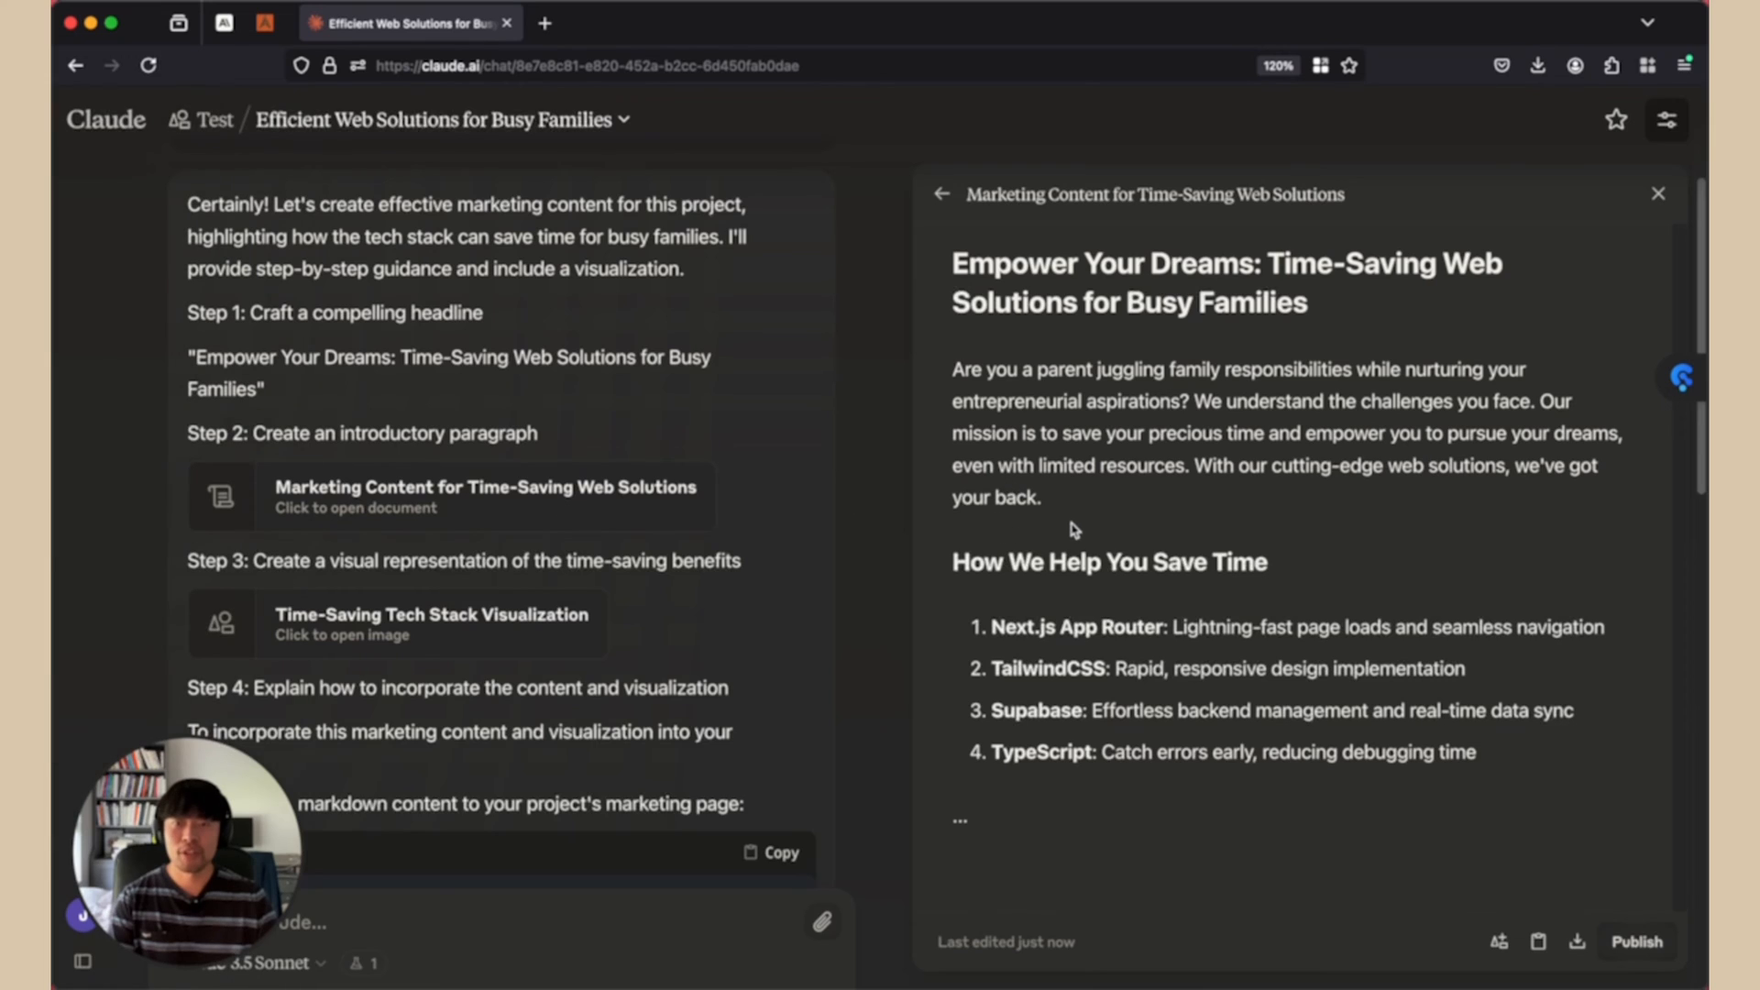
pyautogui.moveTo(954, 370)
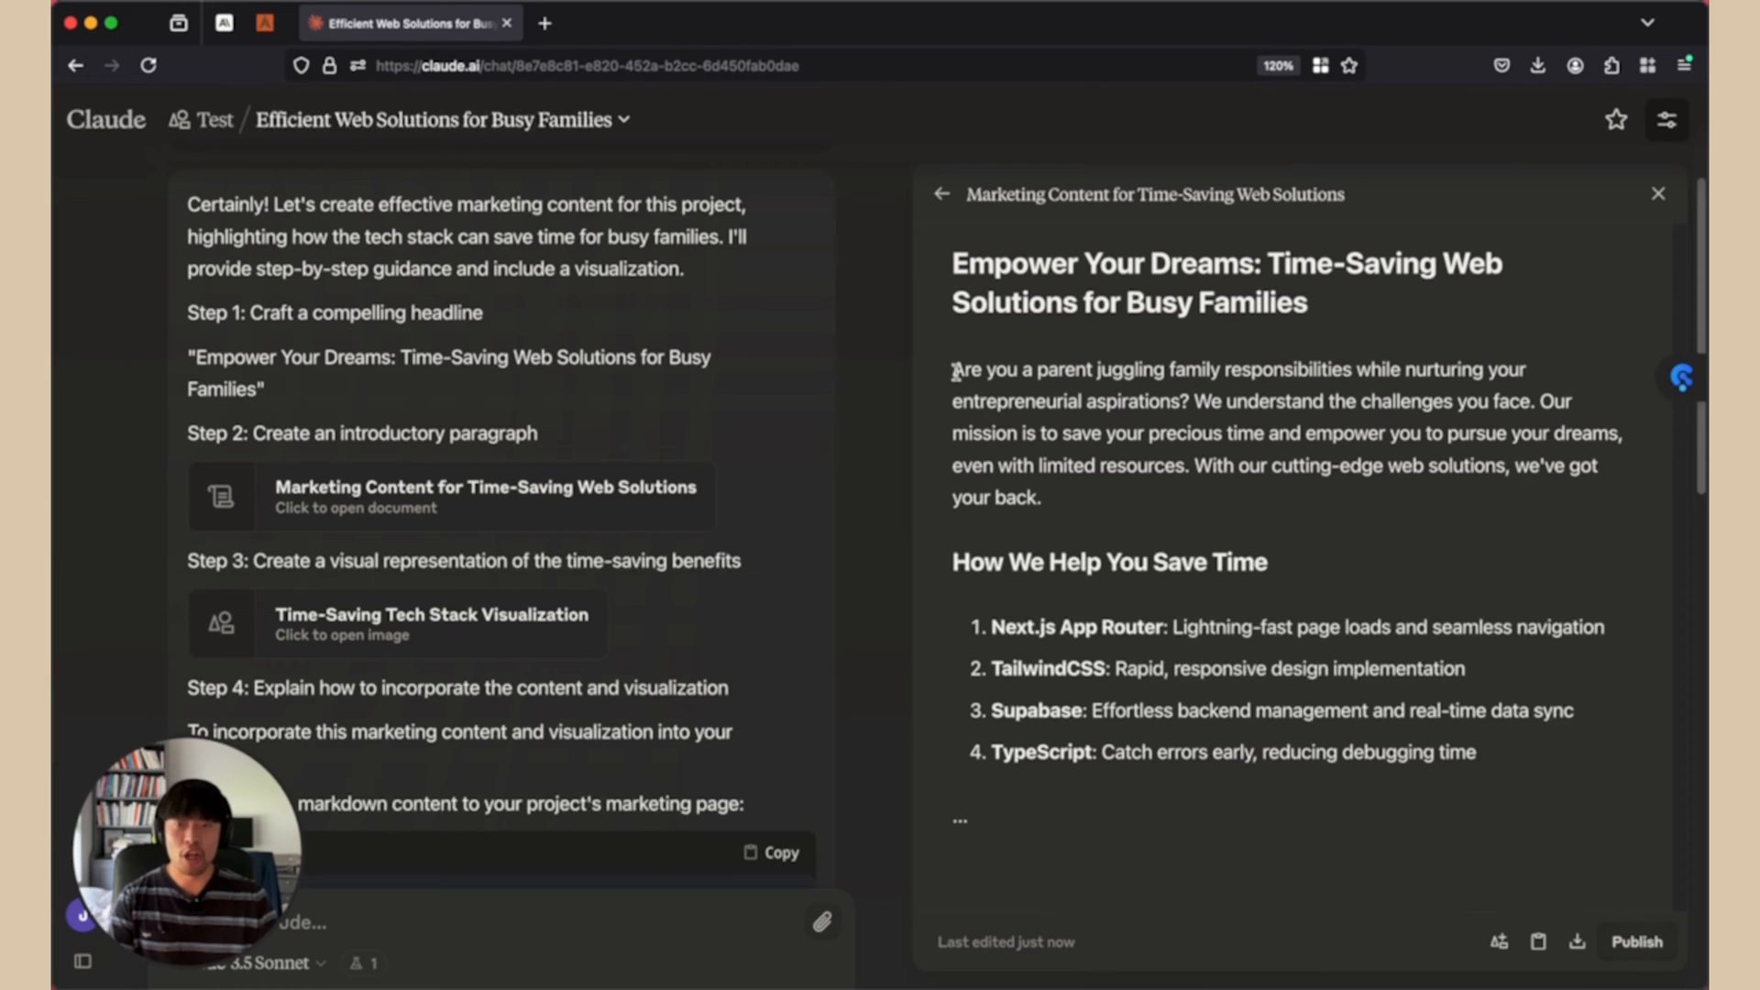
pyautogui.moveTo(953, 368); pyautogui.dragTo(1210, 400)
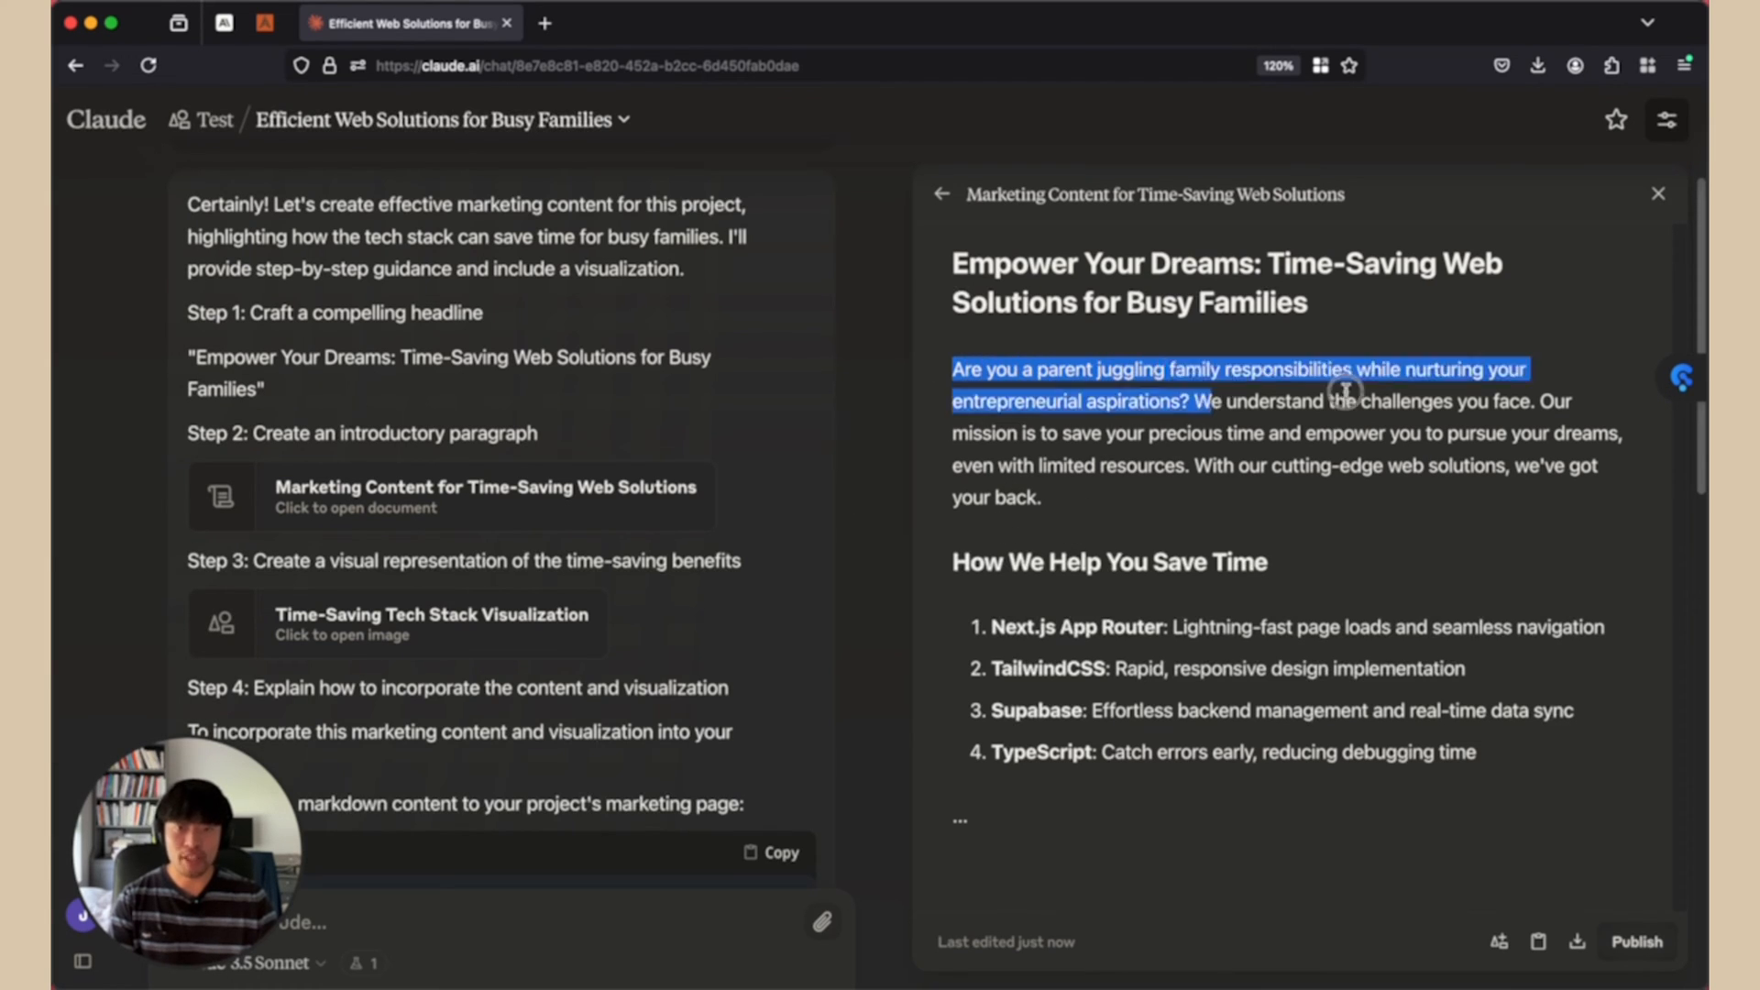
pyautogui.moveTo(1205, 400); pyautogui.dragTo(1530, 400)
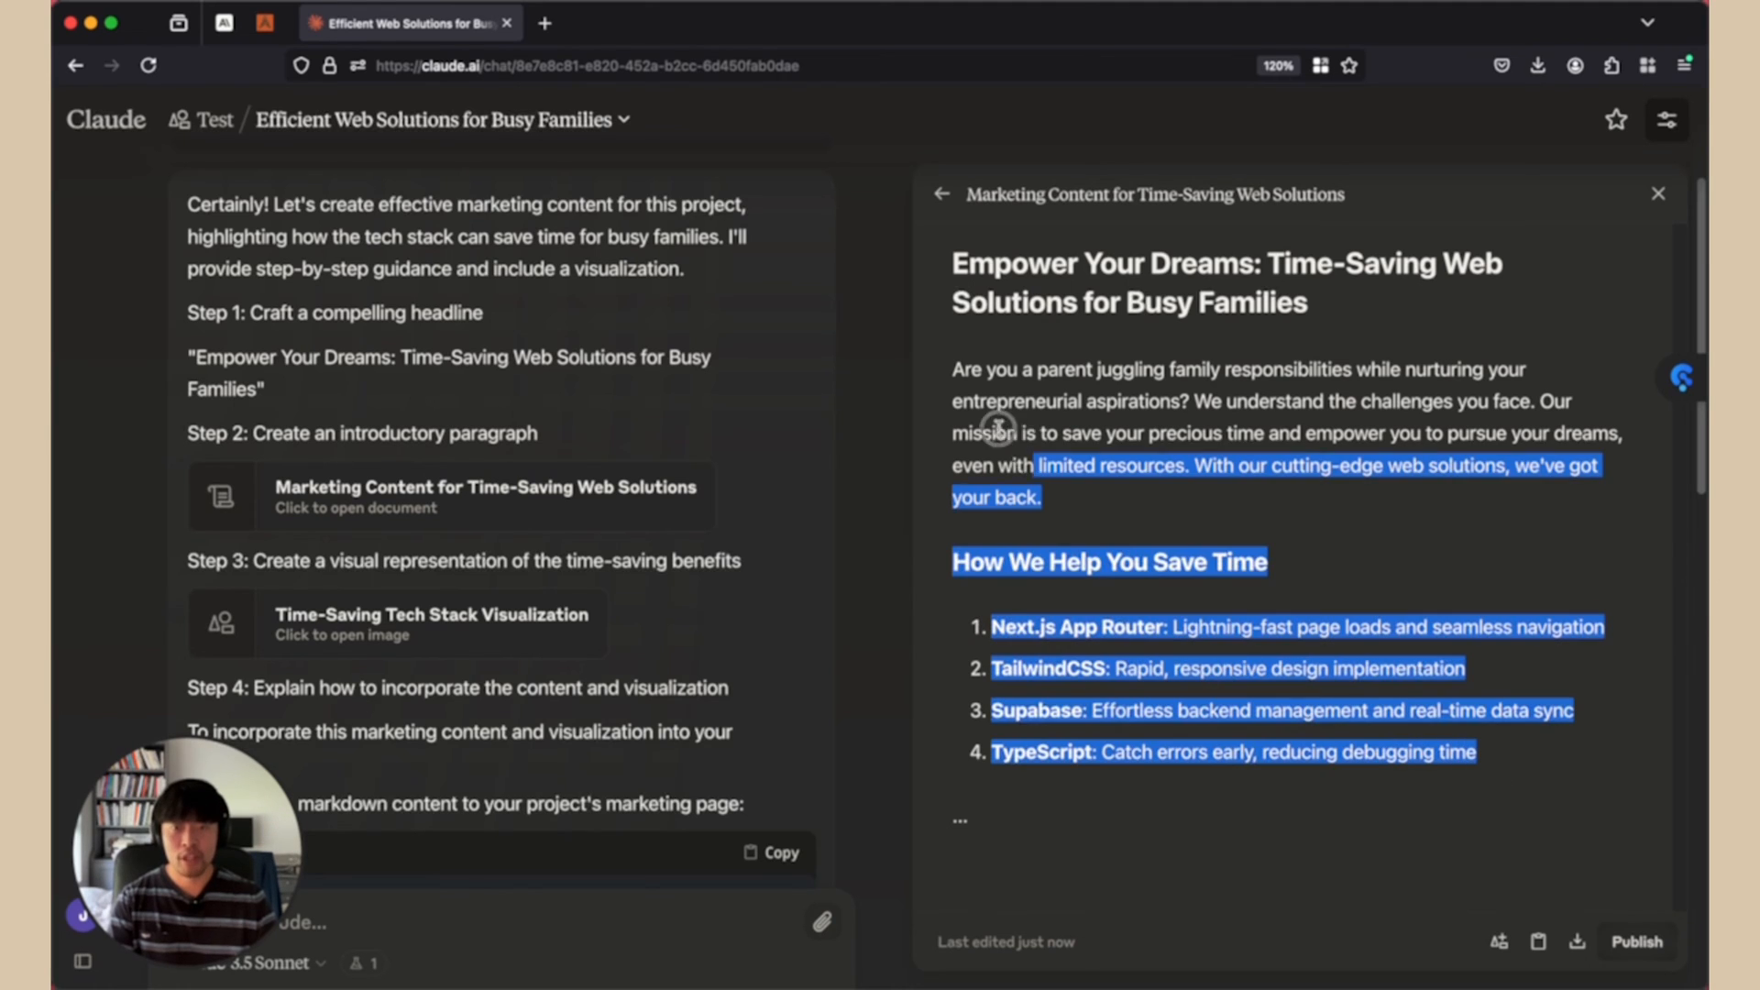
pyautogui.click(1070, 462)
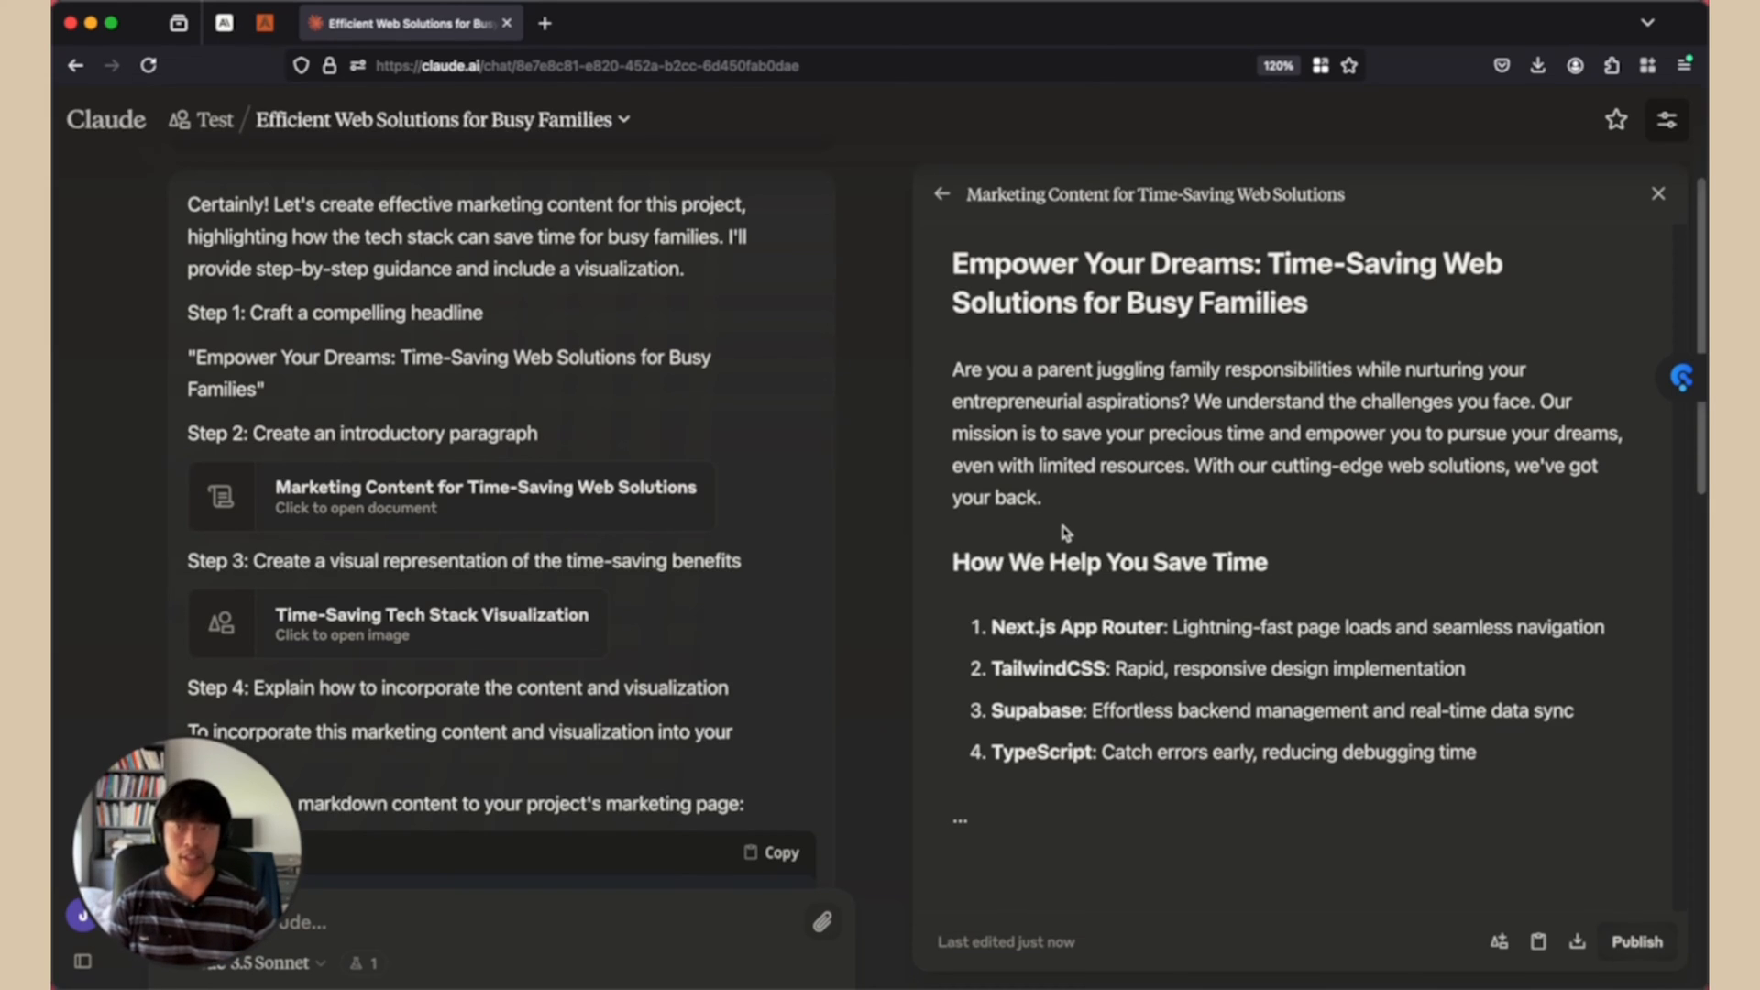
pyautogui.scroll(-3)
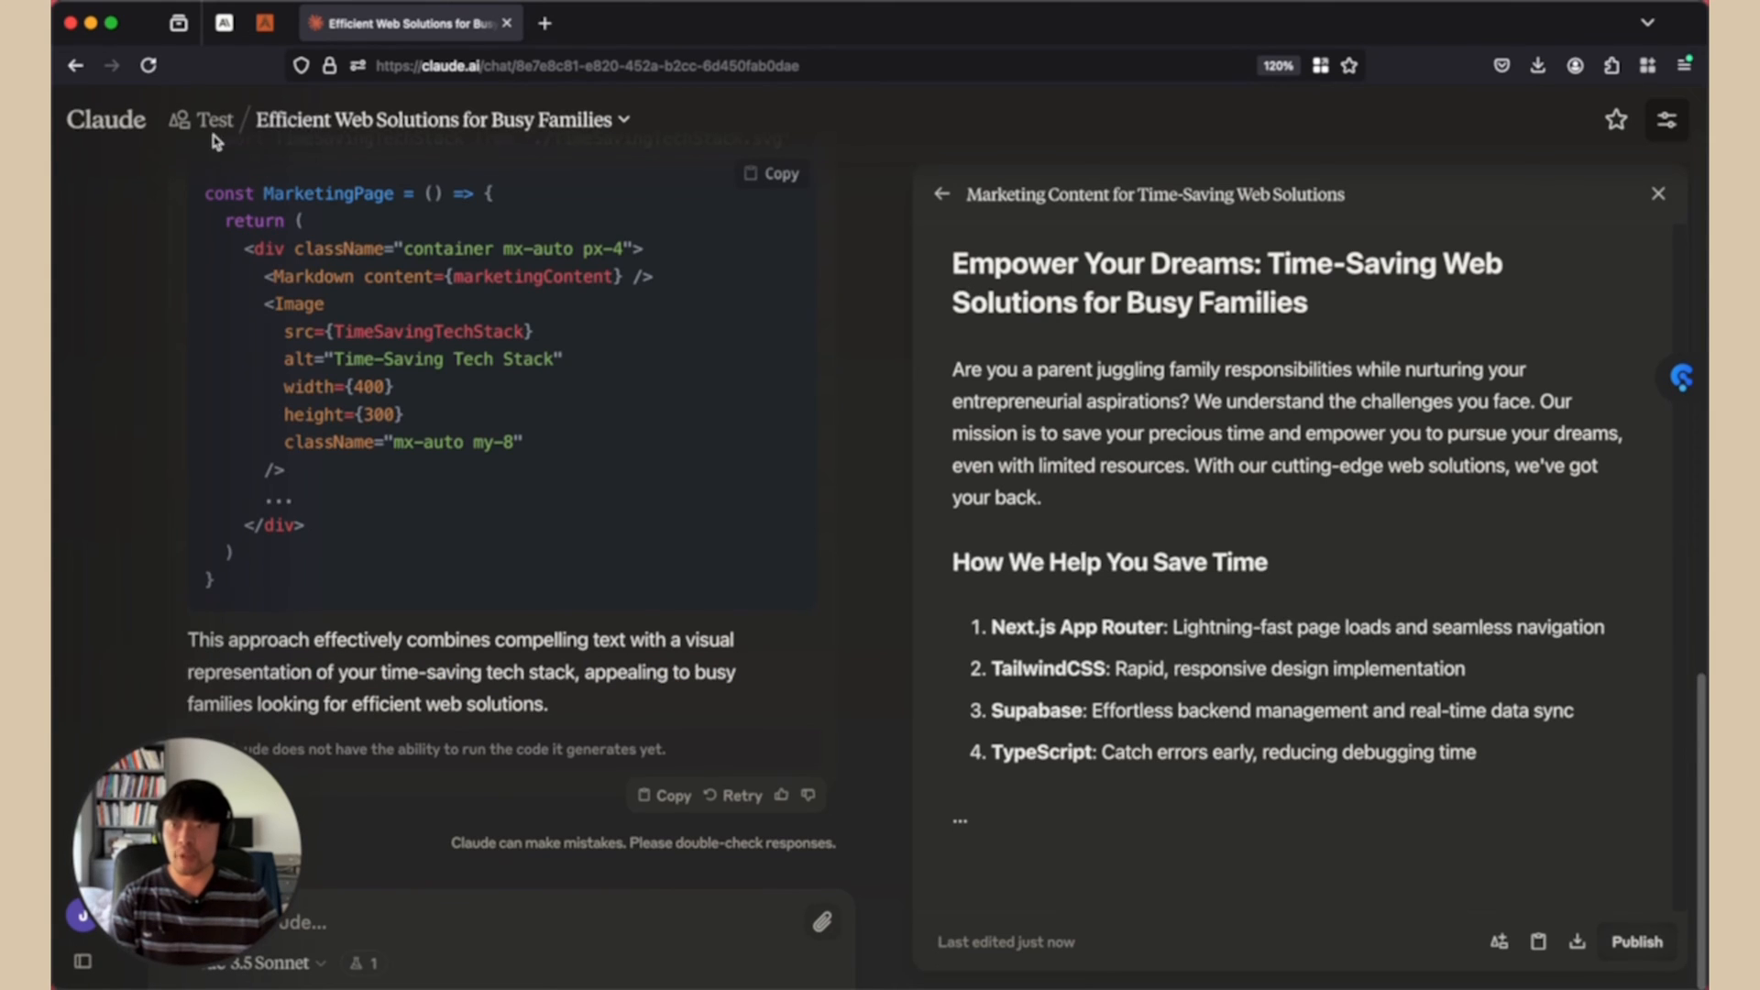
pyautogui.moveTo(212, 120)
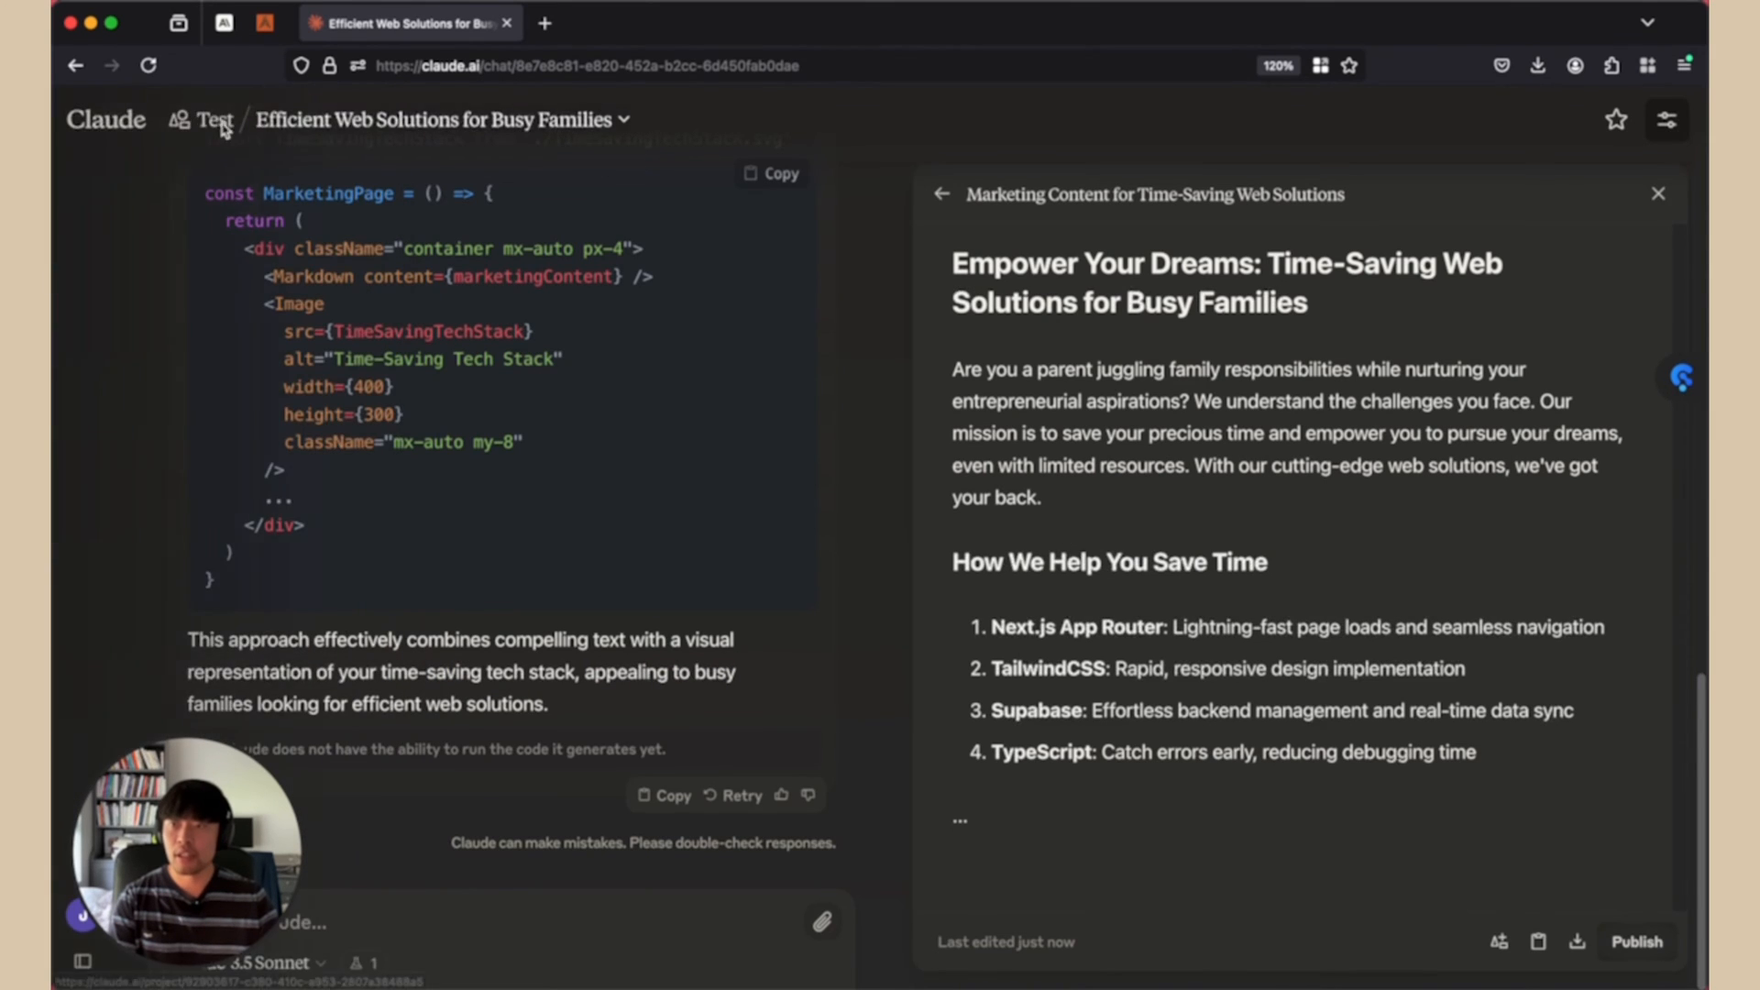
# Step: Go back to the Test project page and point out its two listed chats
pyautogui.click(213, 120)
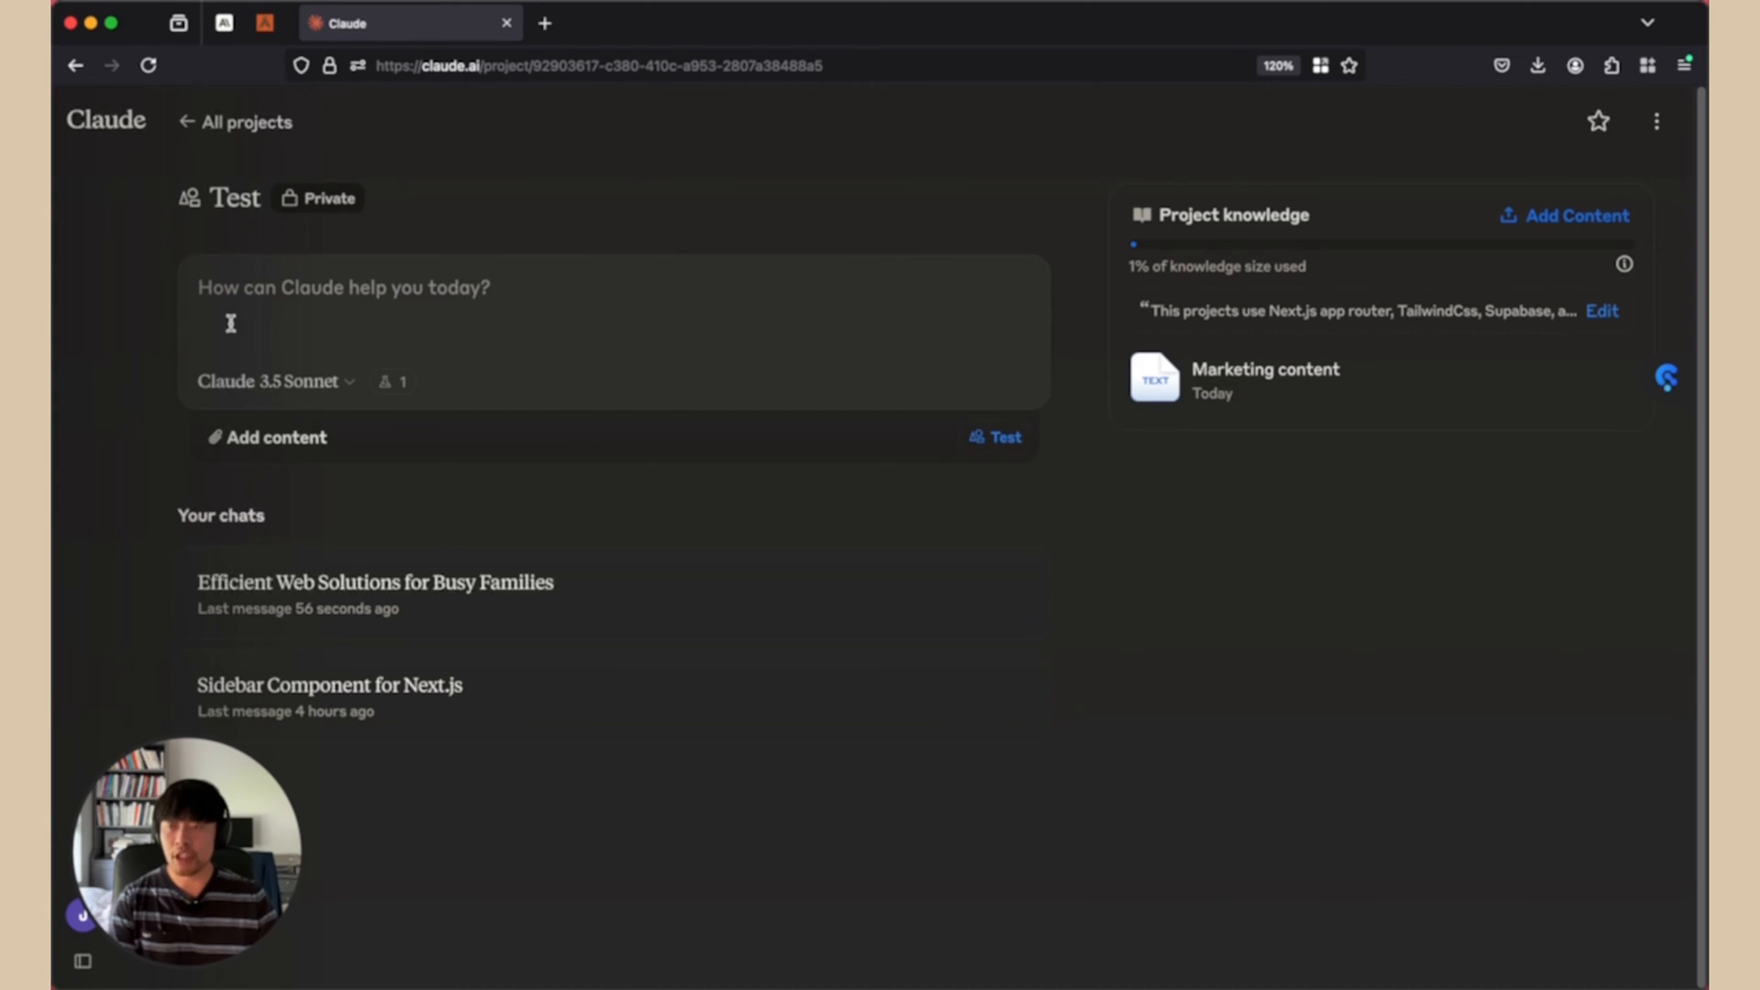
pyautogui.doubleClick(239, 515)
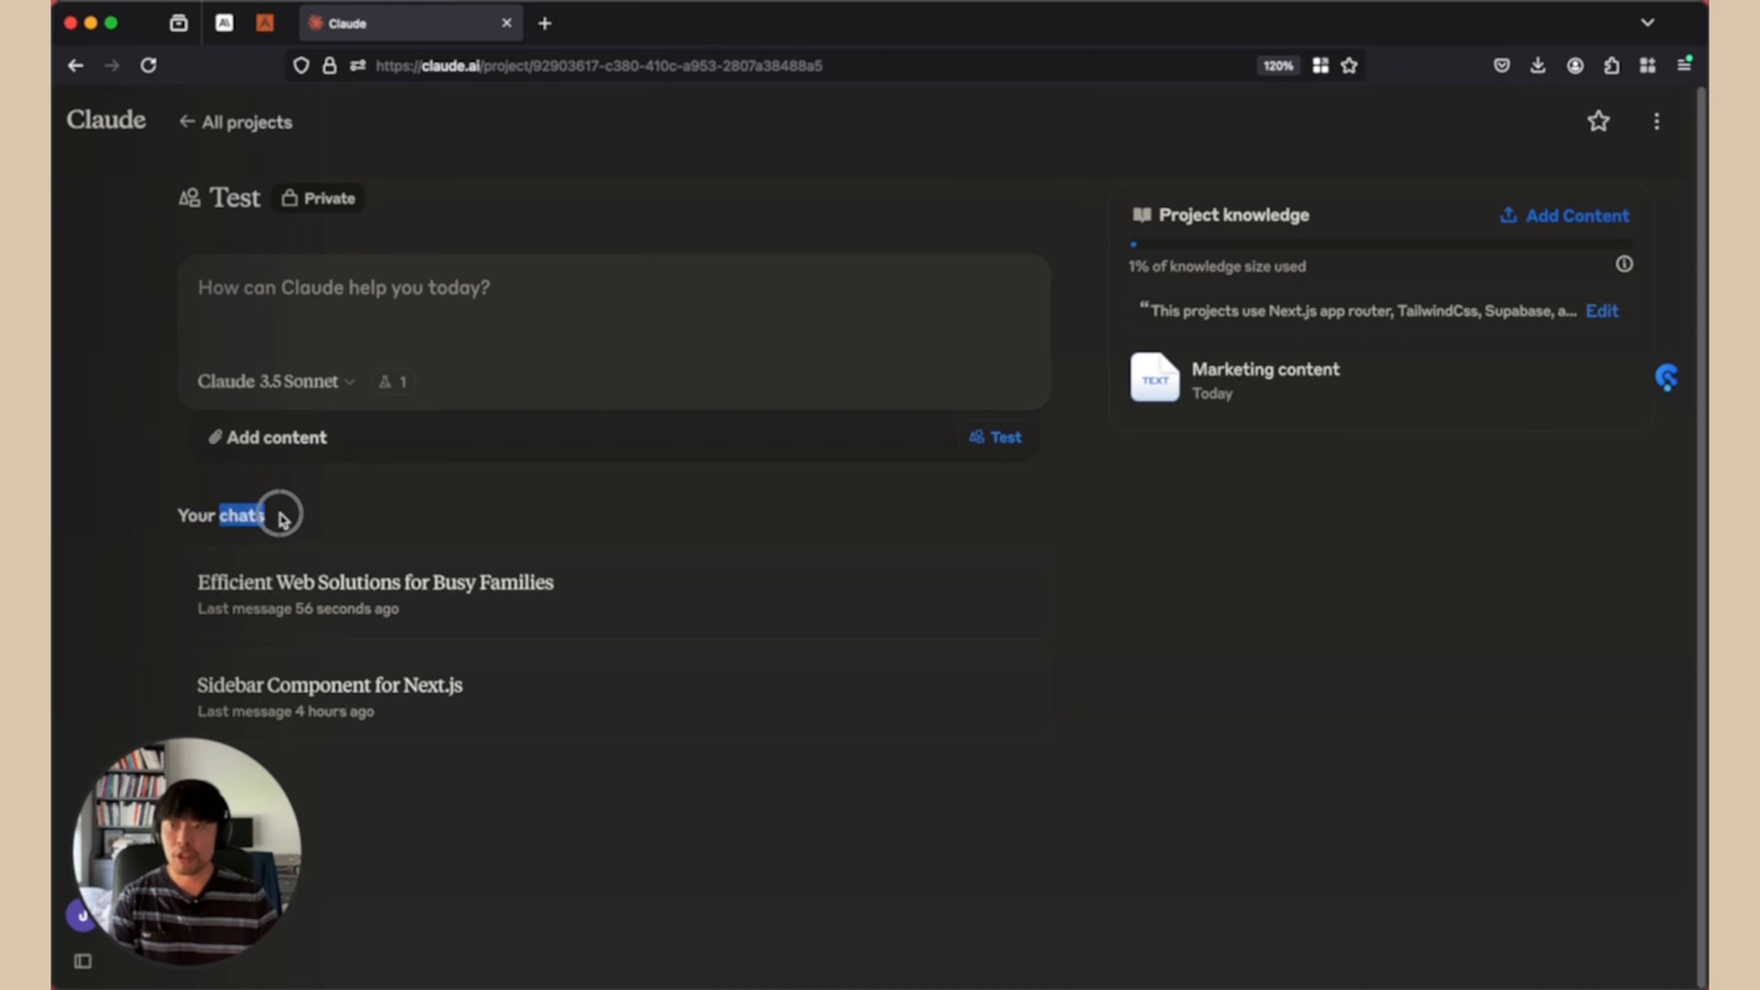
pyautogui.moveTo(629, 661)
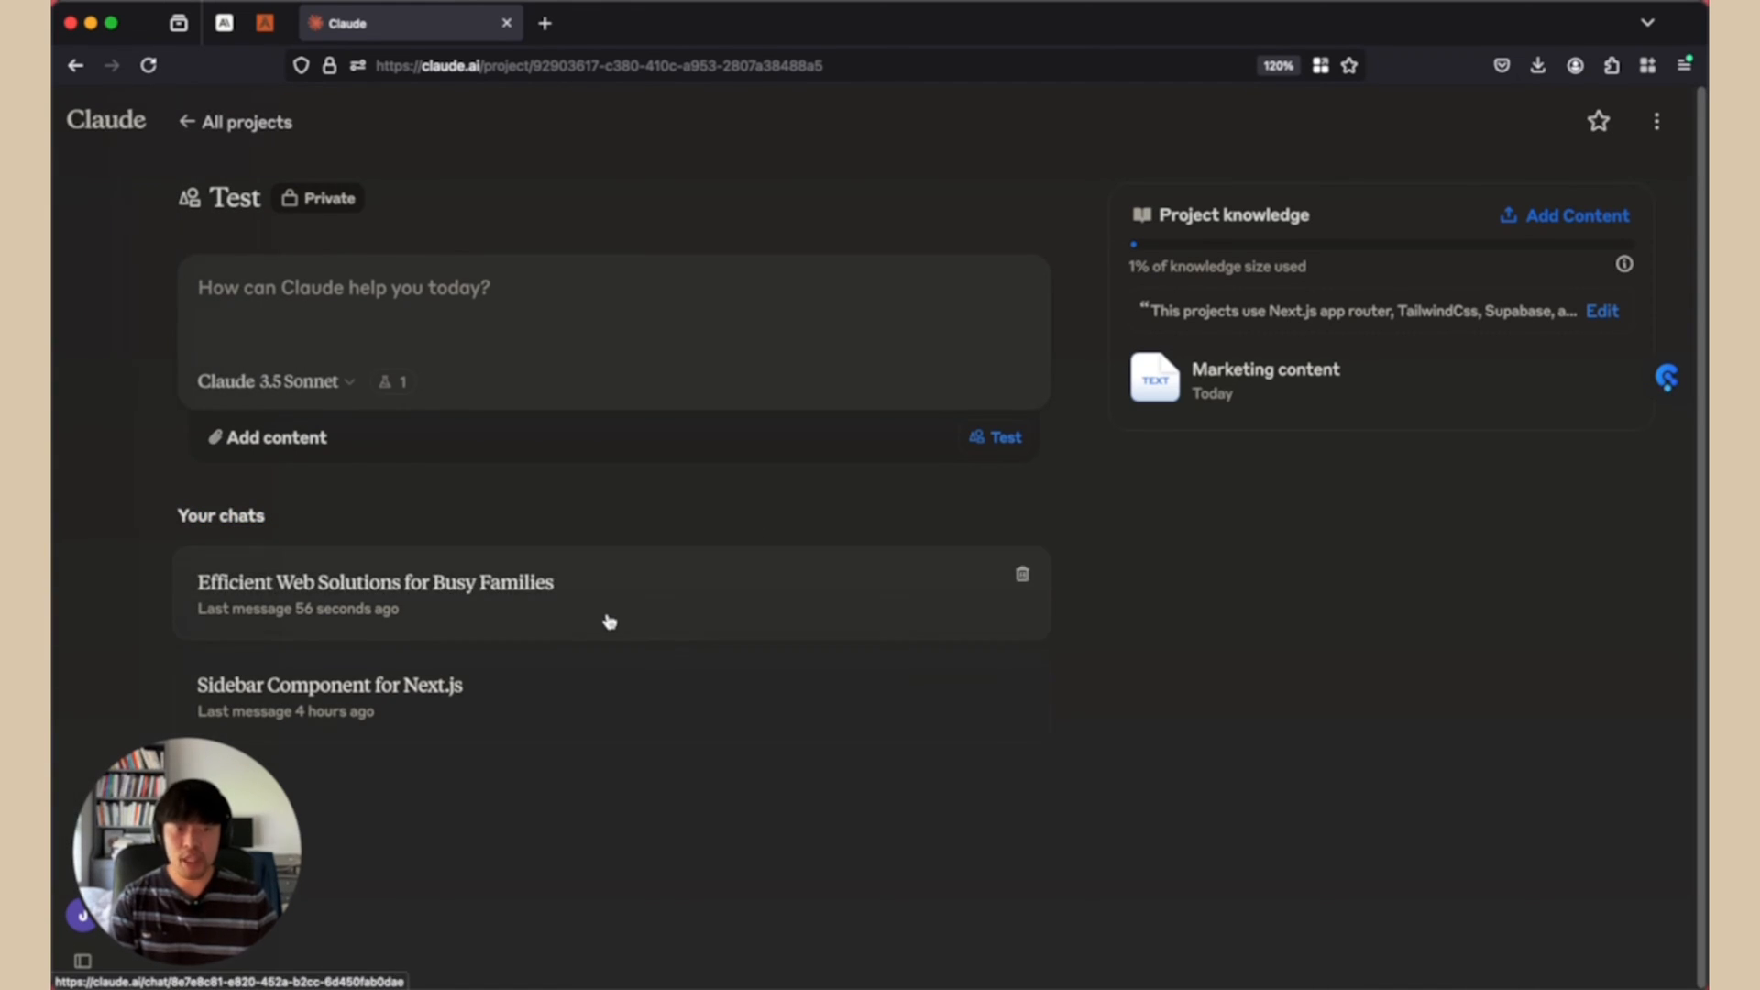
pyautogui.moveTo(606, 785)
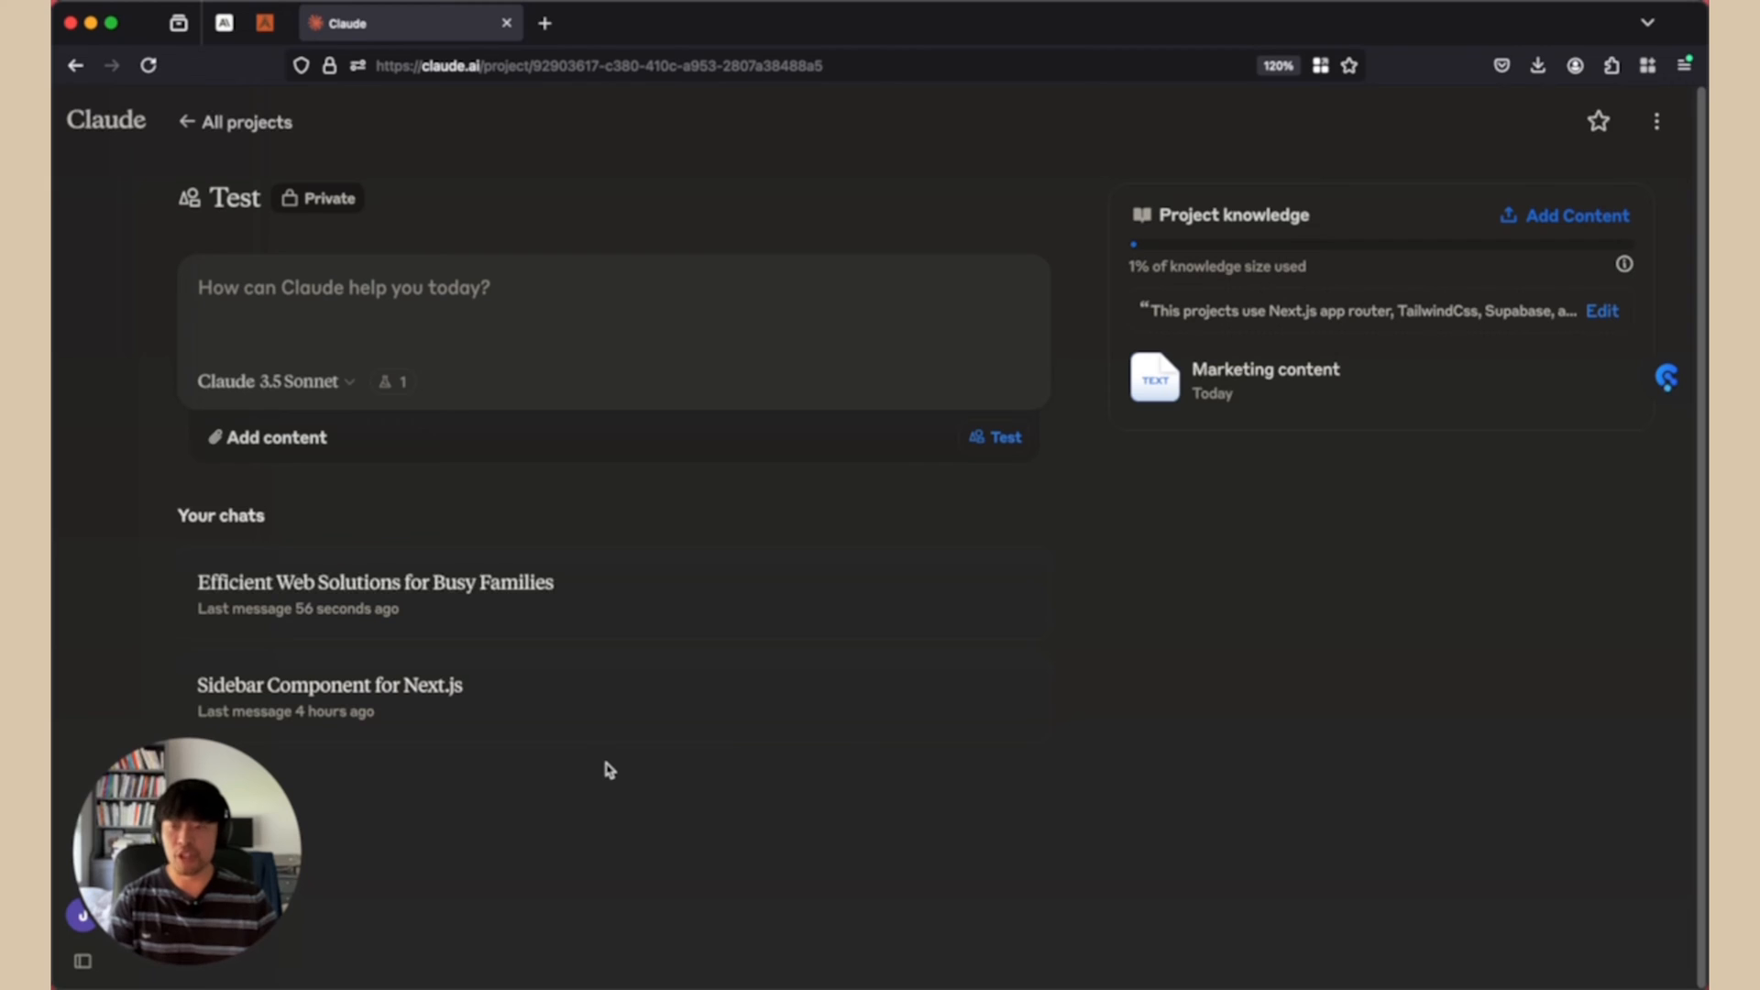
pyautogui.moveTo(541, 662)
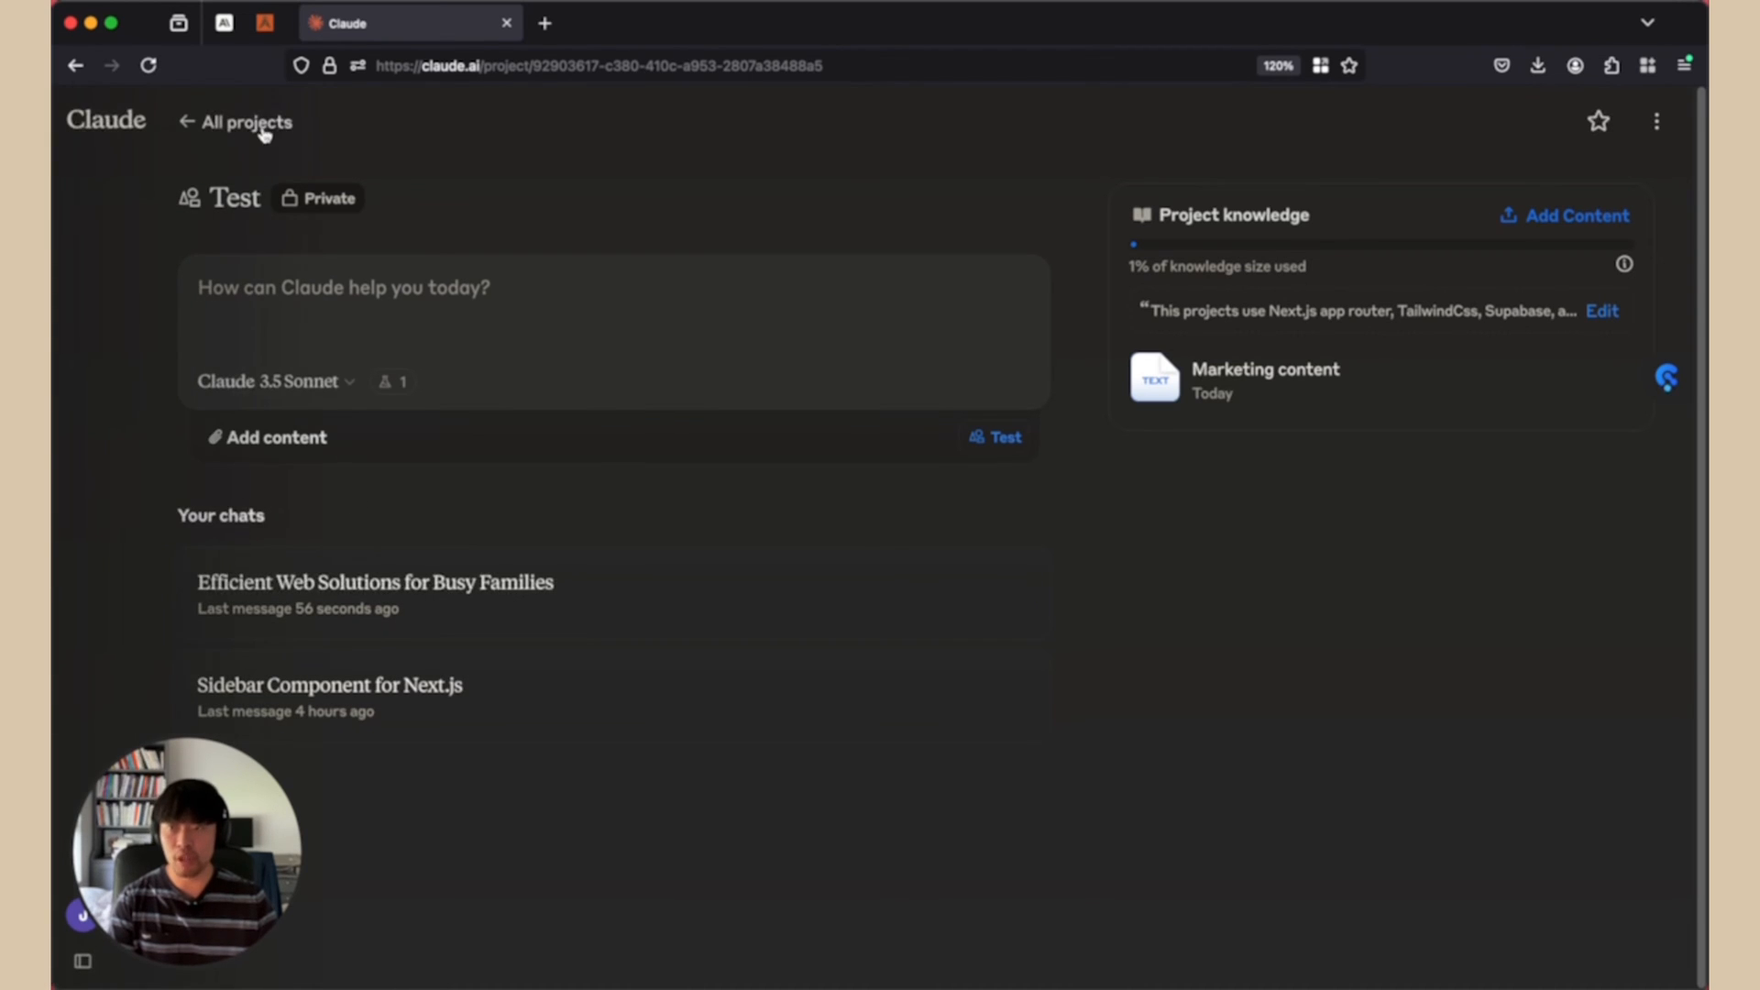
pyautogui.click(243, 121)
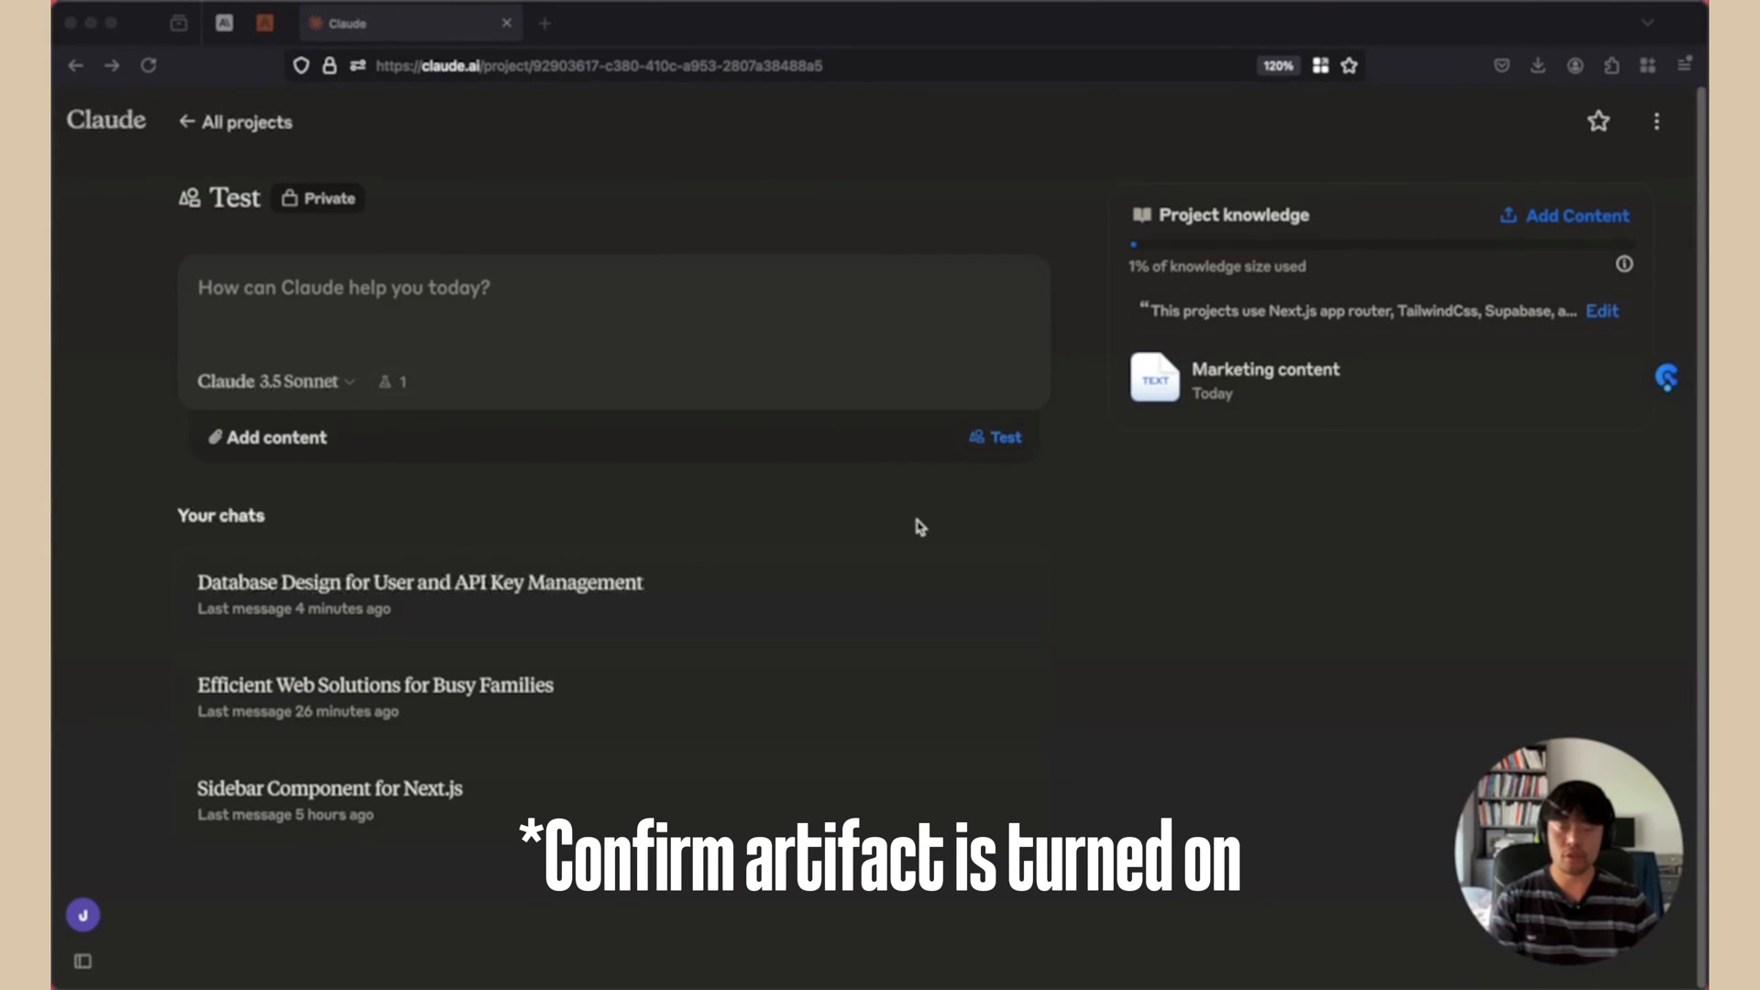
pyautogui.moveTo(440, 540)
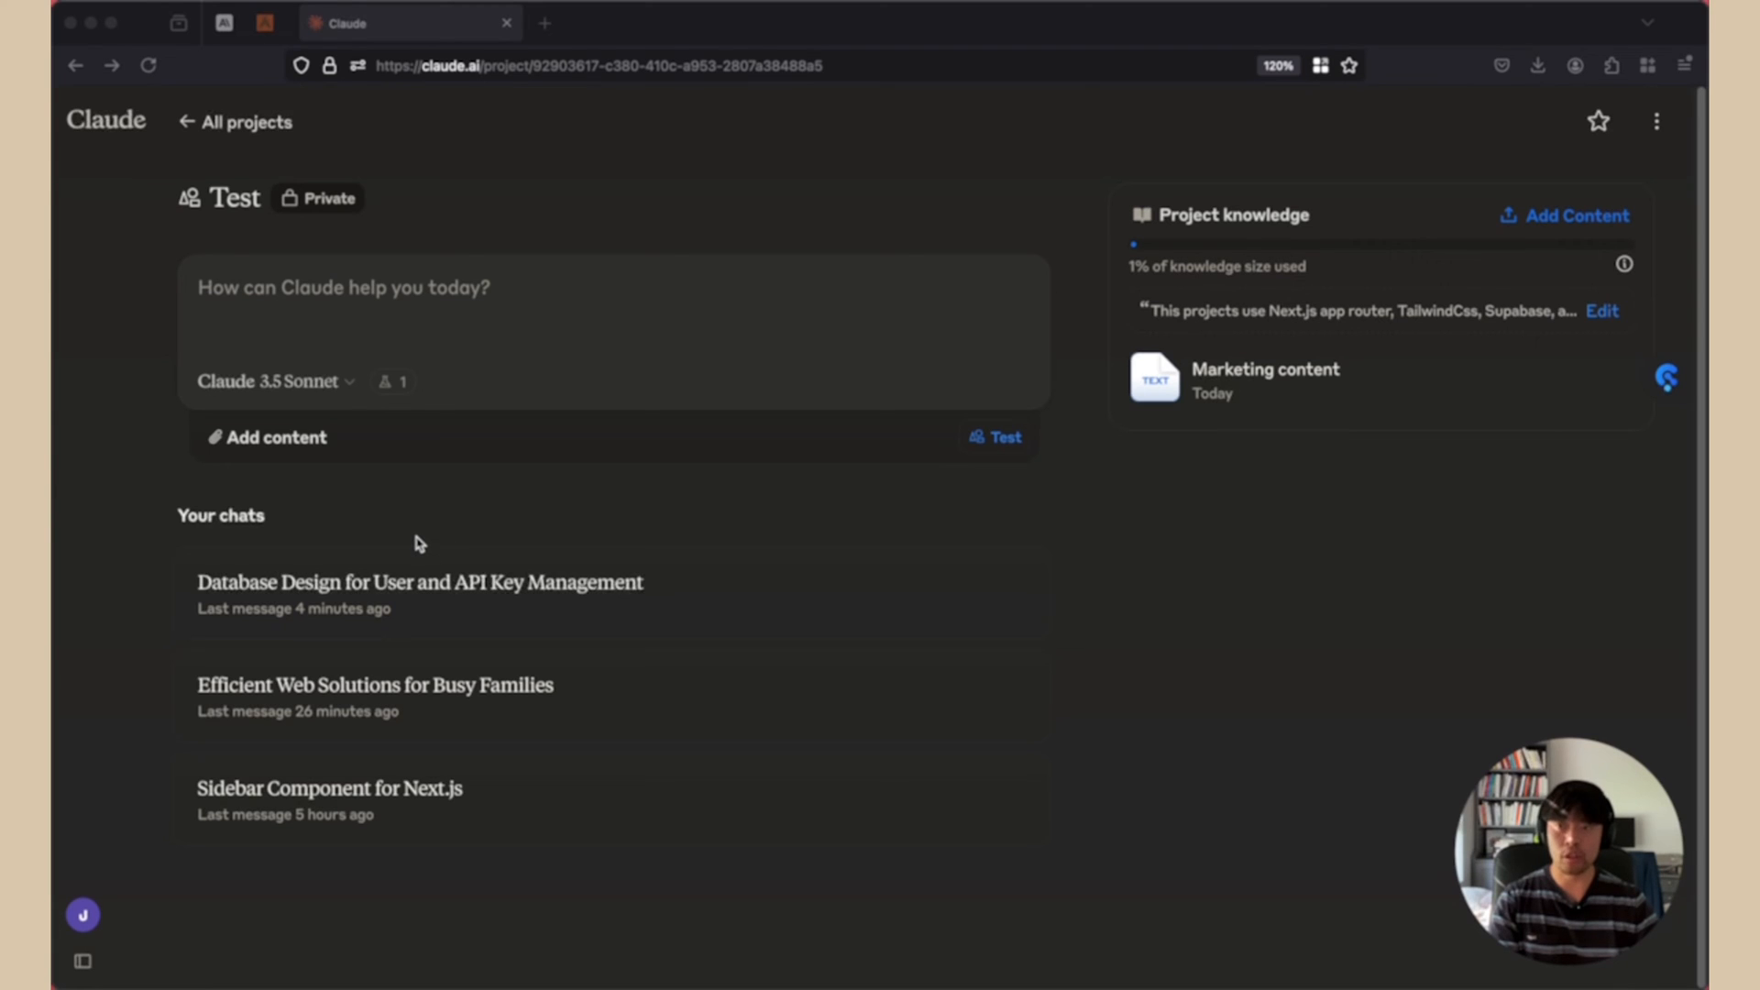
pyautogui.moveTo(386, 389)
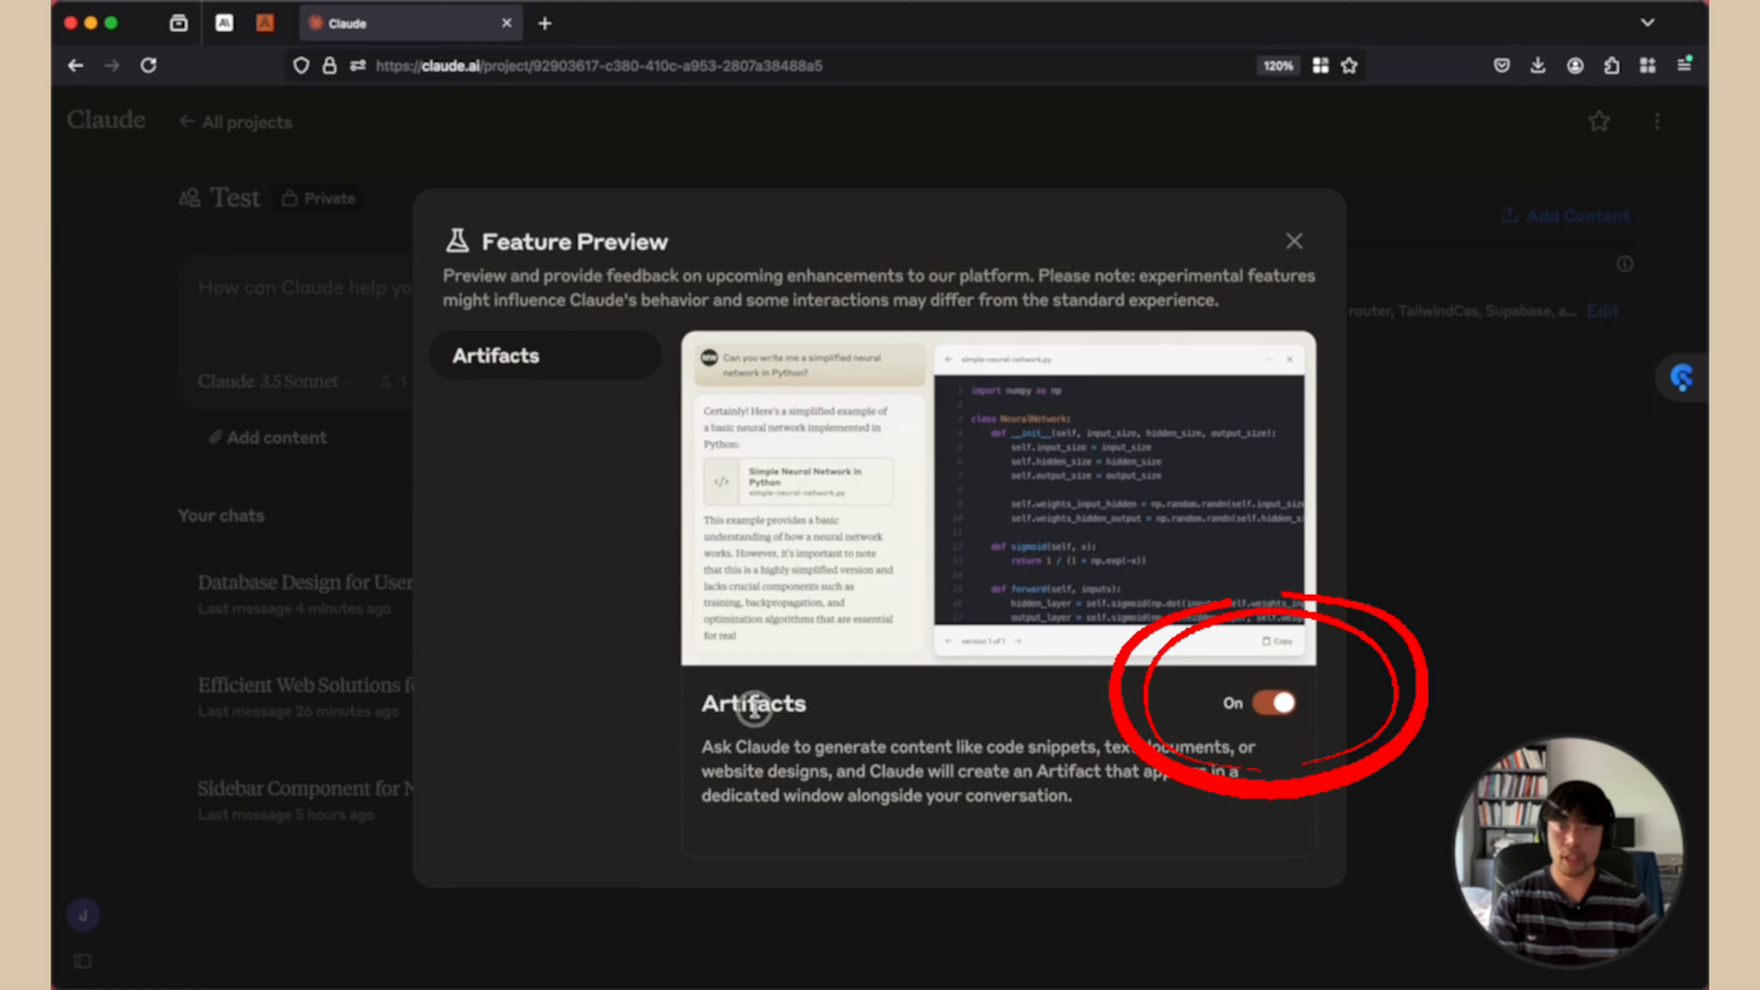
pyautogui.click(1292, 240)
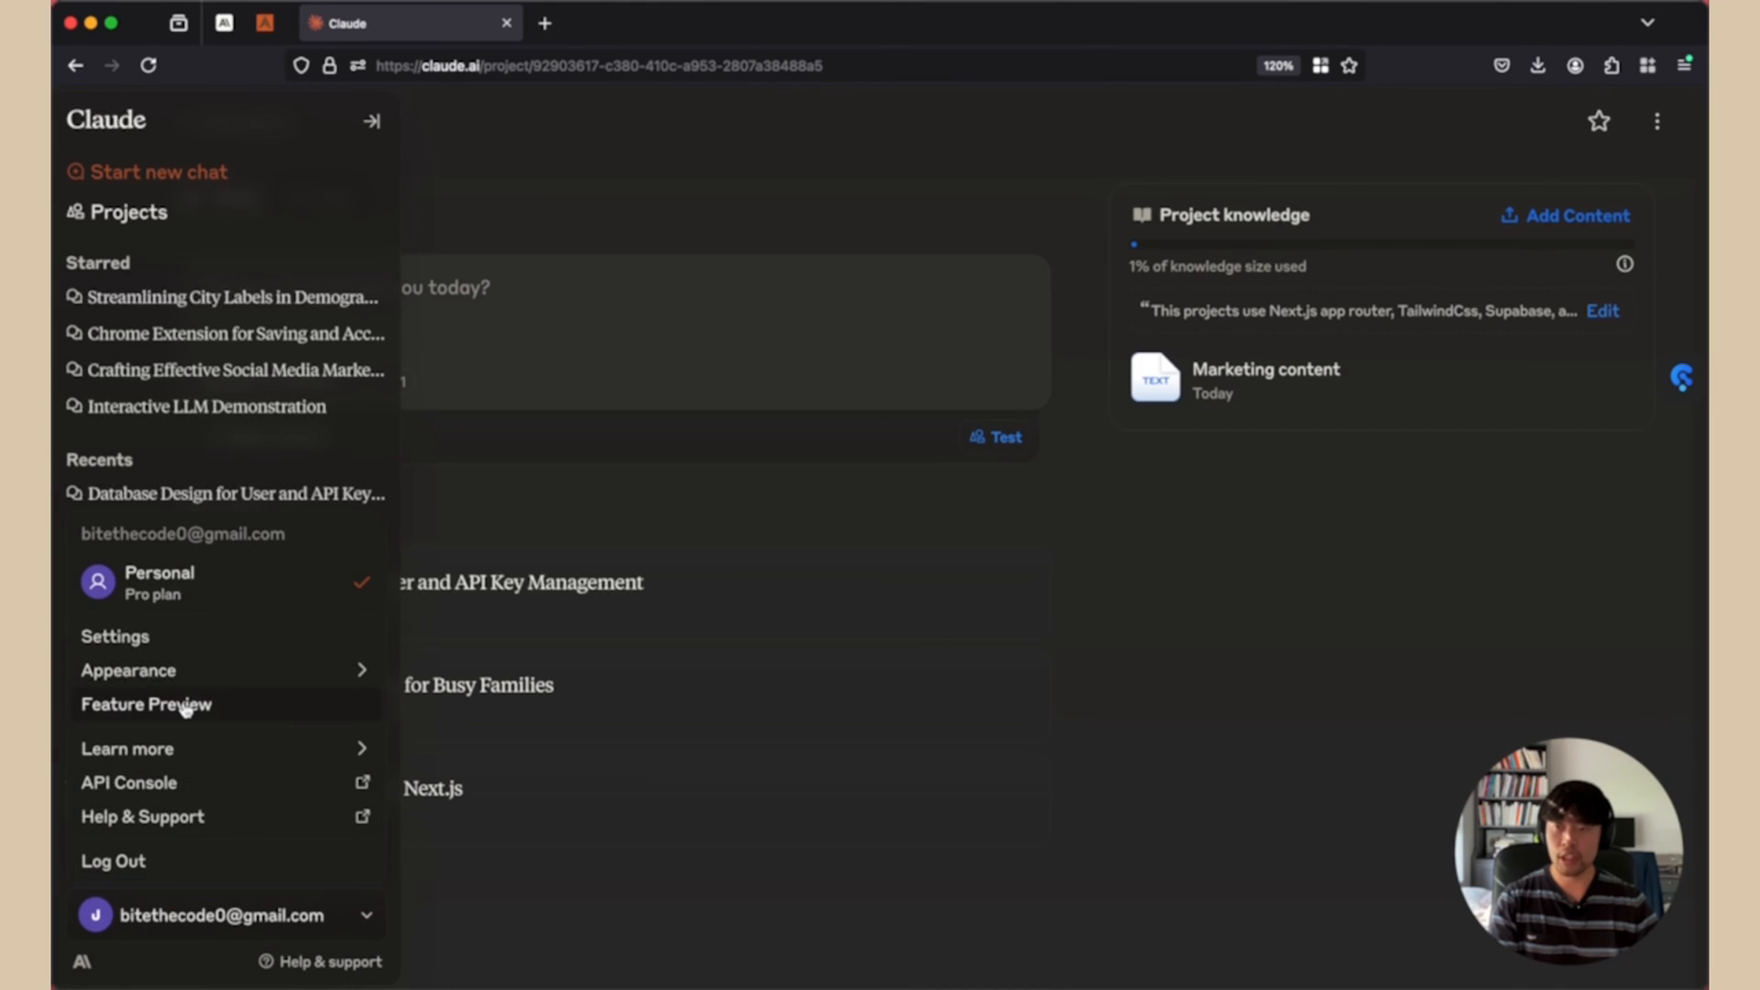
pyautogui.click(145, 704)
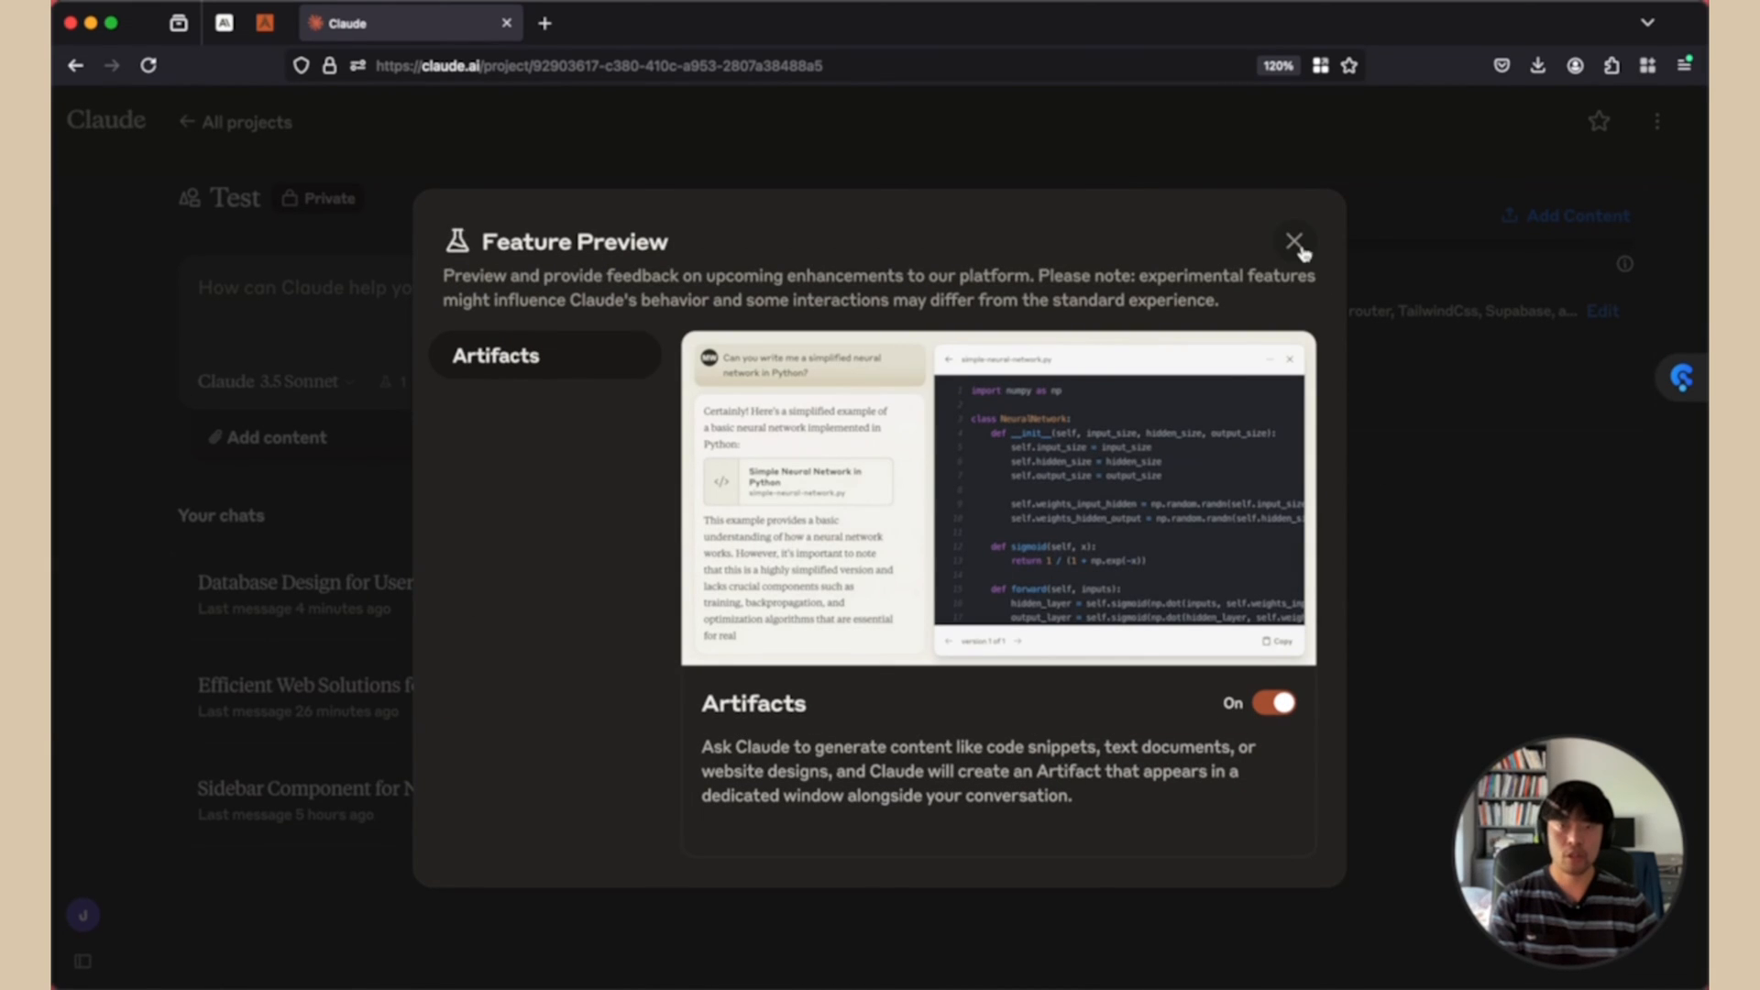
pyautogui.click(1293, 242)
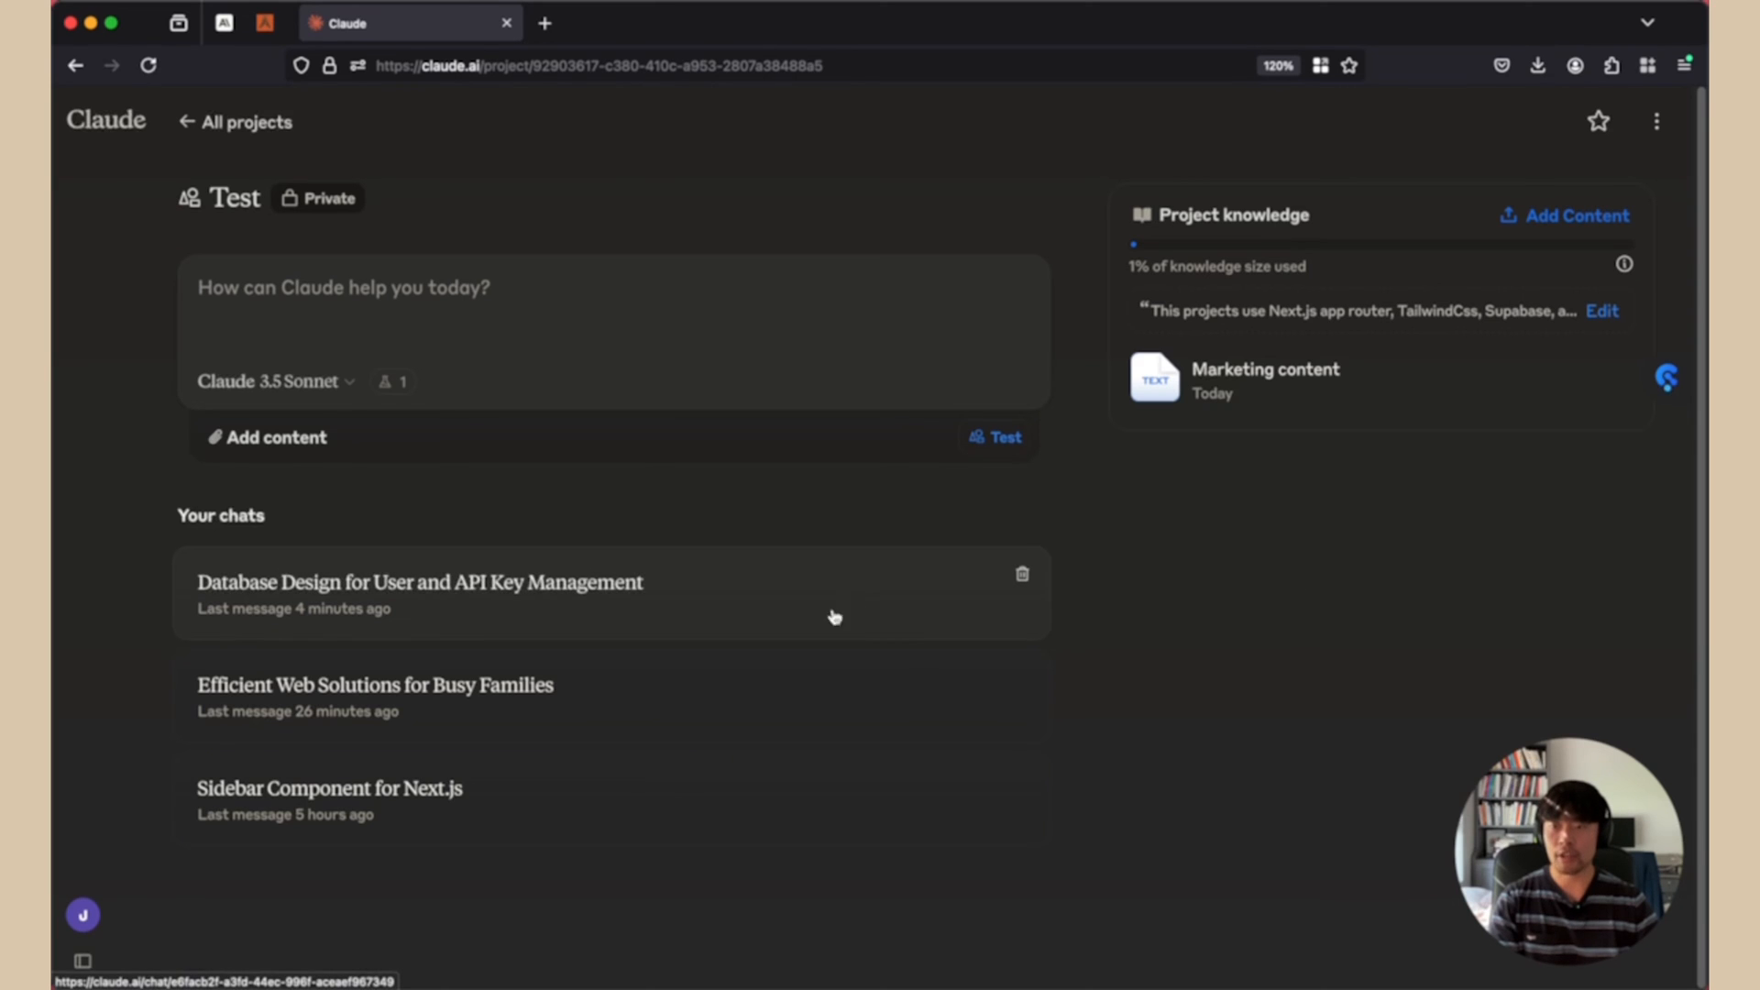
# Step: Open the Database Design for User and API Key Management chat and highlight its question and reply
pyautogui.click(420, 581)
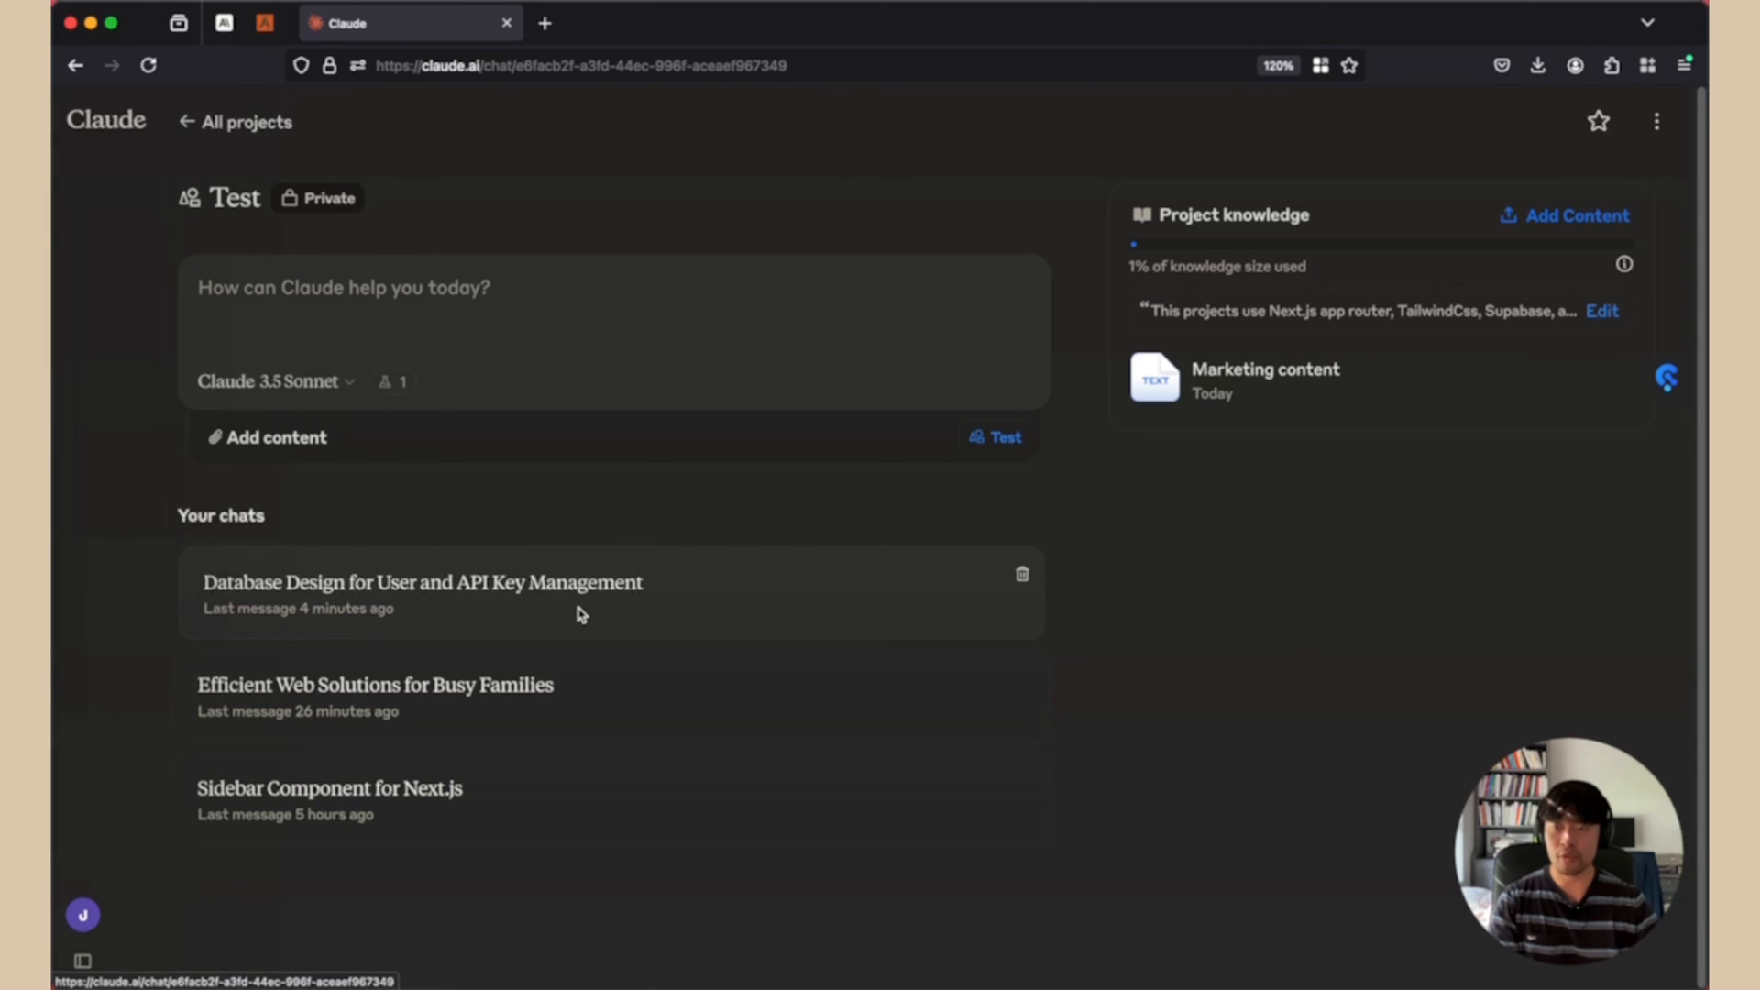
pyautogui.click(421, 581)
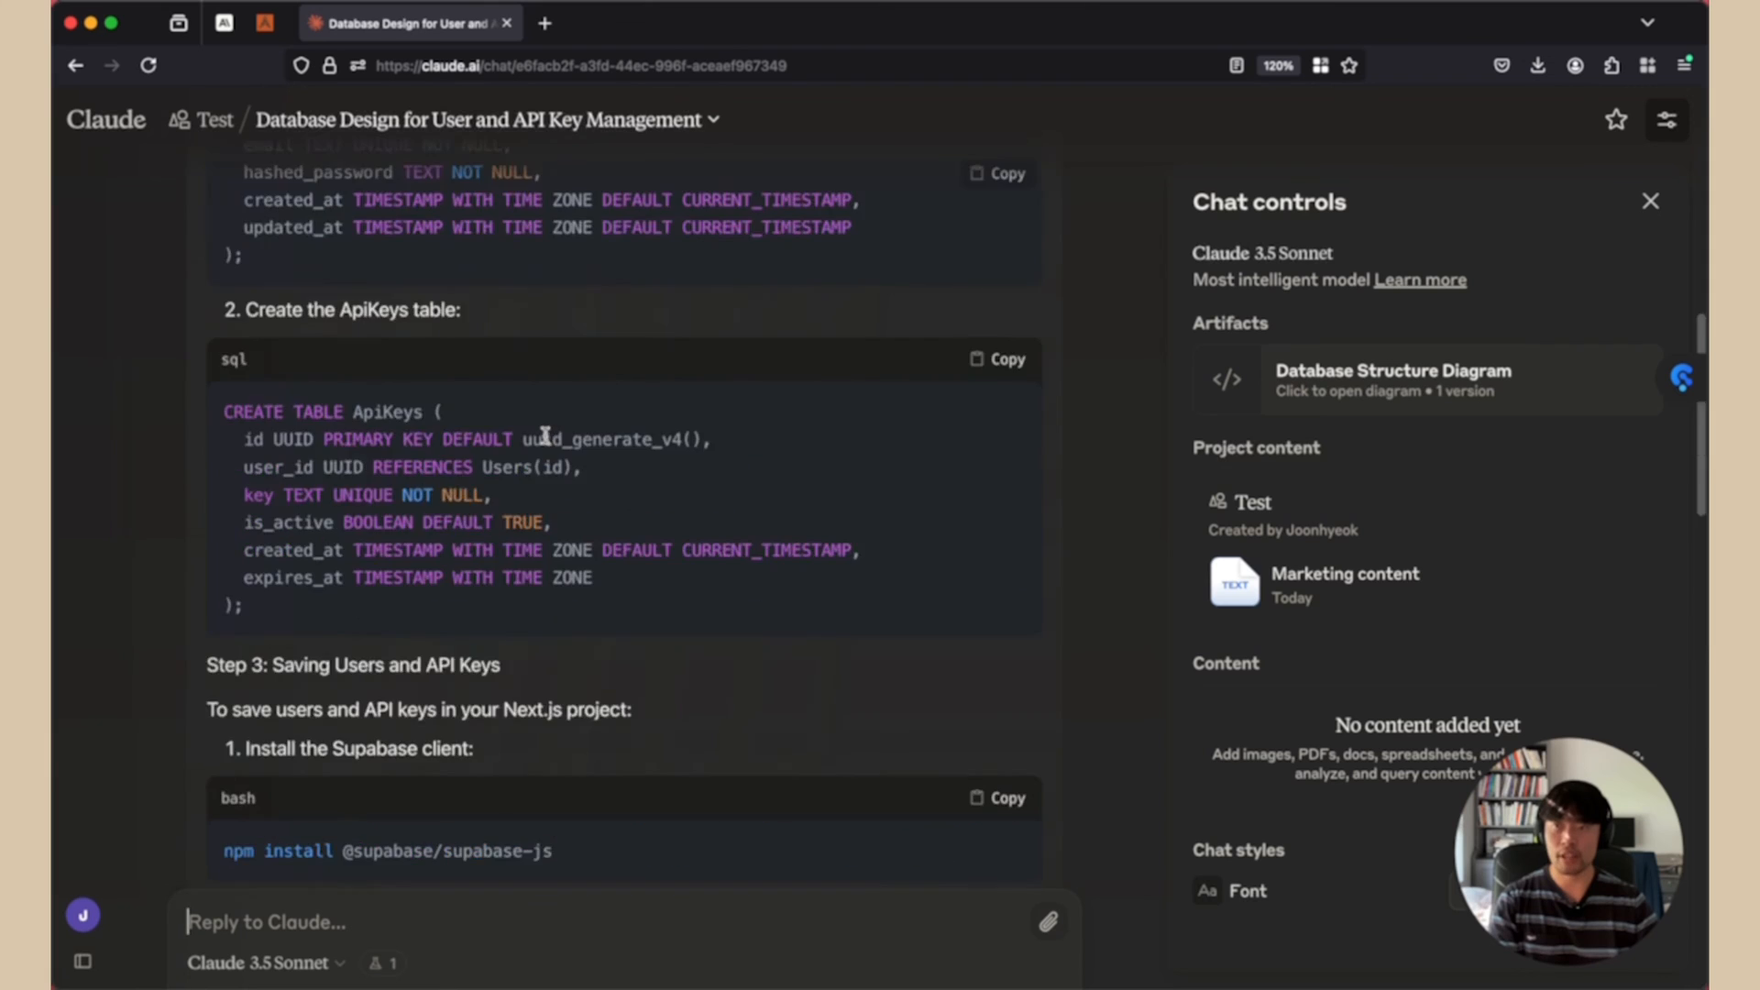
pyautogui.click(1649, 200)
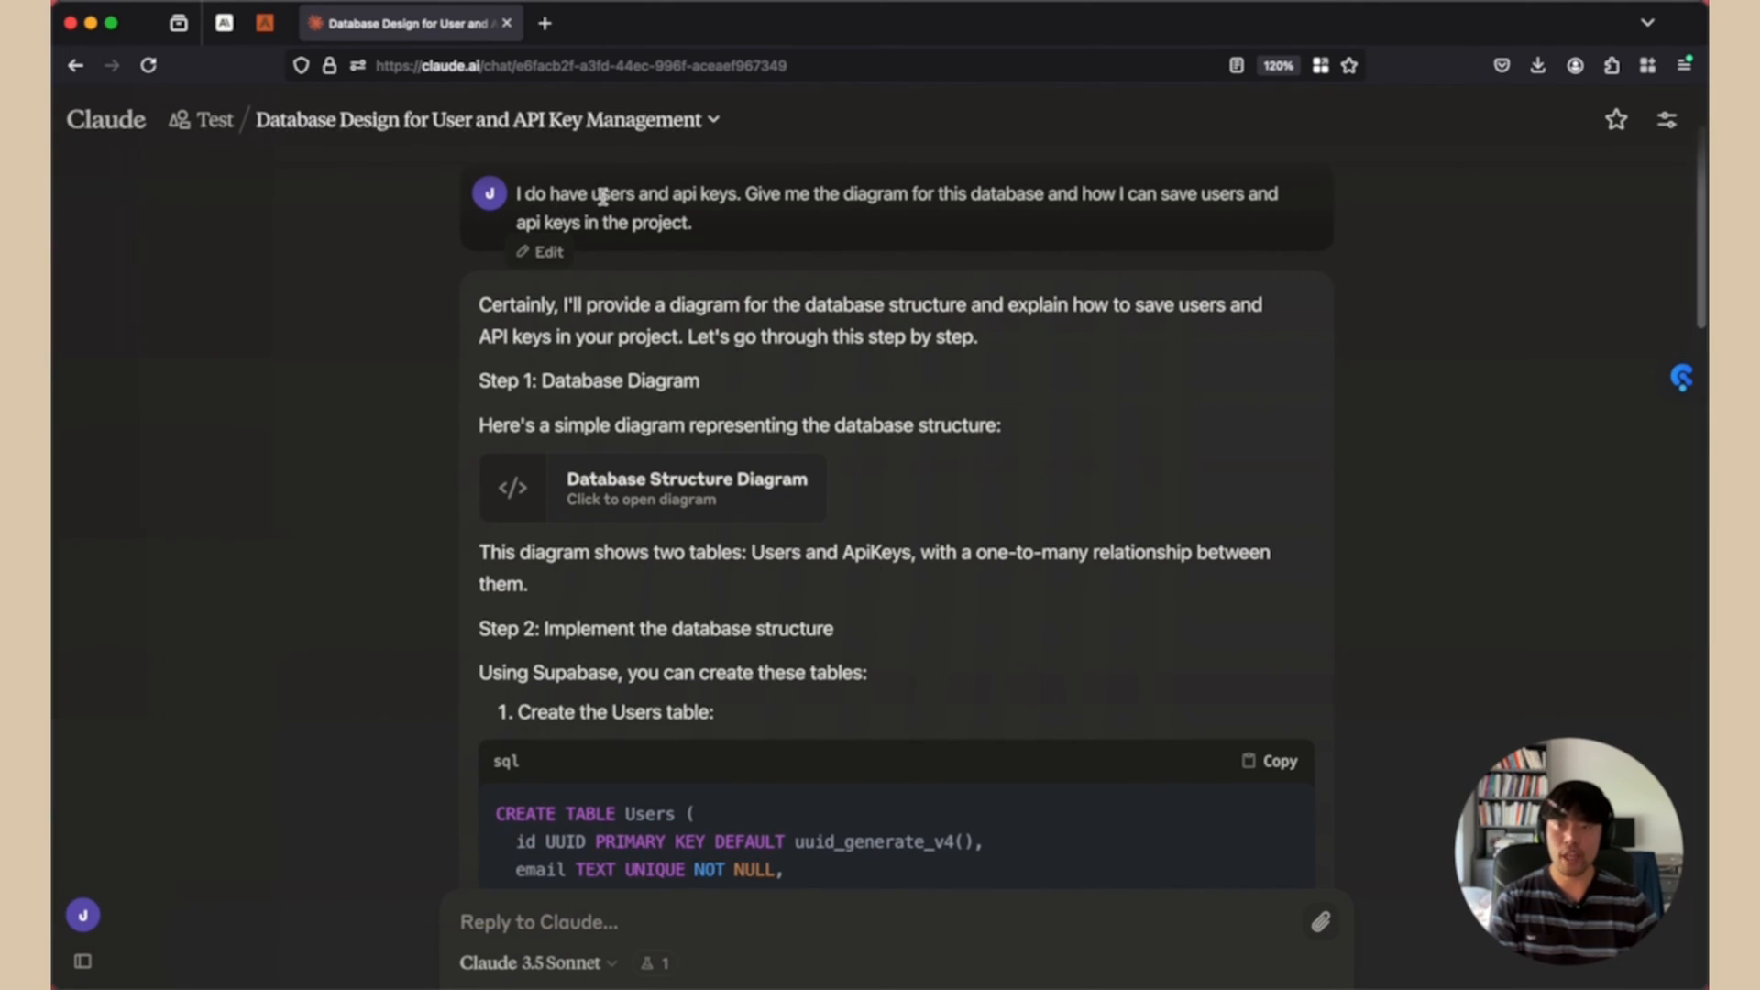
pyautogui.moveTo(595, 194); pyautogui.dragTo(735, 193)
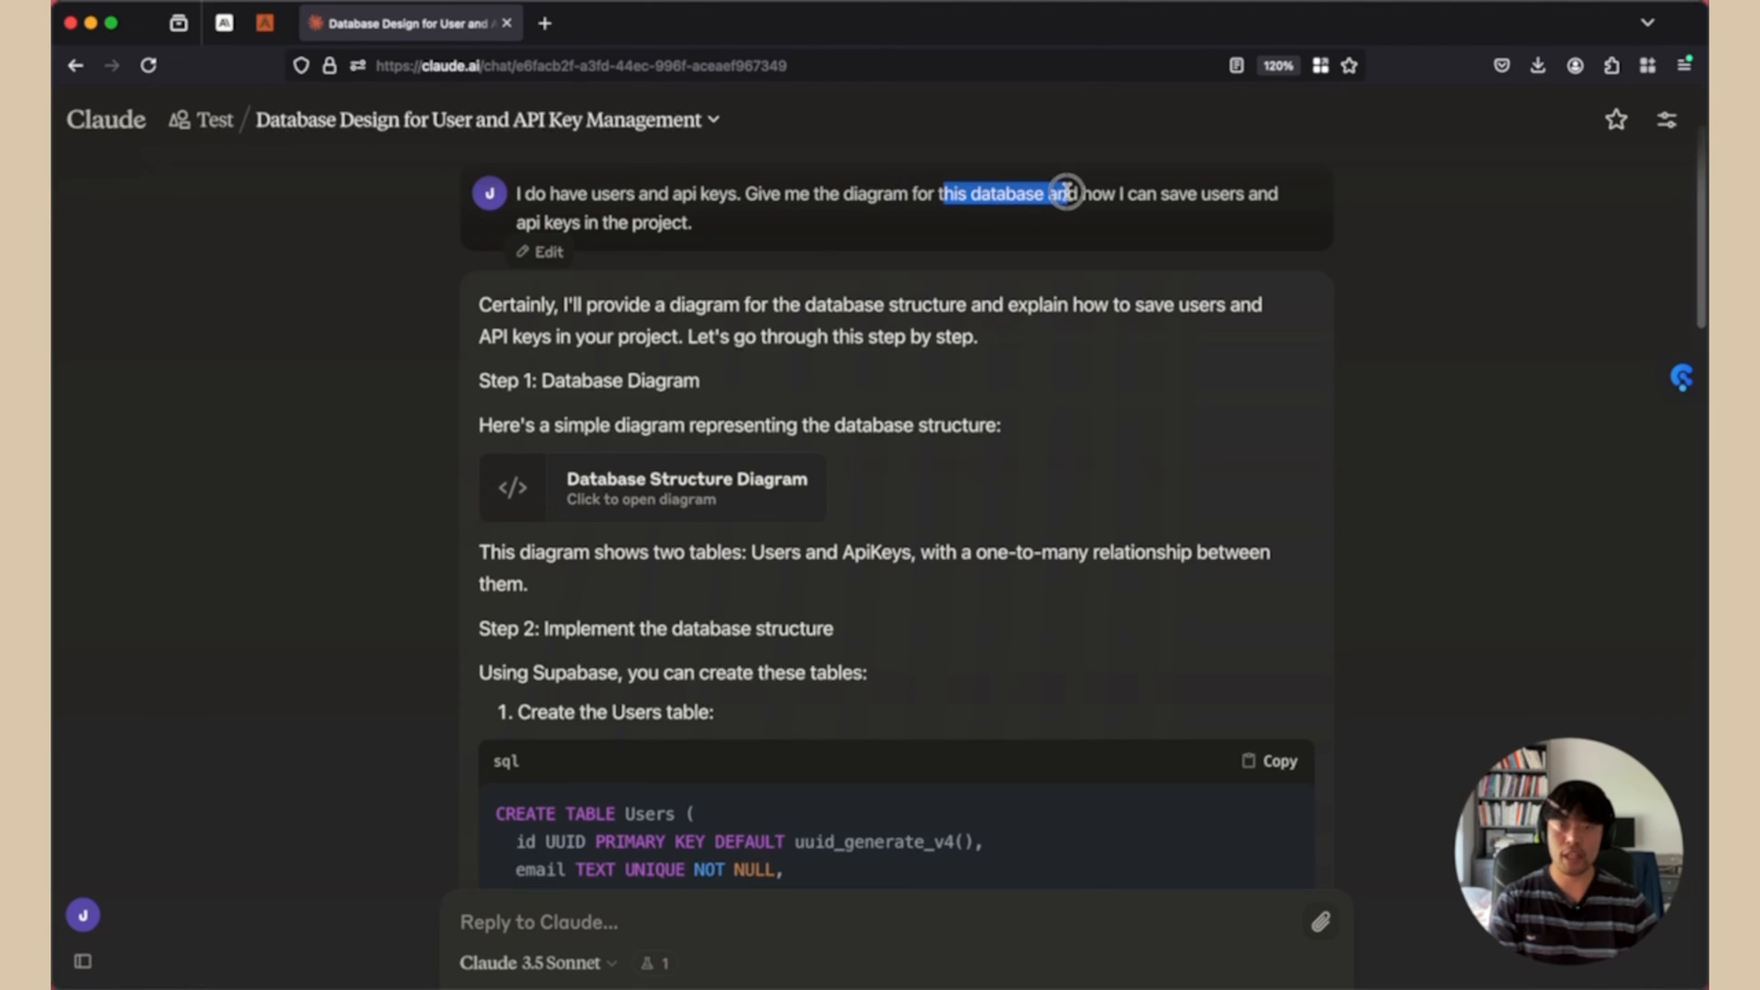
pyautogui.click(920, 223)
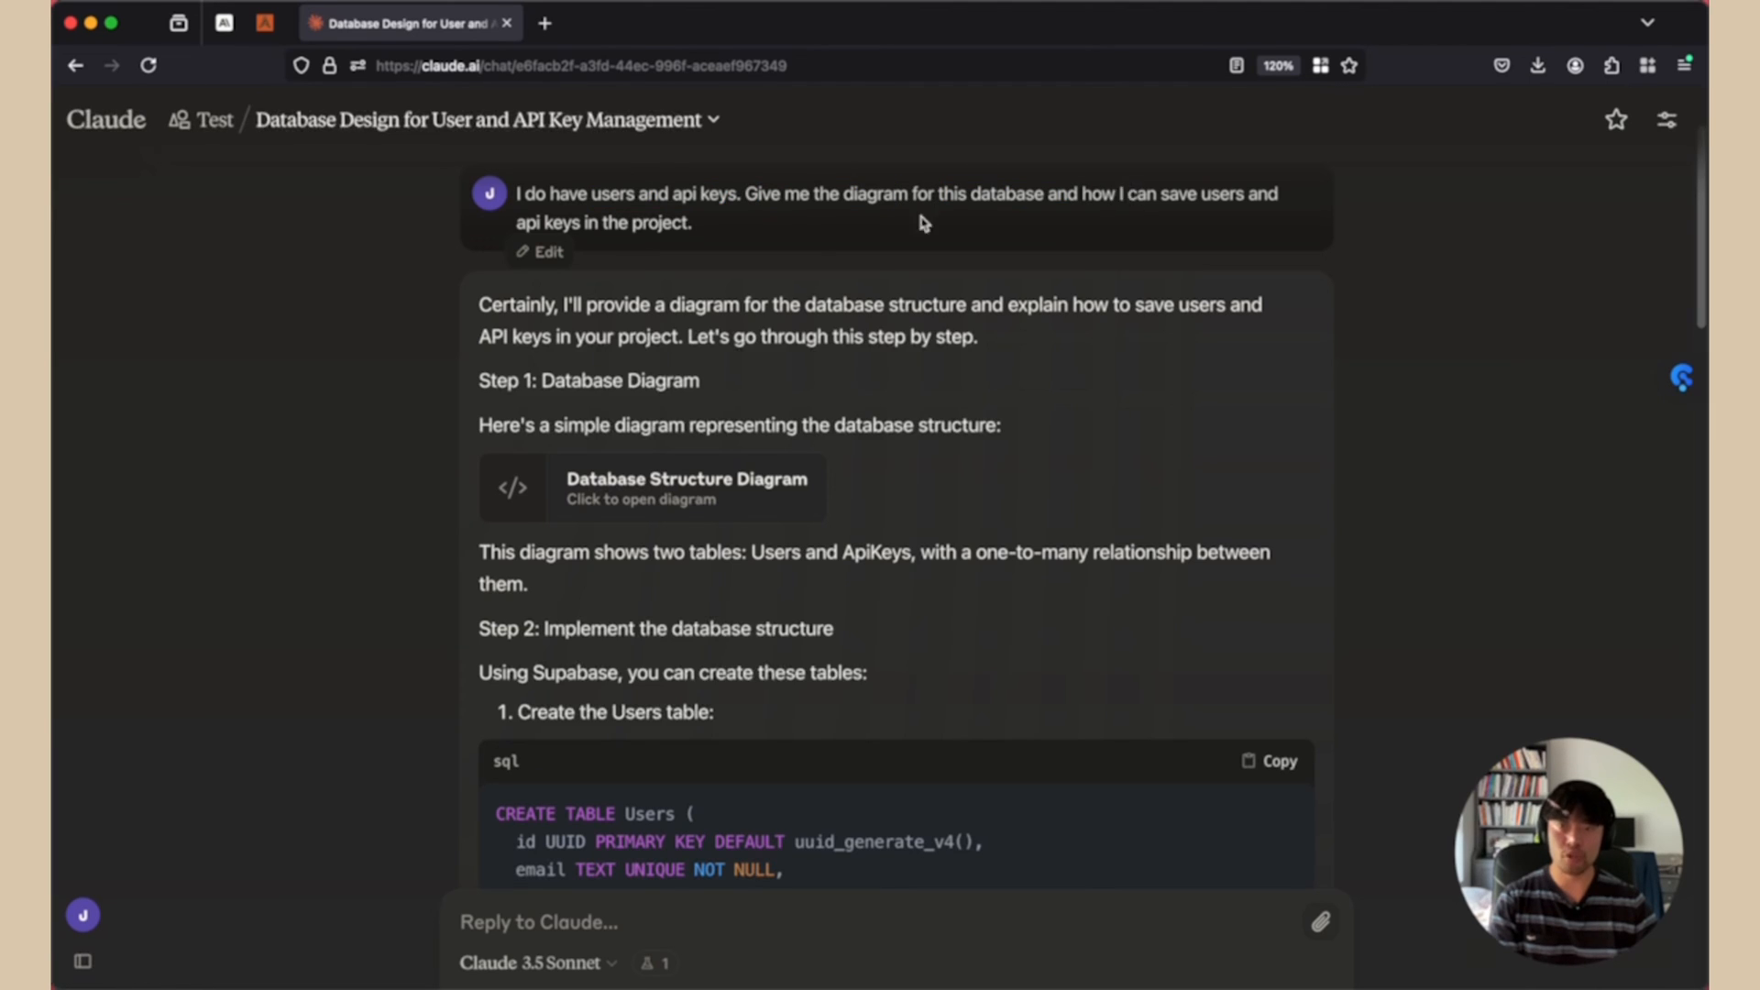
pyautogui.moveTo(627, 340)
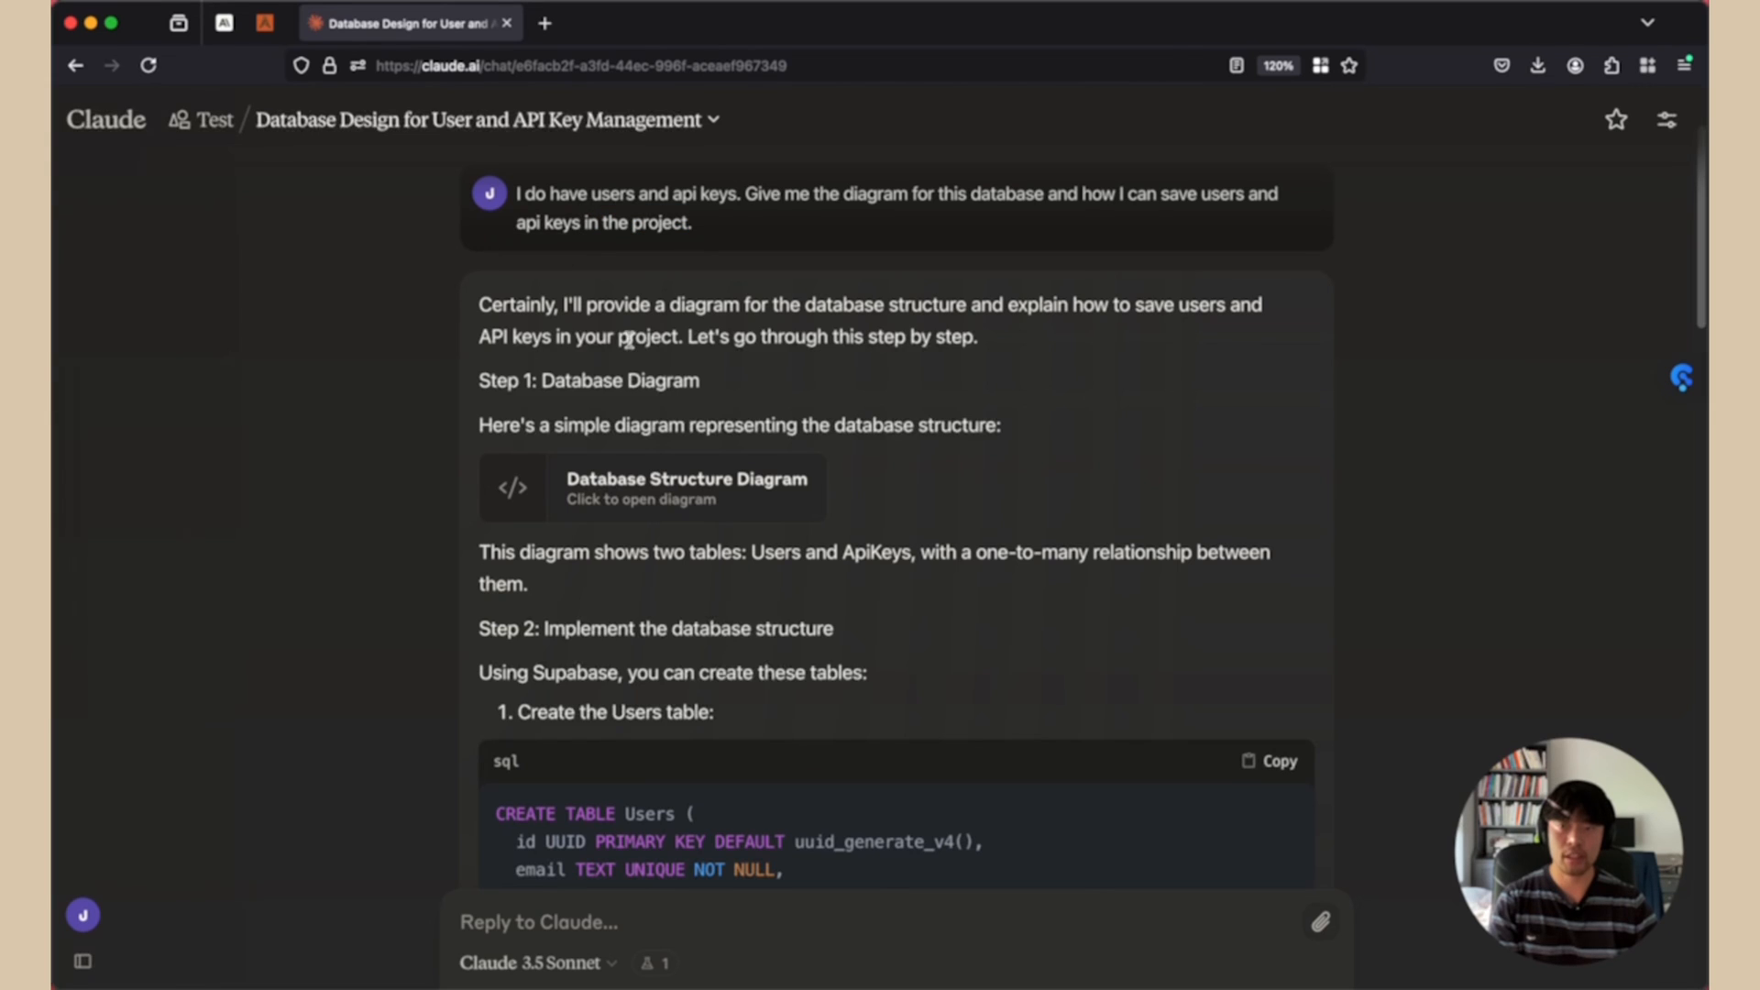
pyautogui.moveTo(478, 425); pyautogui.dragTo(996, 424)
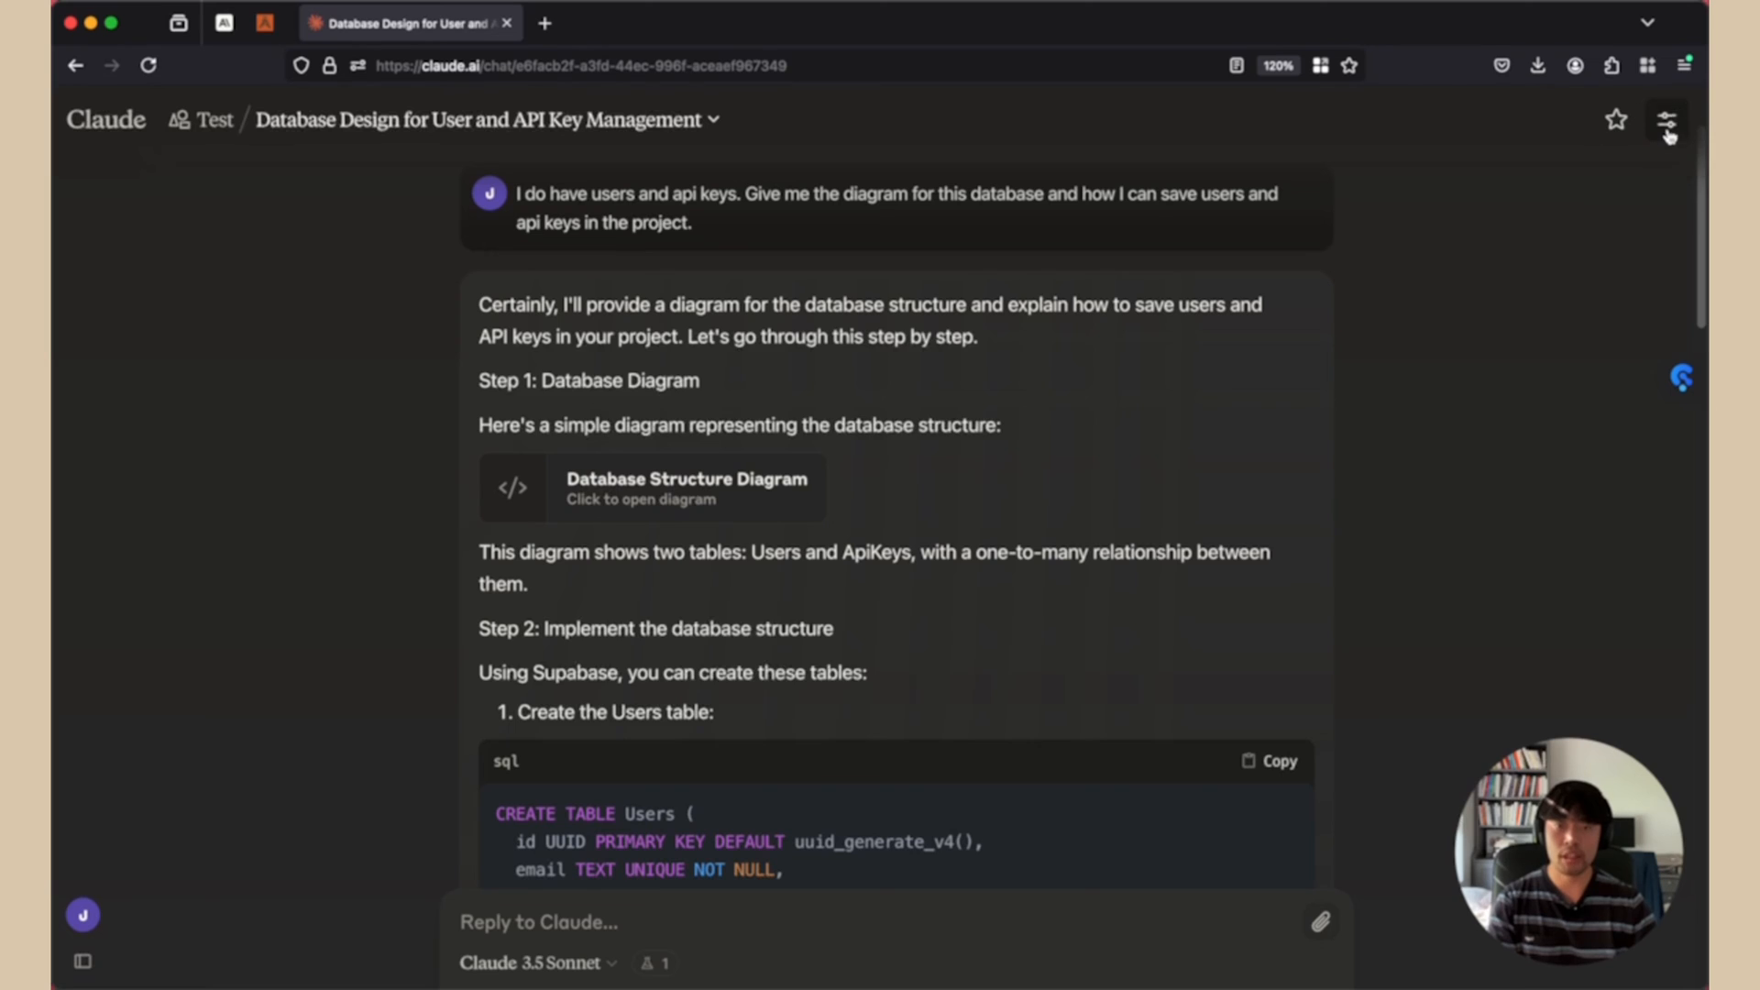
# Step: Open the Database Structure Diagram artifact and scroll through the reply to the end
pyautogui.click(1668, 120)
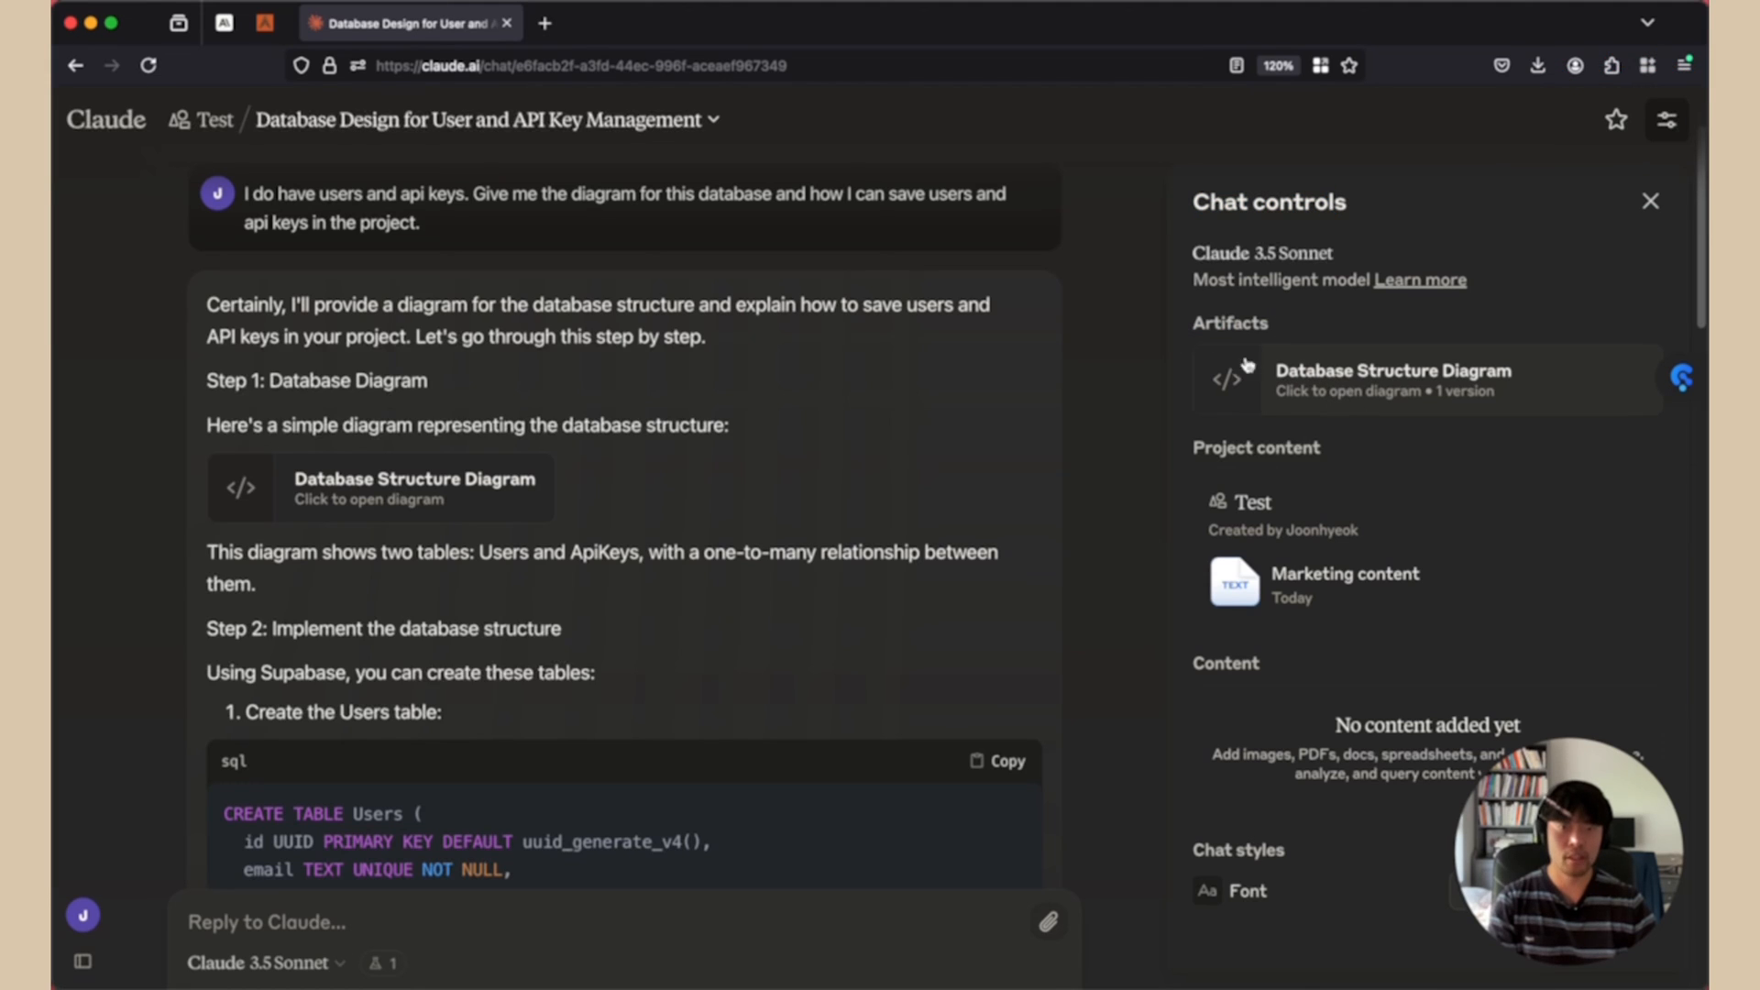
pyautogui.doubleClick(1229, 324)
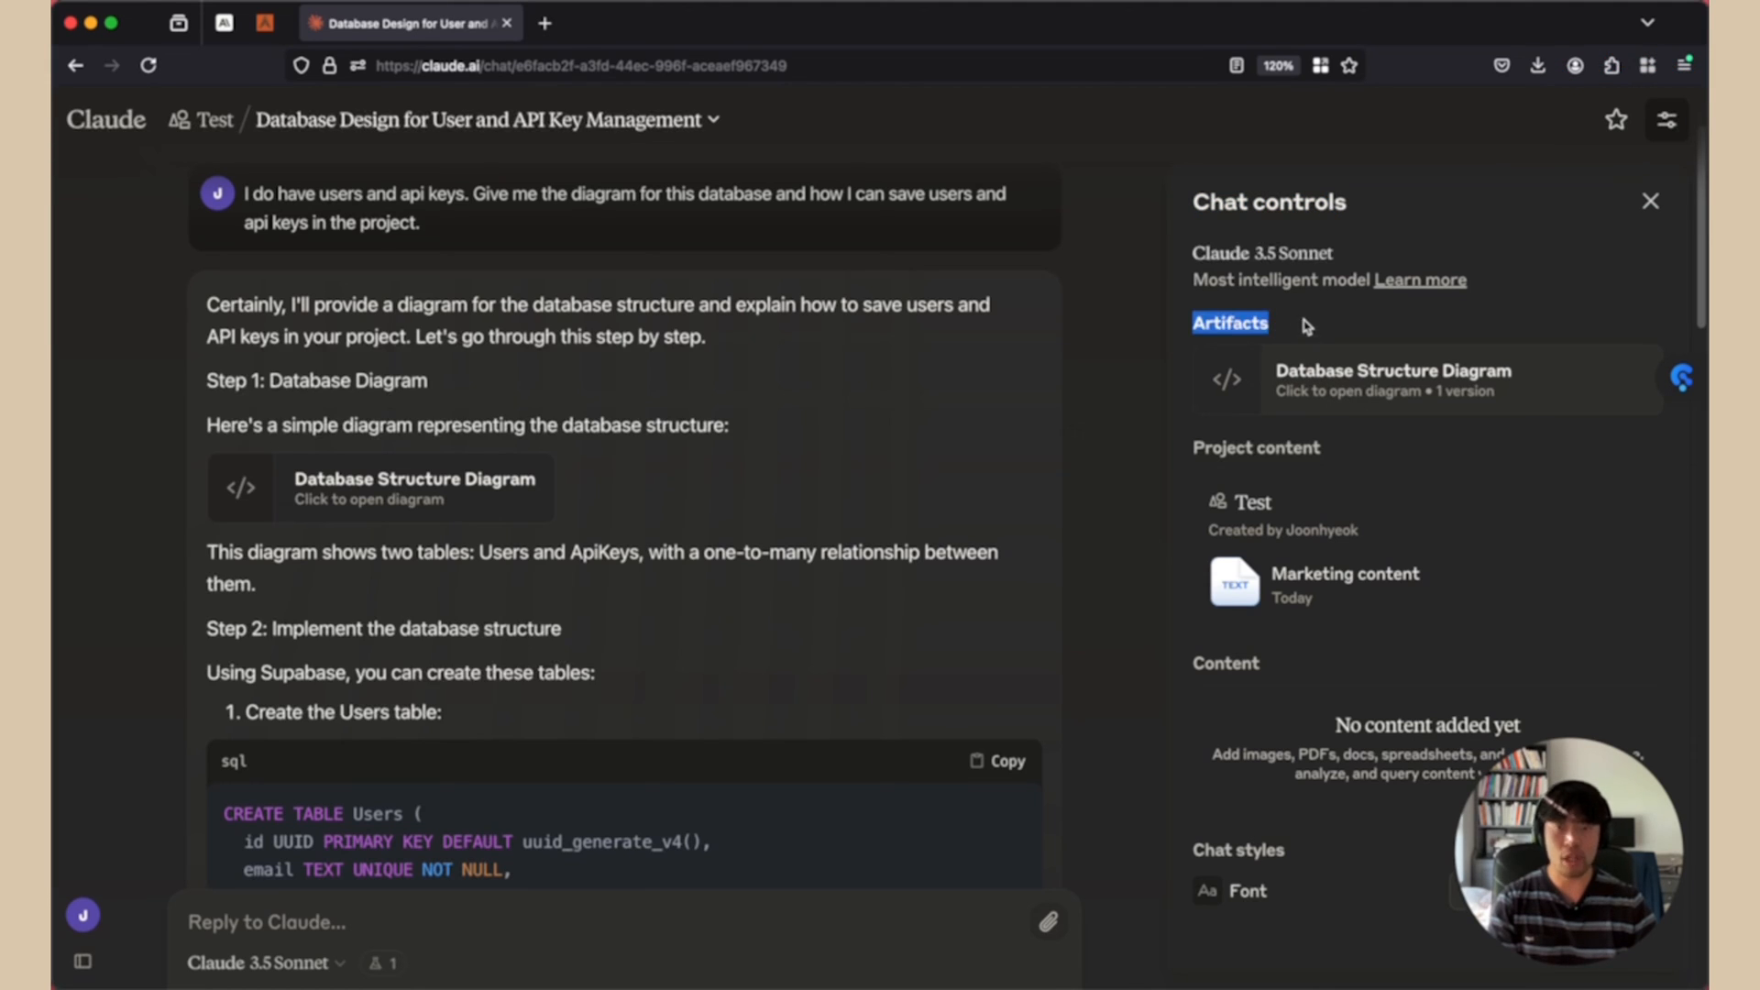
pyautogui.click(1391, 379)
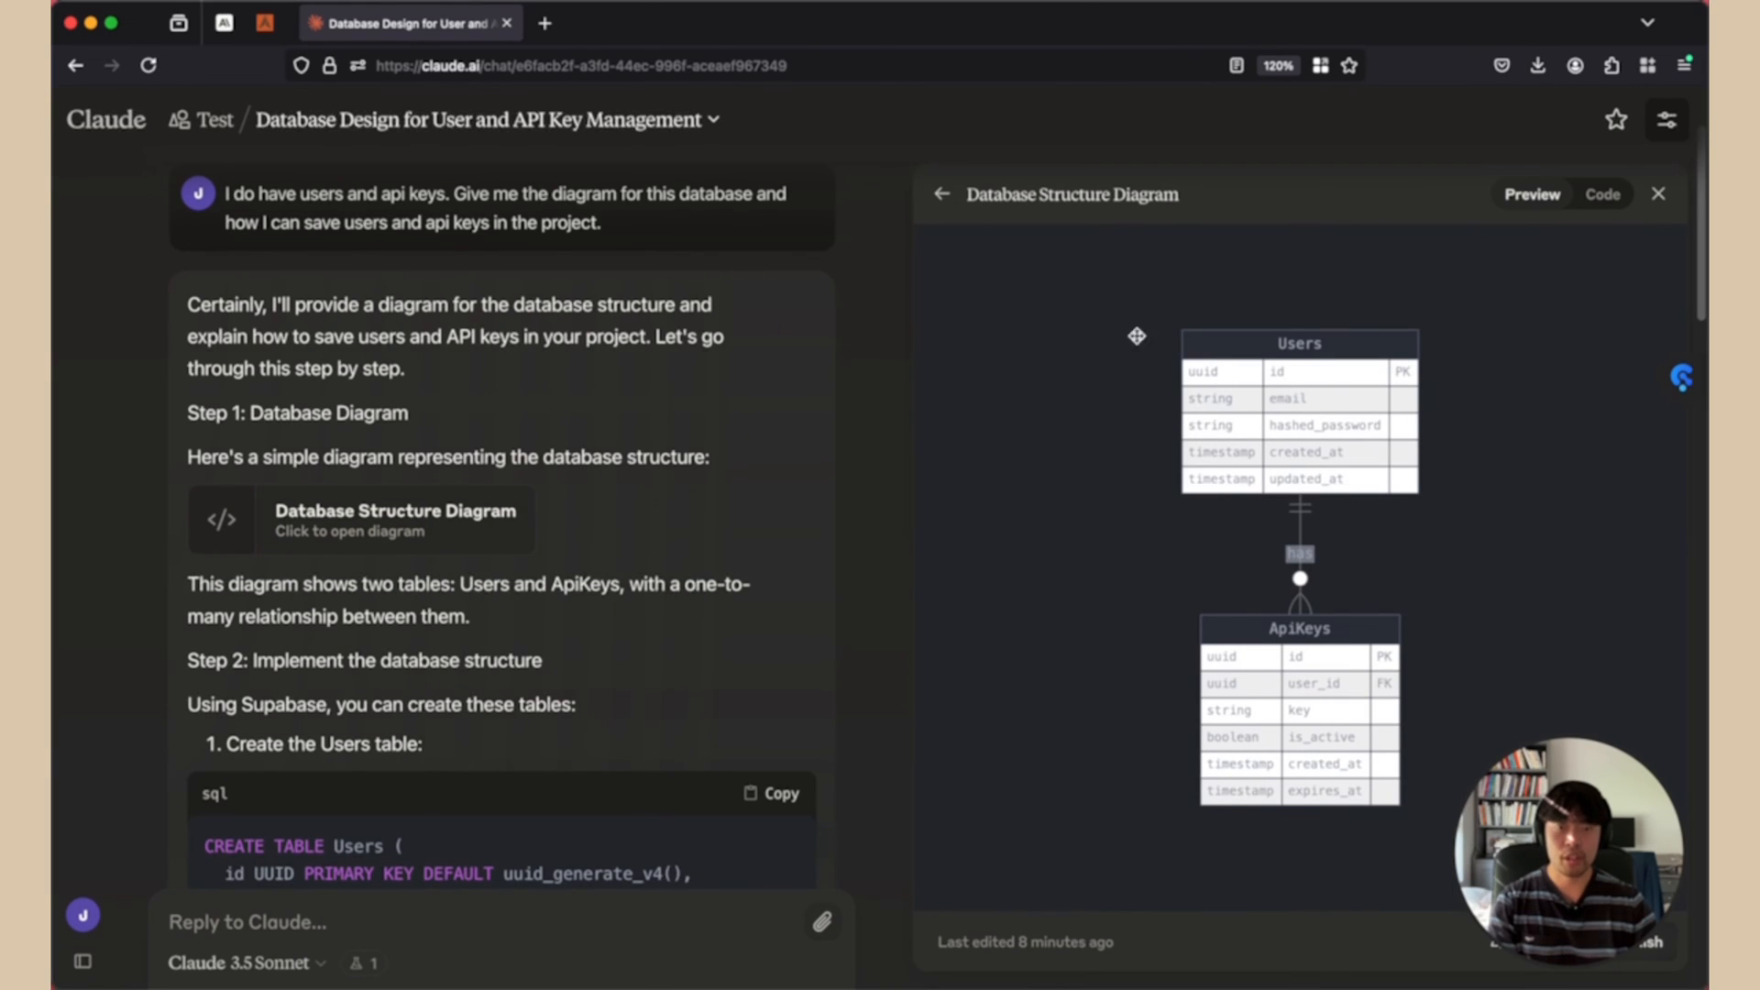
pyautogui.moveTo(1349, 708)
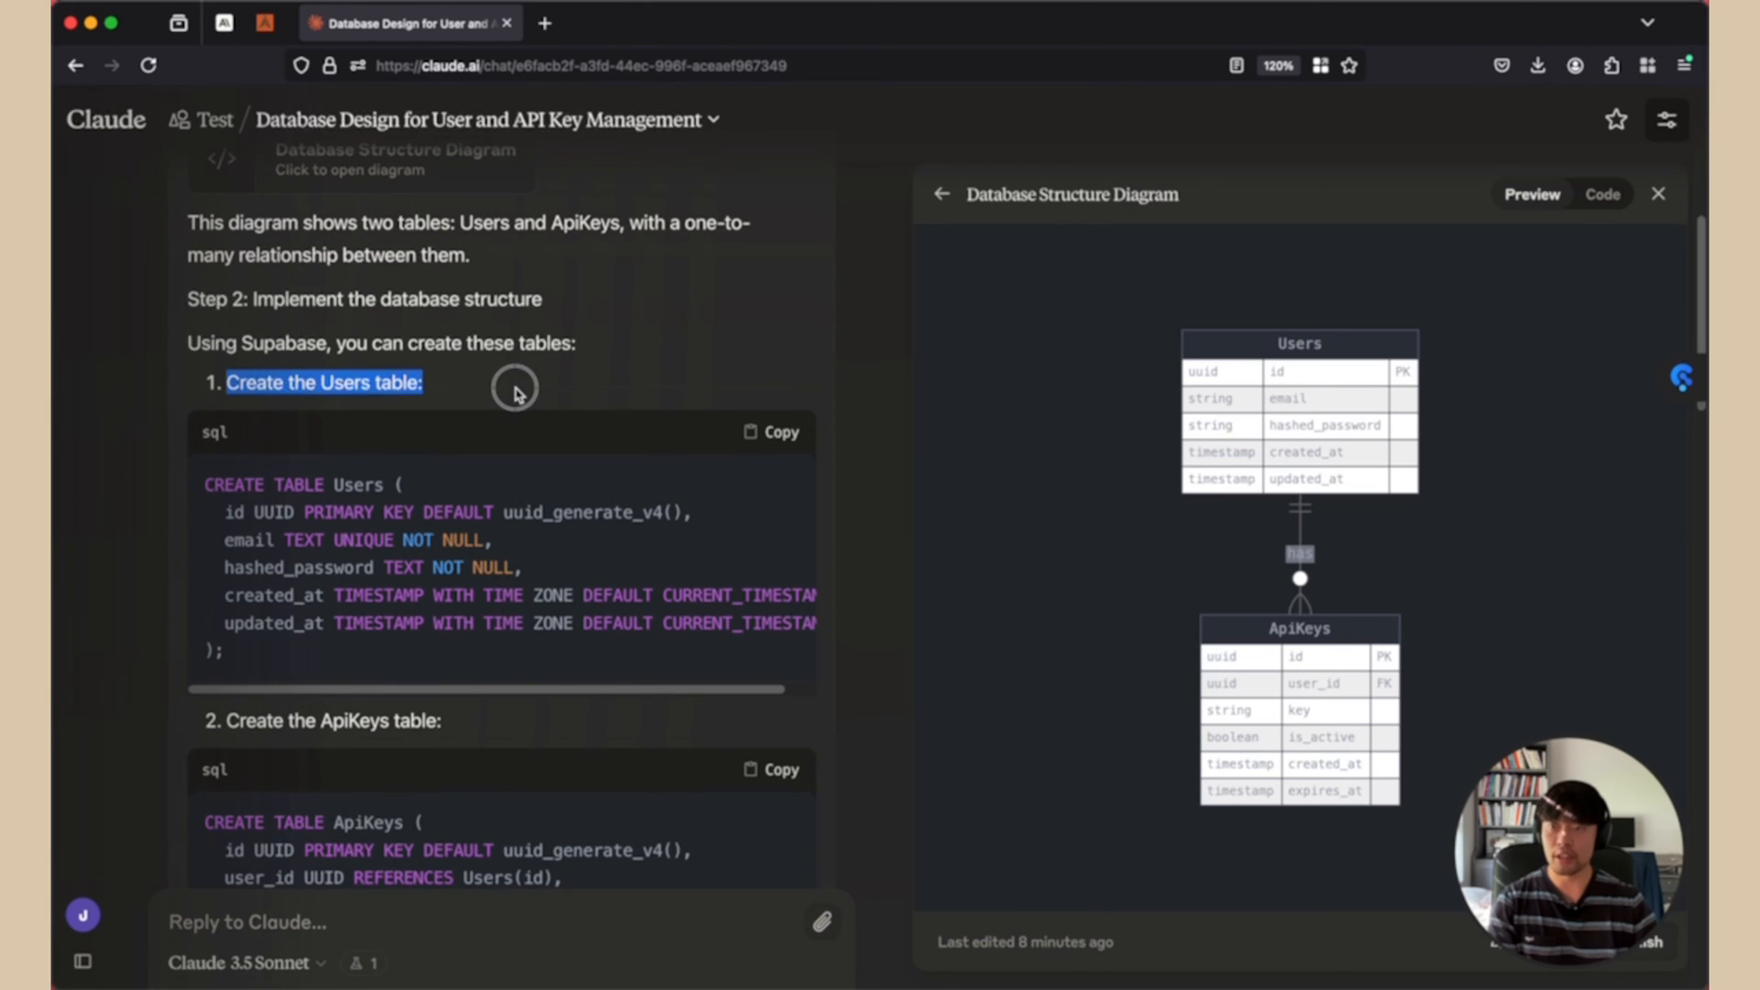
pyautogui.moveTo(324, 475)
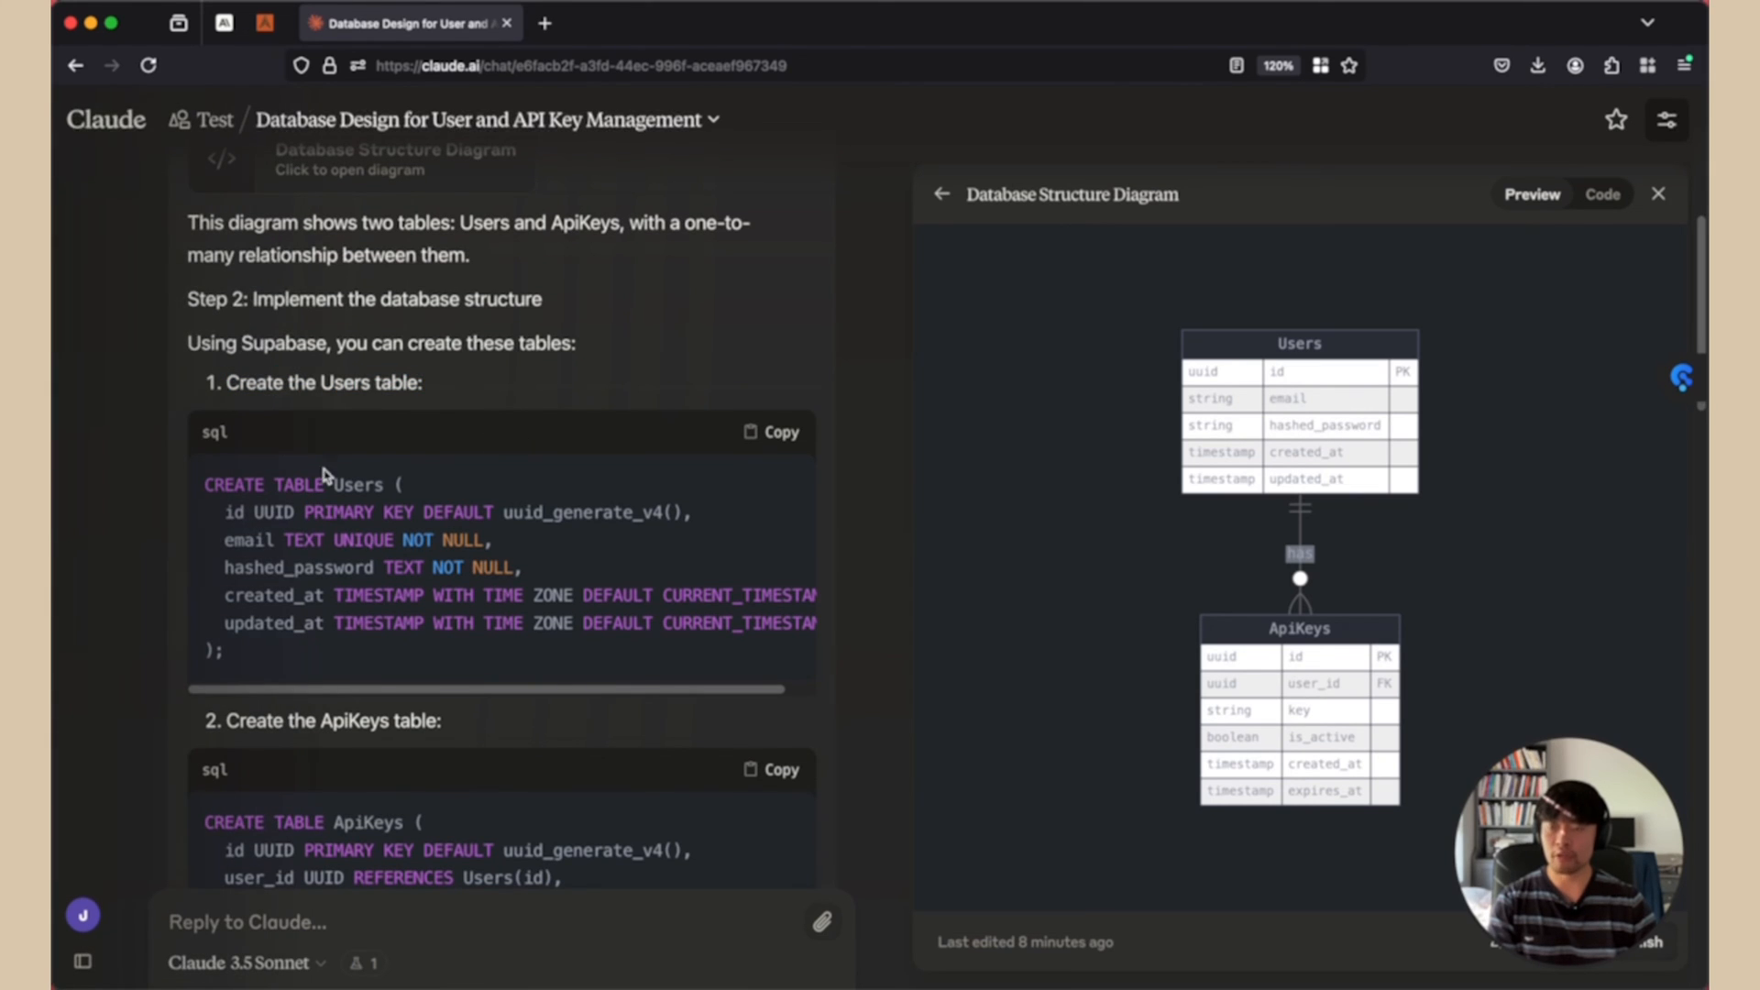
pyautogui.scroll(-3)
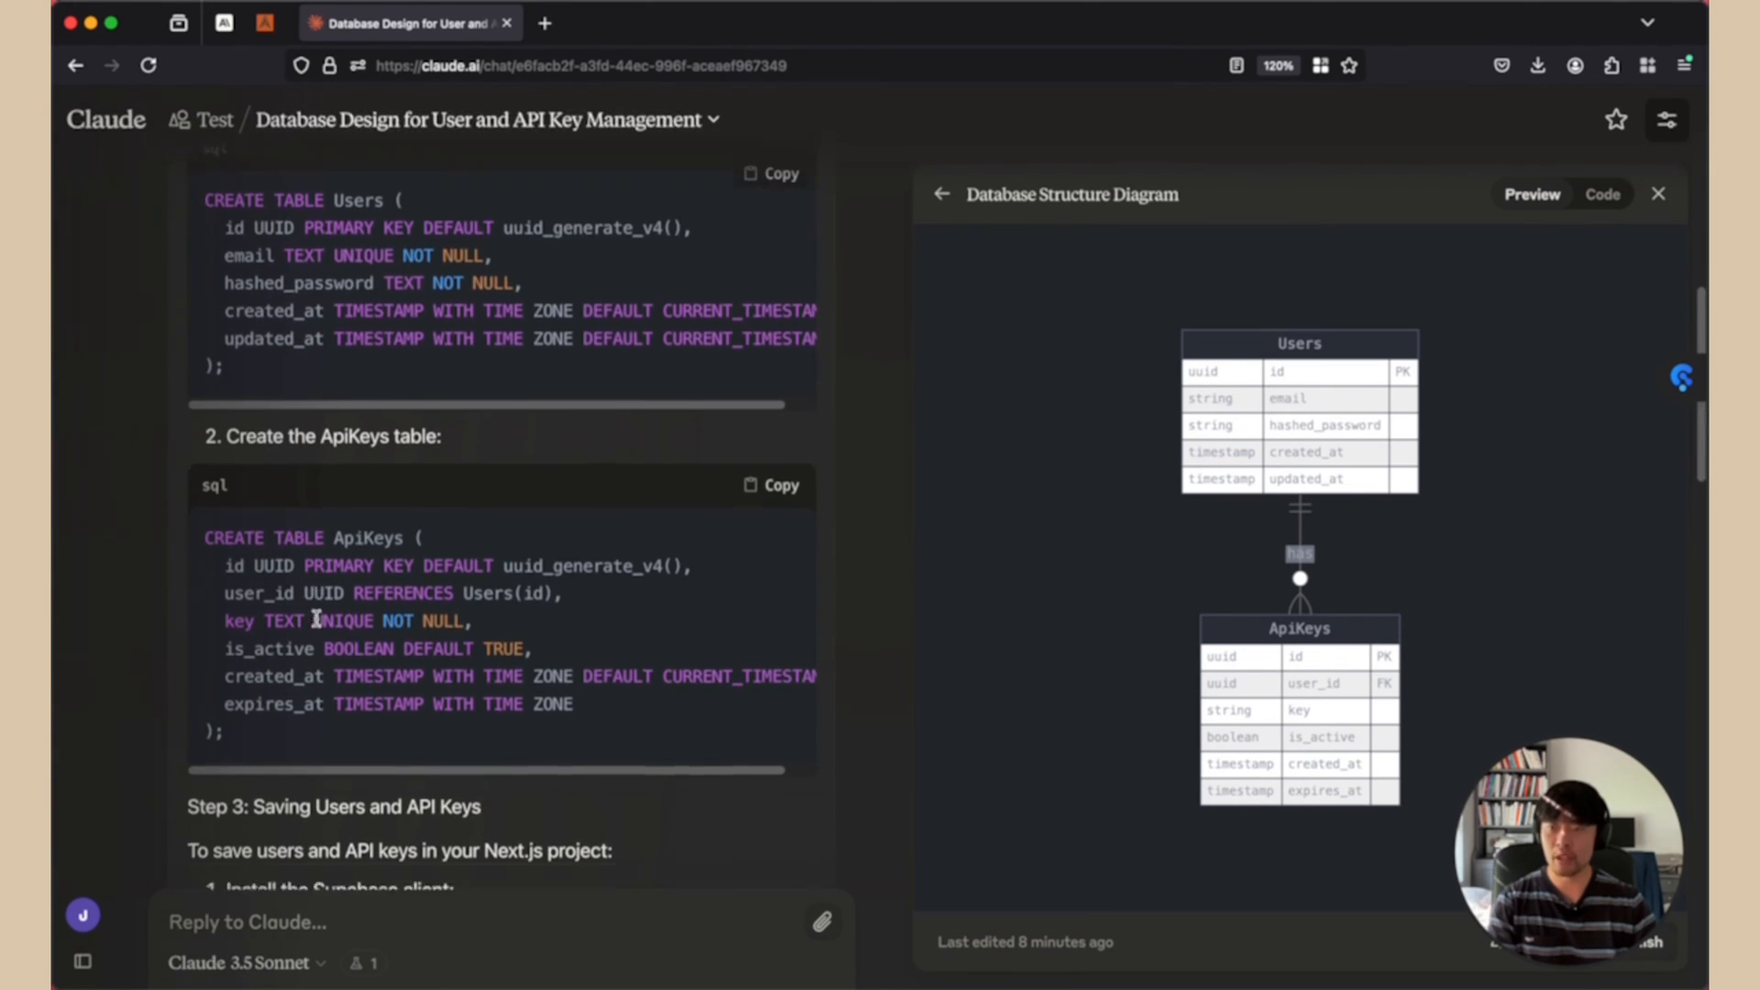
pyautogui.scroll(-3)
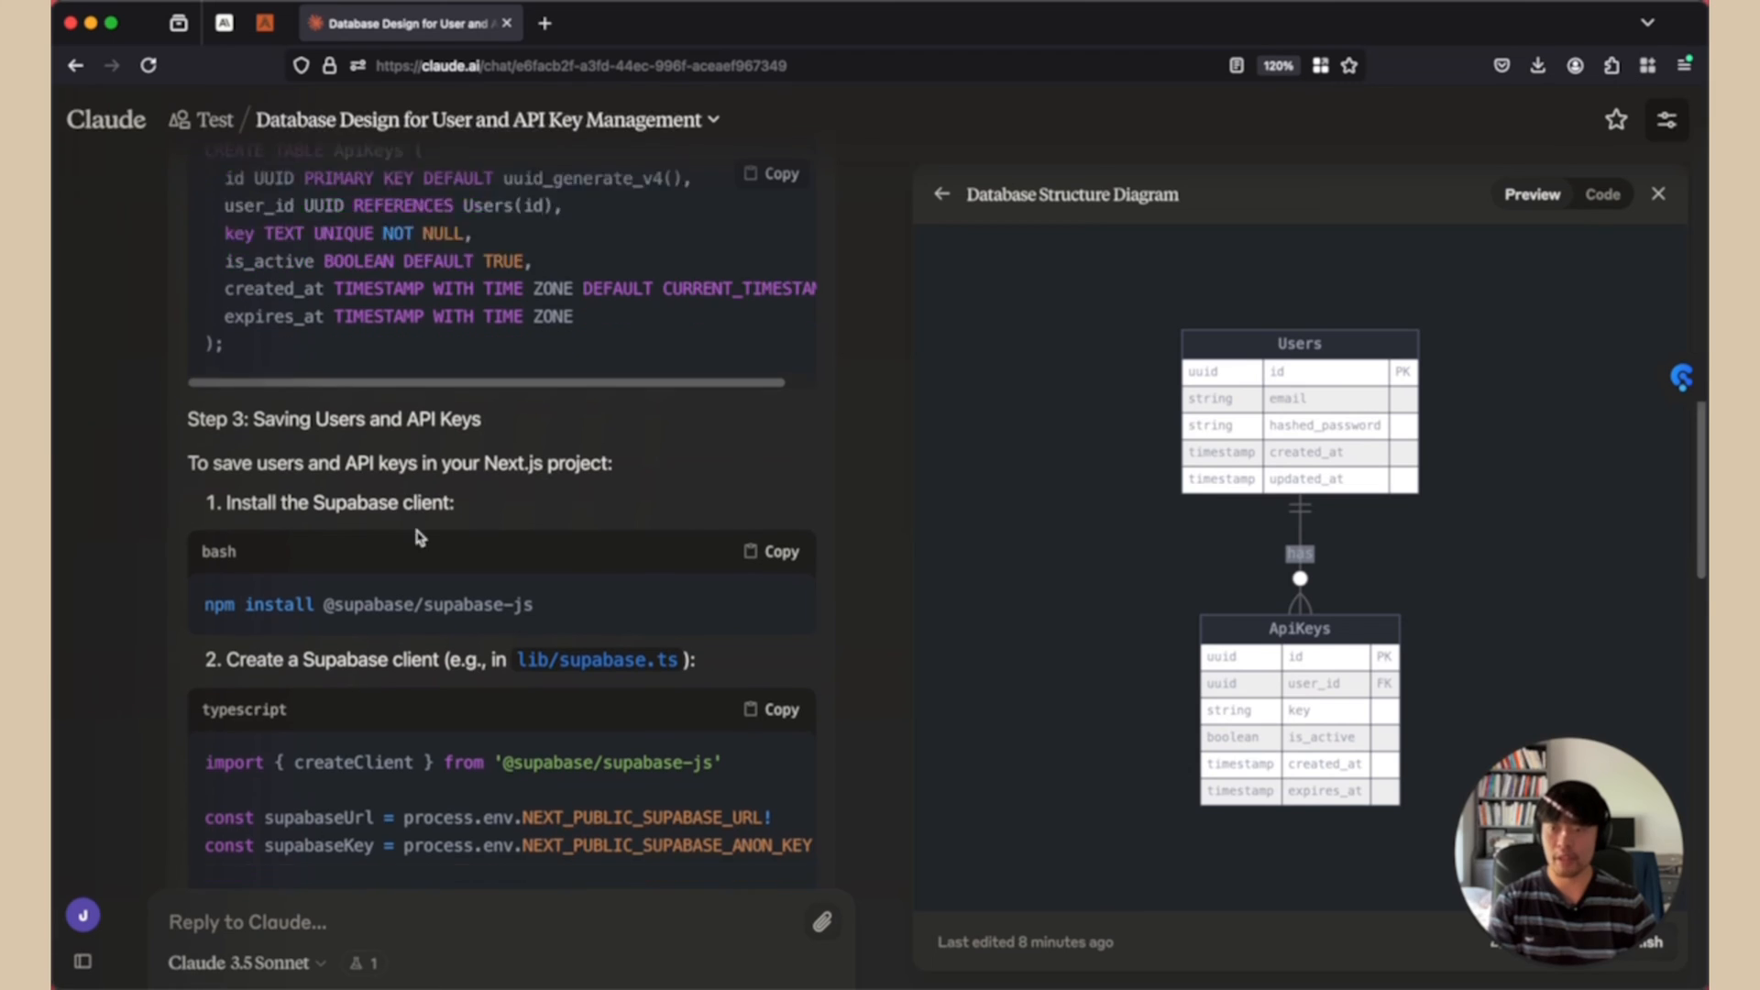
pyautogui.scroll(-3)
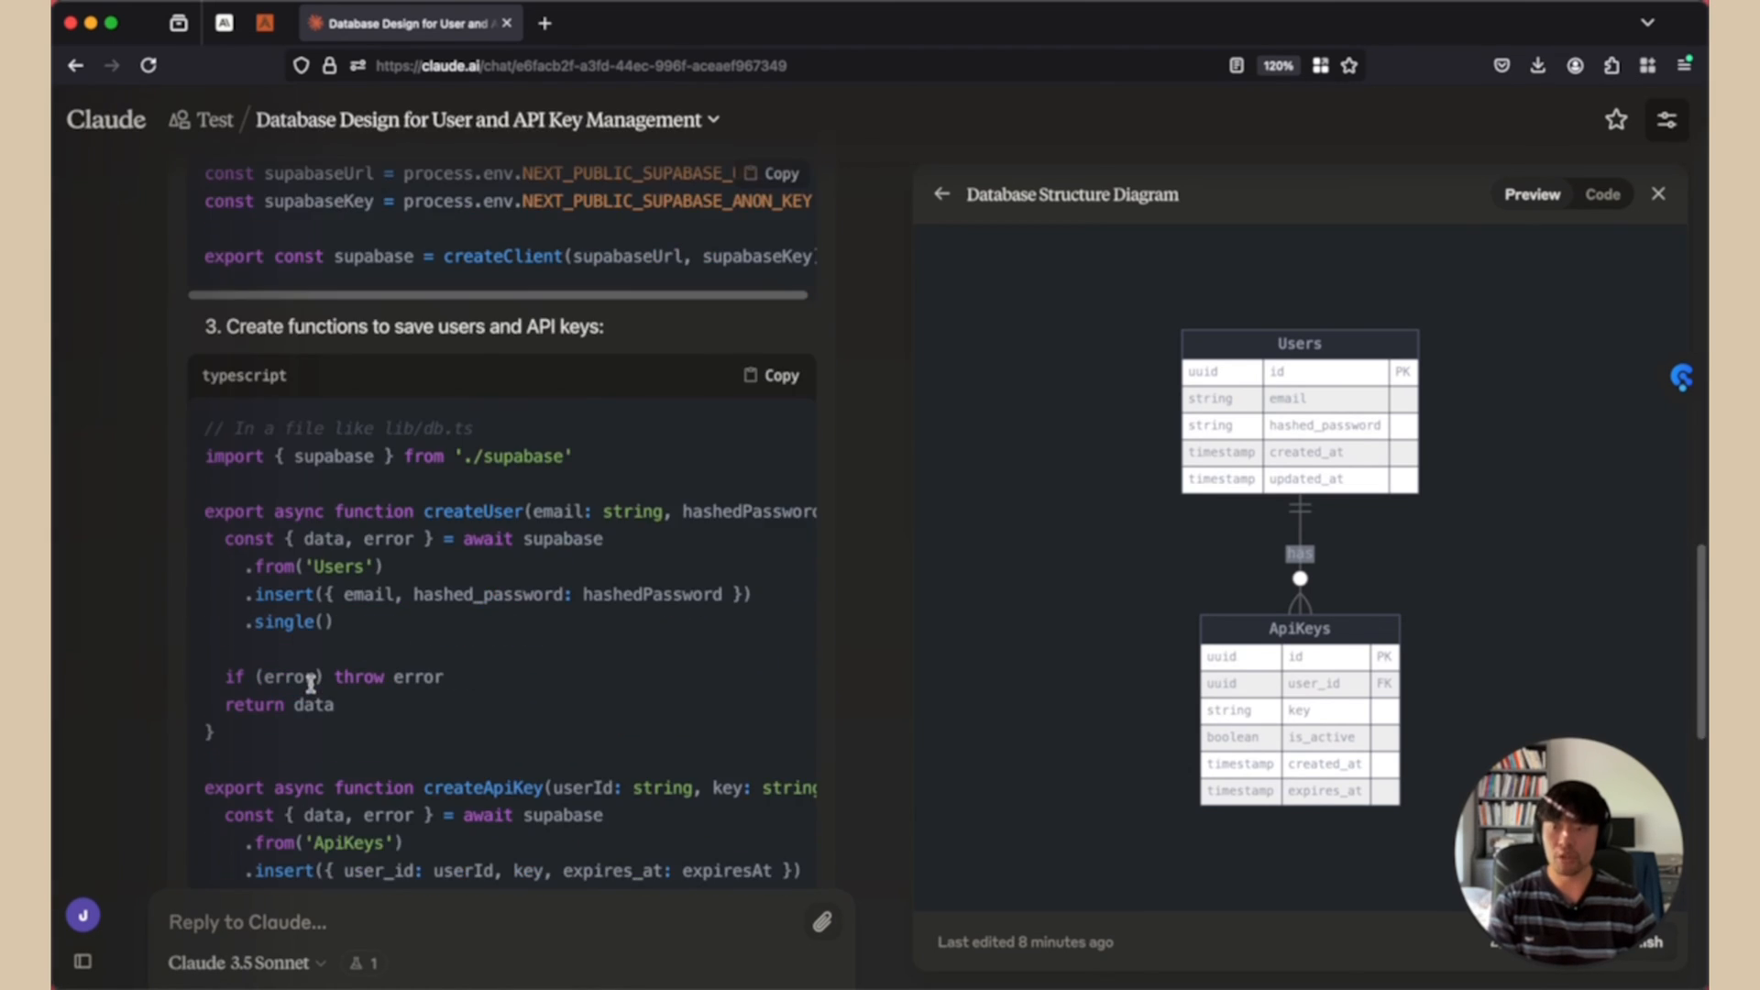
pyautogui.scroll(-3)
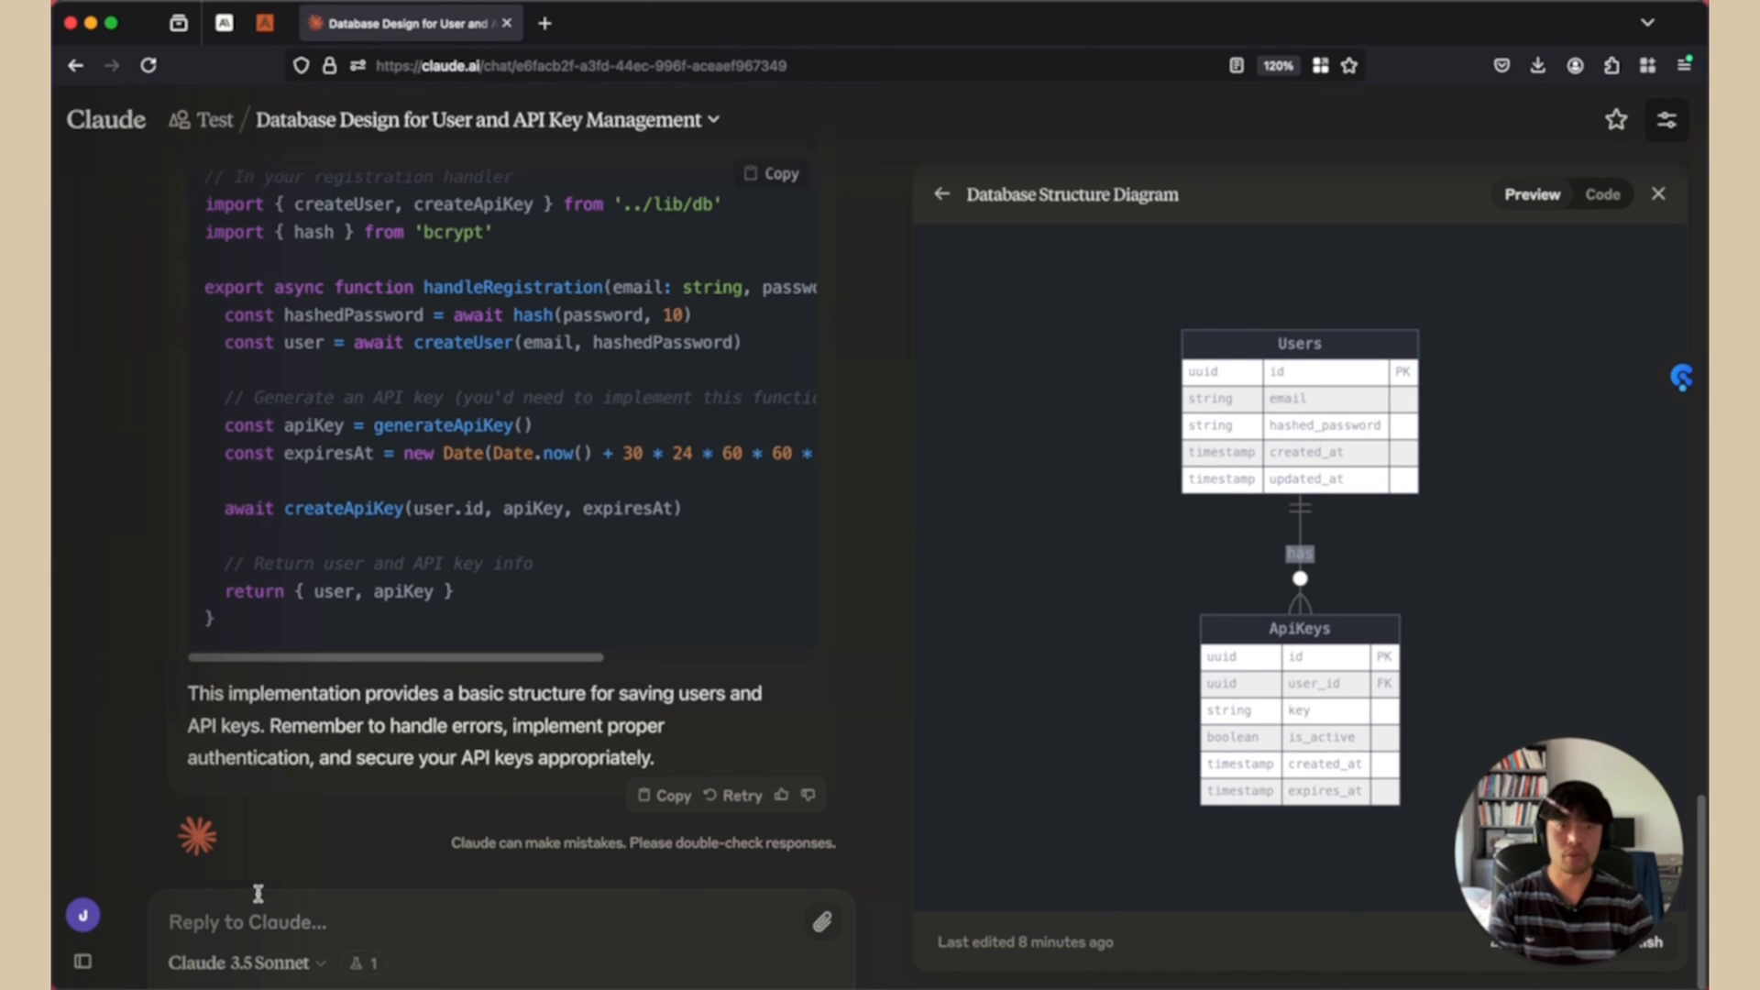
# Step: Send a request for a form where users enter and verify their API keys
pyautogui.write("Let's create a form for users can enter their api keys and verify them. Show me the visuals for react components")
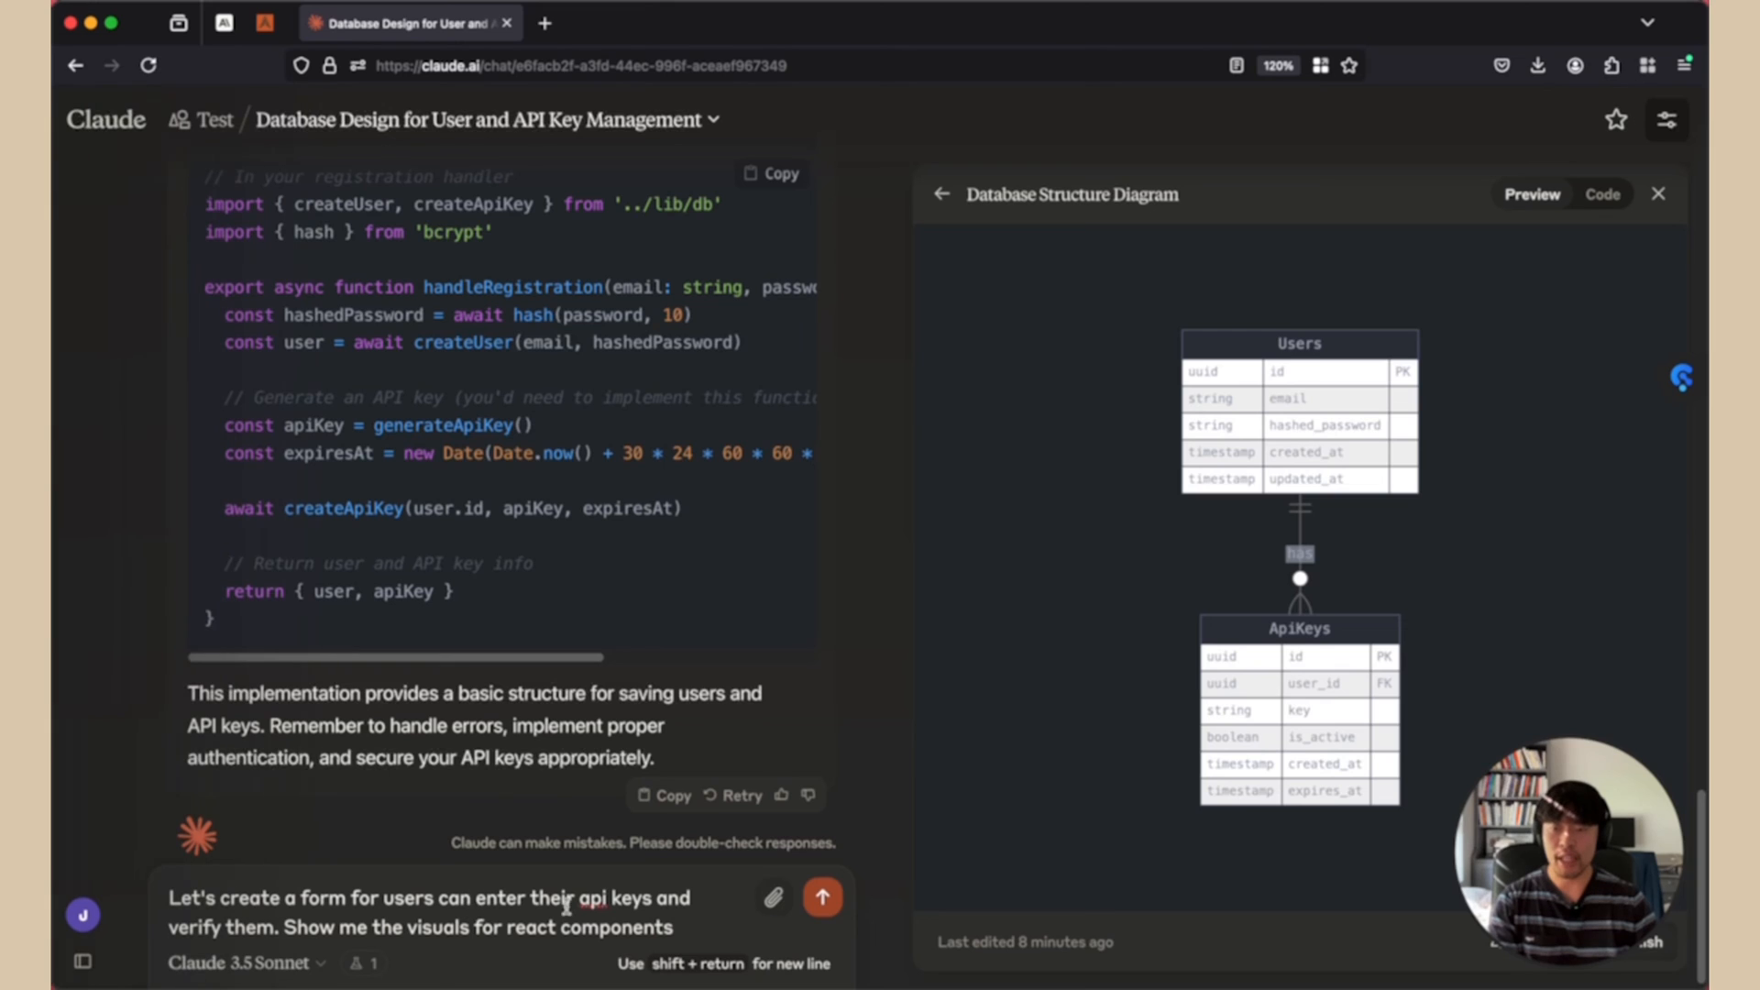
pyautogui.moveTo(395, 897); pyautogui.dragTo(629, 896)
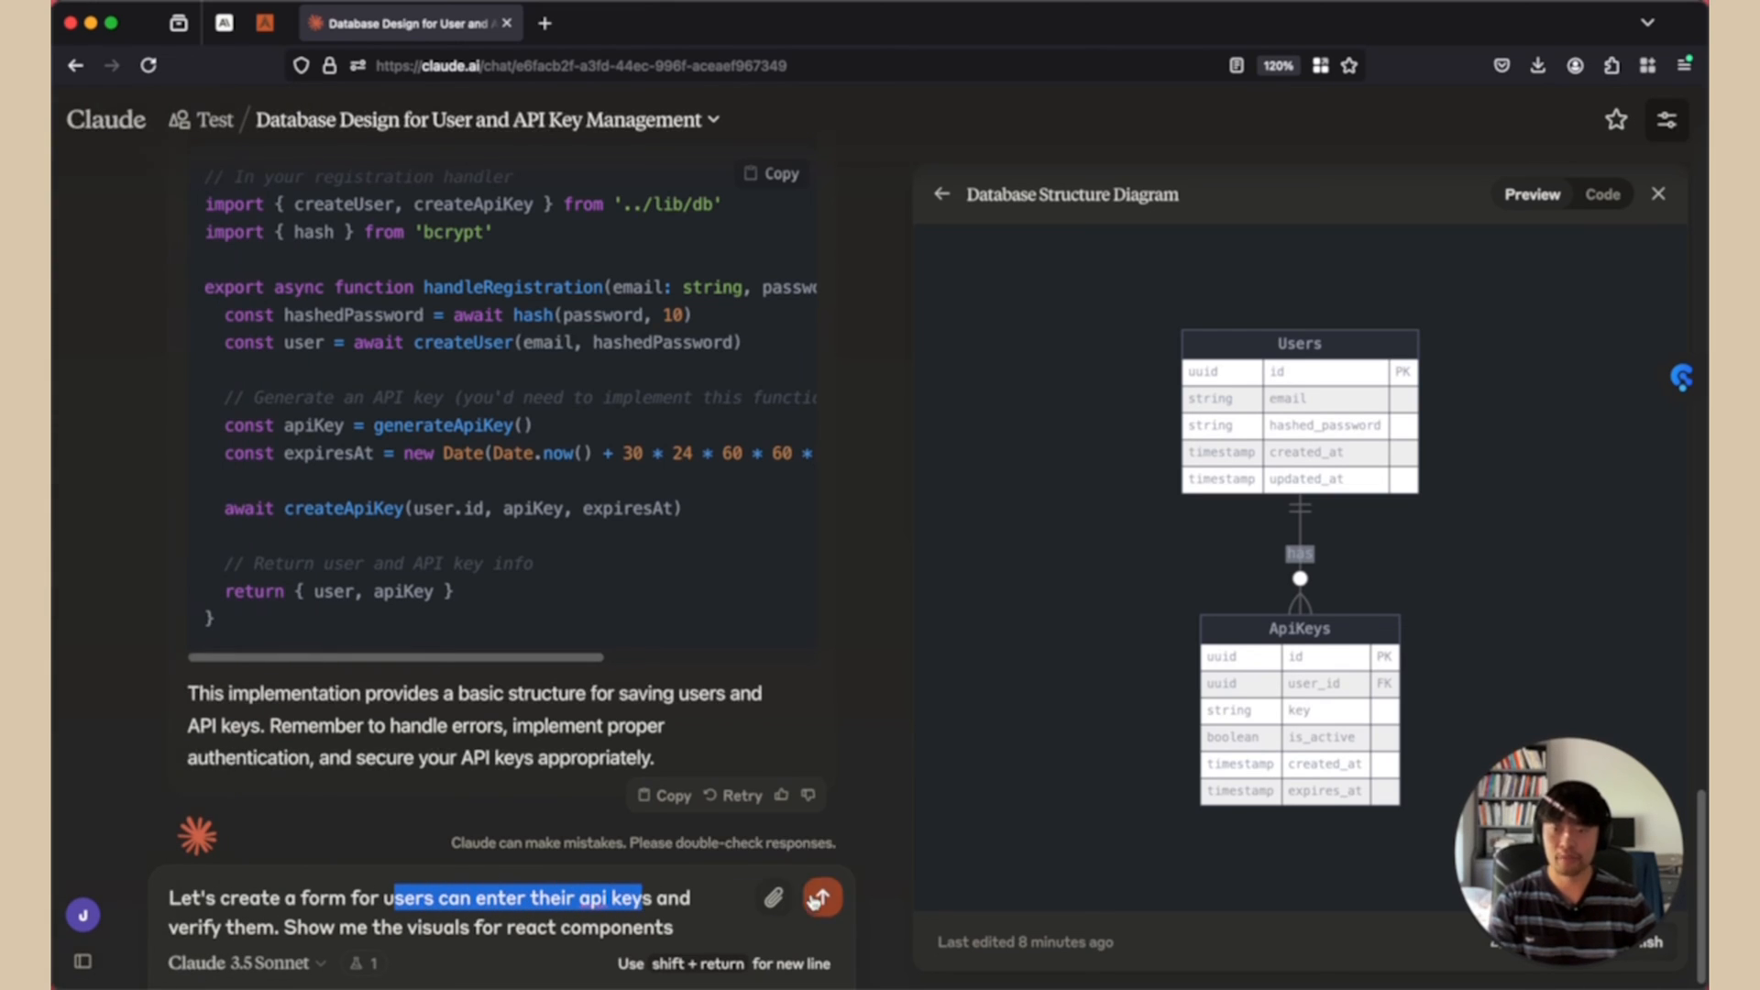
pyautogui.click(820, 896)
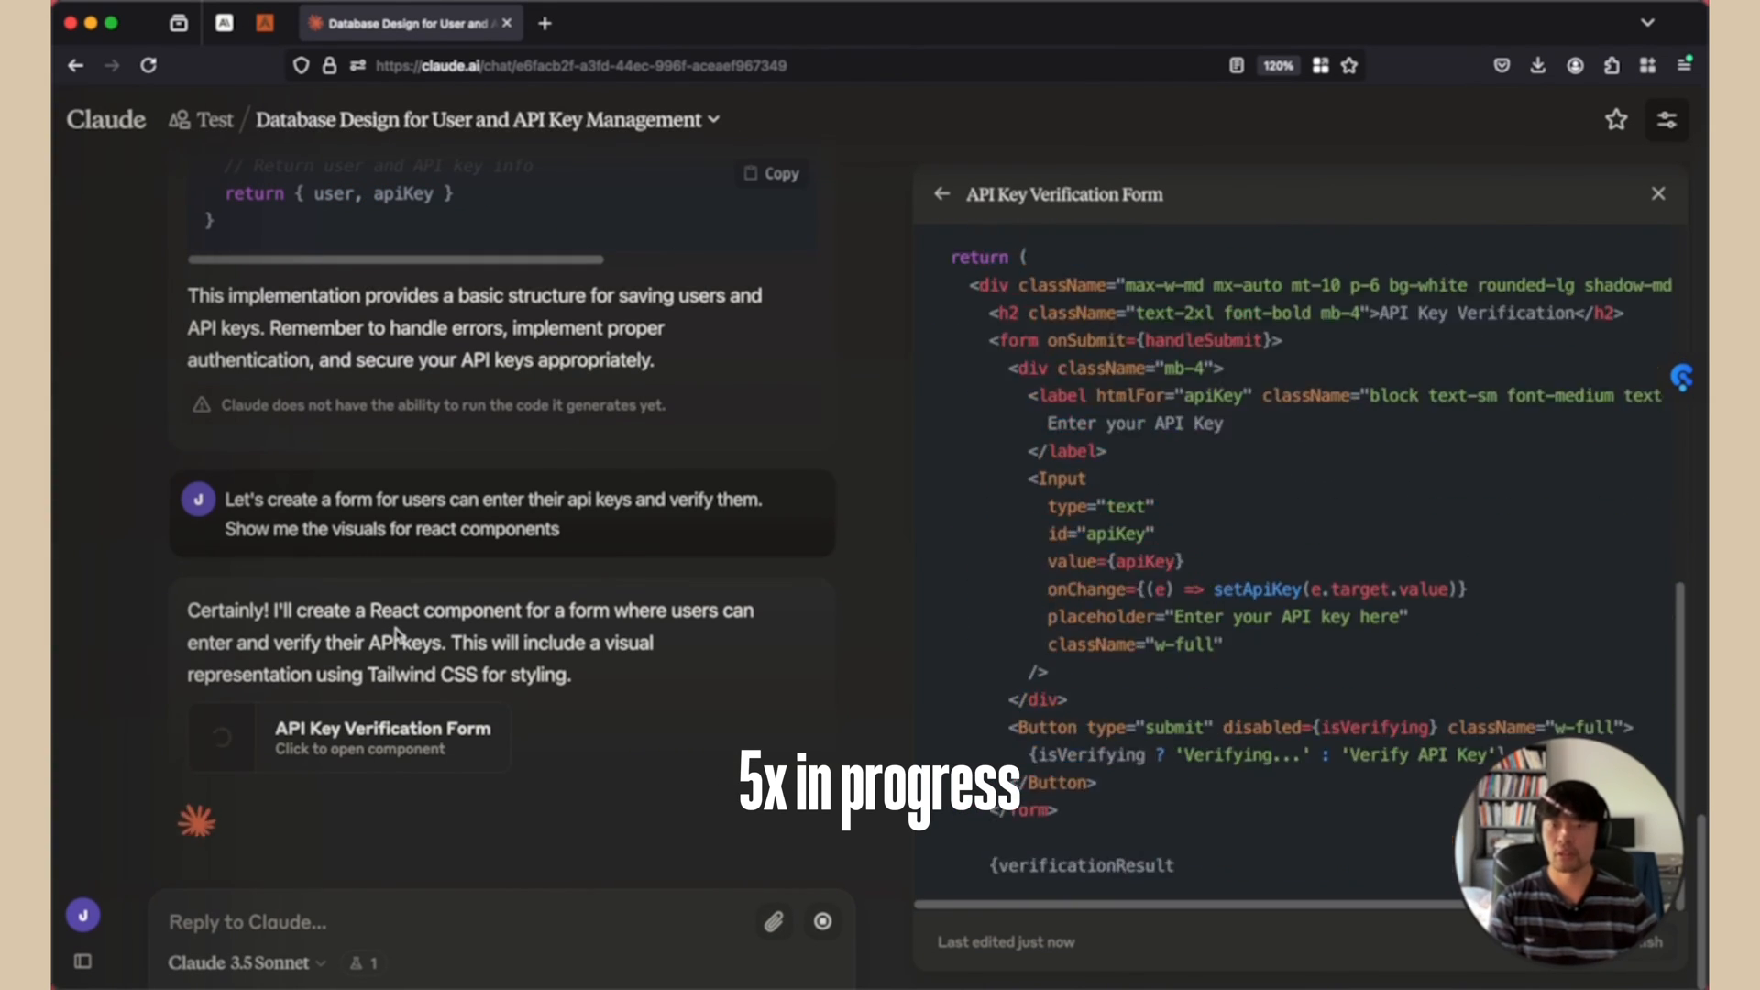
pyautogui.click(1530, 193)
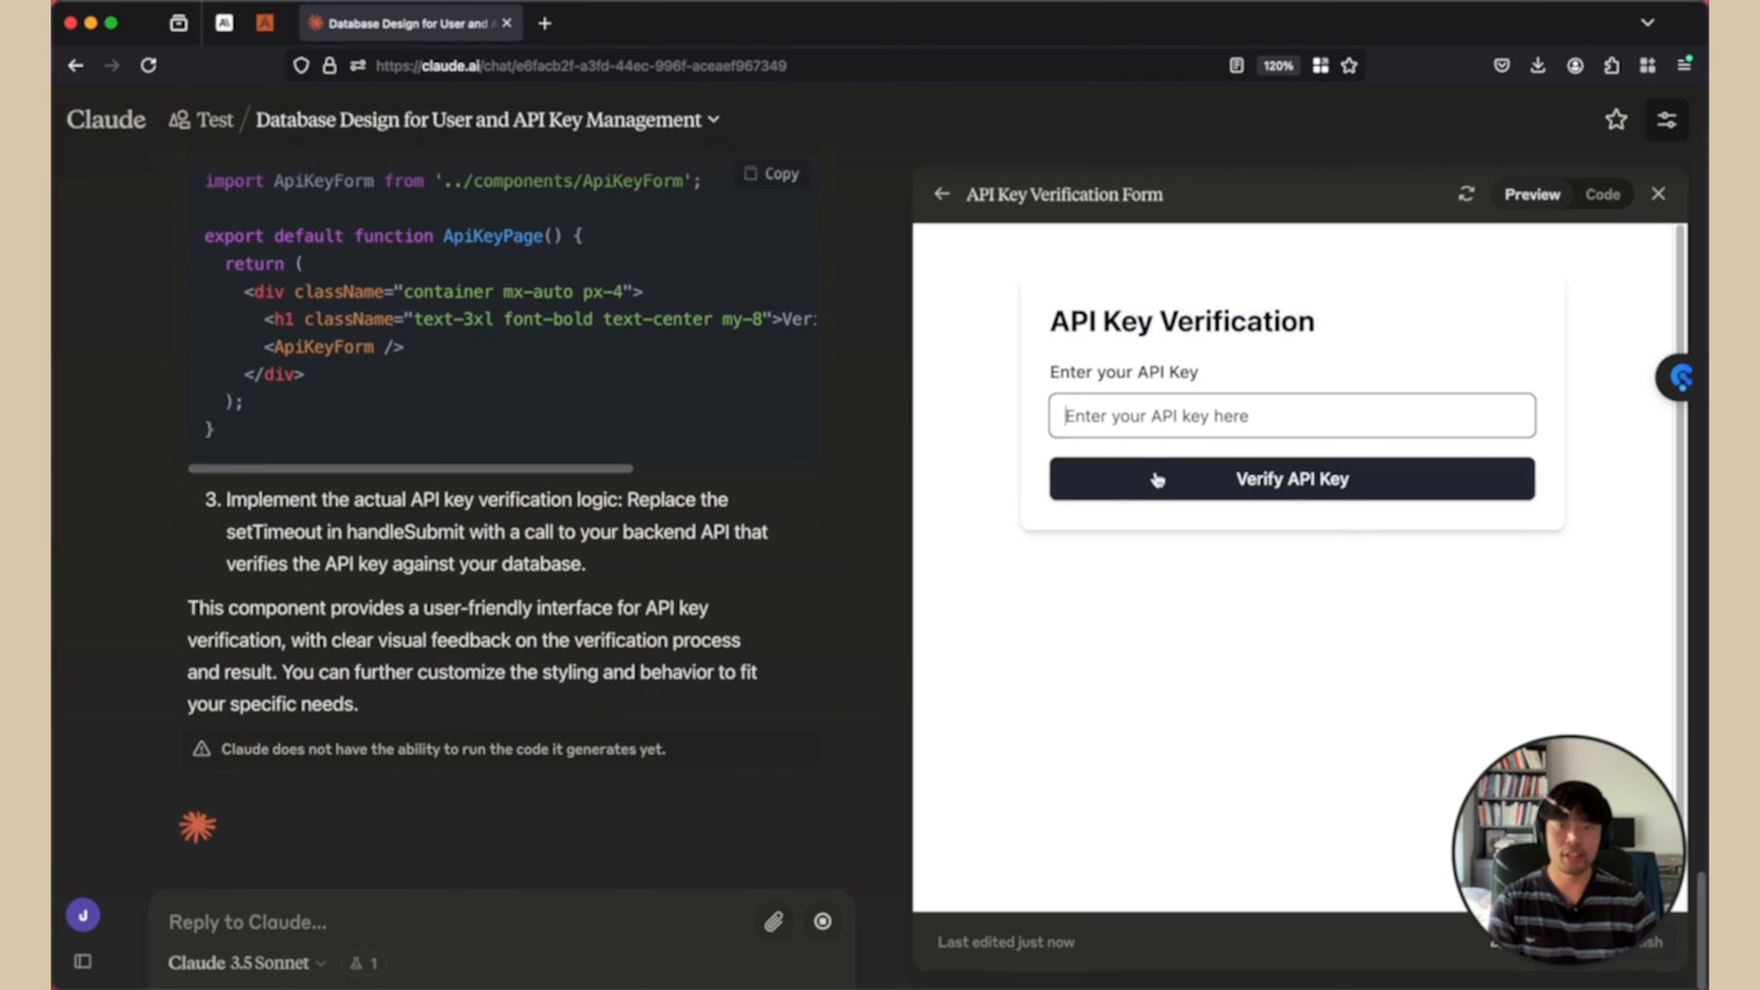
pyautogui.write('123')
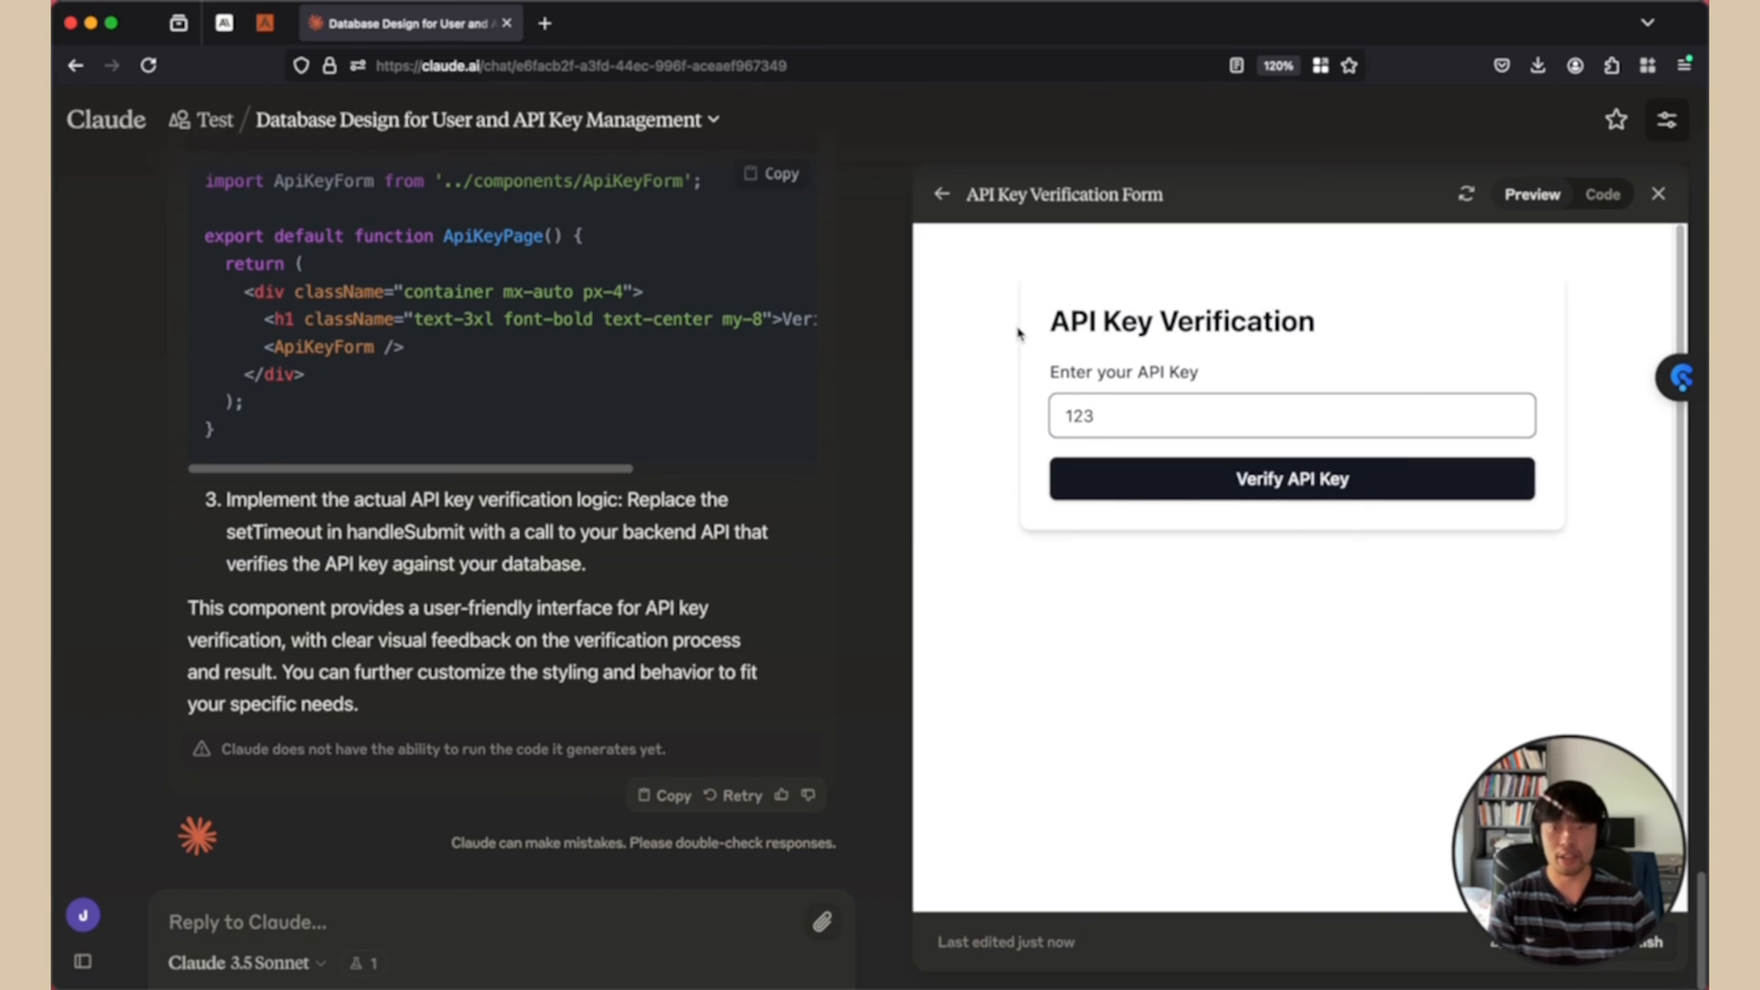
pyautogui.moveTo(1016, 332)
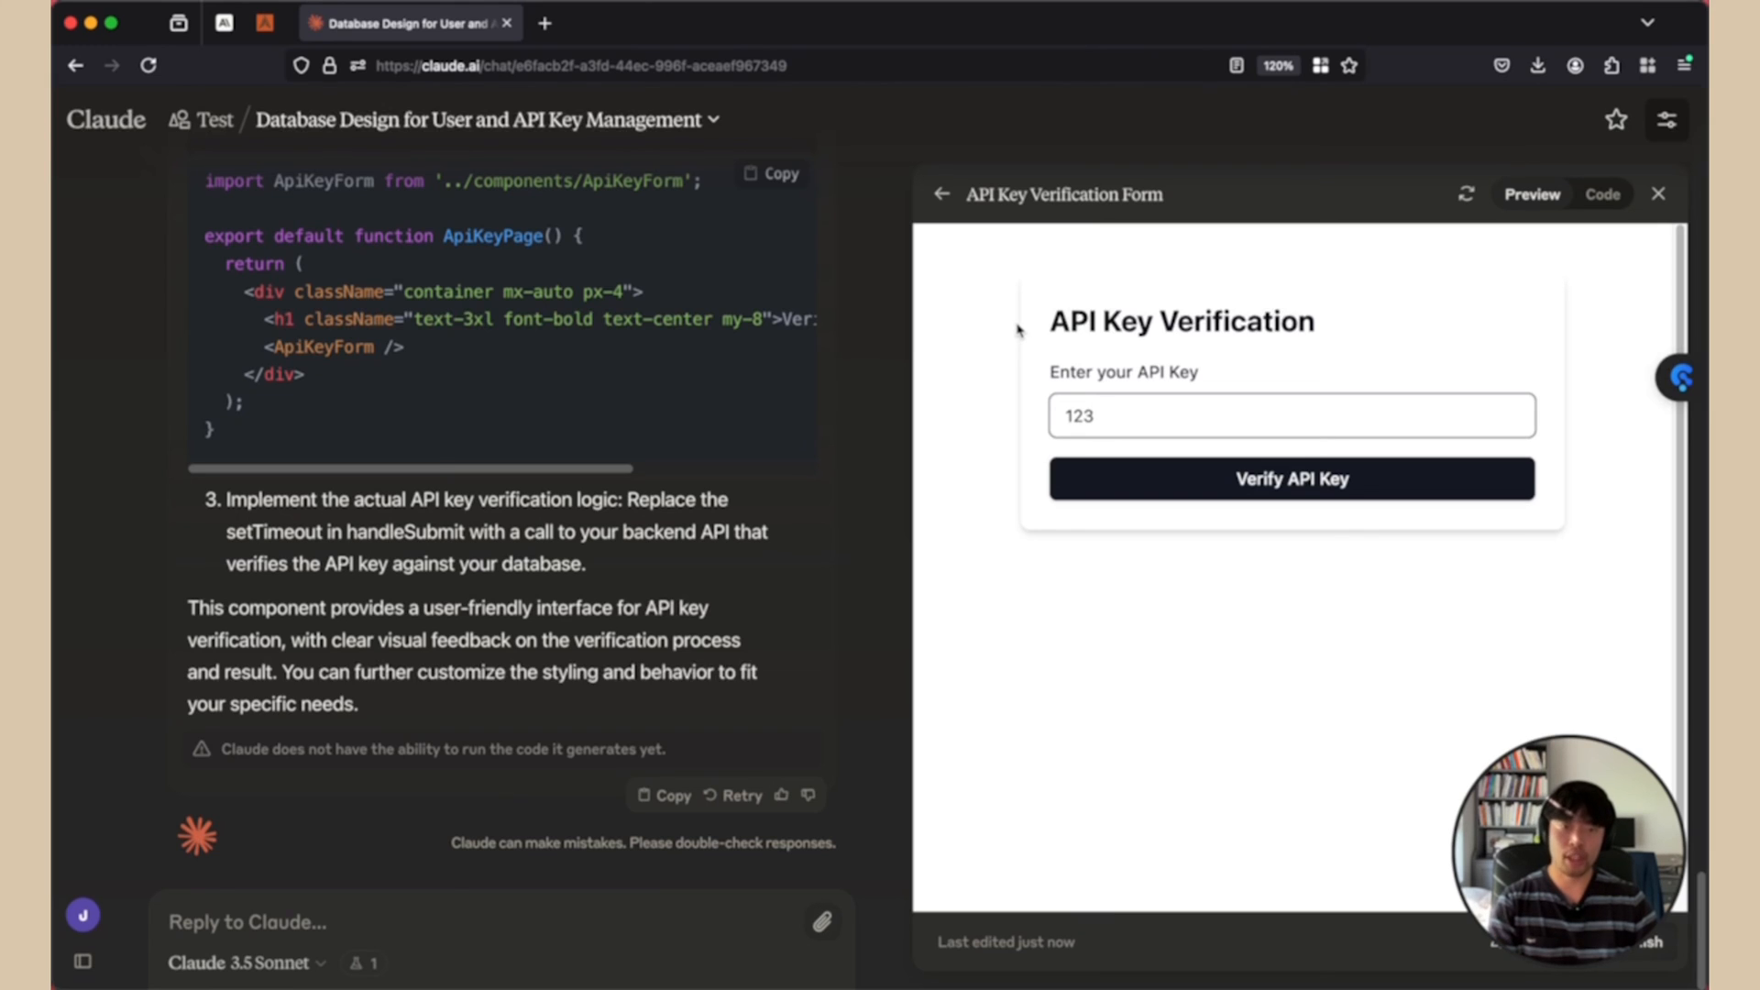
pyautogui.click(1291, 415)
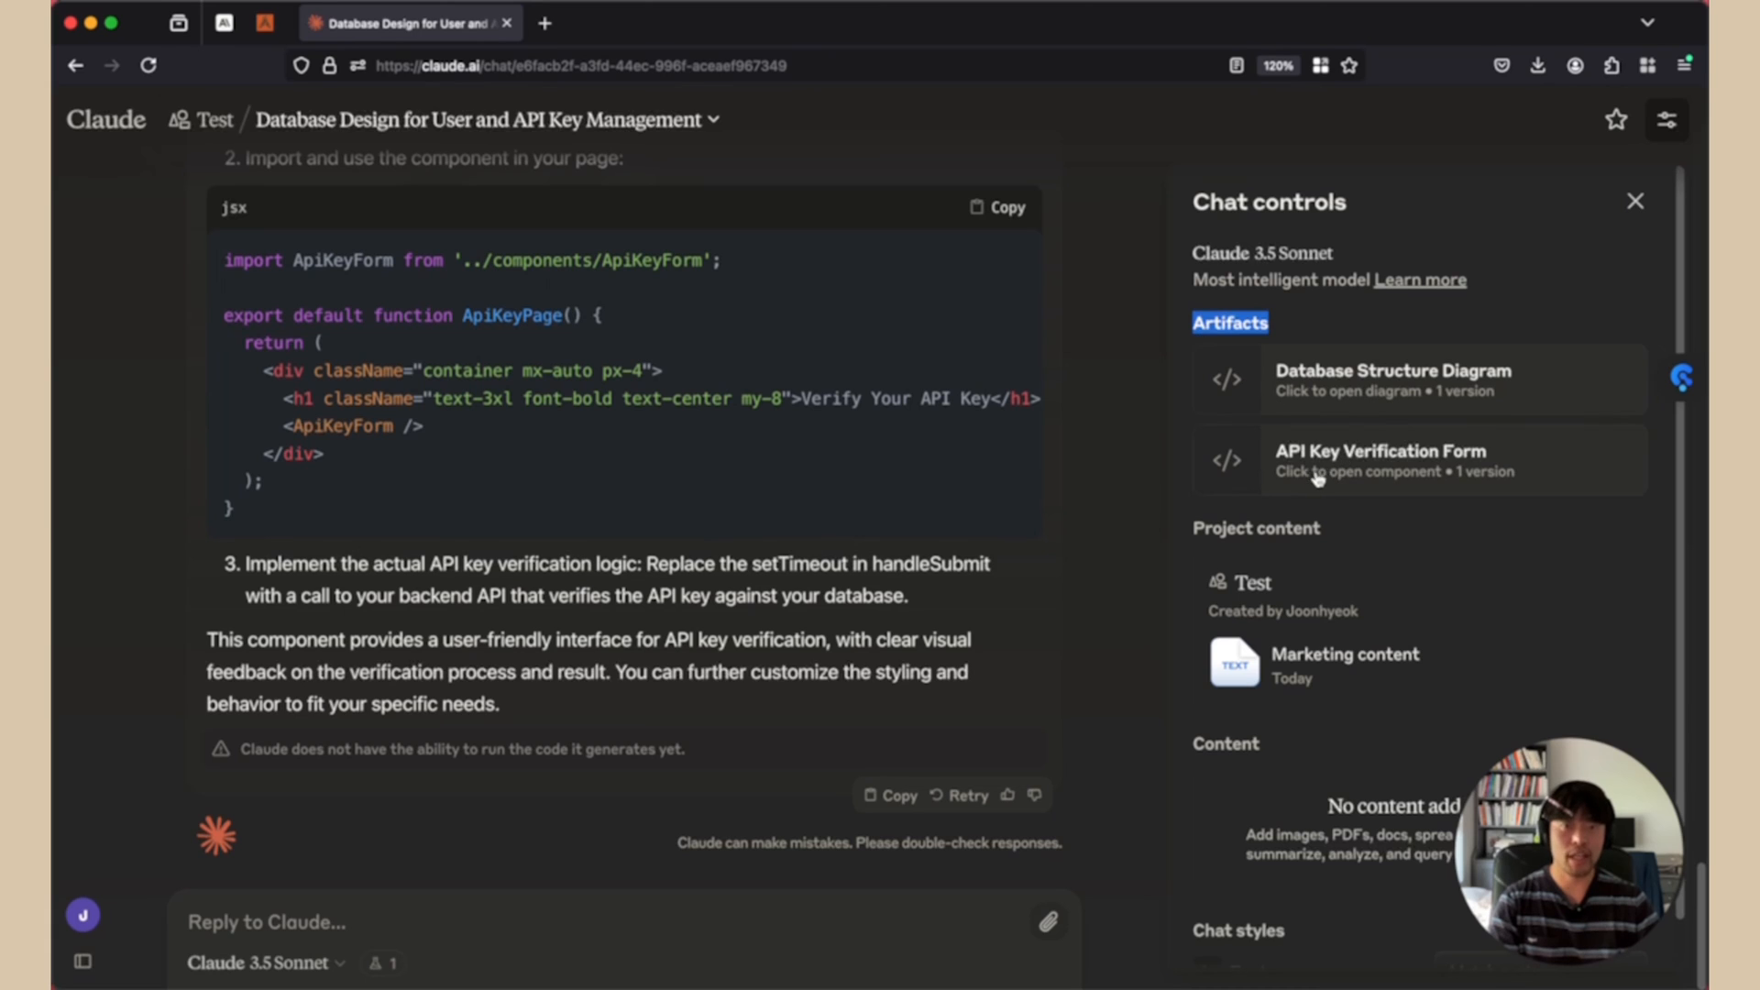
pyautogui.moveTo(1515, 477)
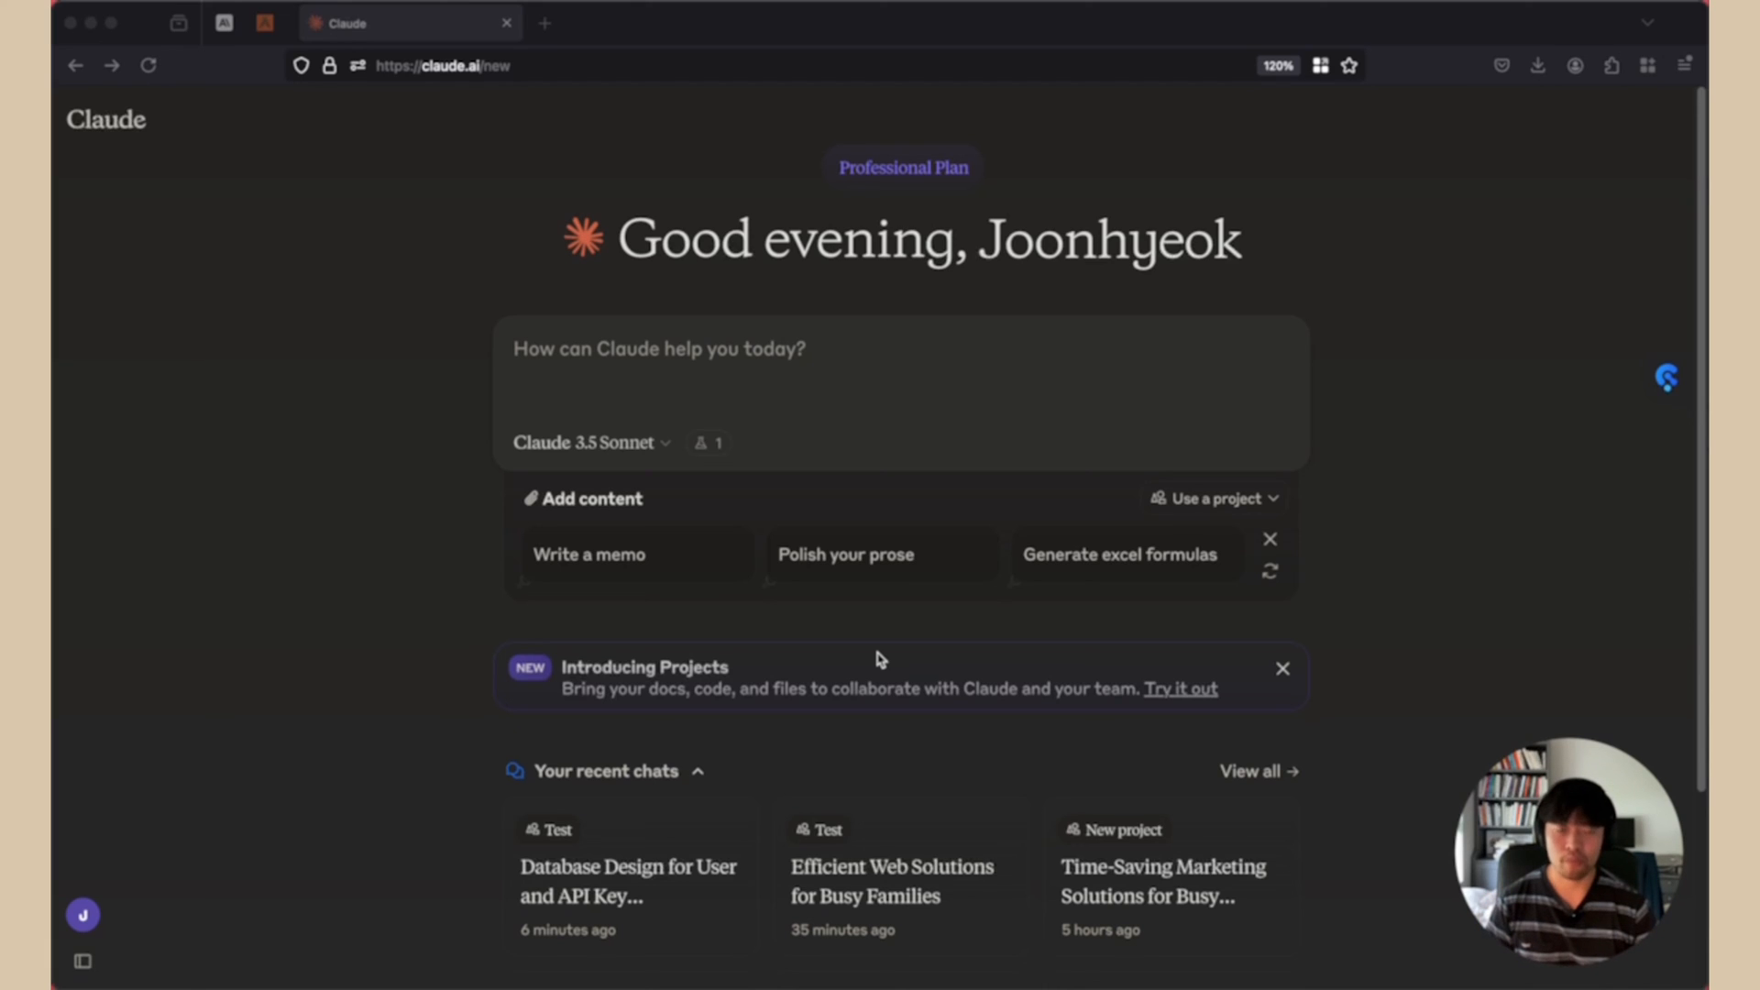
pyautogui.moveTo(253, 390)
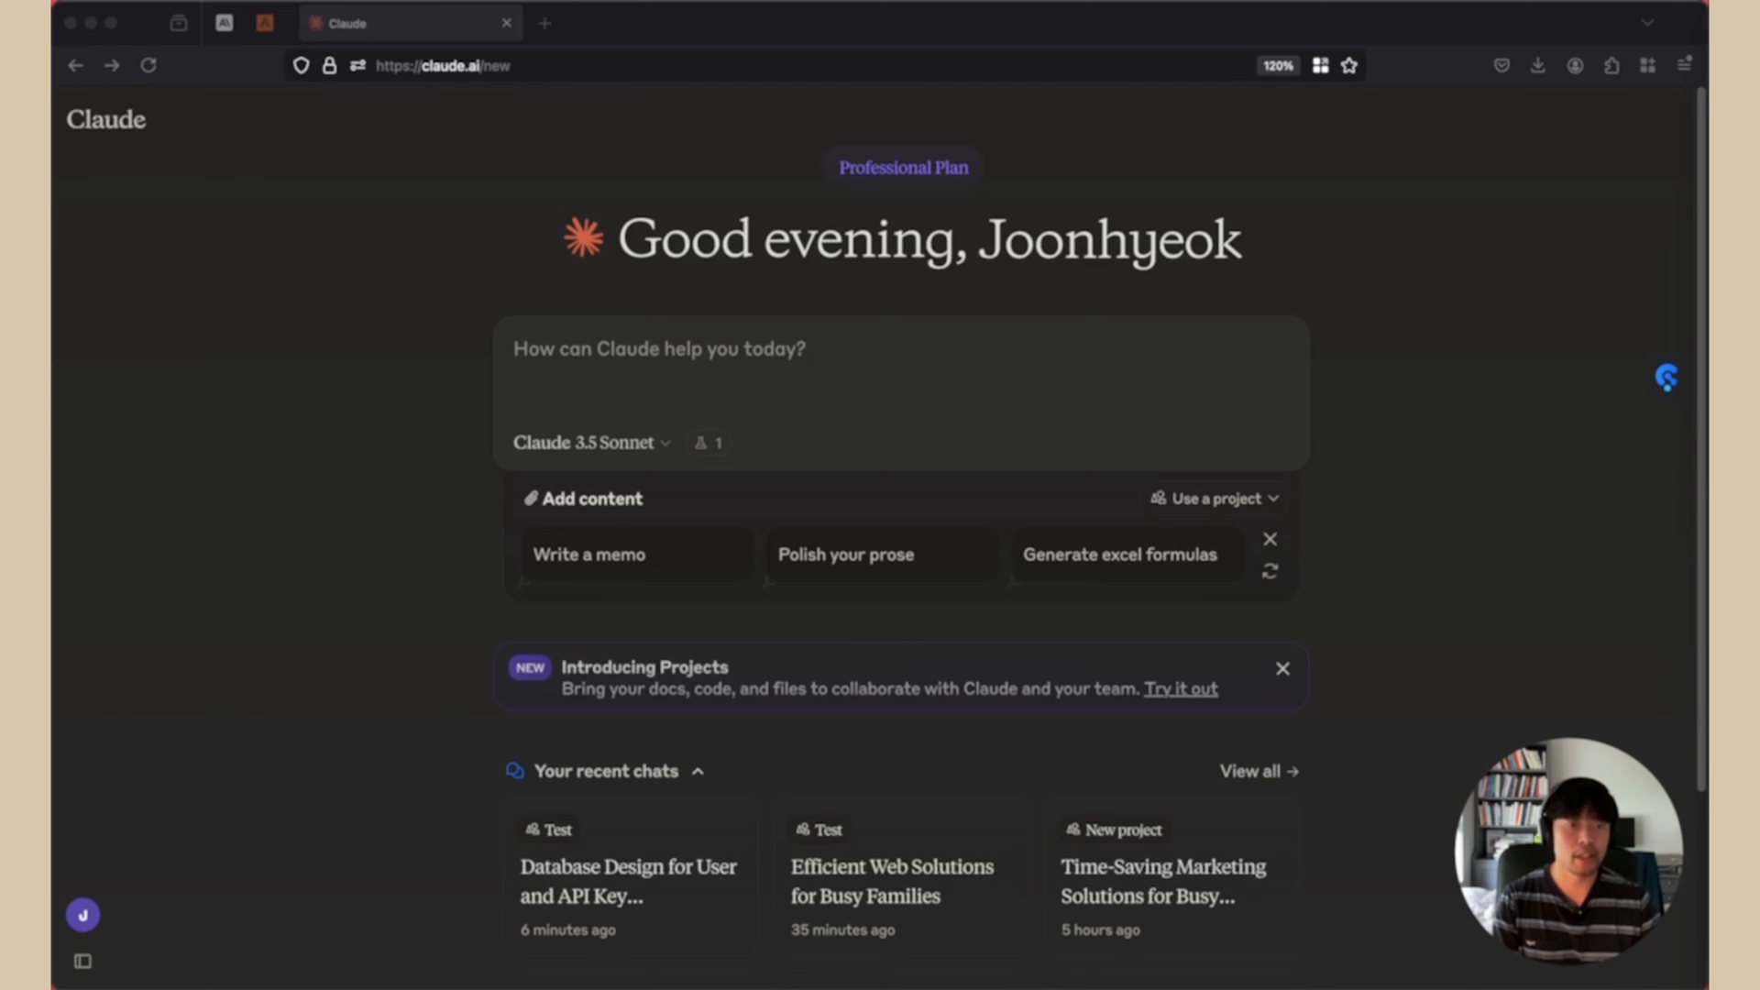
# Step: Ask Claude for an interactive LLM model that is 3 times easier to understand
pyautogui.write('create an interactive model of how LLM works, and make it 3 times easier to understand')
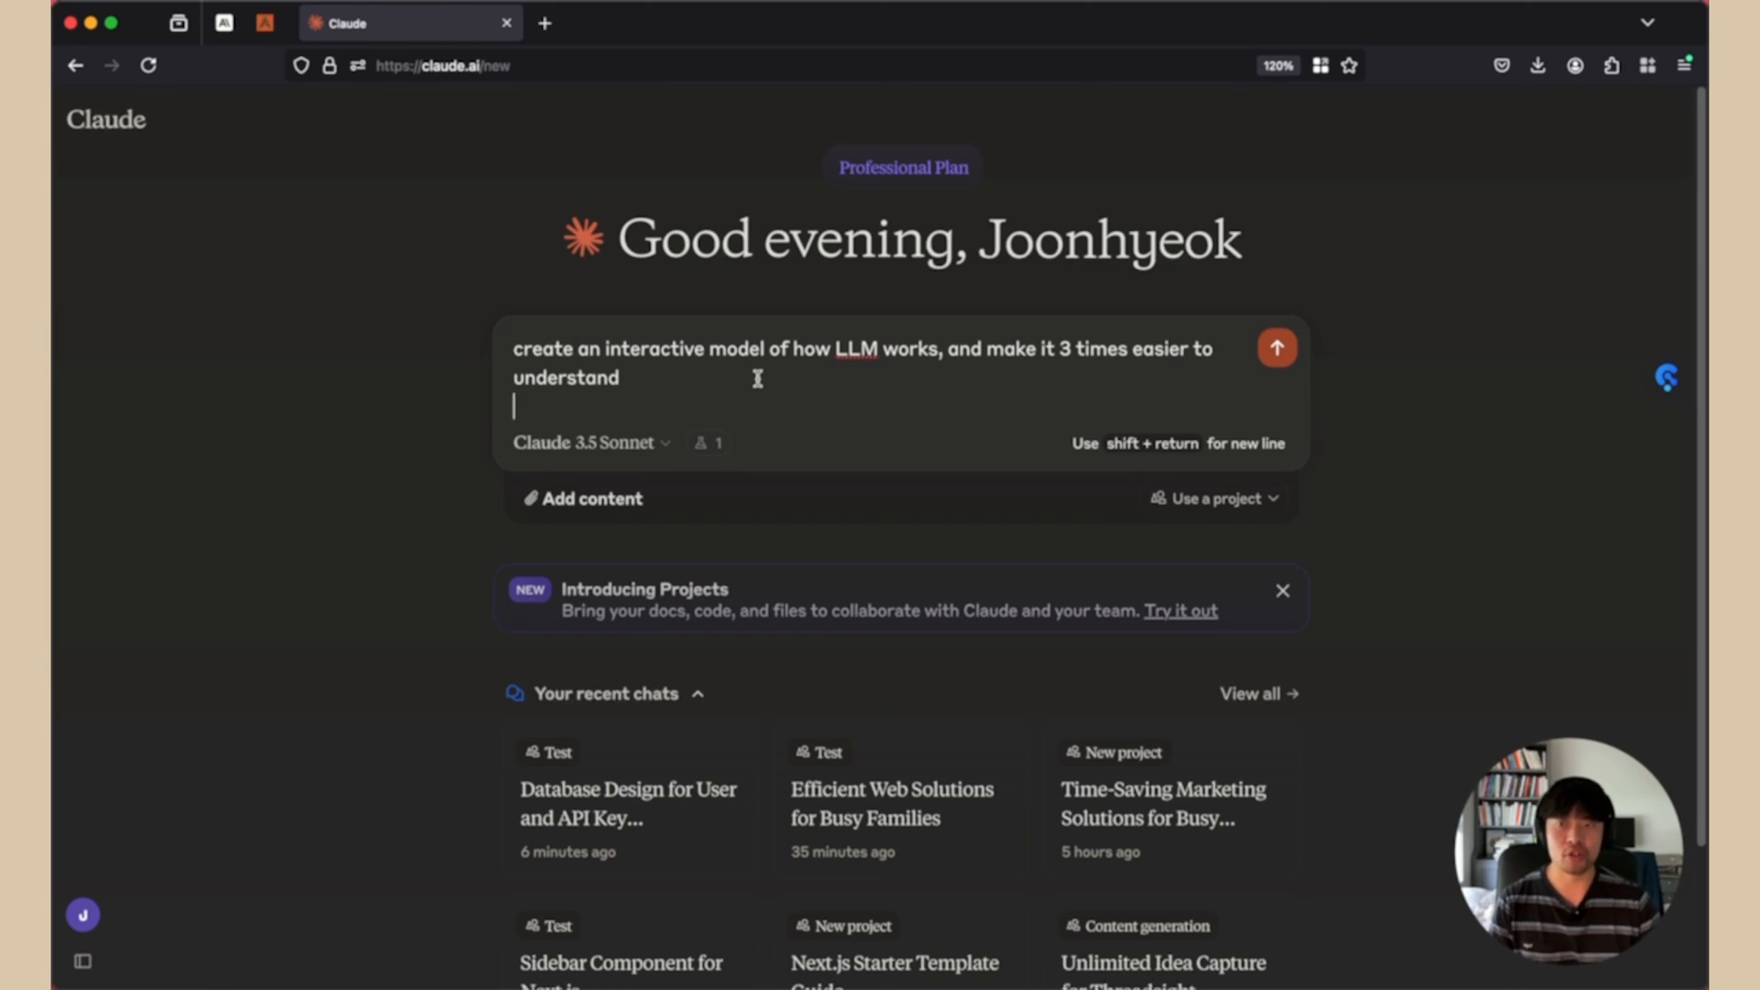
pyautogui.click(1276, 347)
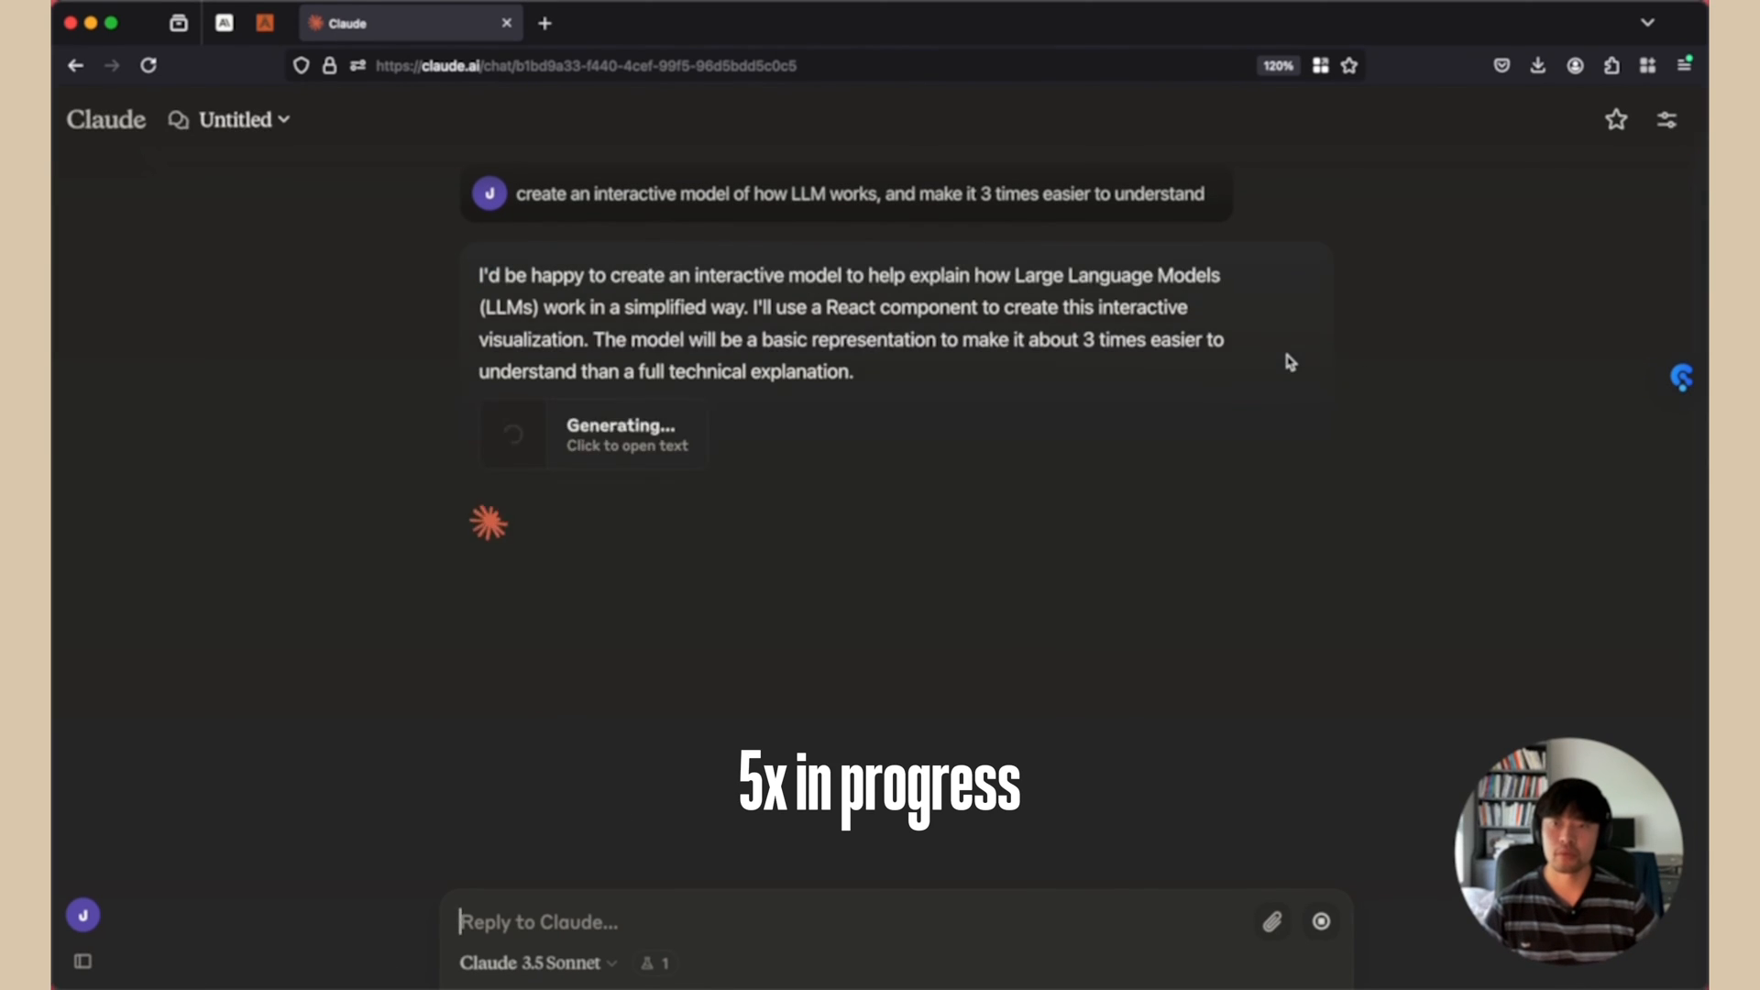
# Step: Open the generating artifact, scroll its code, and switch to the Preview view
pyautogui.click(594, 435)
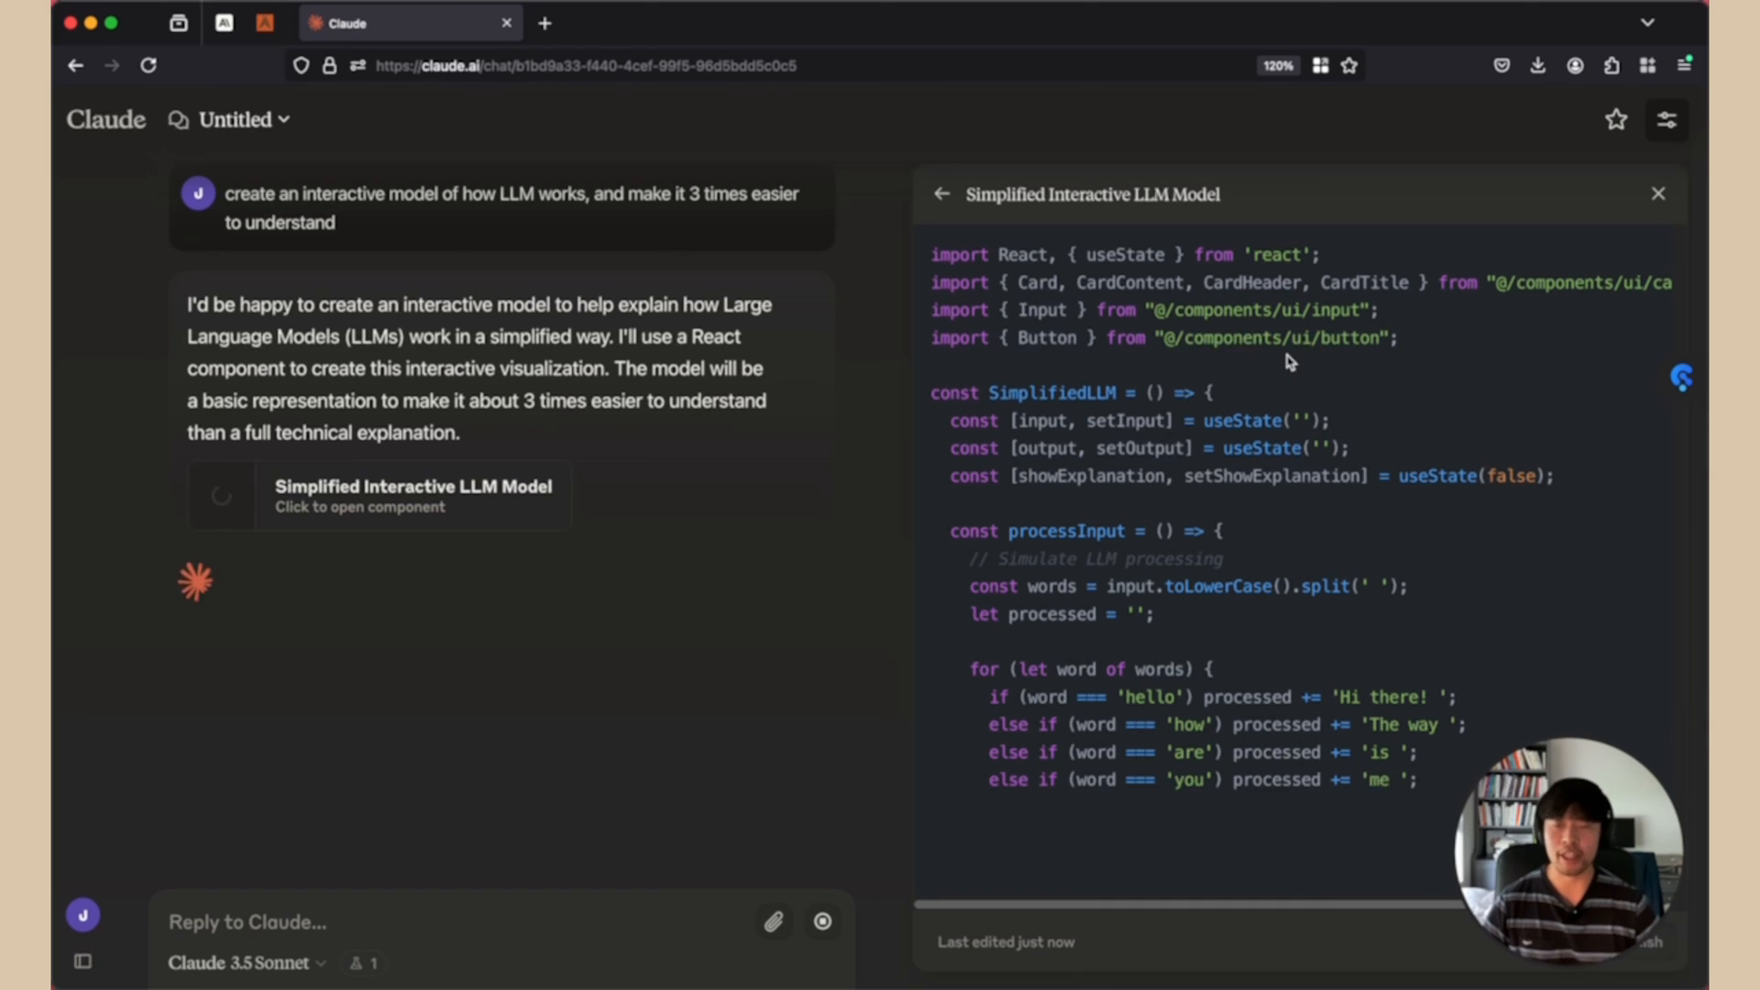
pyautogui.scroll(-3)
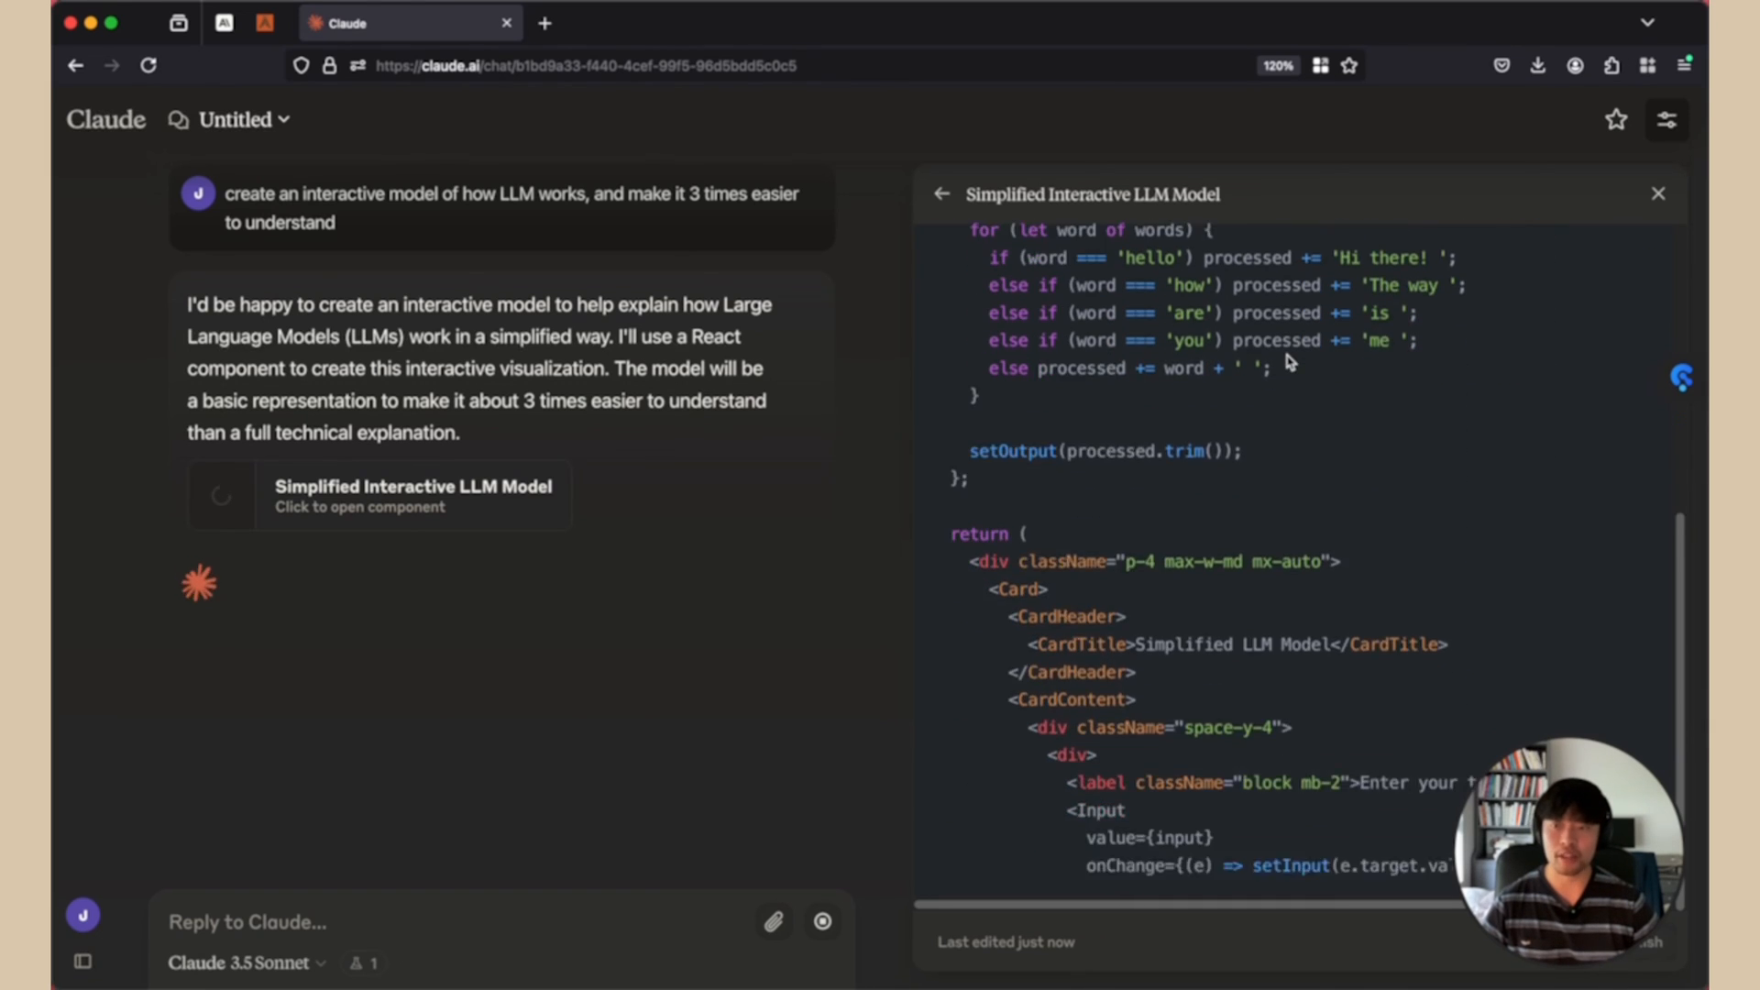
pyautogui.click(1531, 194)
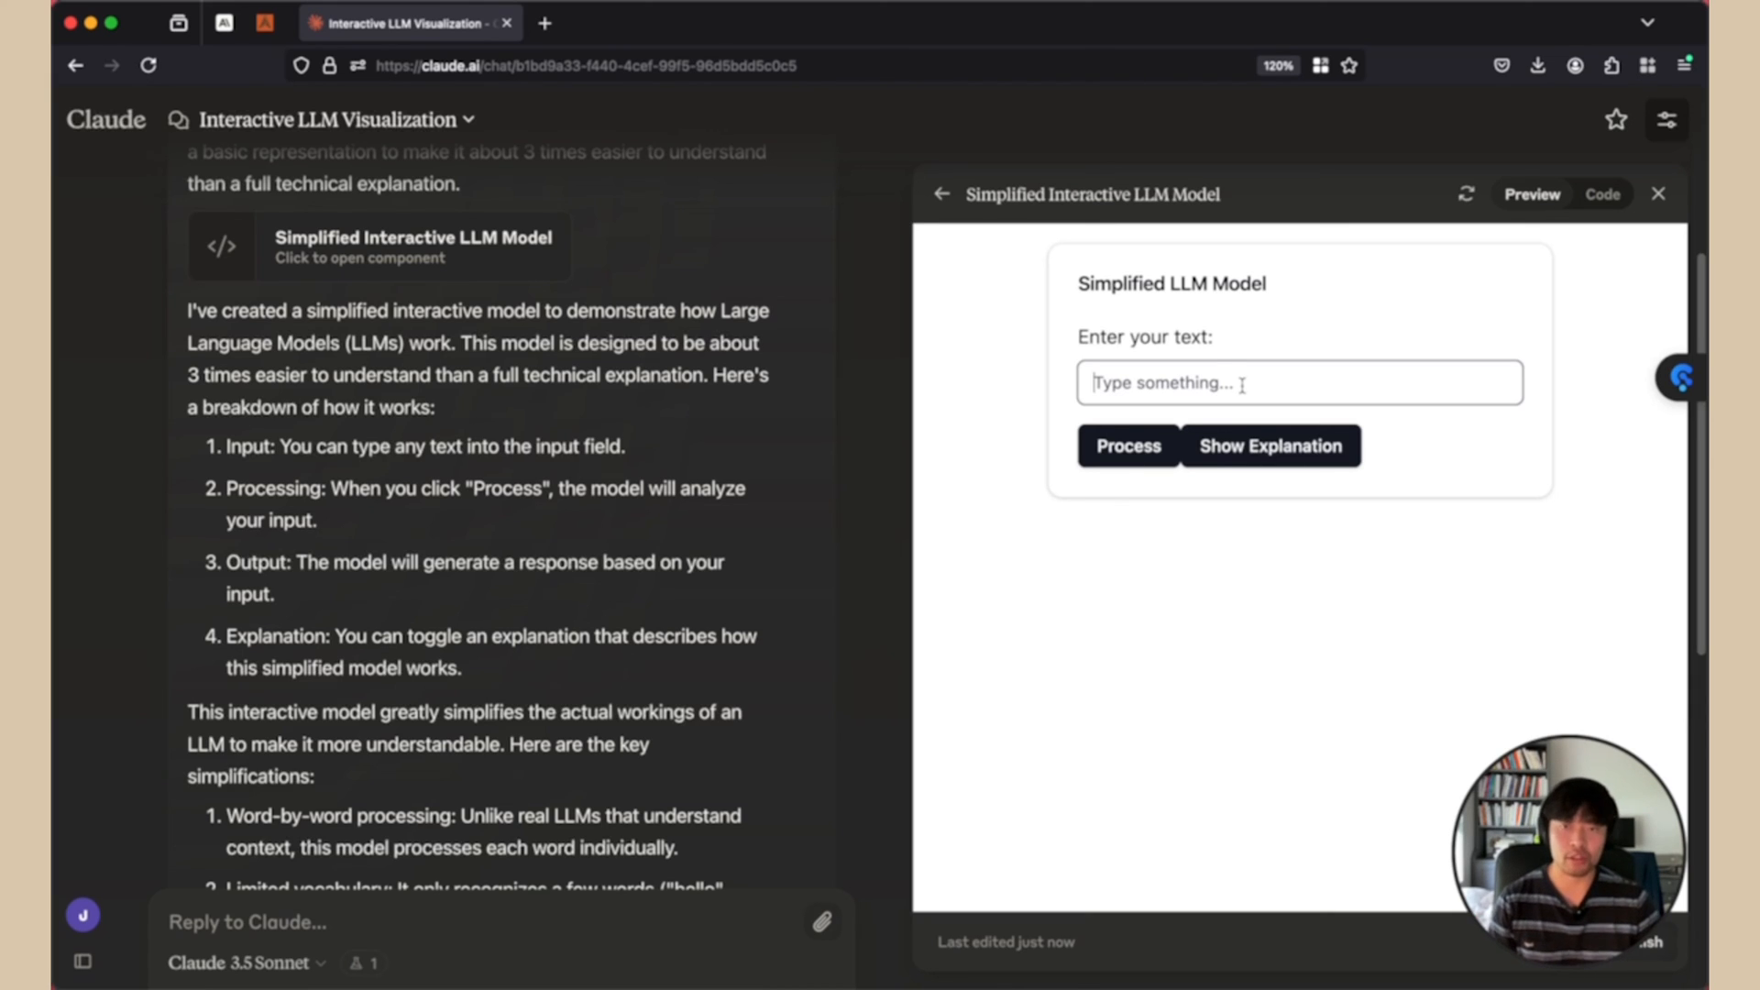
# Step: Process 'Hello World' in the model preview and show its step-by-step explanation
pyautogui.write('Hello World')
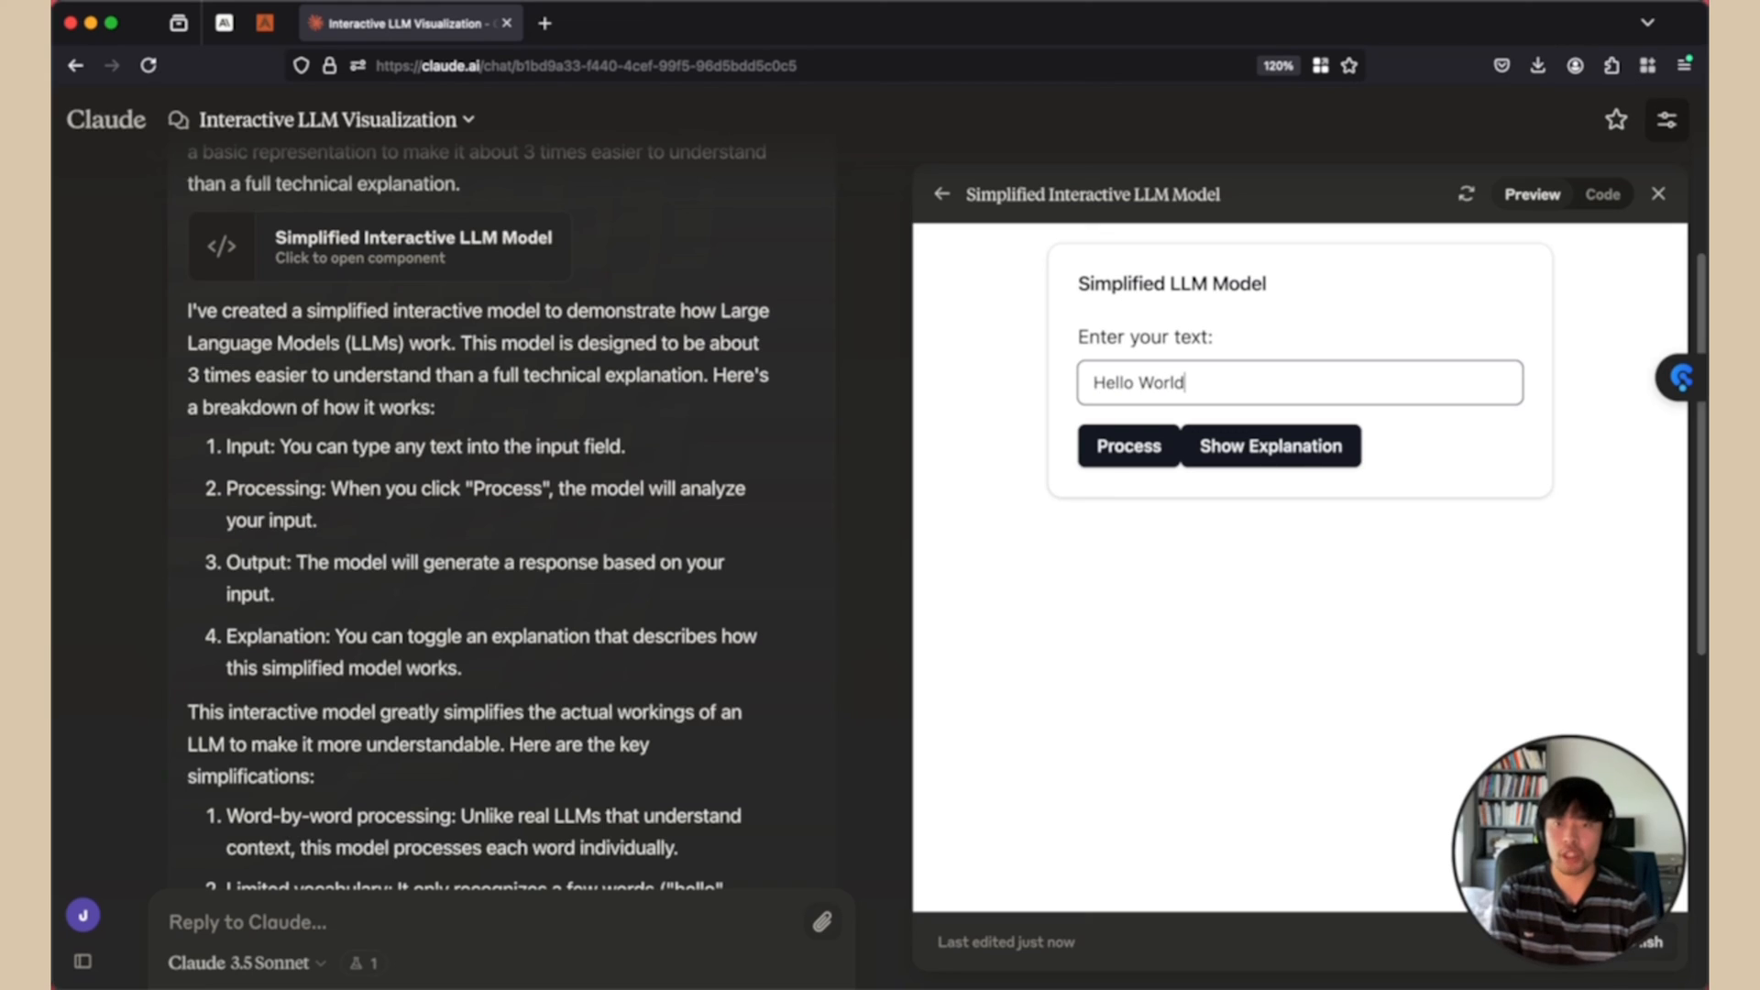
pyautogui.click(1125, 445)
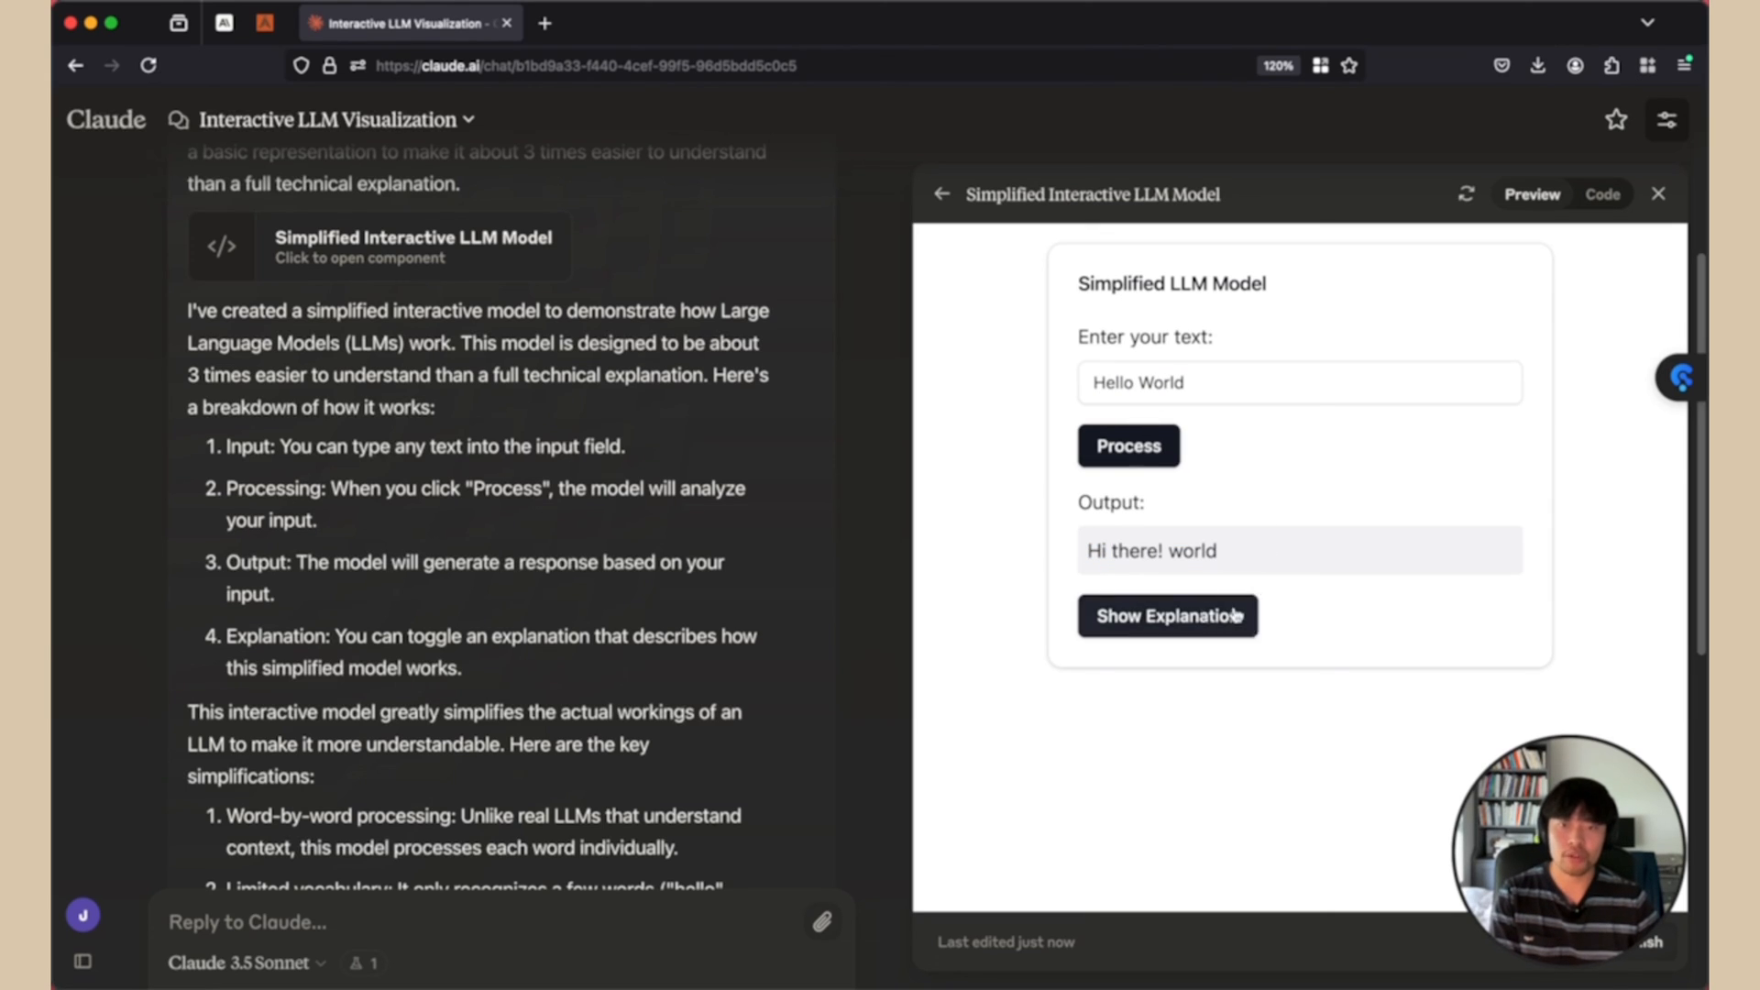
pyautogui.click(1166, 615)
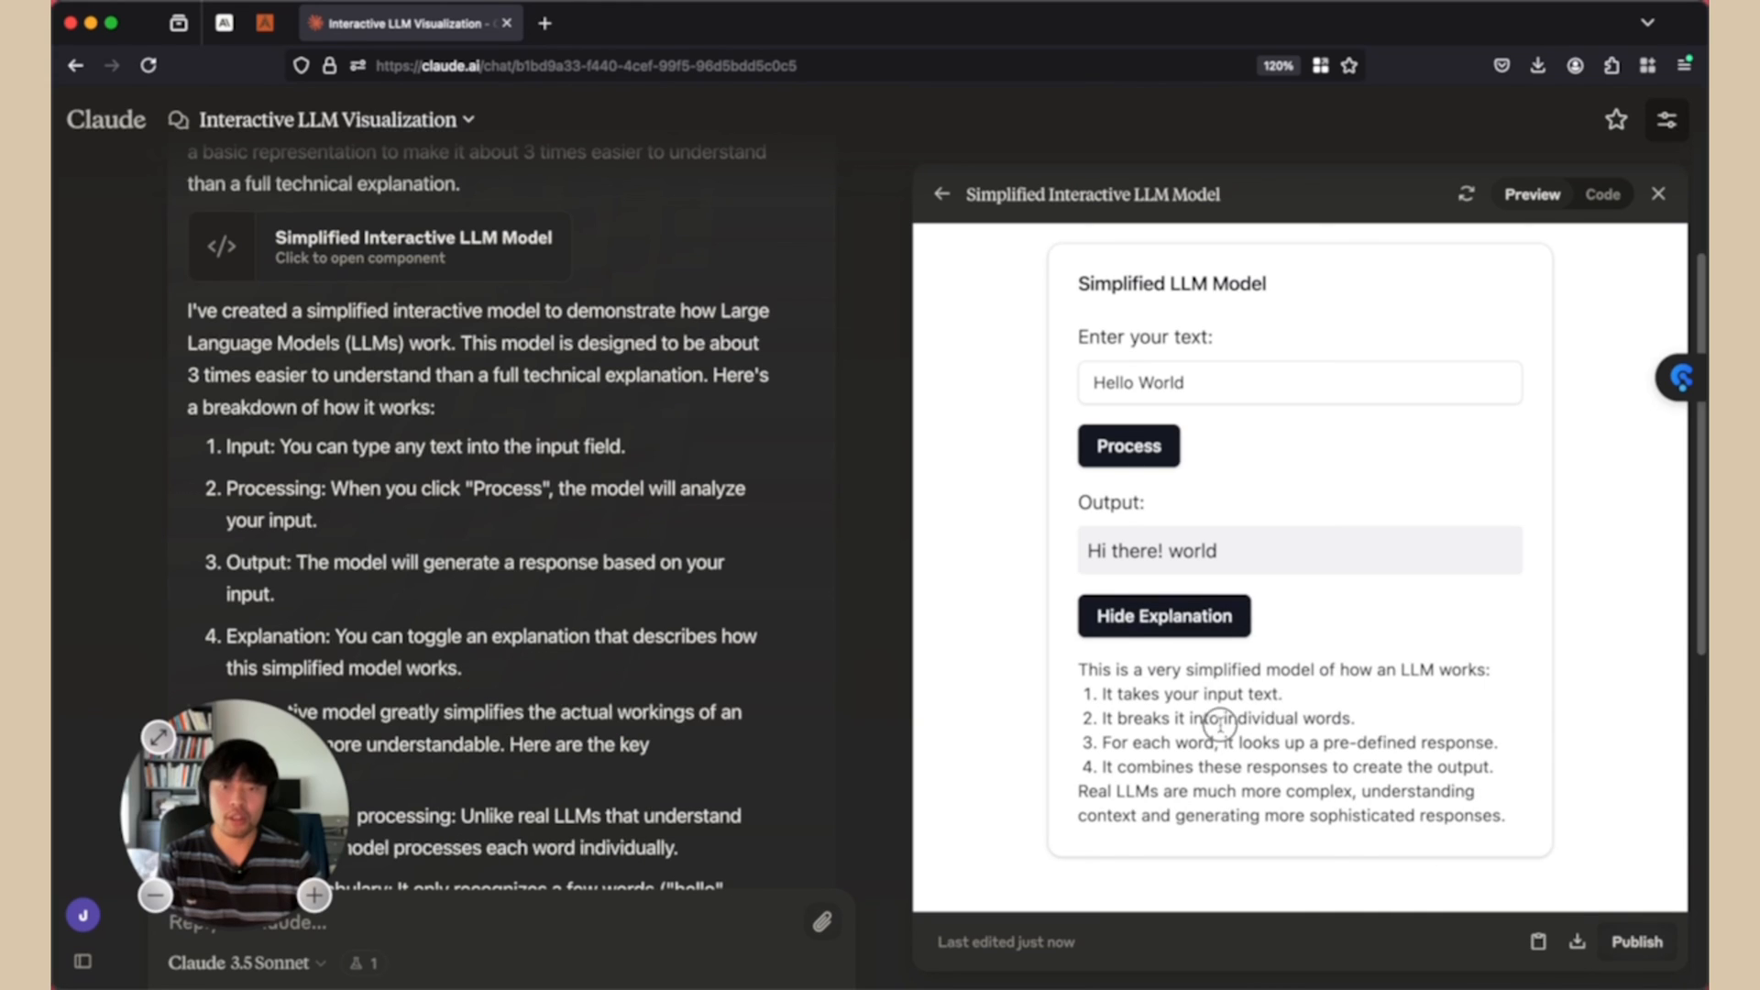
pyautogui.moveTo(1201, 804)
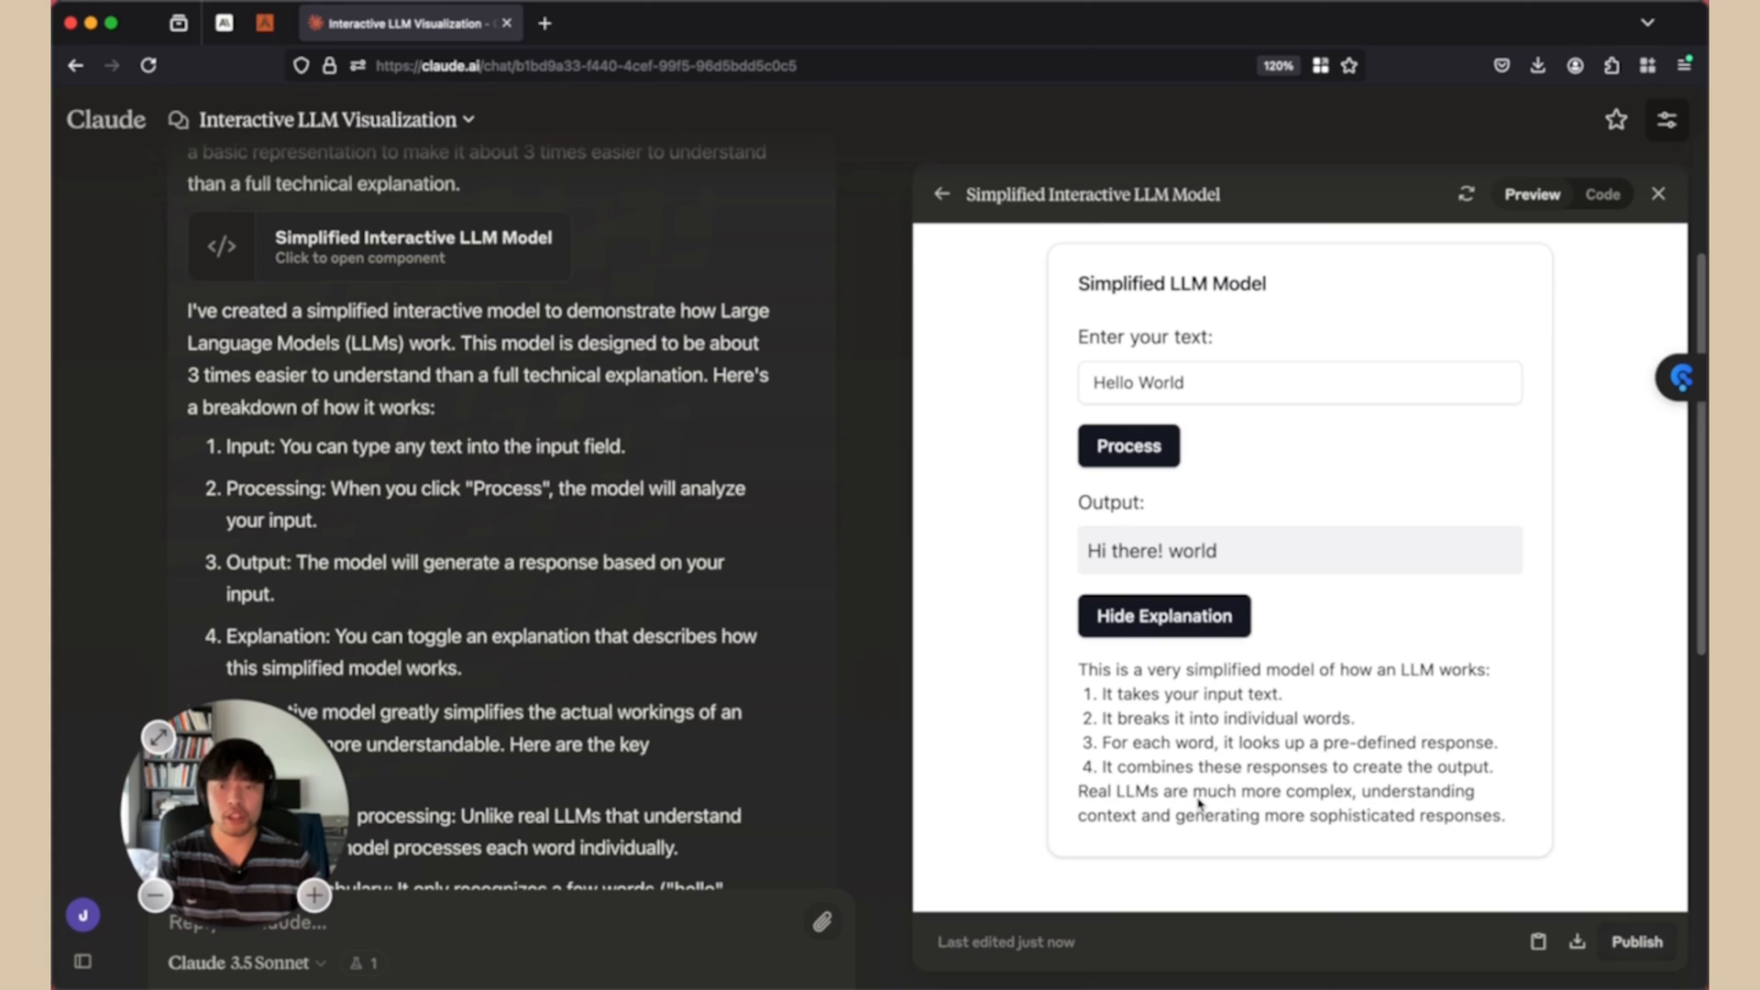